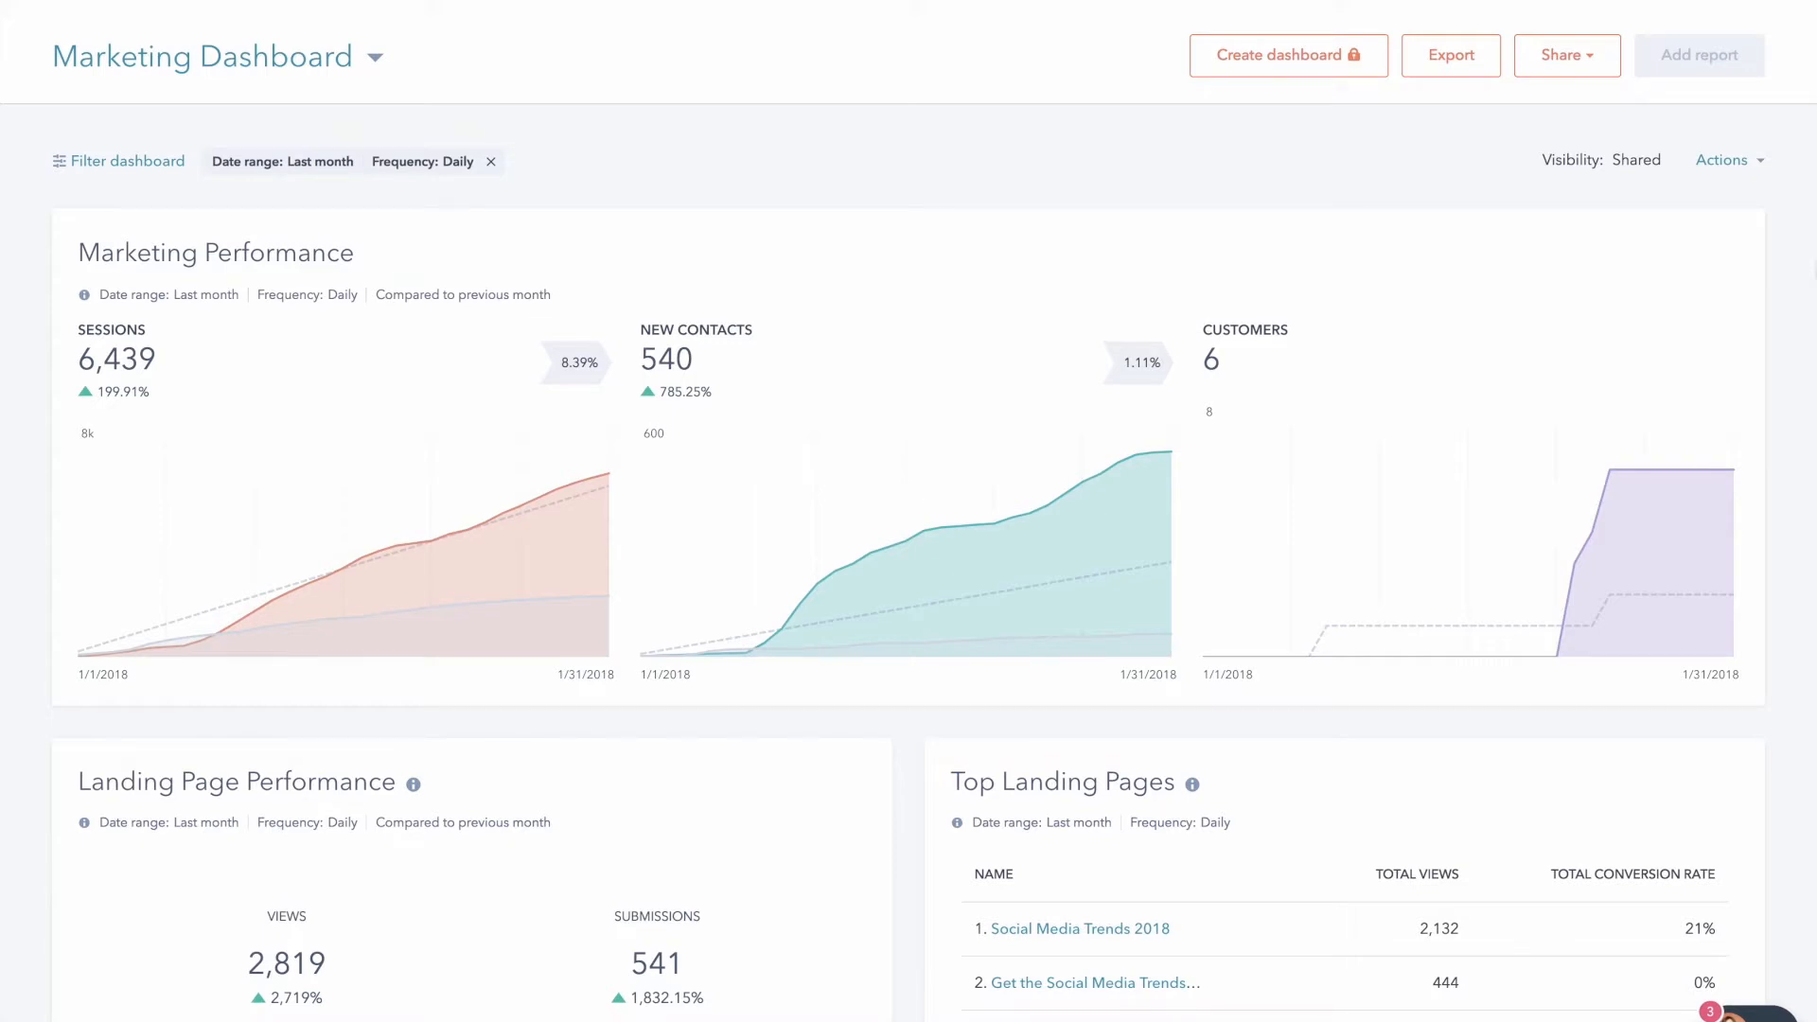
{"action": "mouse_move", "coordinate": [440, 531]}
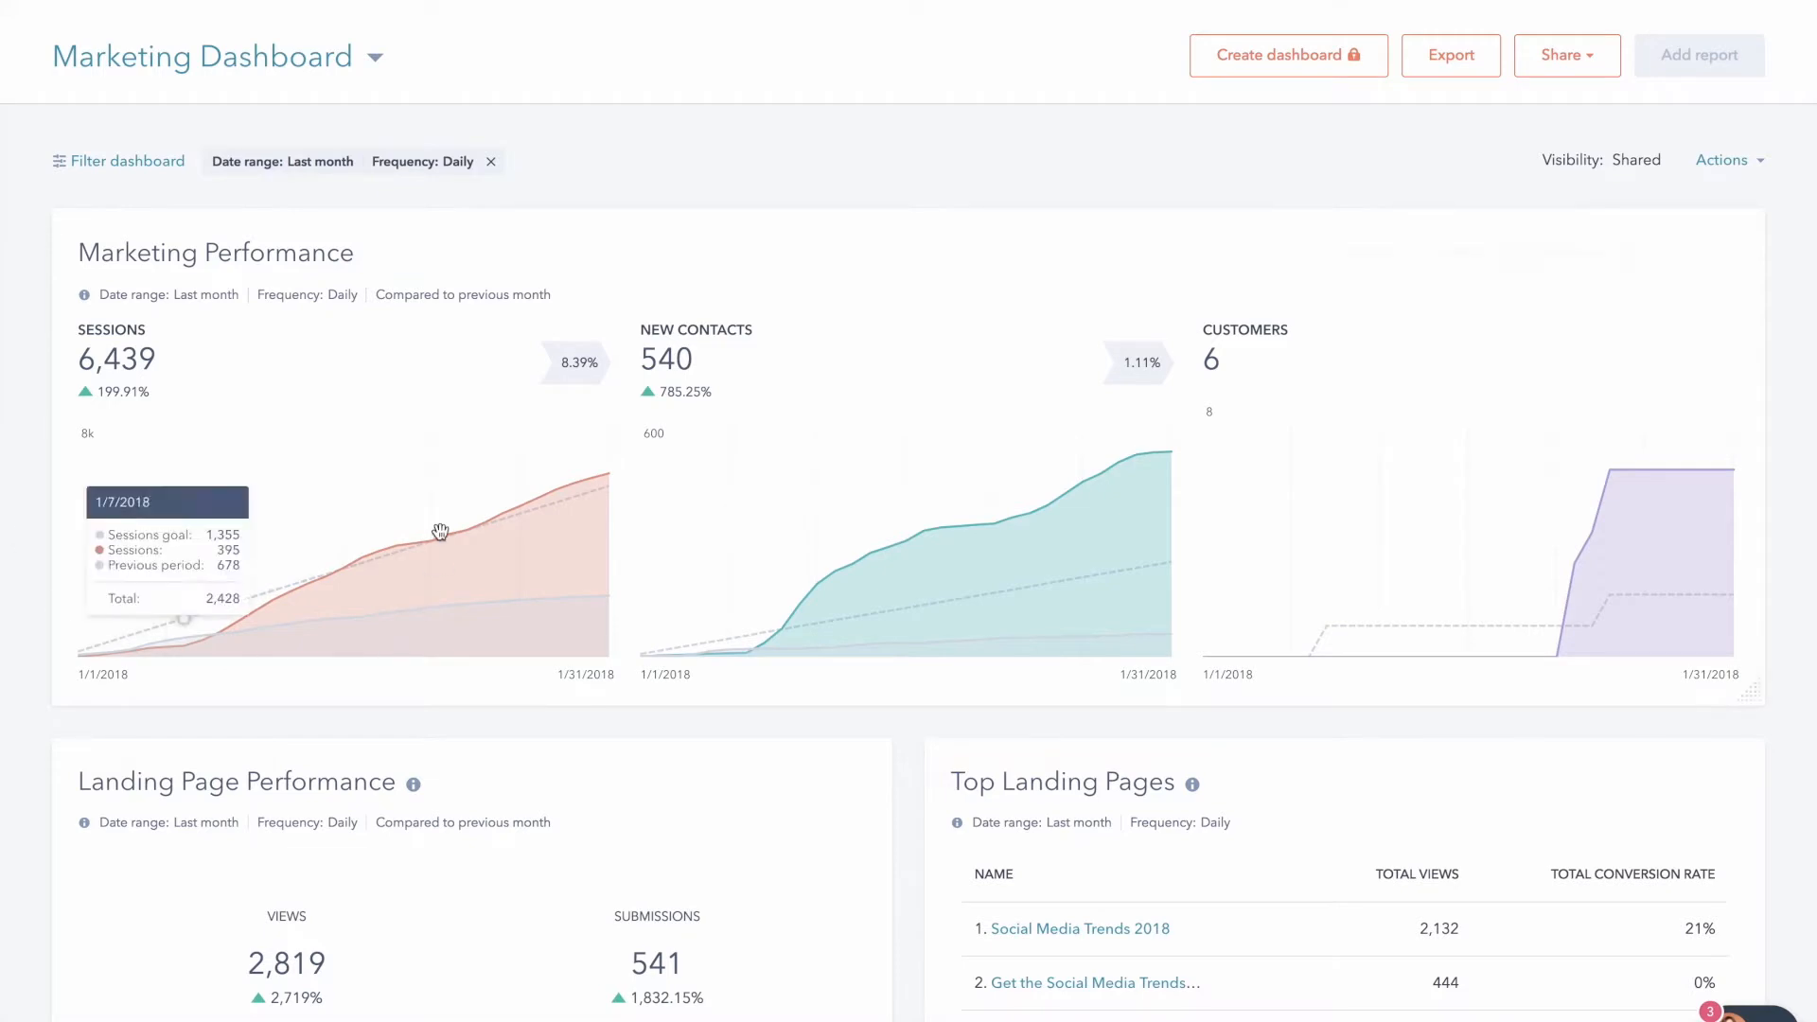
{"action": "mouse_move", "coordinate": [6, 779]}
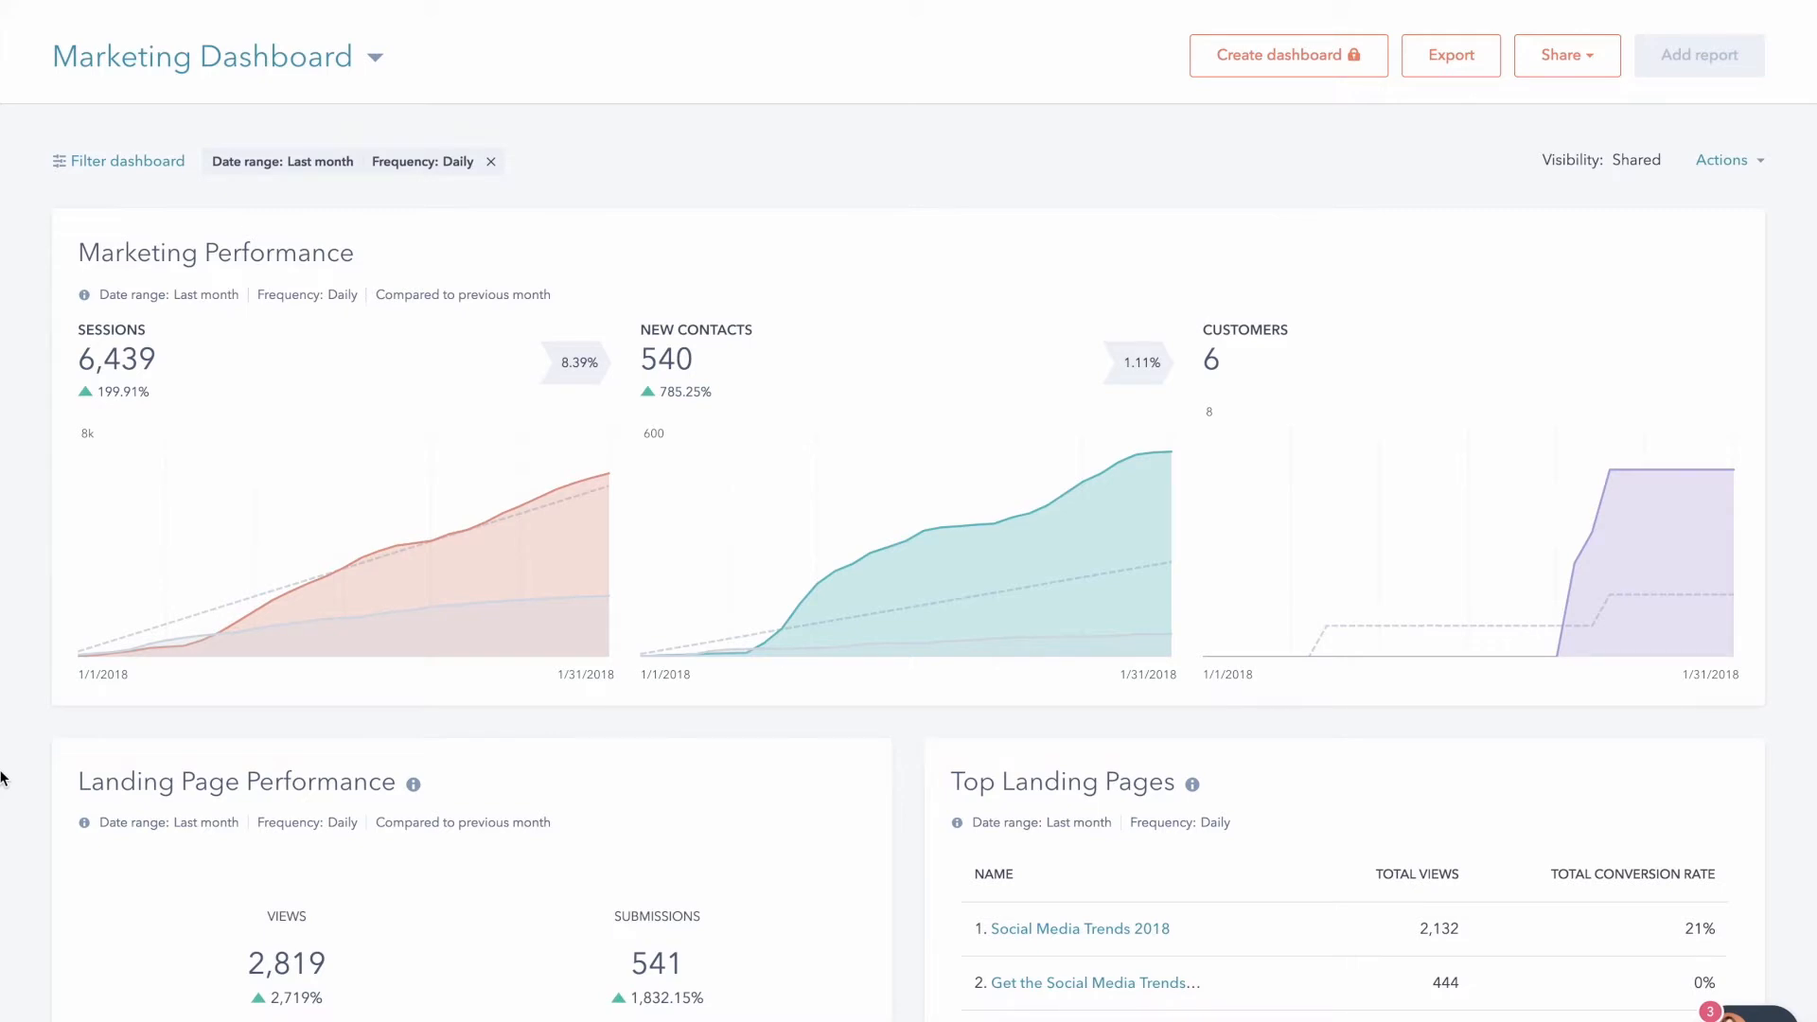
{"action": "mouse_move", "coordinate": [382, 633]}
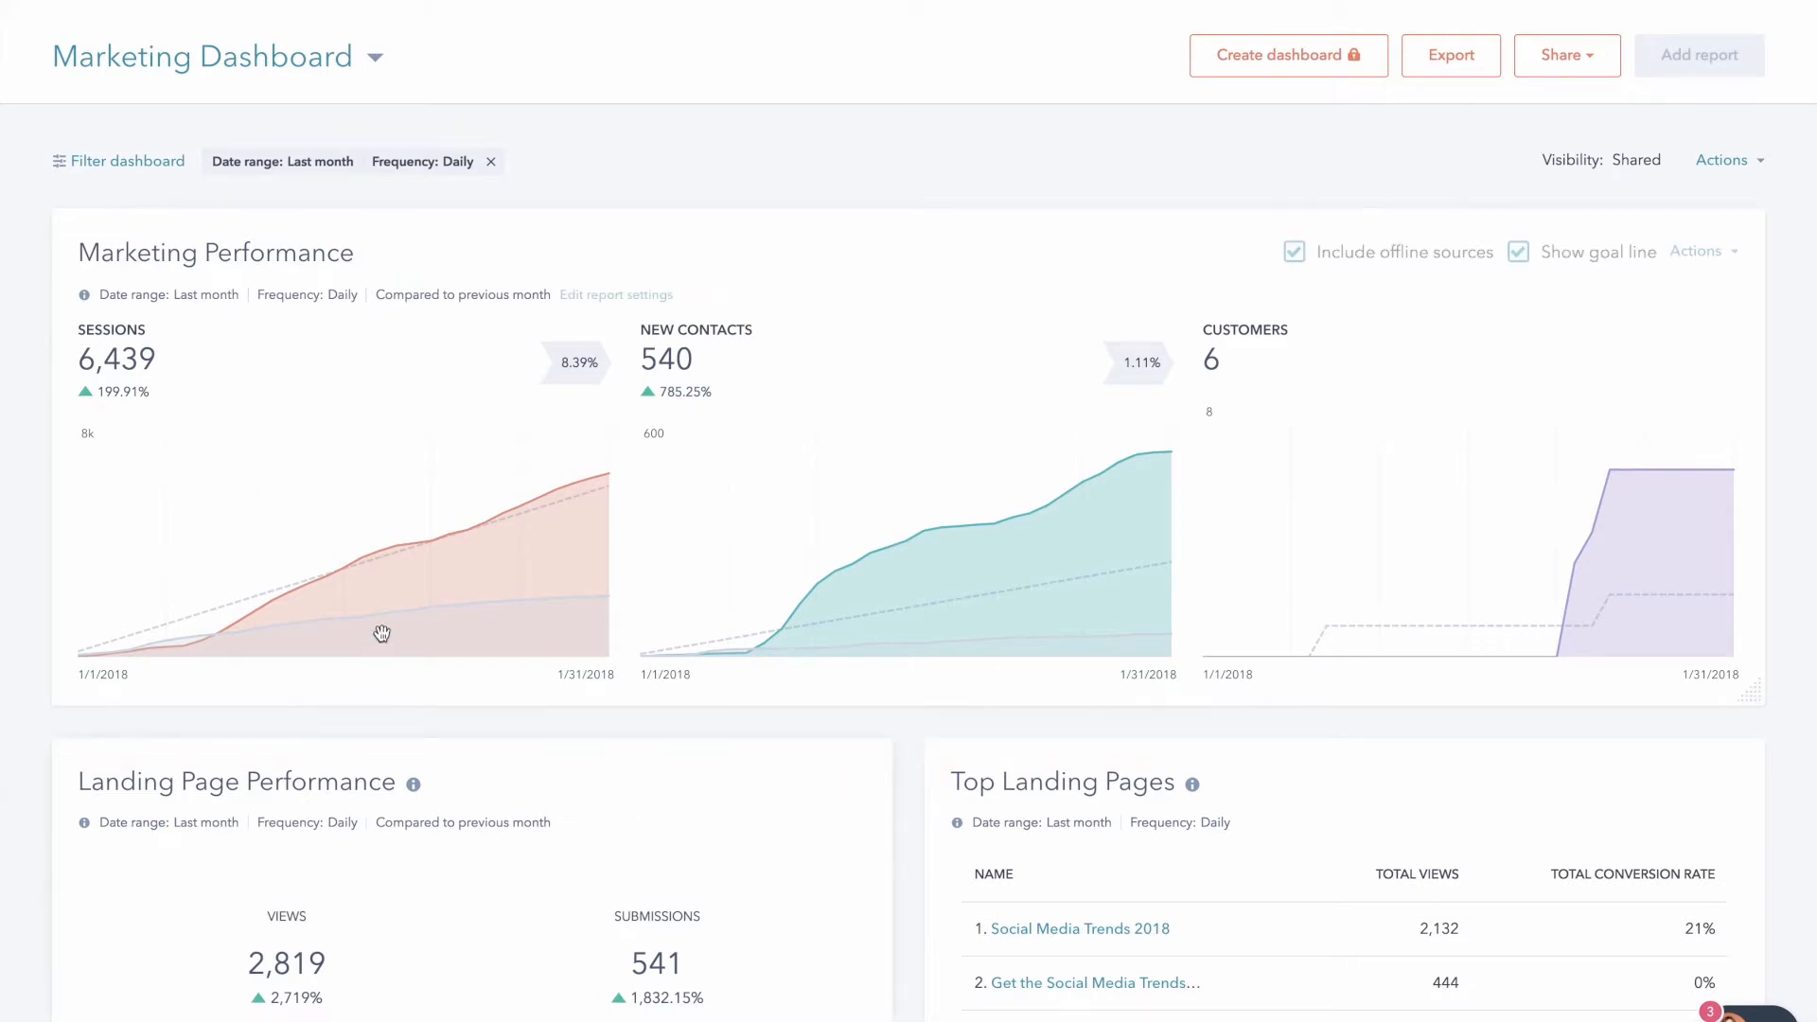
{"action": "mouse_move", "coordinate": [322, 577]}
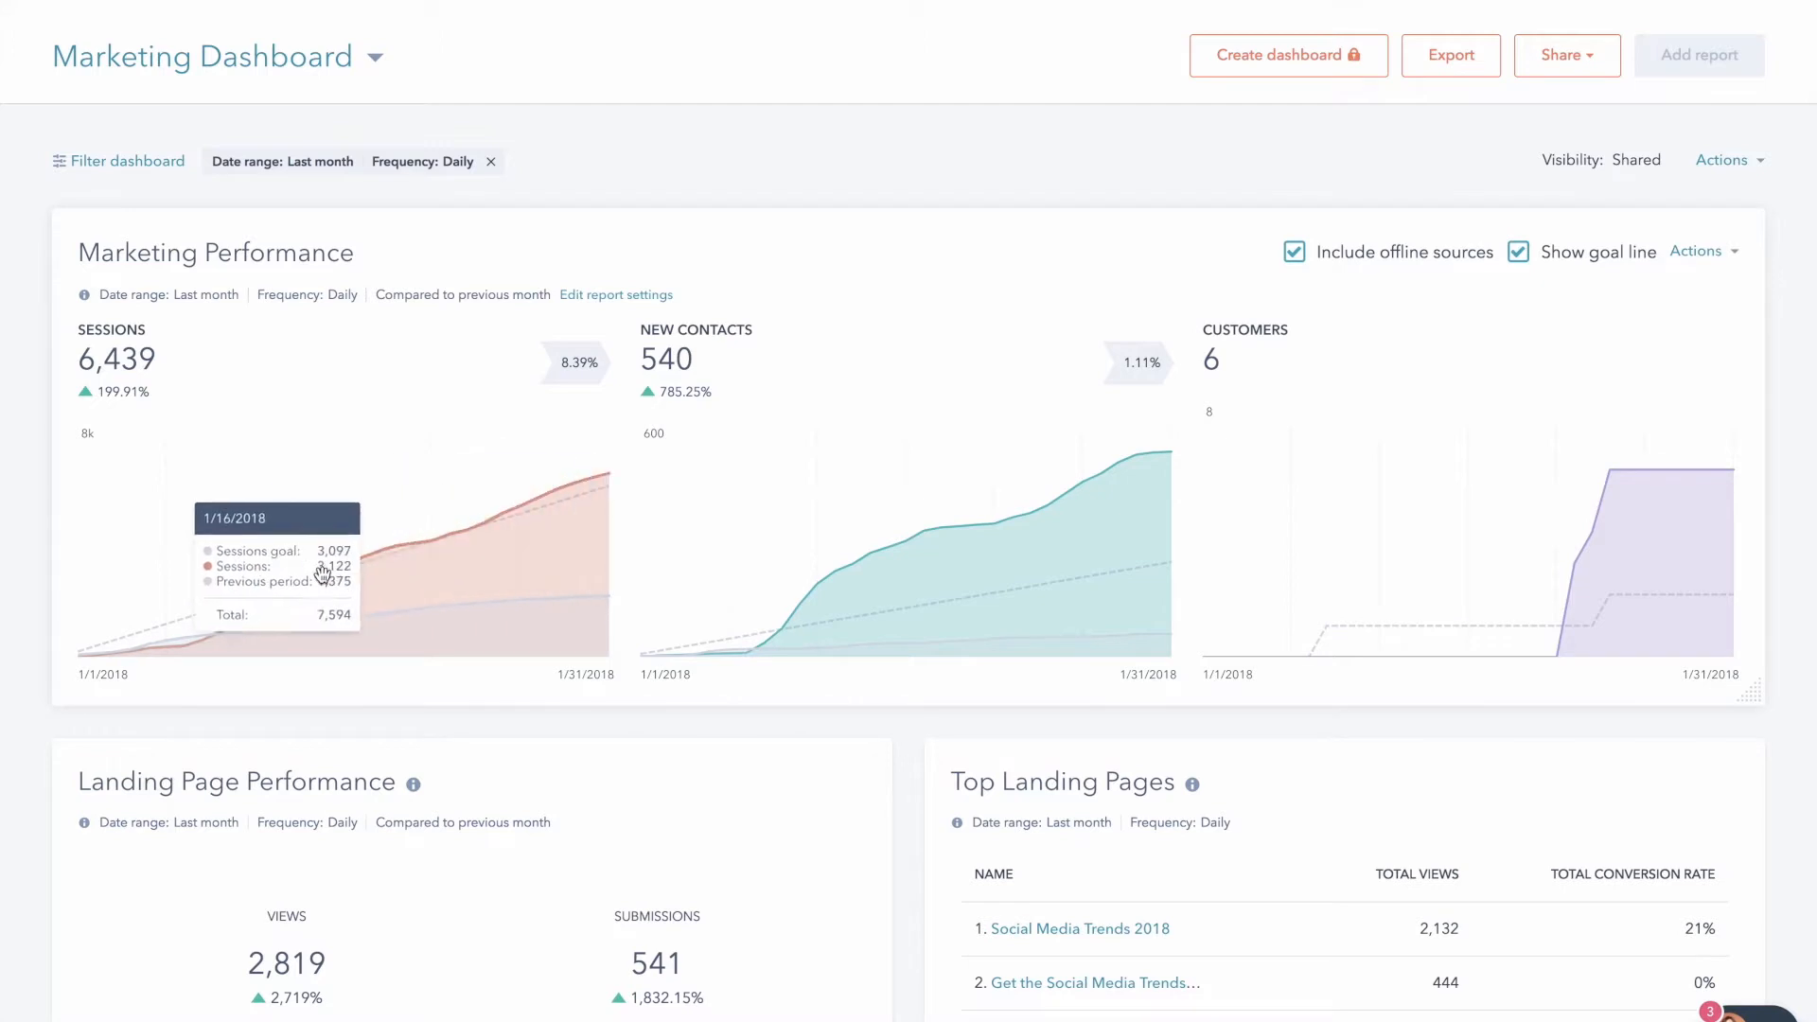
{"action": "mouse_move", "coordinate": [603, 481]}
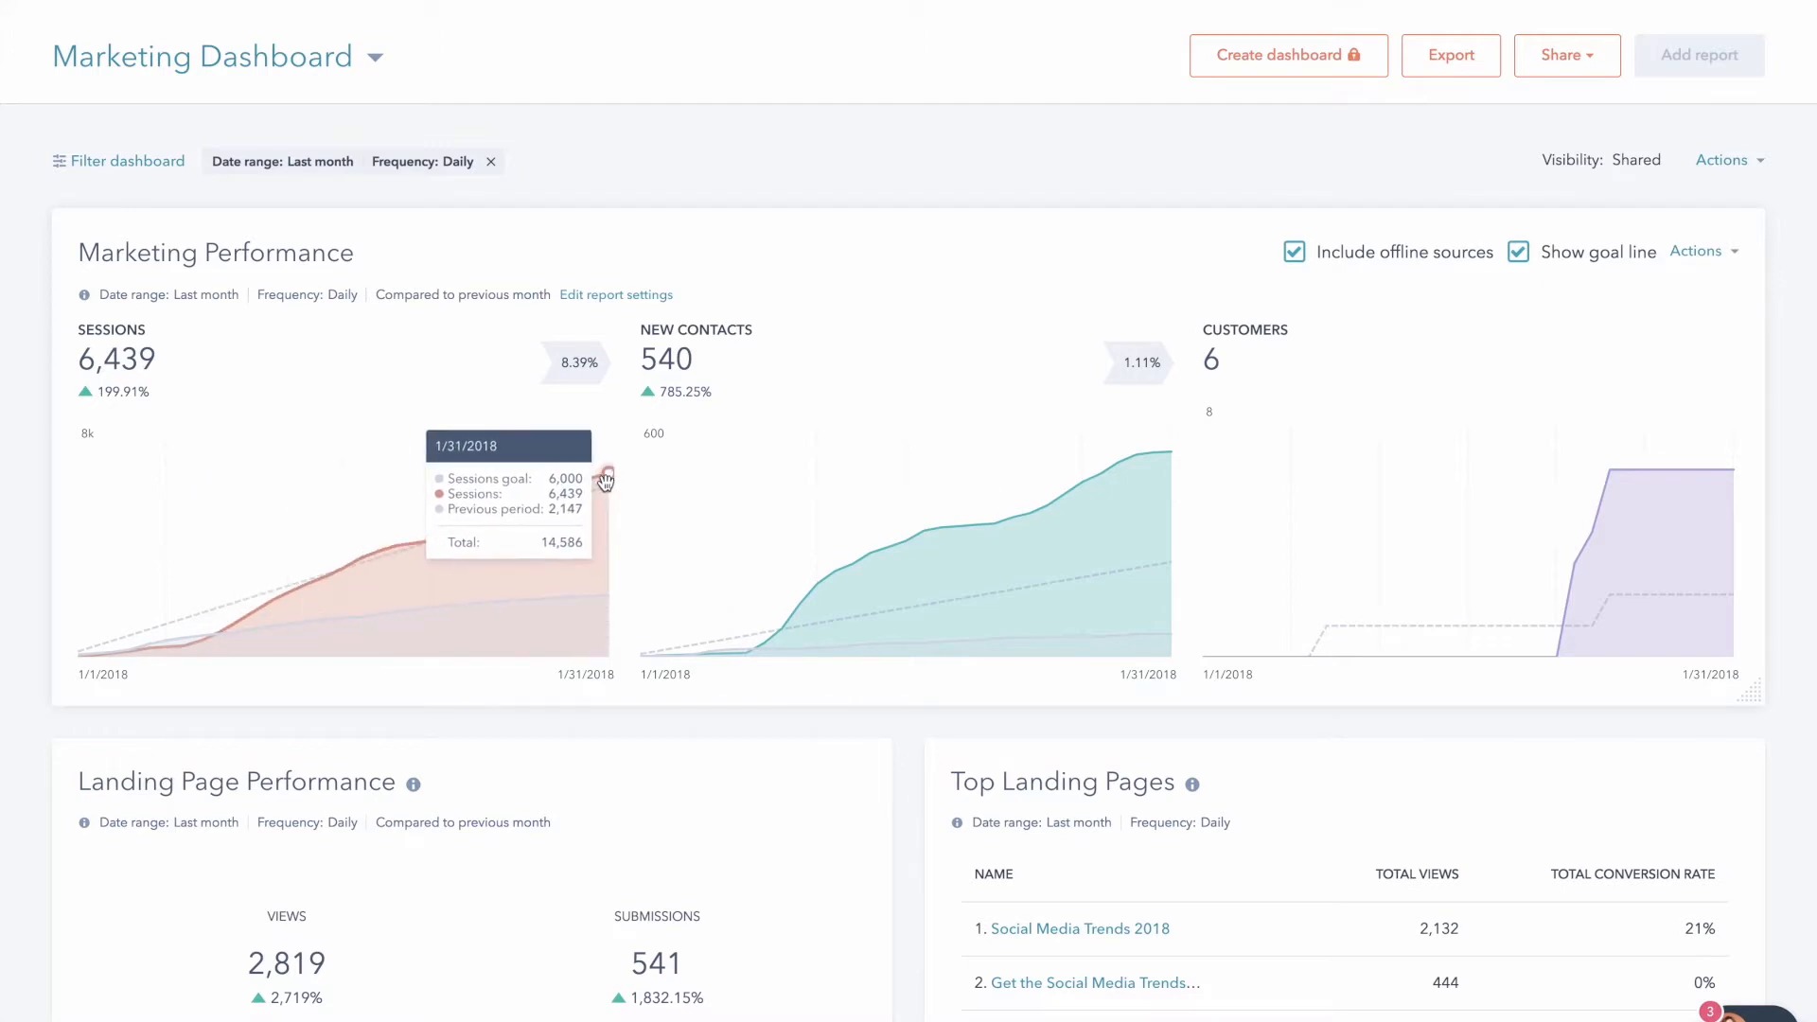
{"action": "mouse_move", "coordinate": [242, 615]}
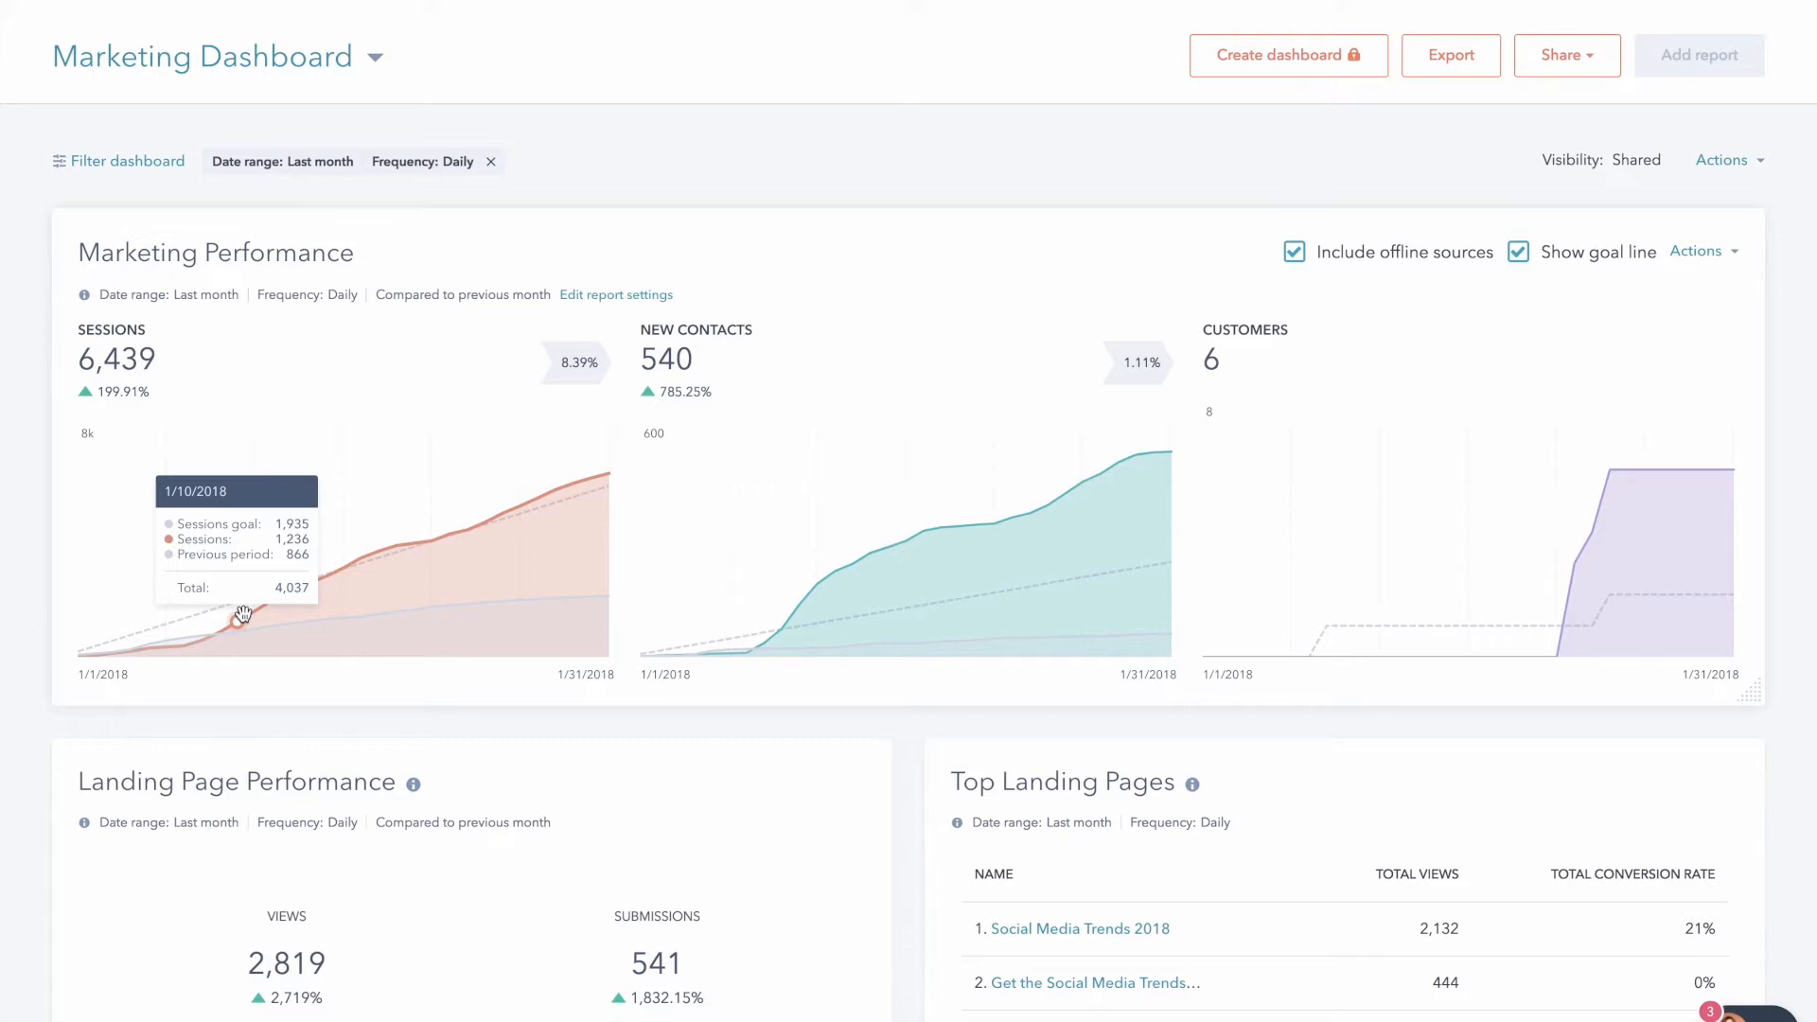
{"action": "mouse_move", "coordinate": [573, 494]}
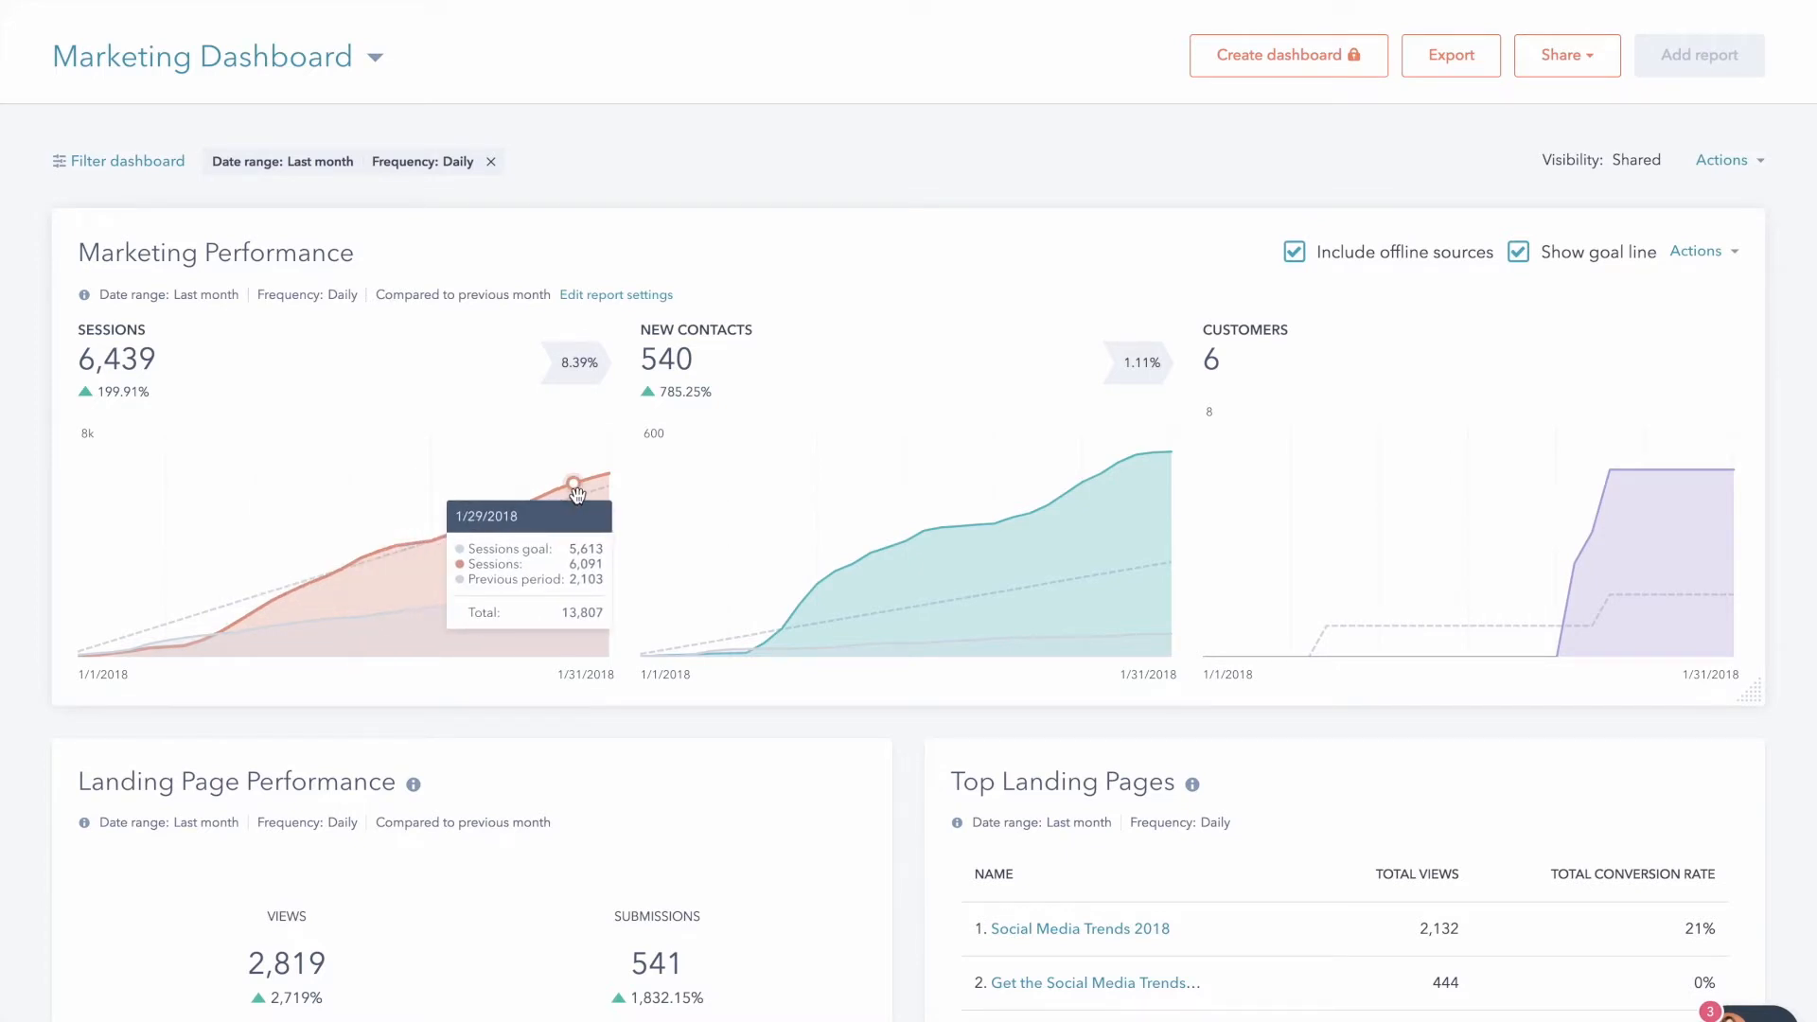
{"action": "mouse_move", "coordinate": [825, 578]}
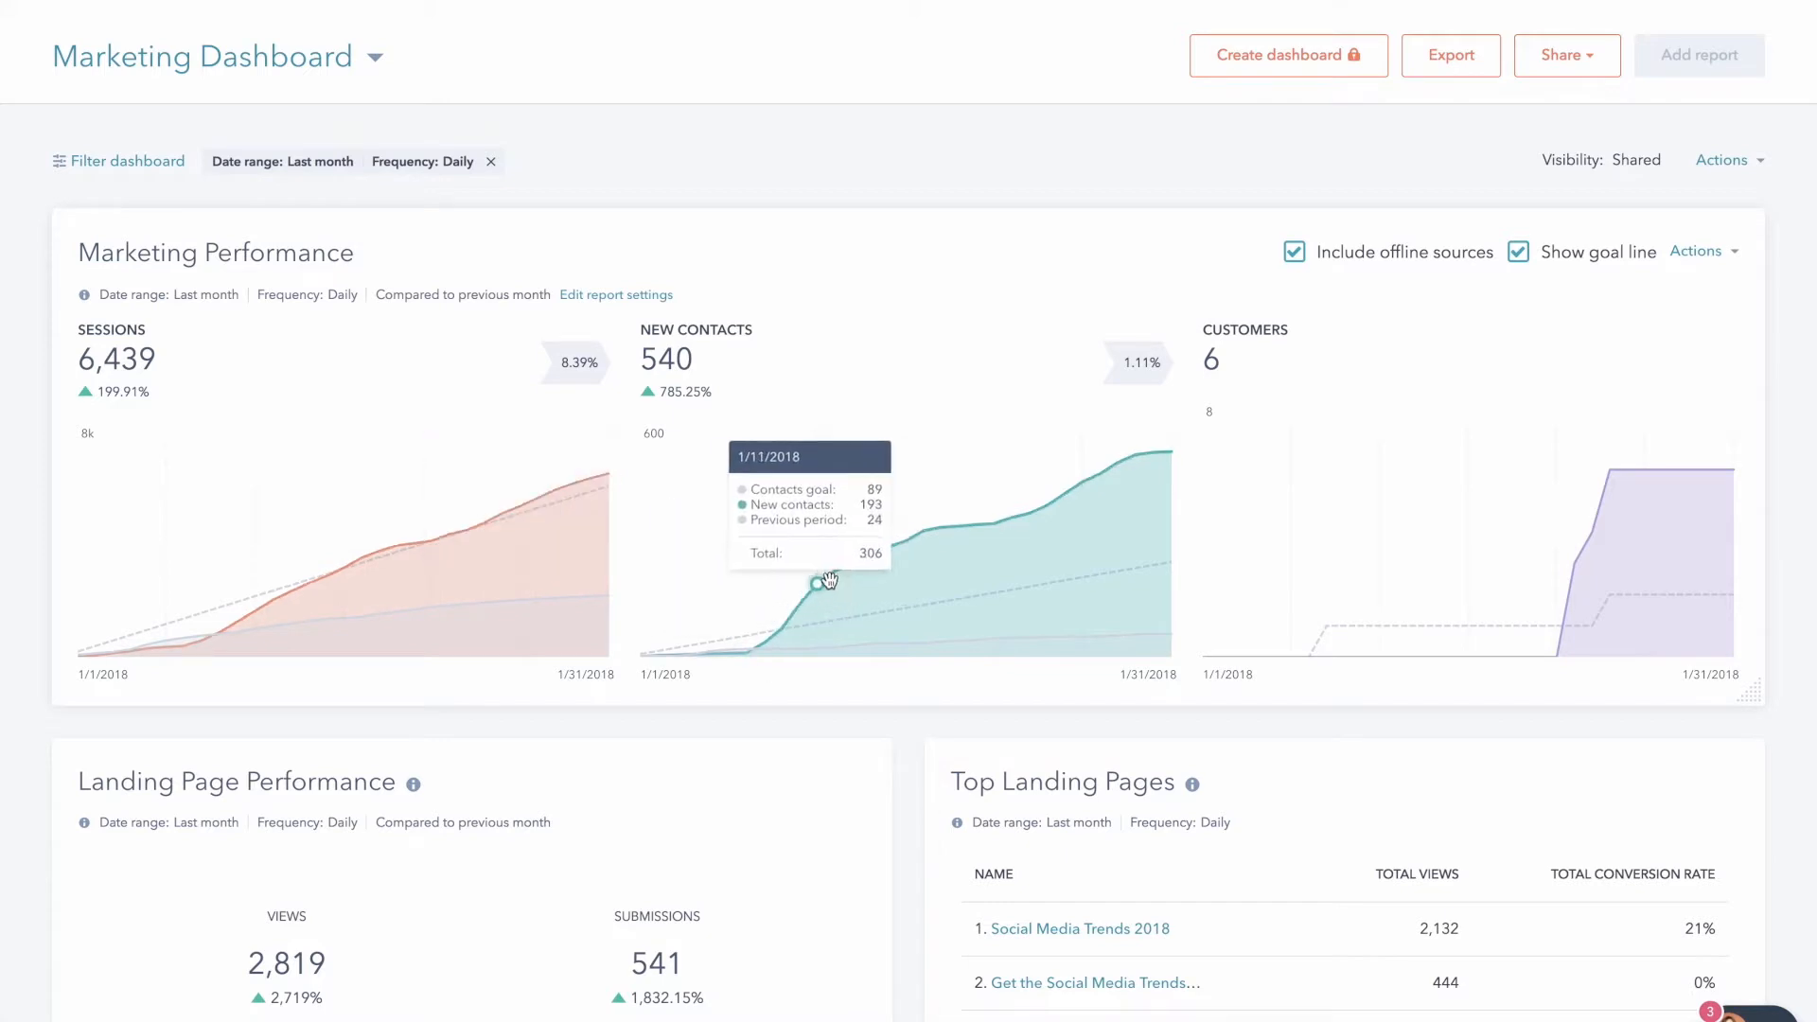
{"action": "mouse_move", "coordinate": [1228, 742]}
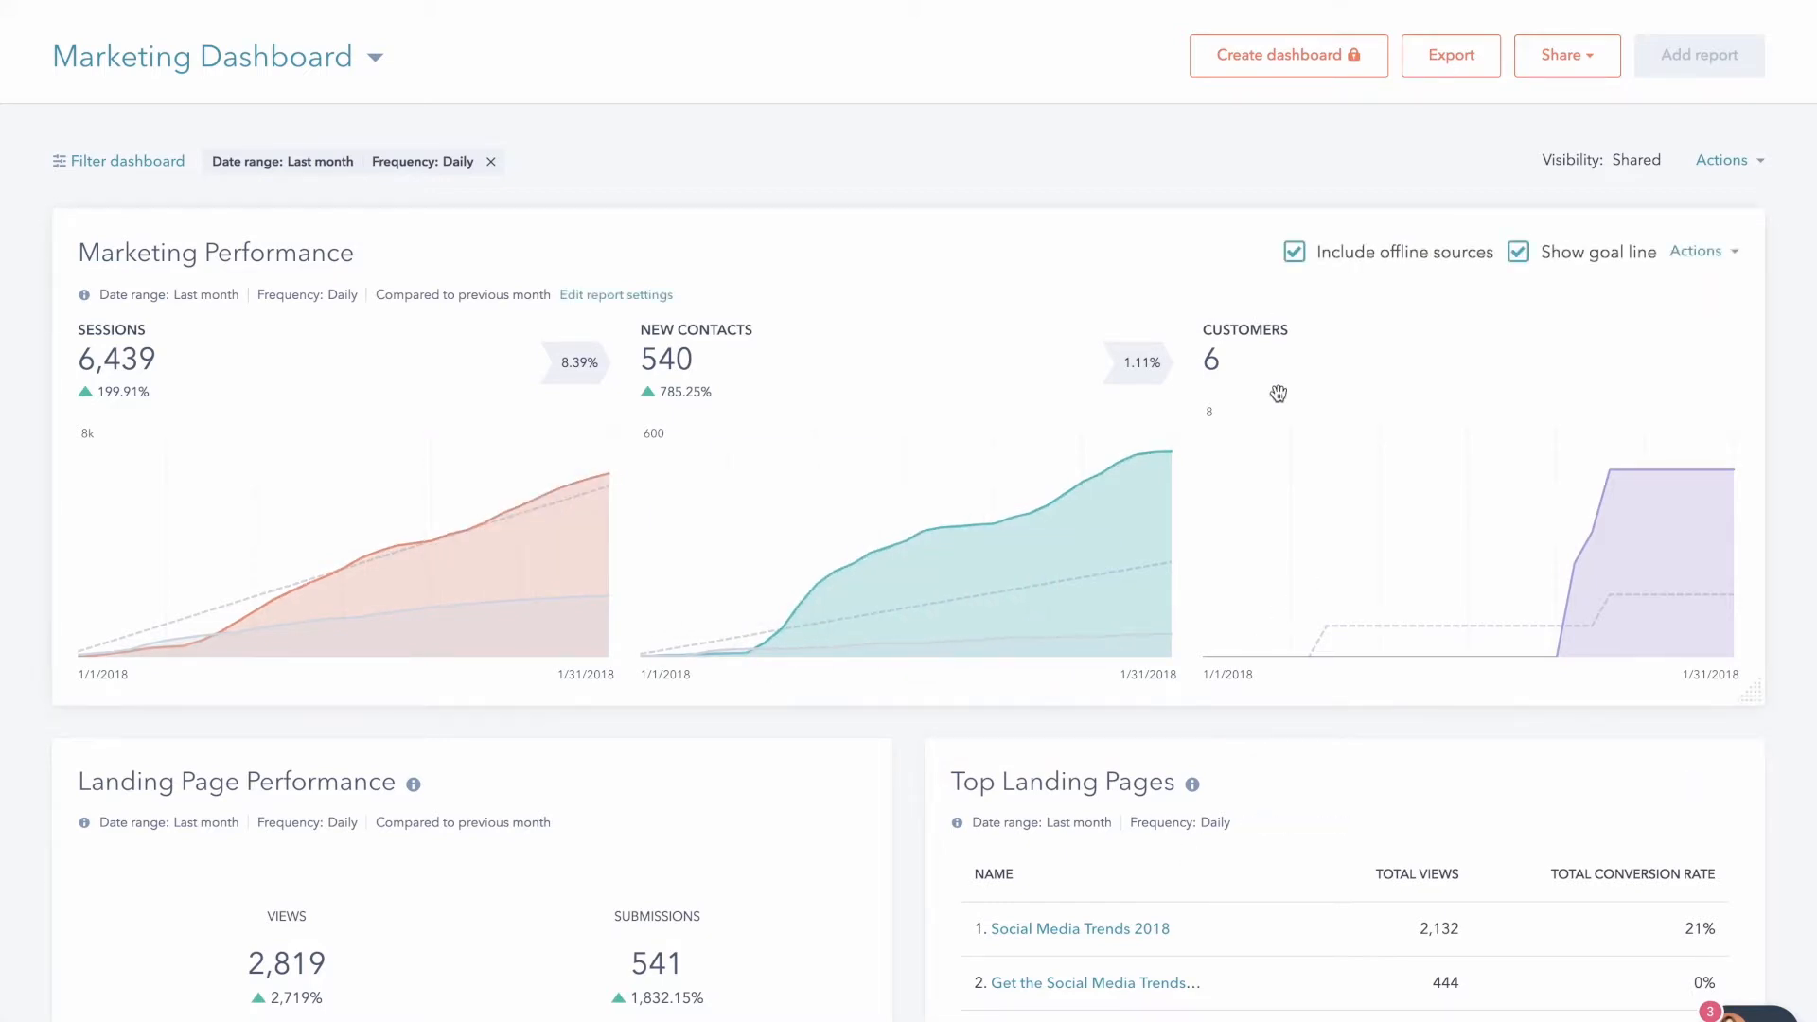
Scroll to Landing Page Performance: 2,819 views, 541 submissions, 19.19% conversion, 446 new contacts
{"action": "scroll", "scroll_direction": "down", "scroll_amount": 3}
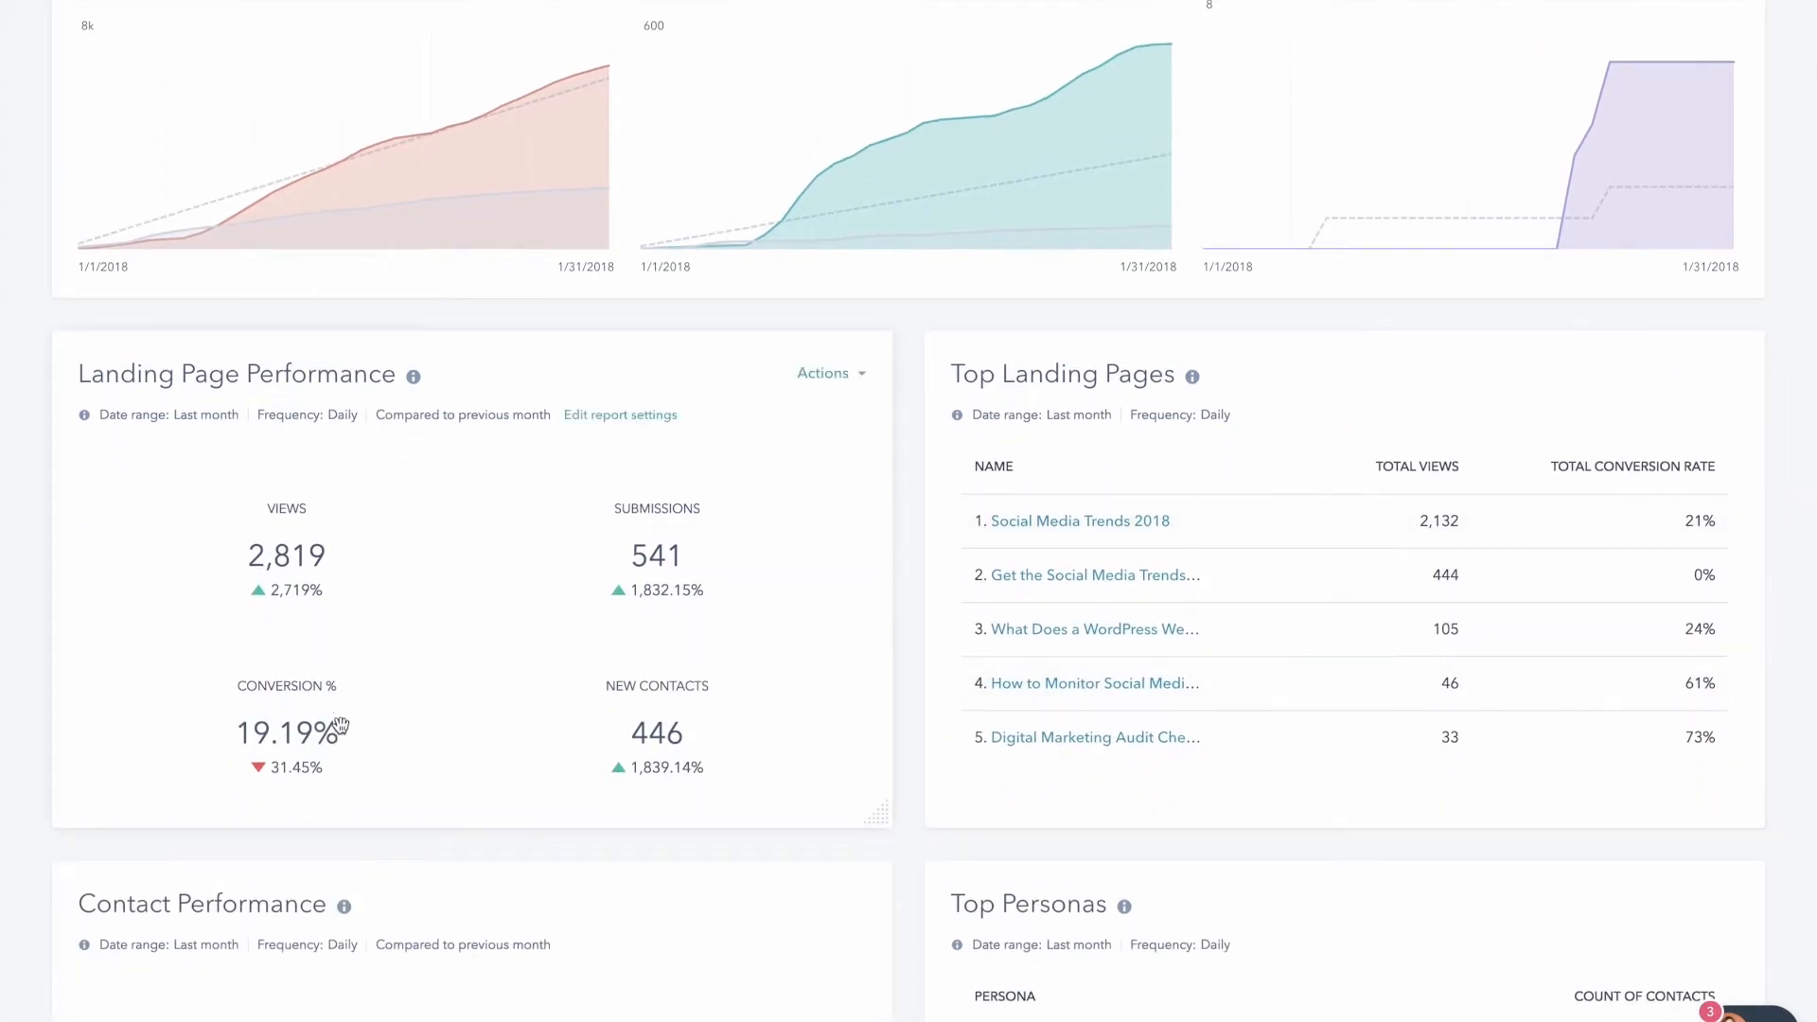
{"action": "mouse_move", "coordinate": [264, 774]}
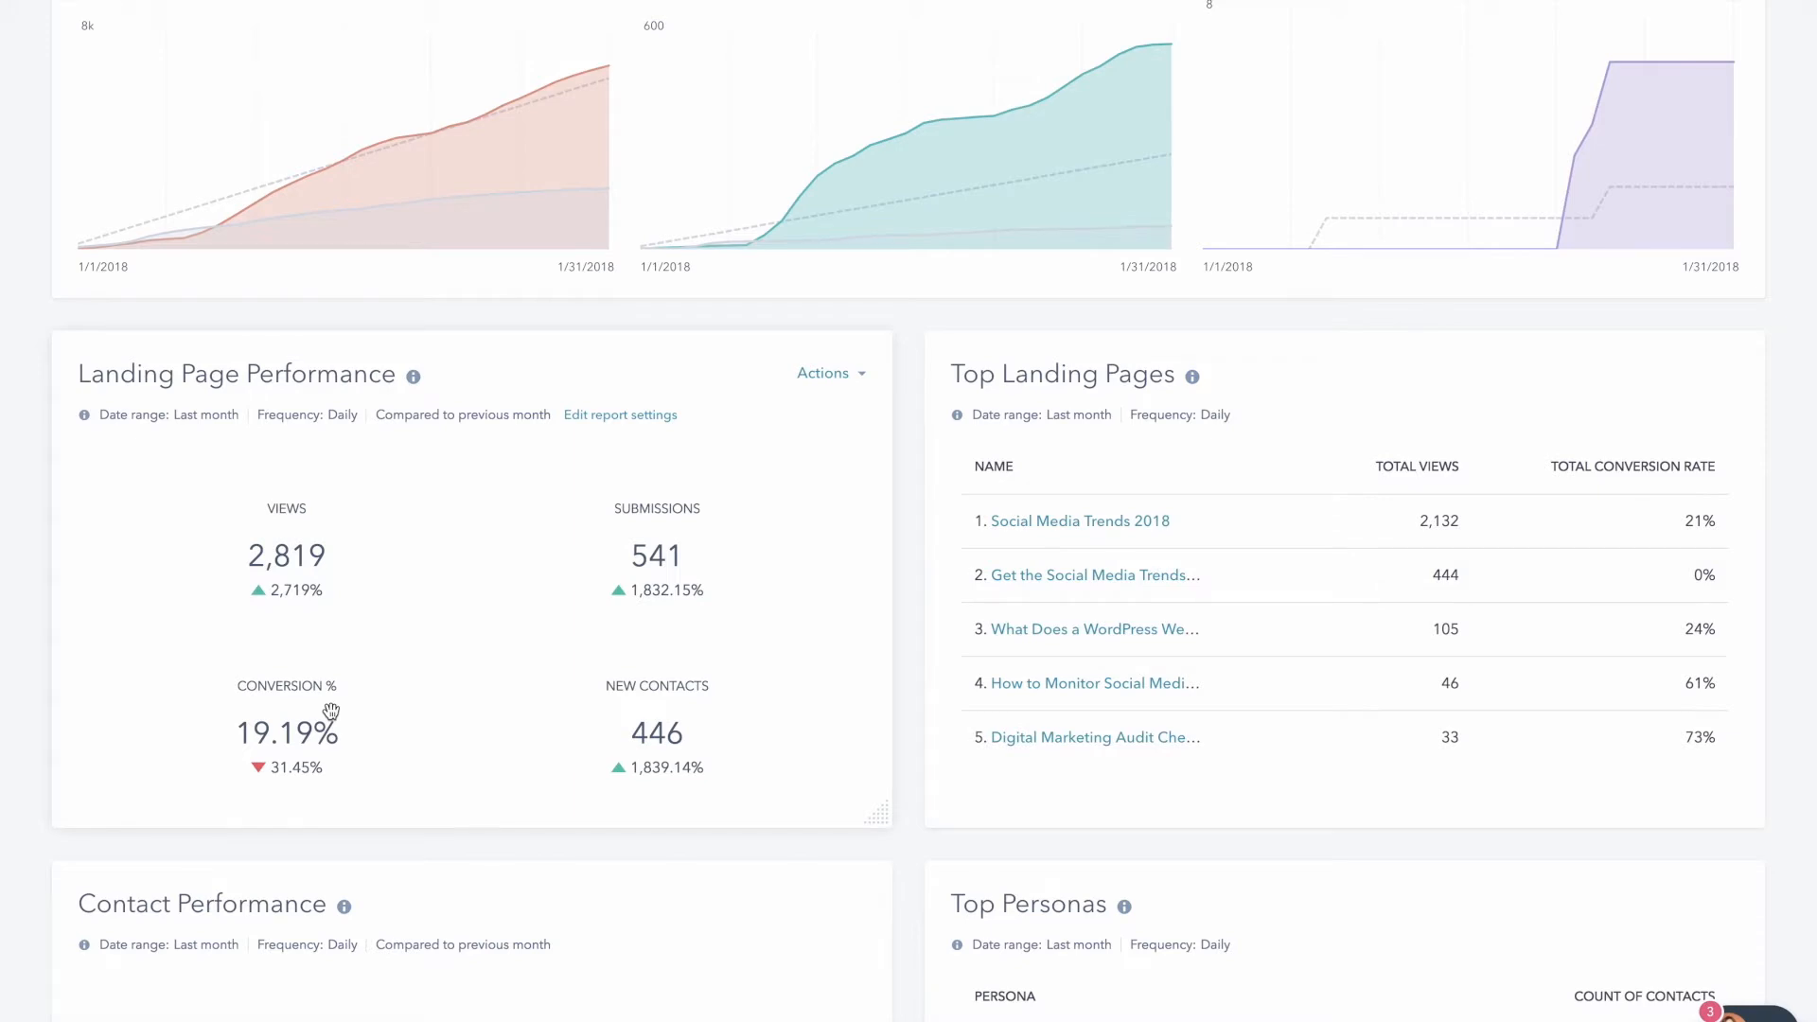
{"action": "mouse_move", "coordinate": [644, 523]}
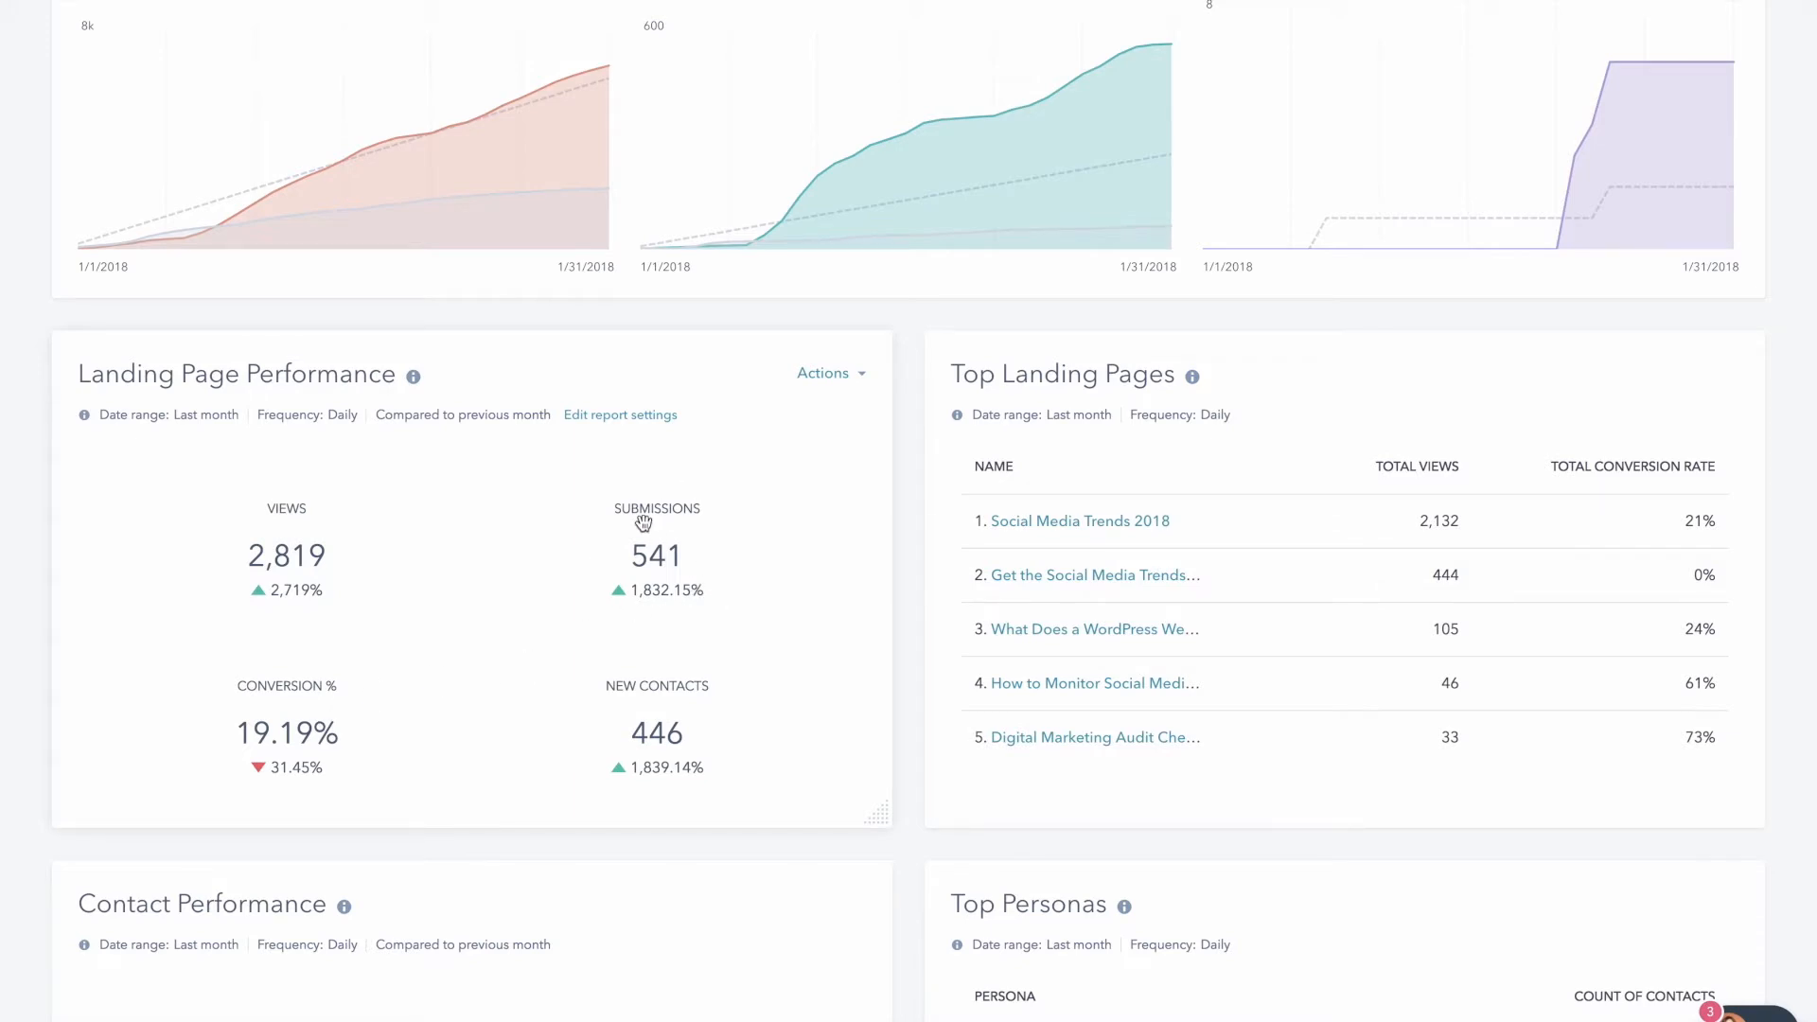
{"action": "mouse_move", "coordinate": [722, 584]}
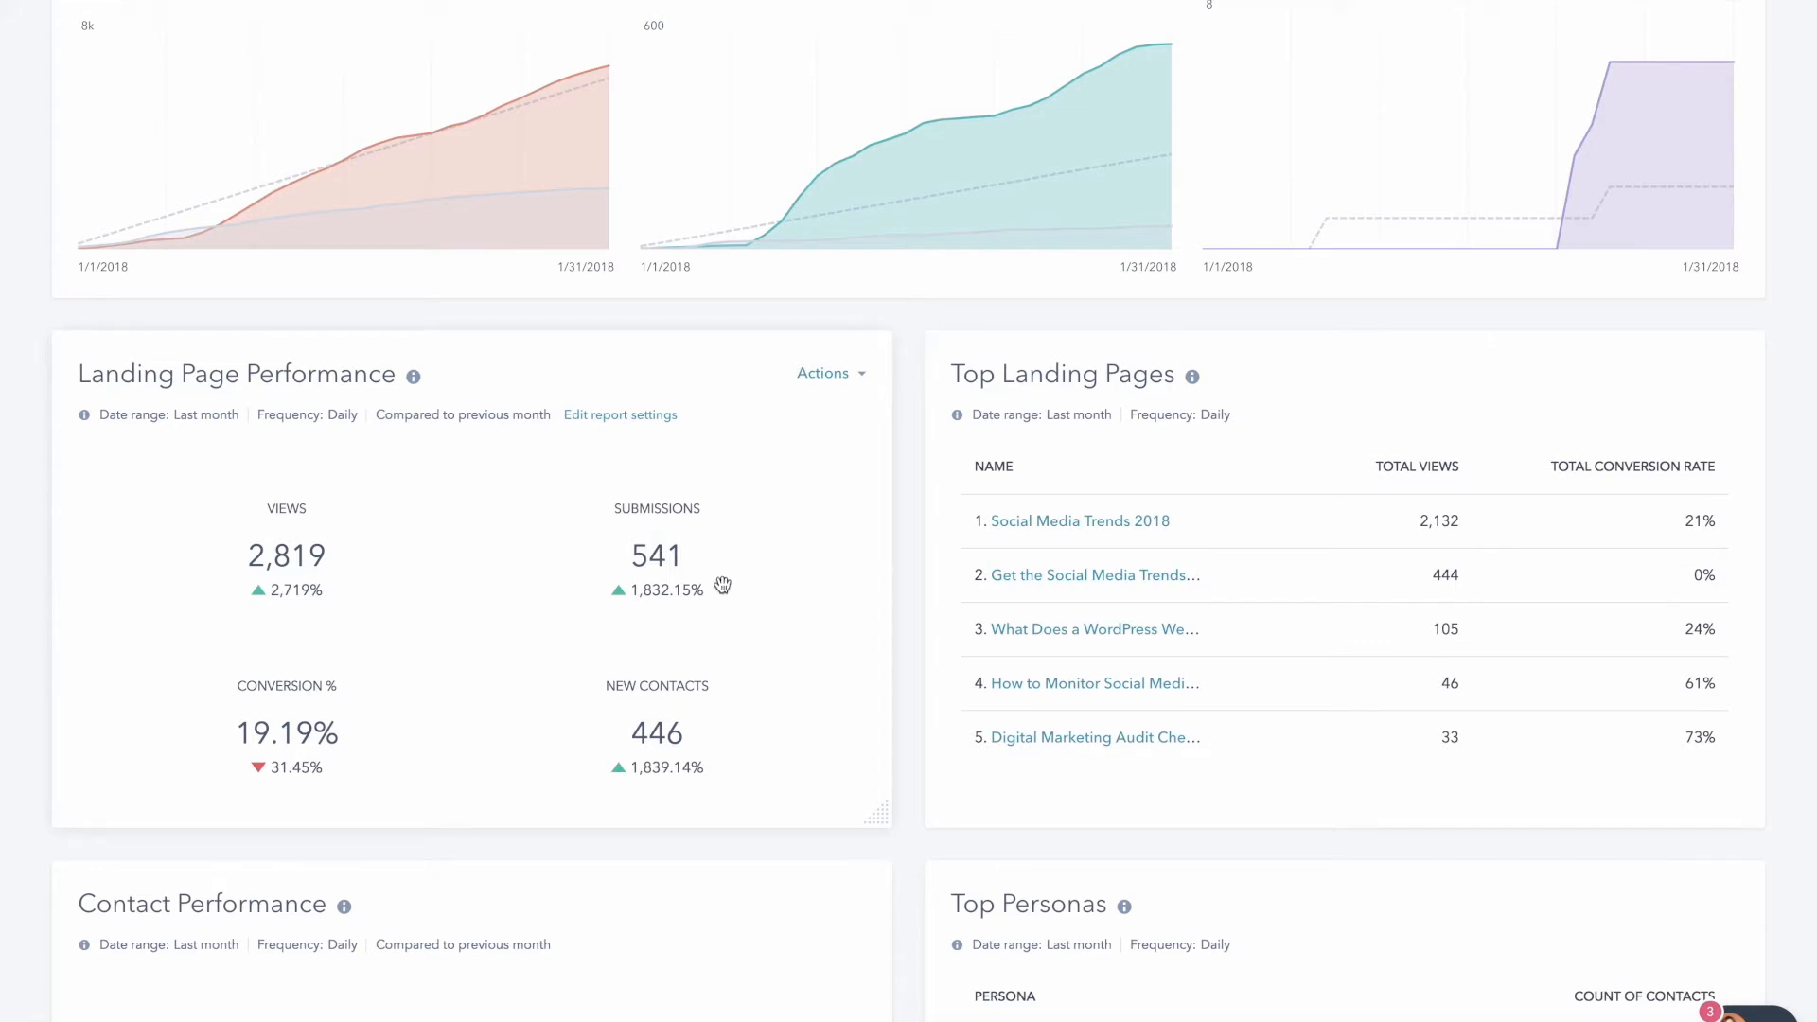
{"action": "mouse_move", "coordinate": [667, 543]}
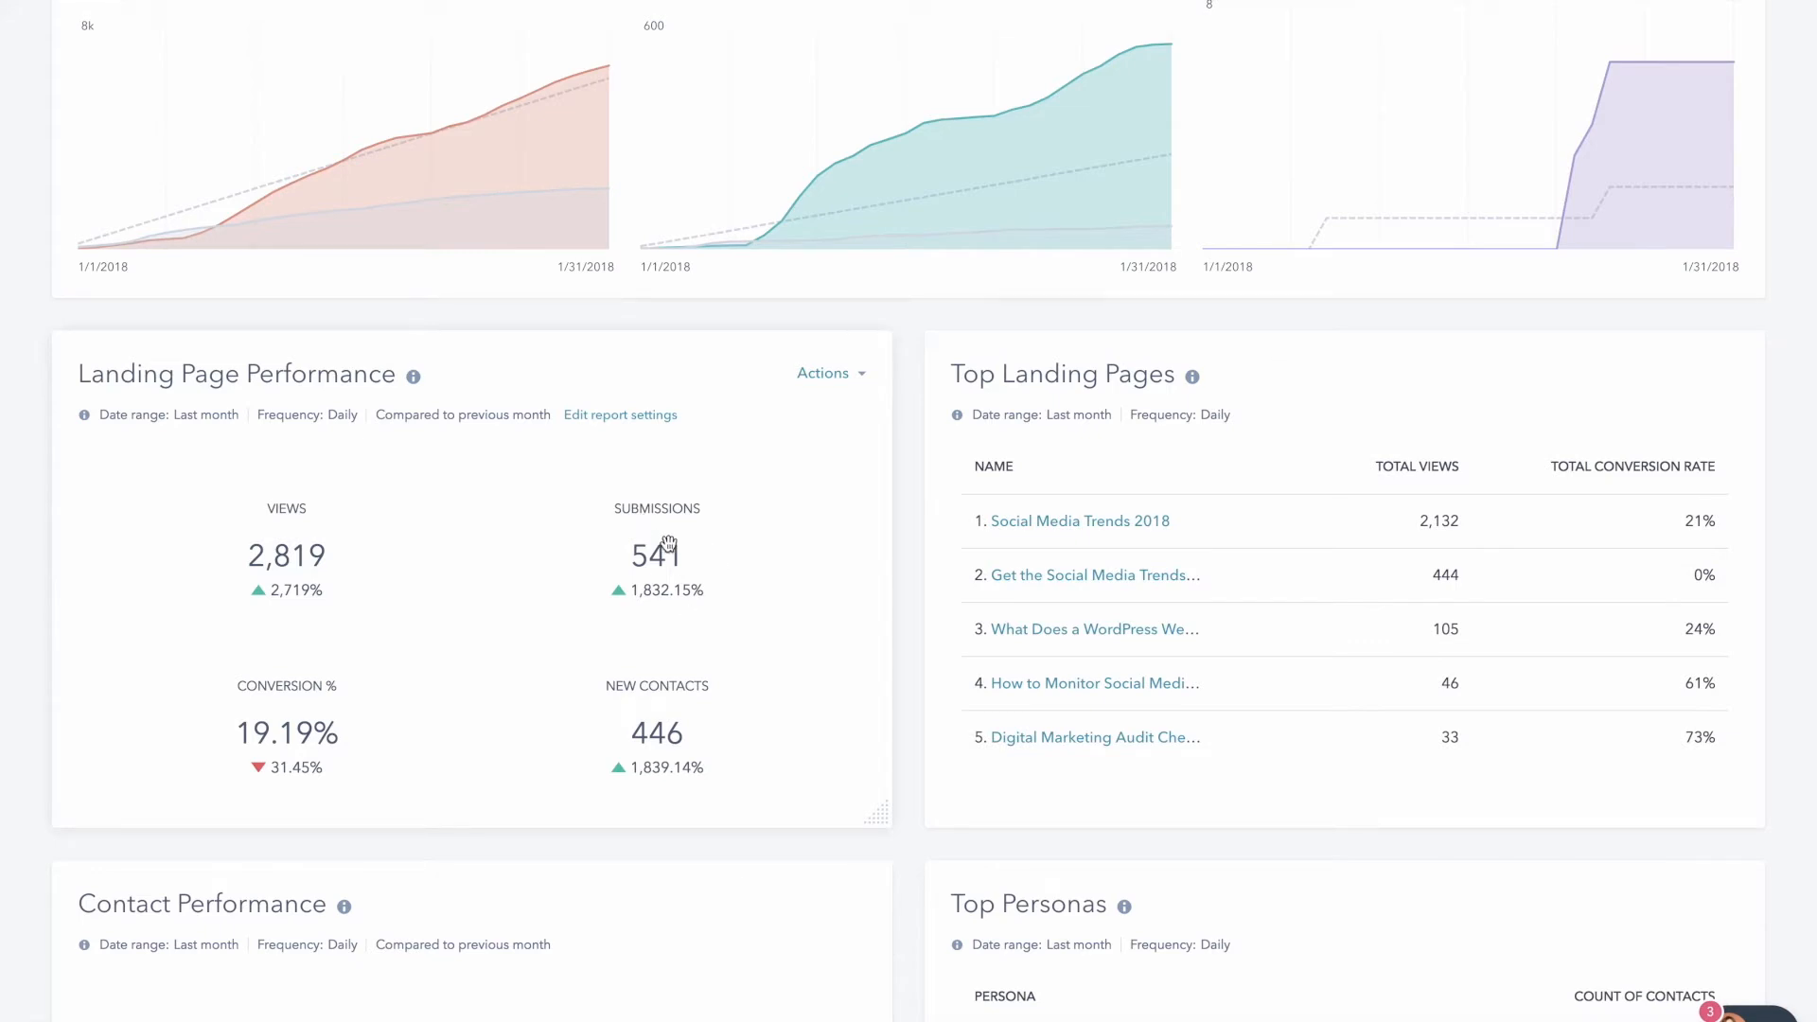
{"action": "mouse_move", "coordinate": [681, 720]}
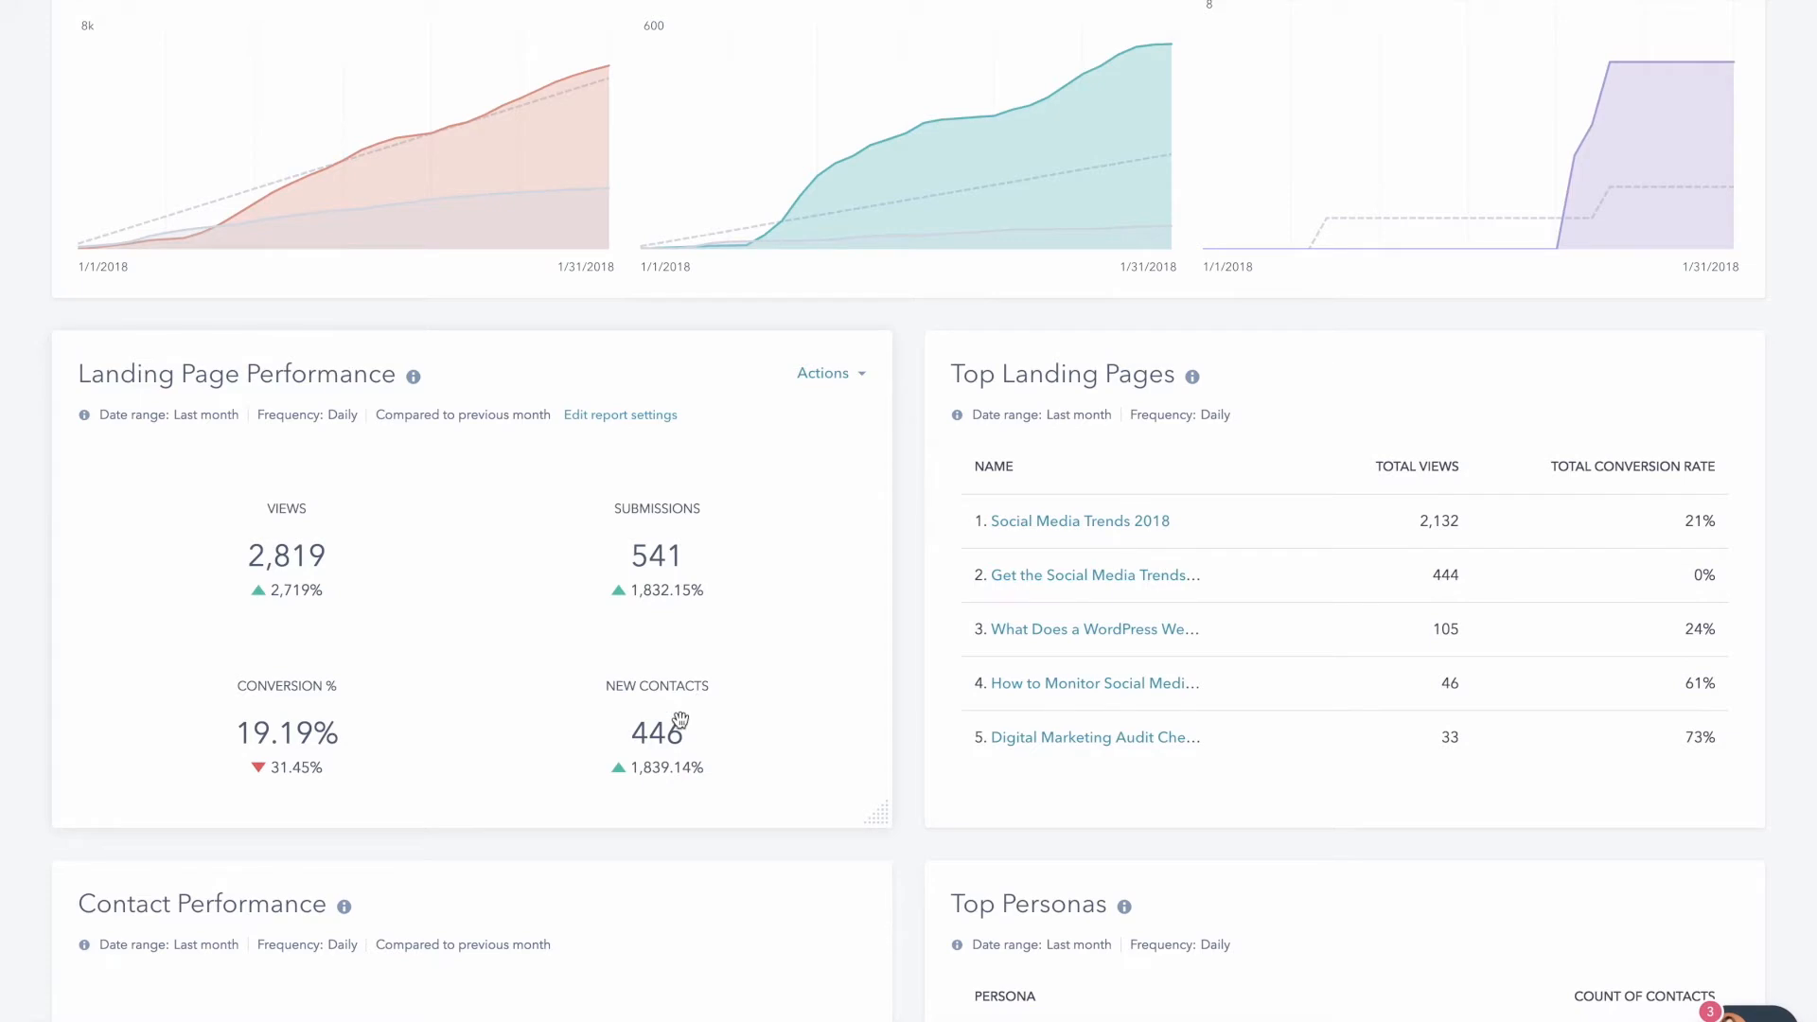
{"action": "mouse_move", "coordinate": [697, 554]}
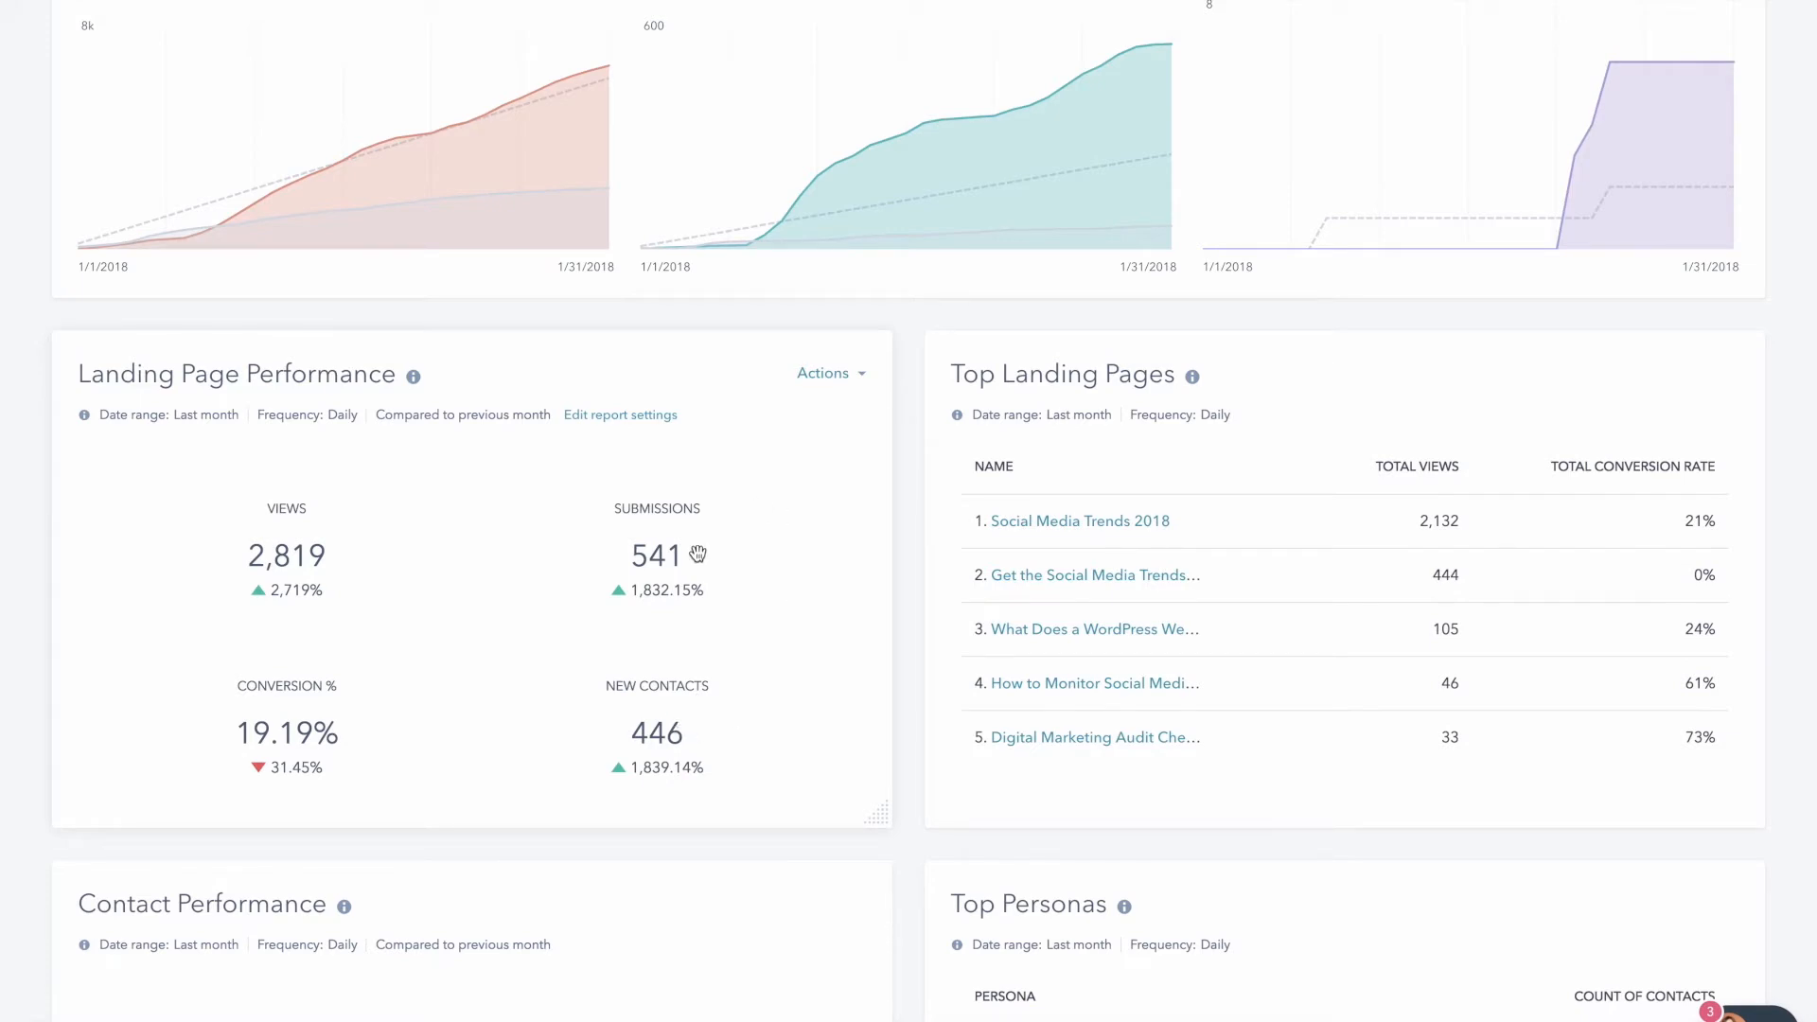
{"action": "scroll", "scroll_direction": "down", "scroll_amount": 3}
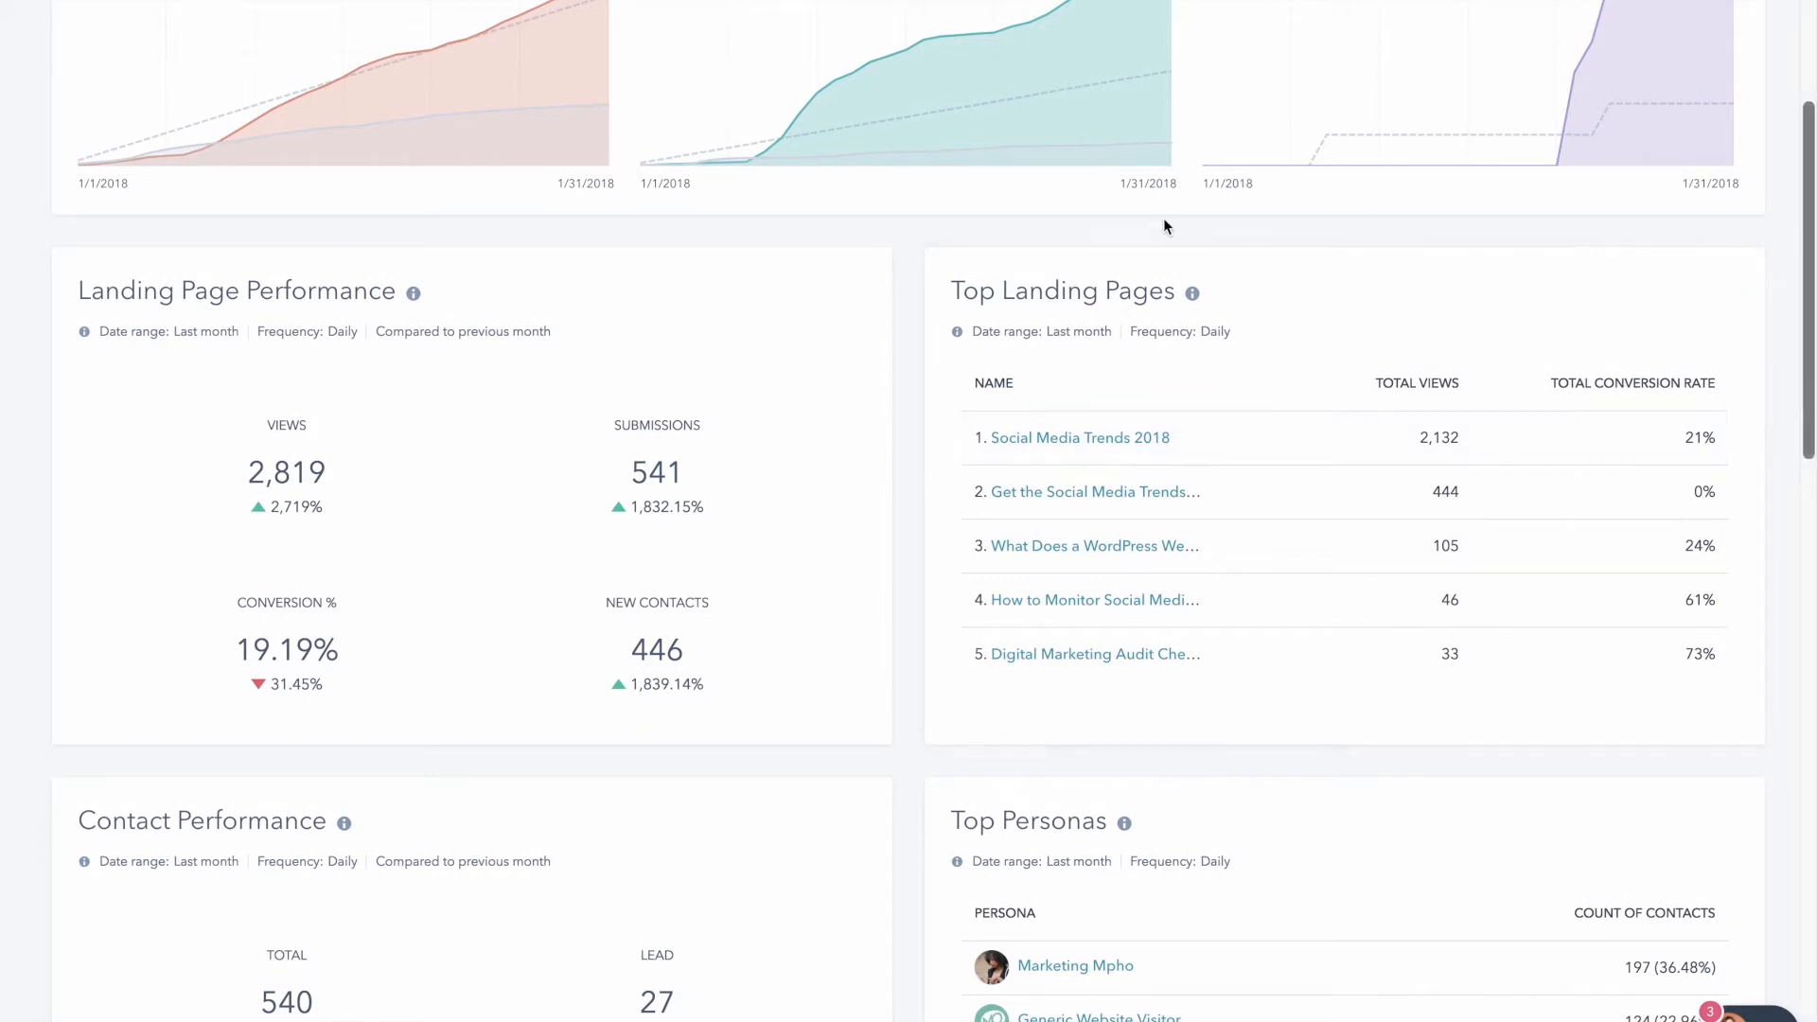
{"action": "mouse_move", "coordinate": [1057, 446]}
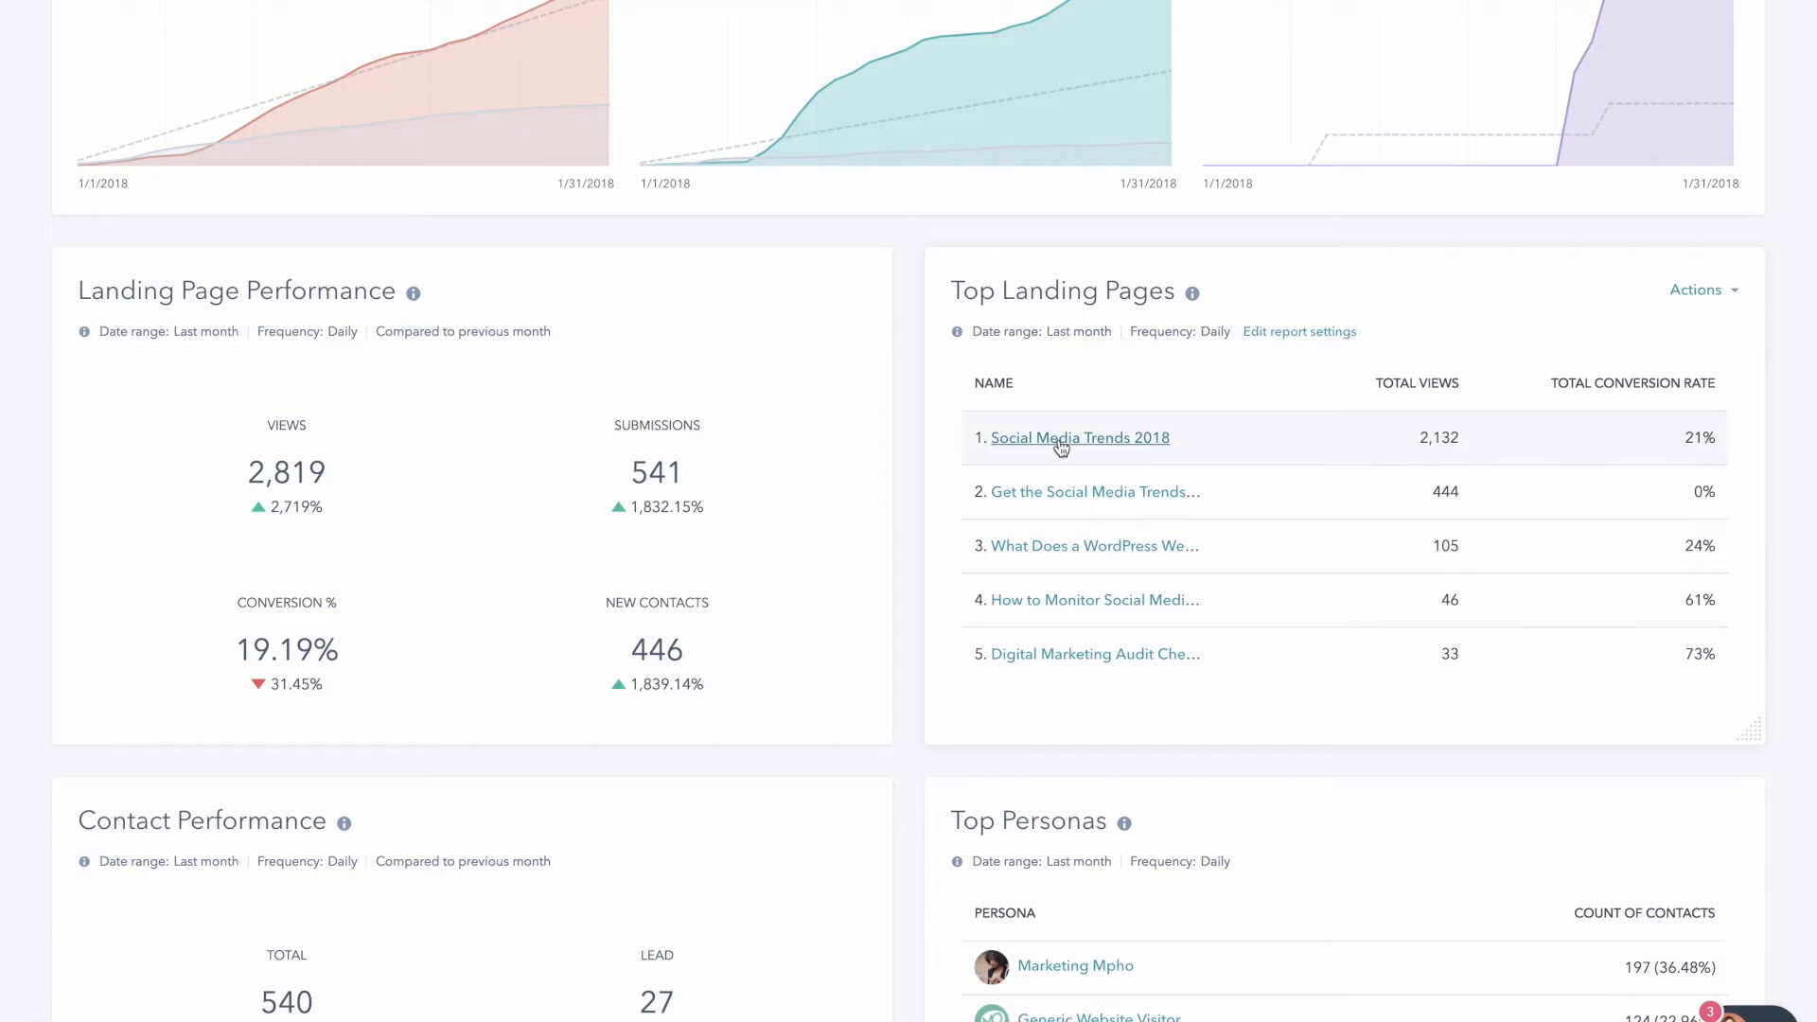
{"action": "mouse_move", "coordinate": [1709, 414]}
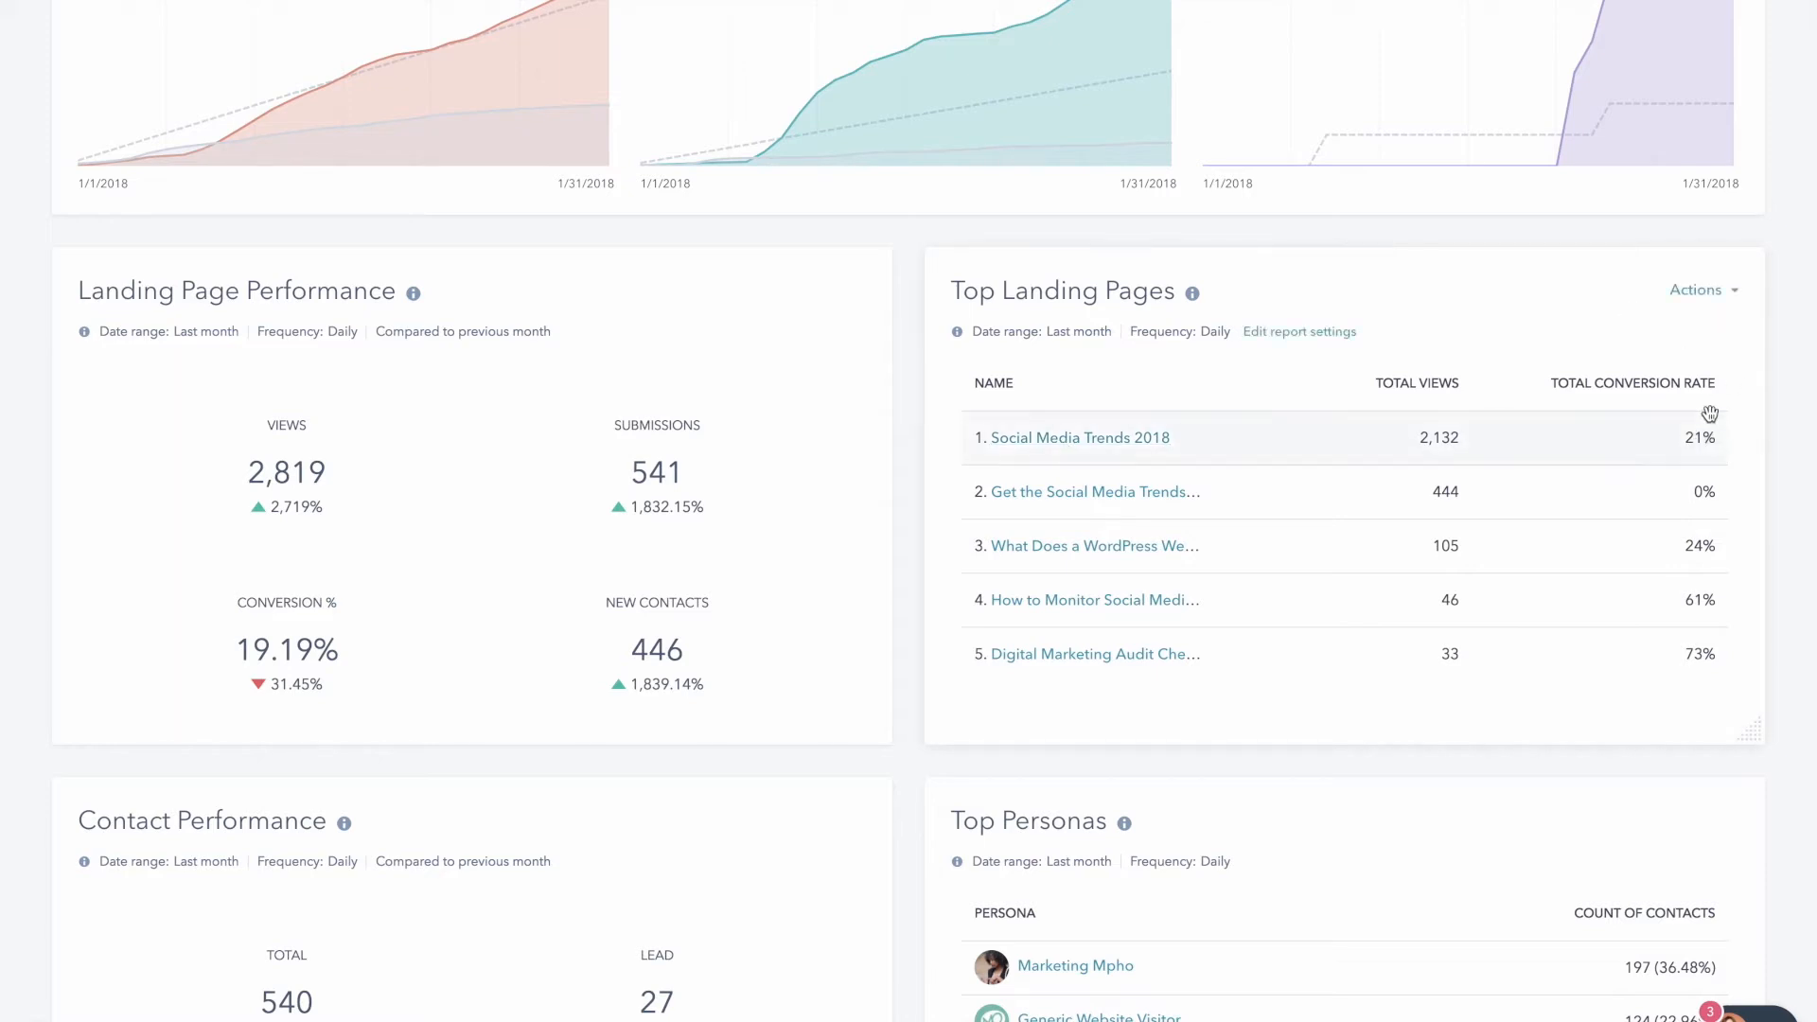
{"action": "mouse_move", "coordinate": [1079, 438]}
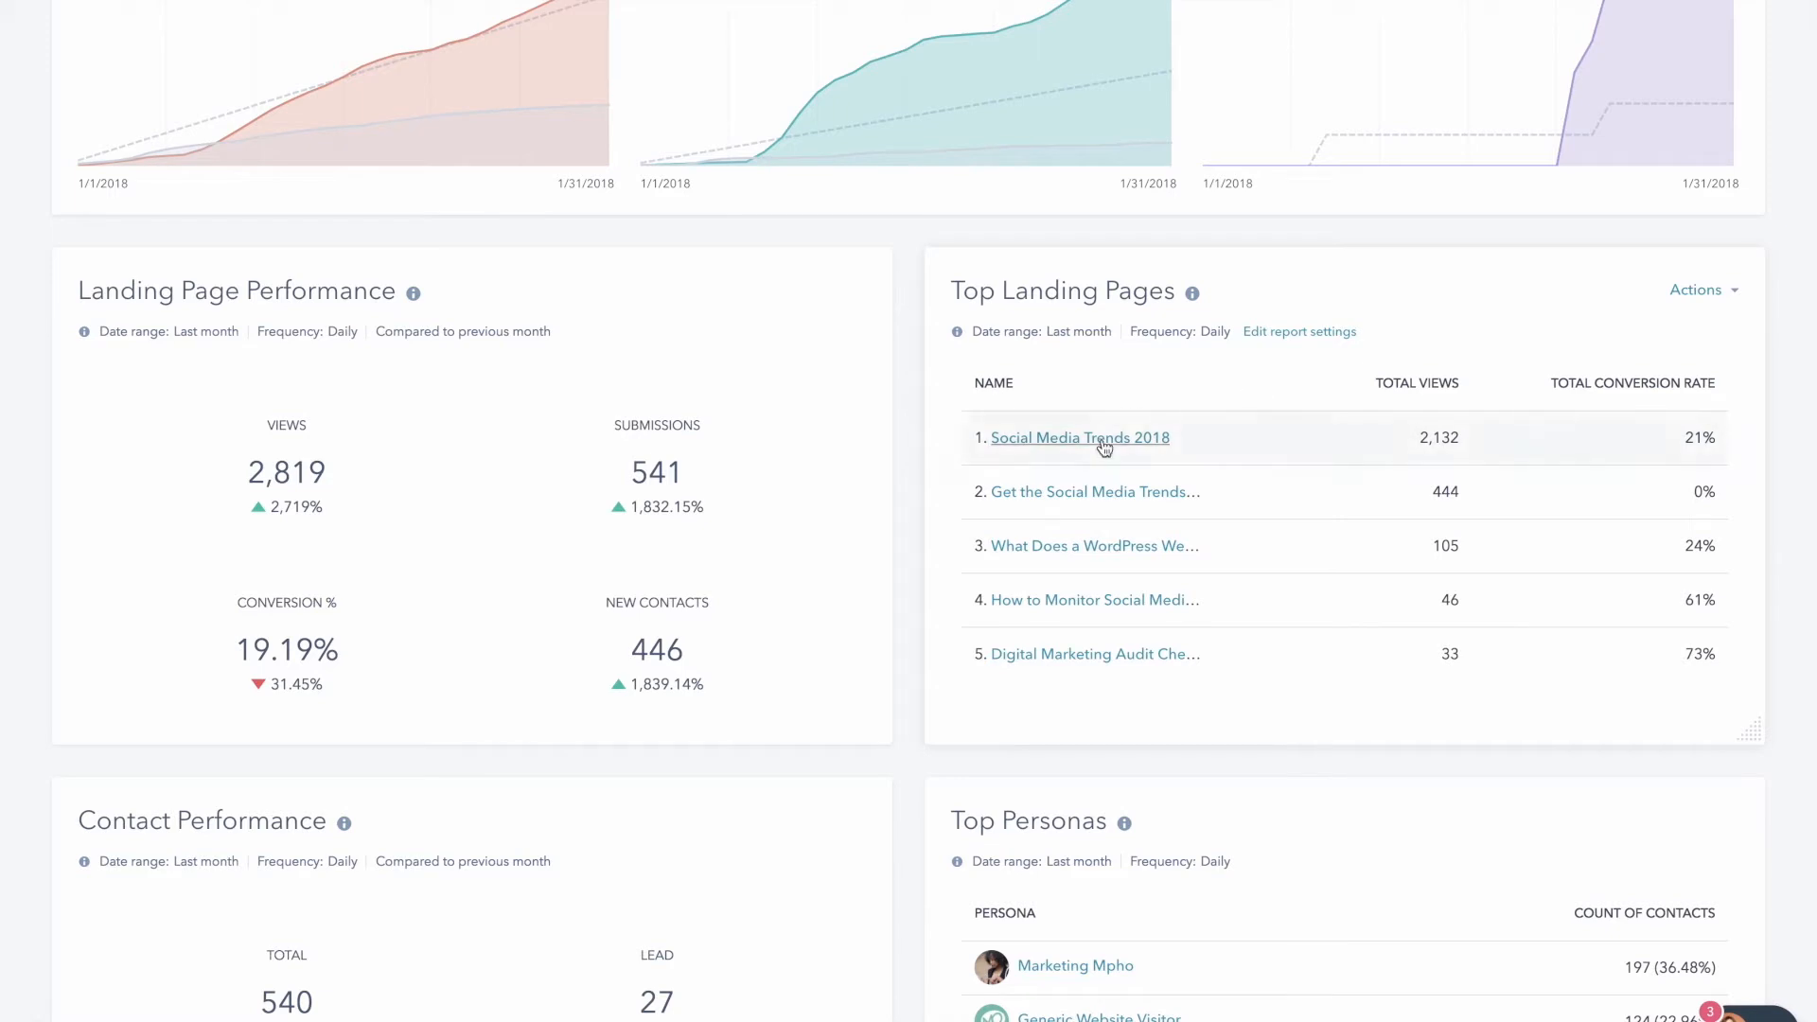
{"action": "mouse_move", "coordinate": [1094, 546]}
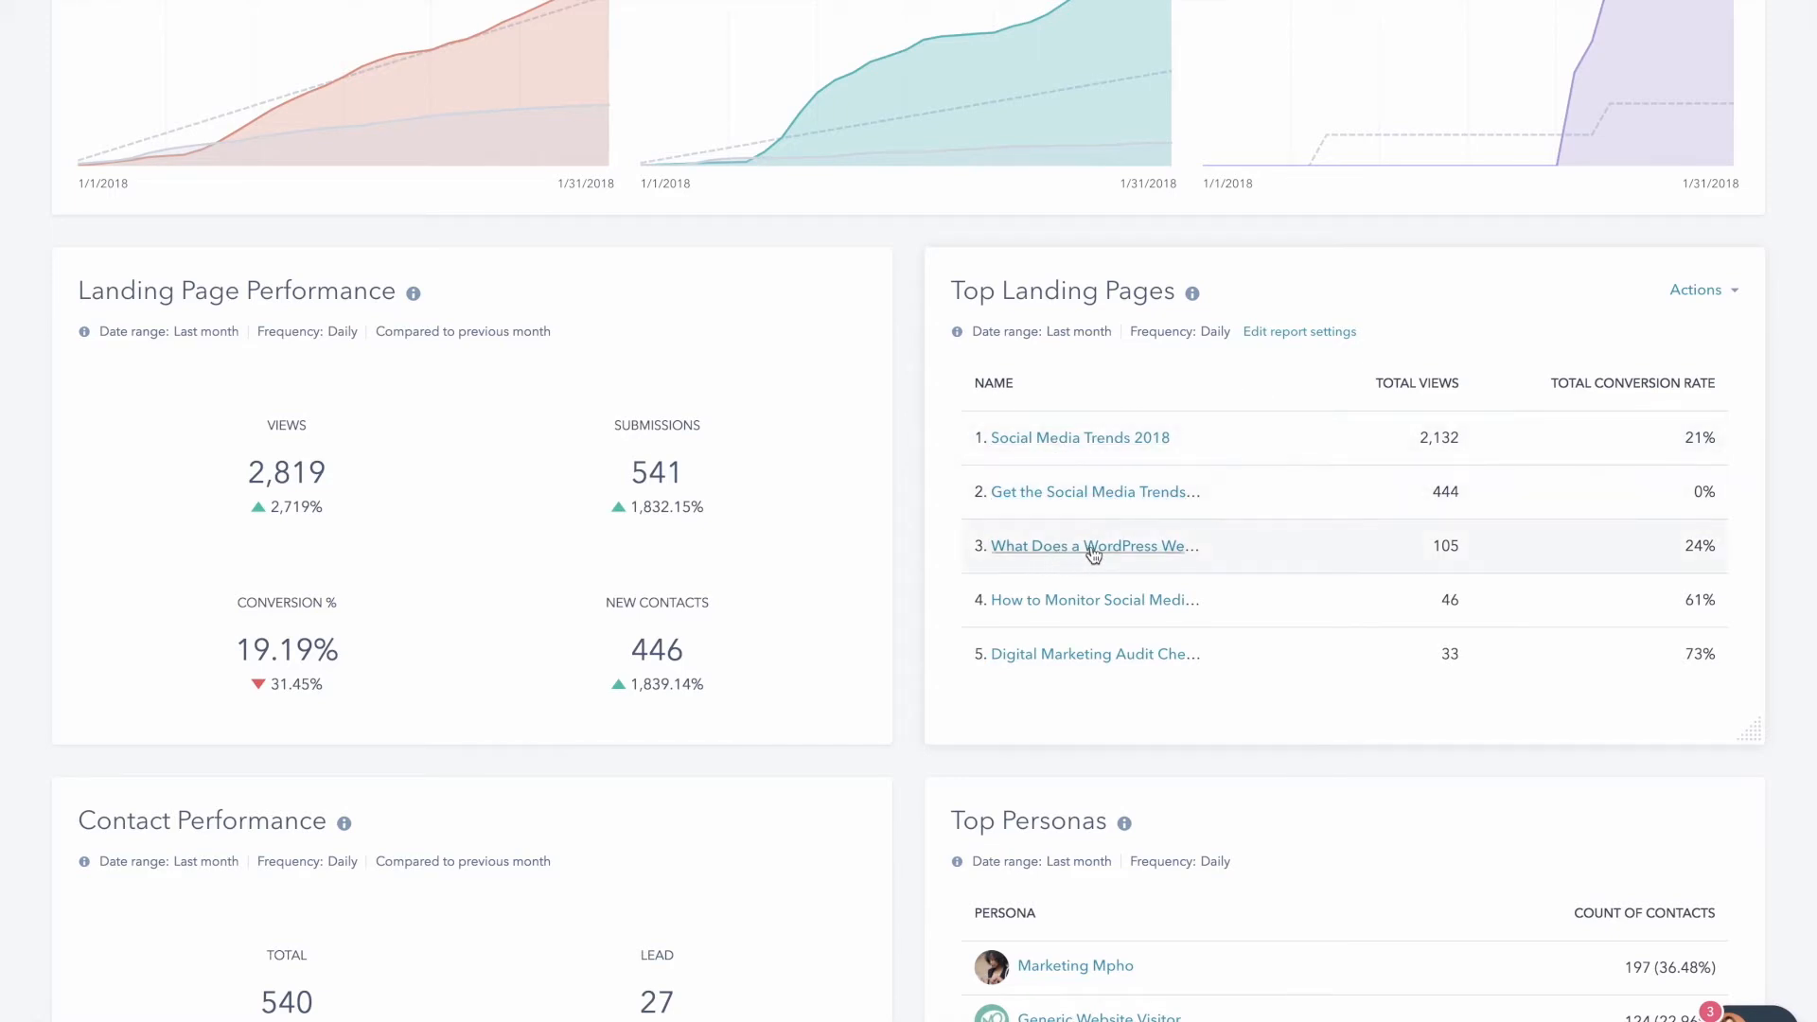
{"action": "mouse_move", "coordinate": [1093, 546]}
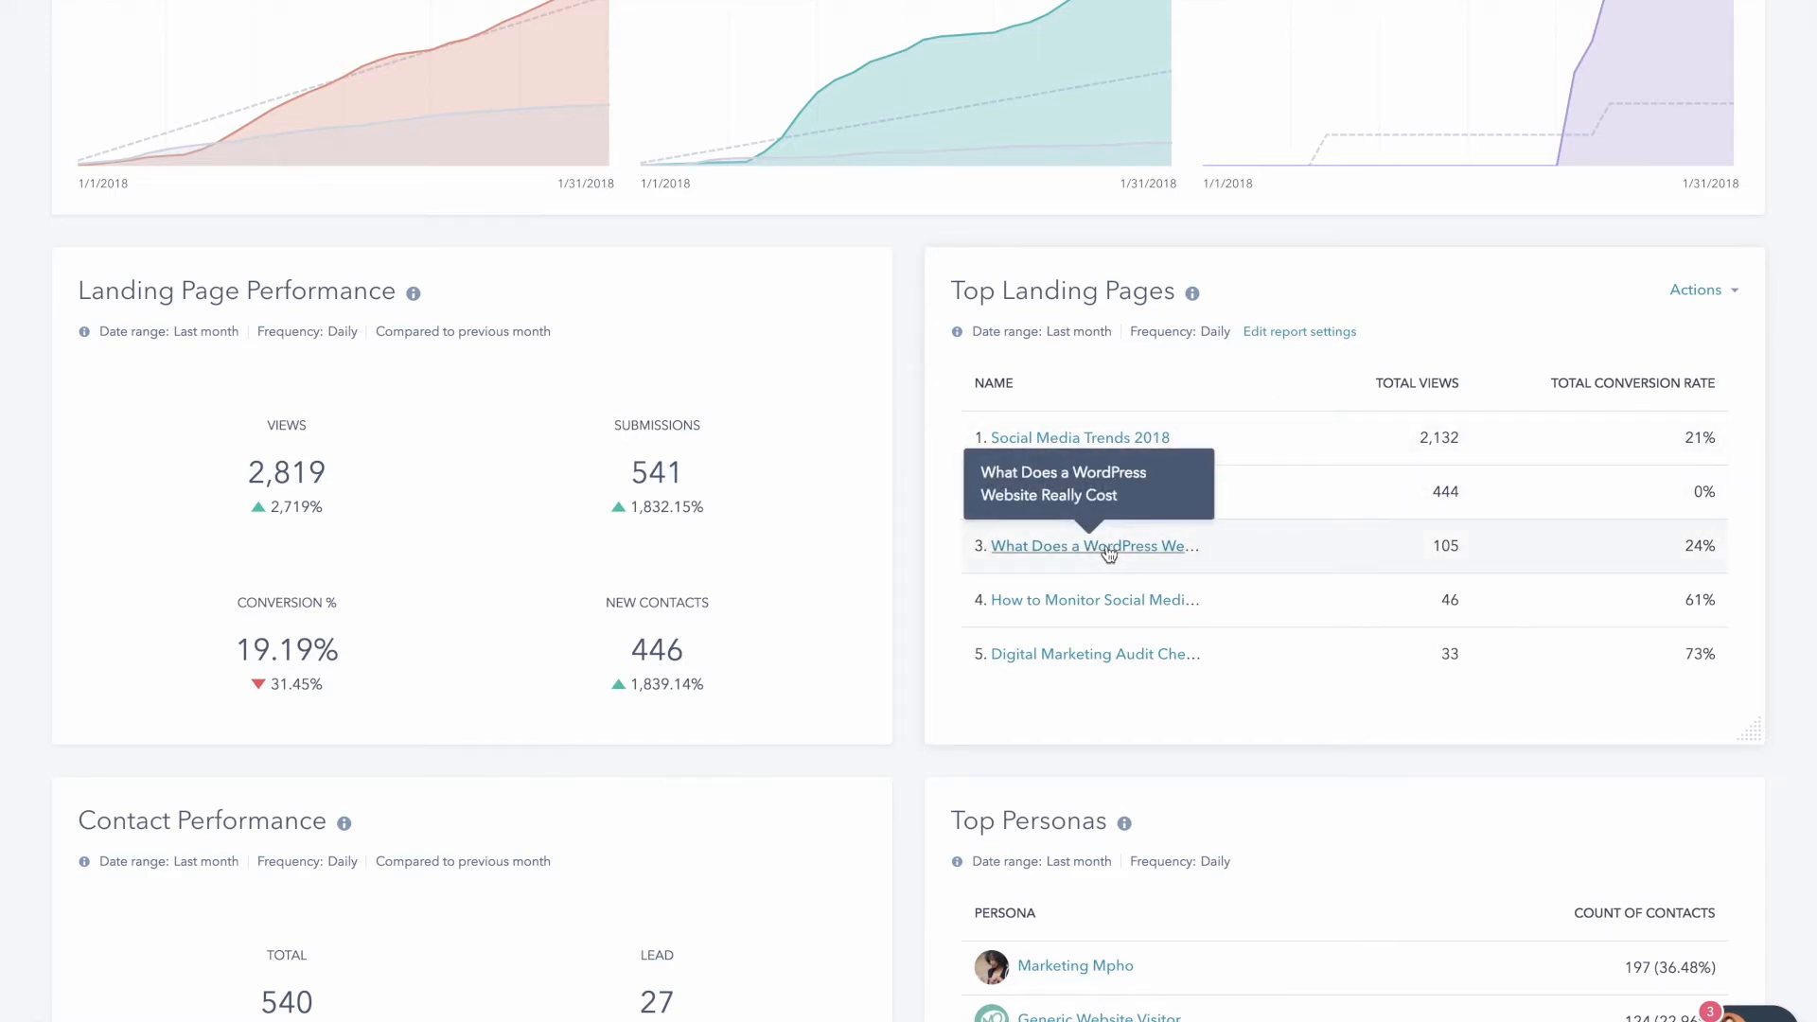
{"action": "mouse_move", "coordinate": [1126, 554]}
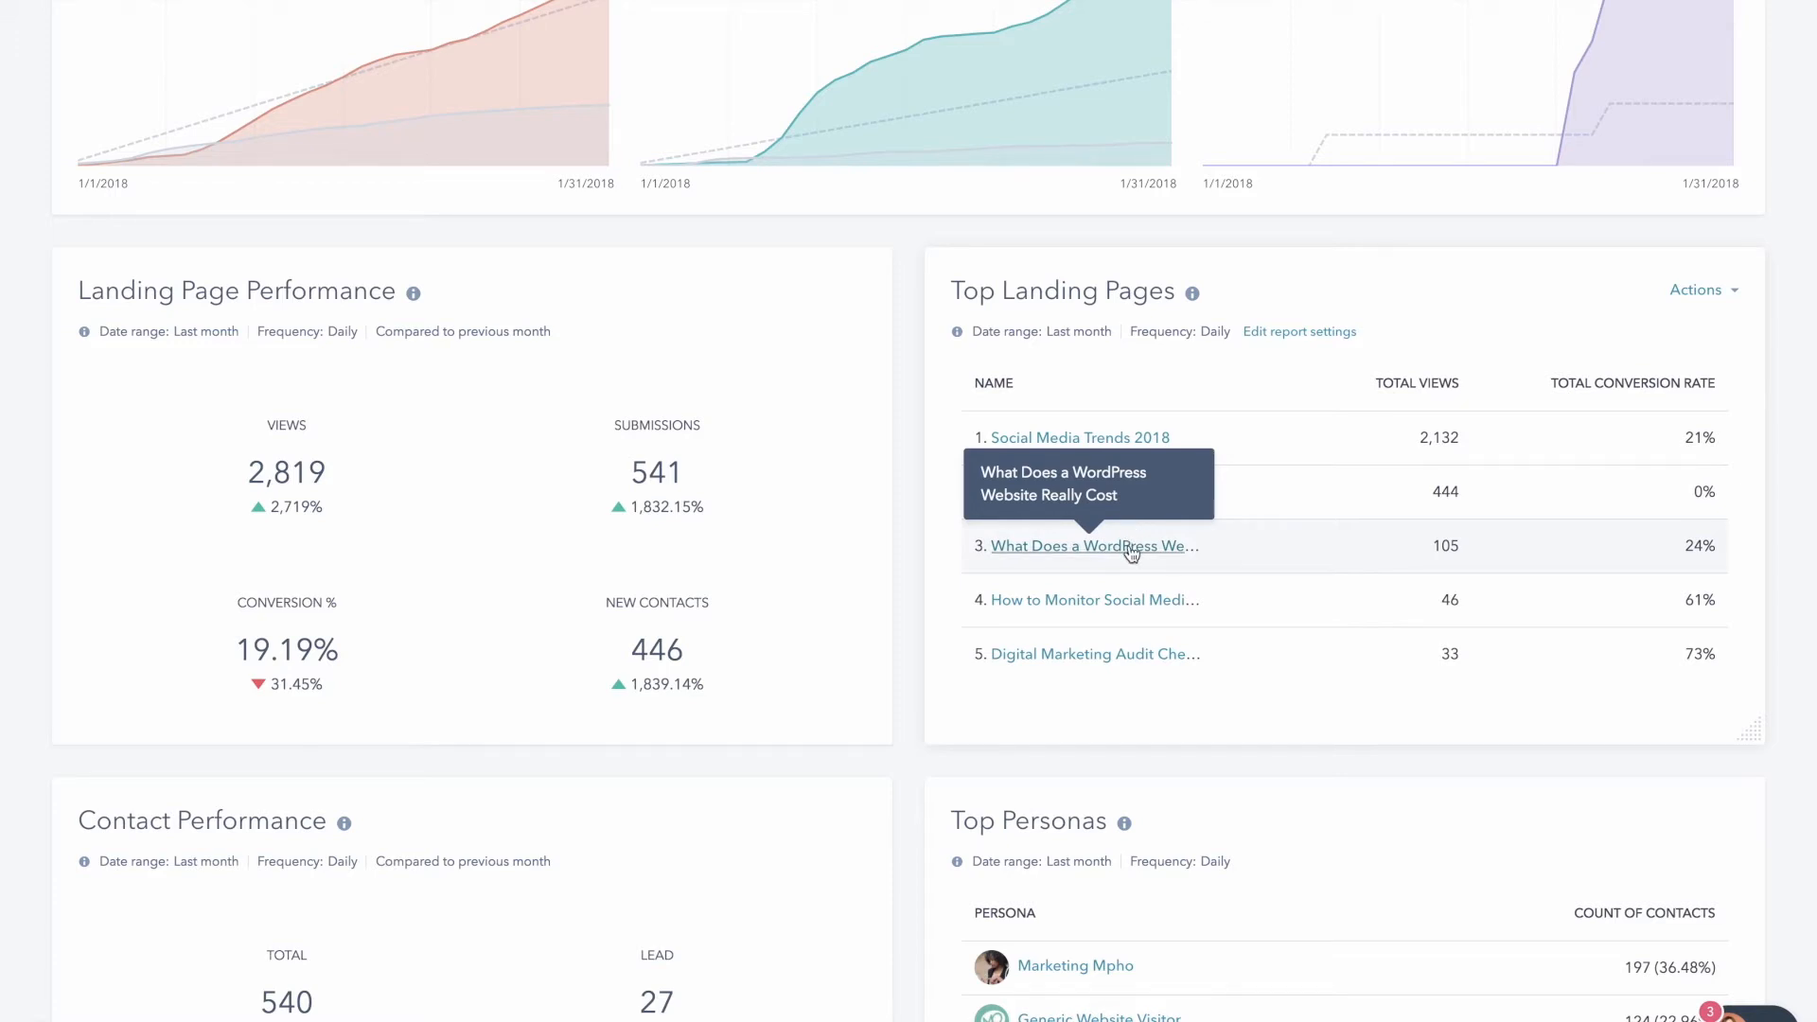
{"action": "mouse_move", "coordinate": [1109, 557]}
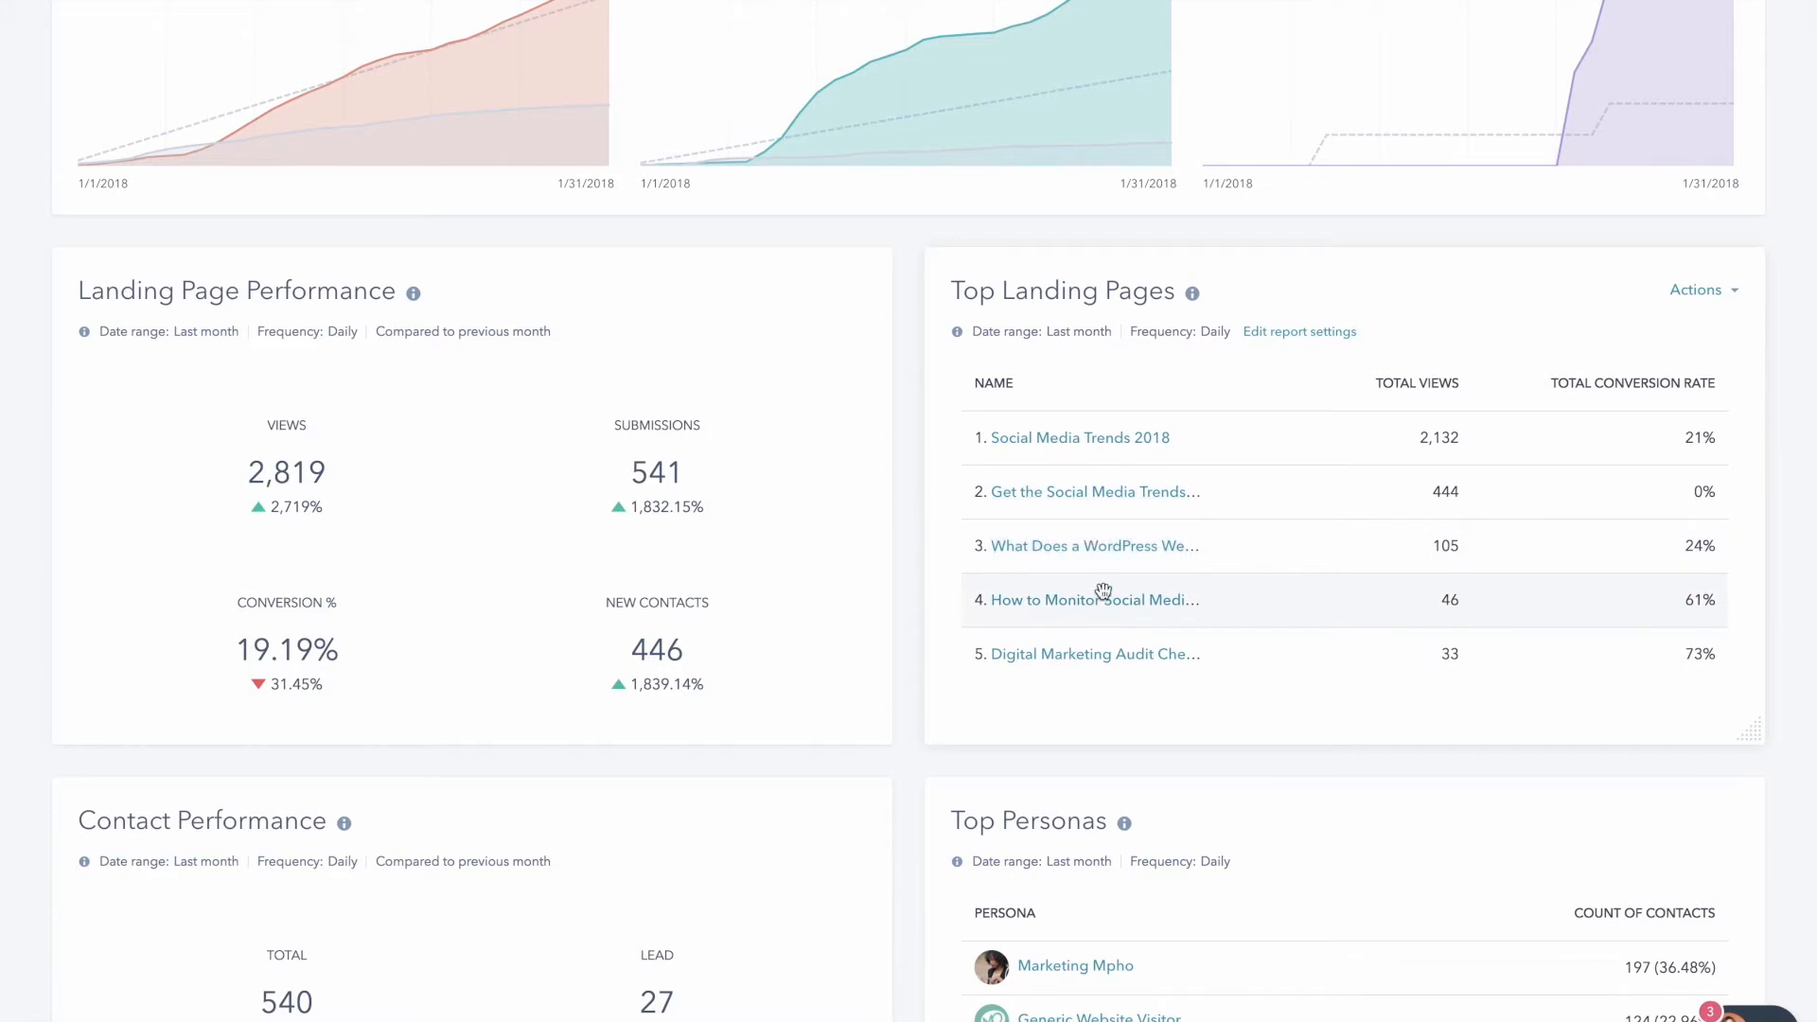
{"action": "mouse_move", "coordinate": [1090, 599]}
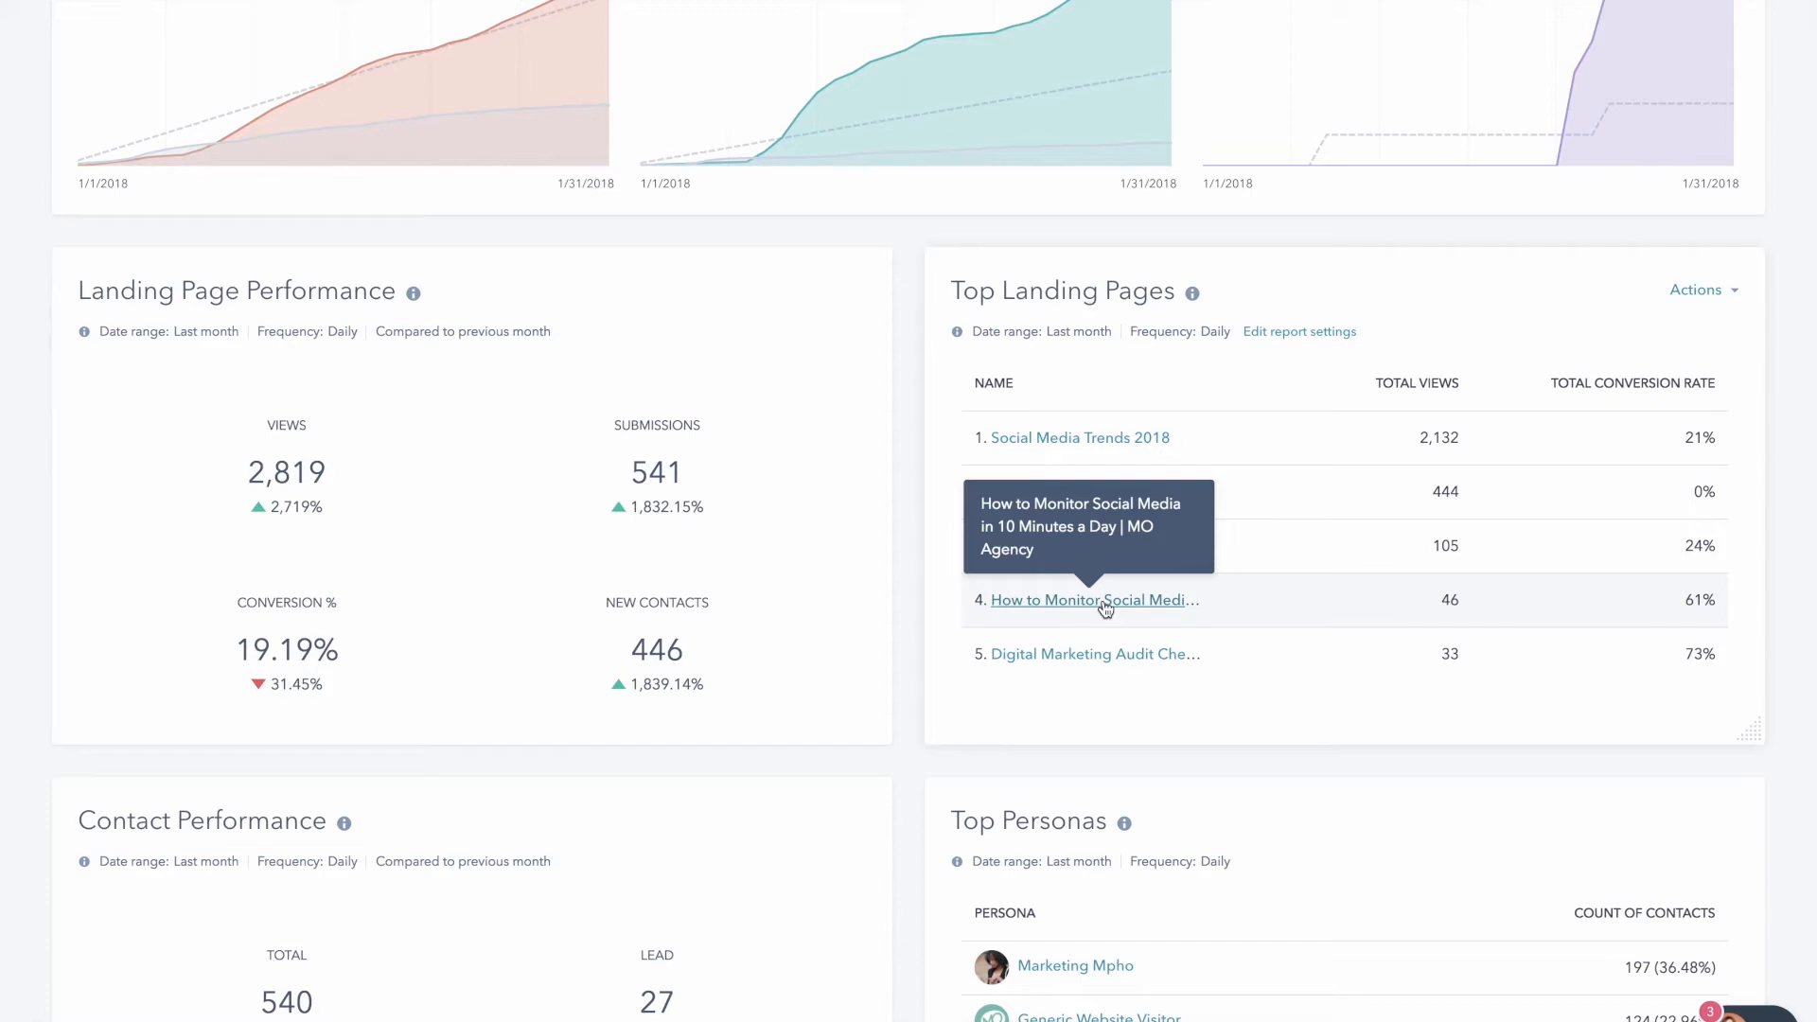
{"action": "mouse_move", "coordinate": [1105, 660]}
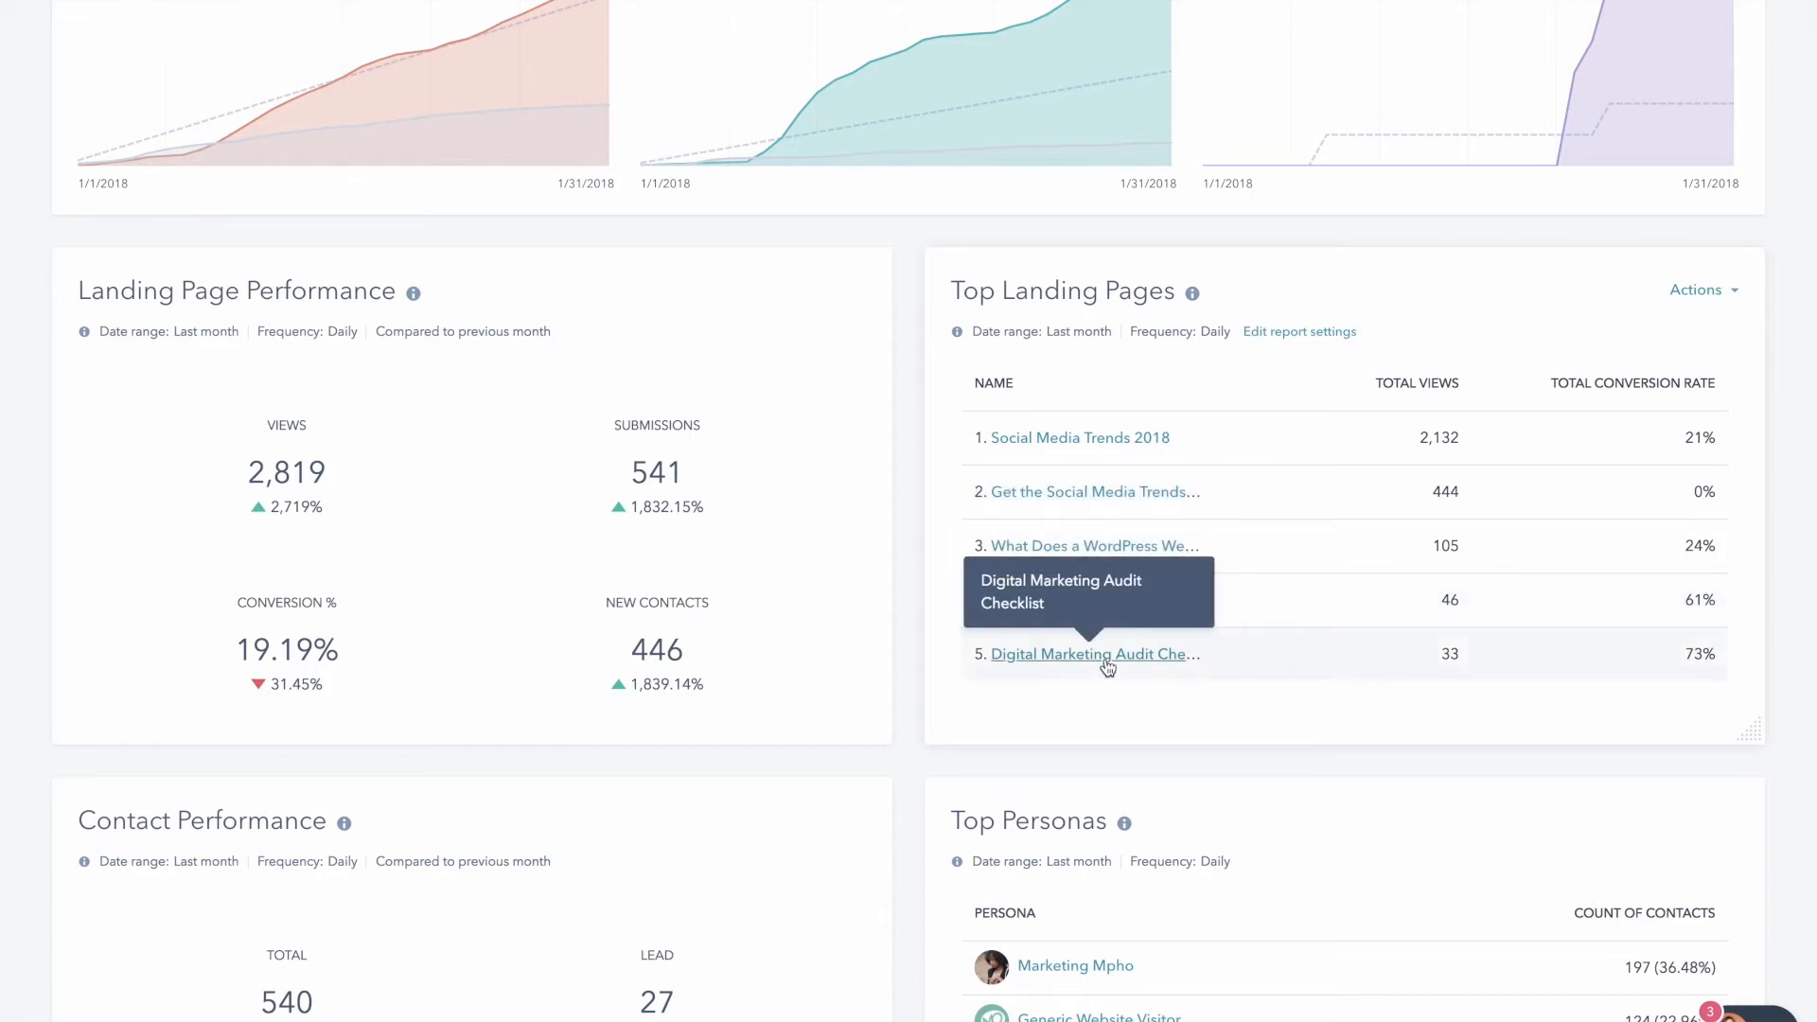
{"action": "mouse_move", "coordinate": [1692, 652]}
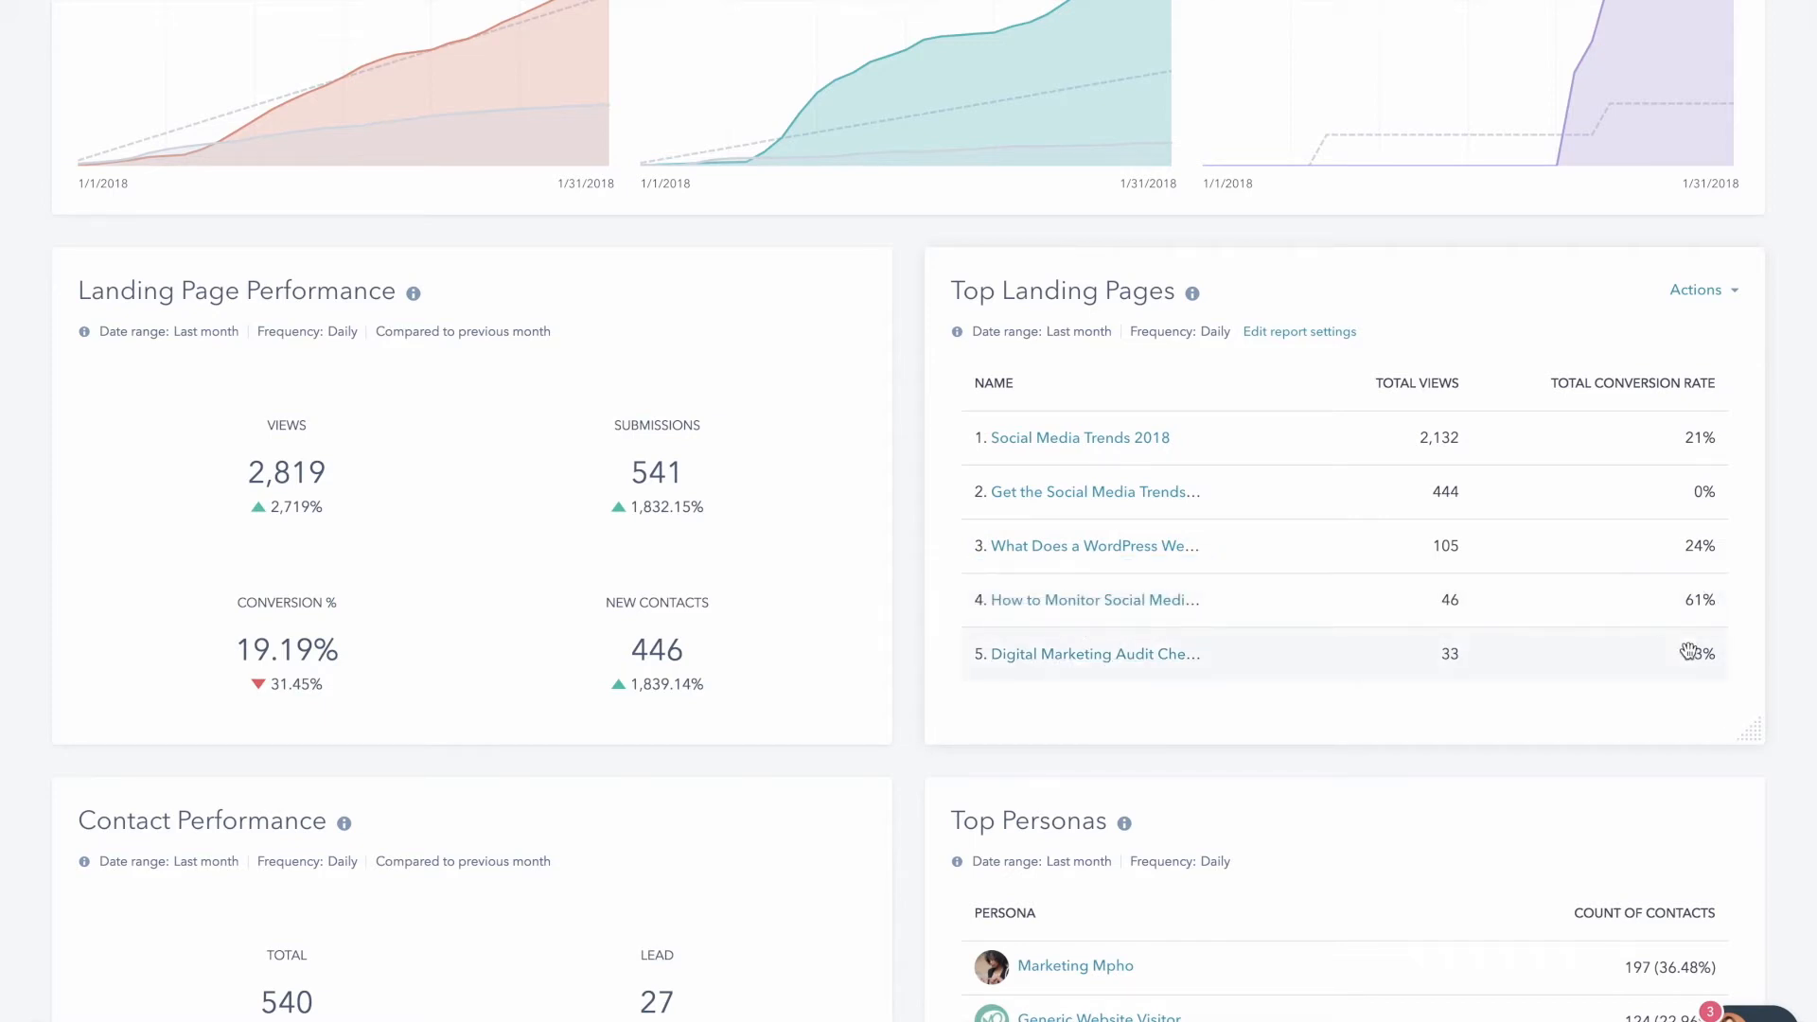
{"action": "mouse_move", "coordinate": [1735, 695]}
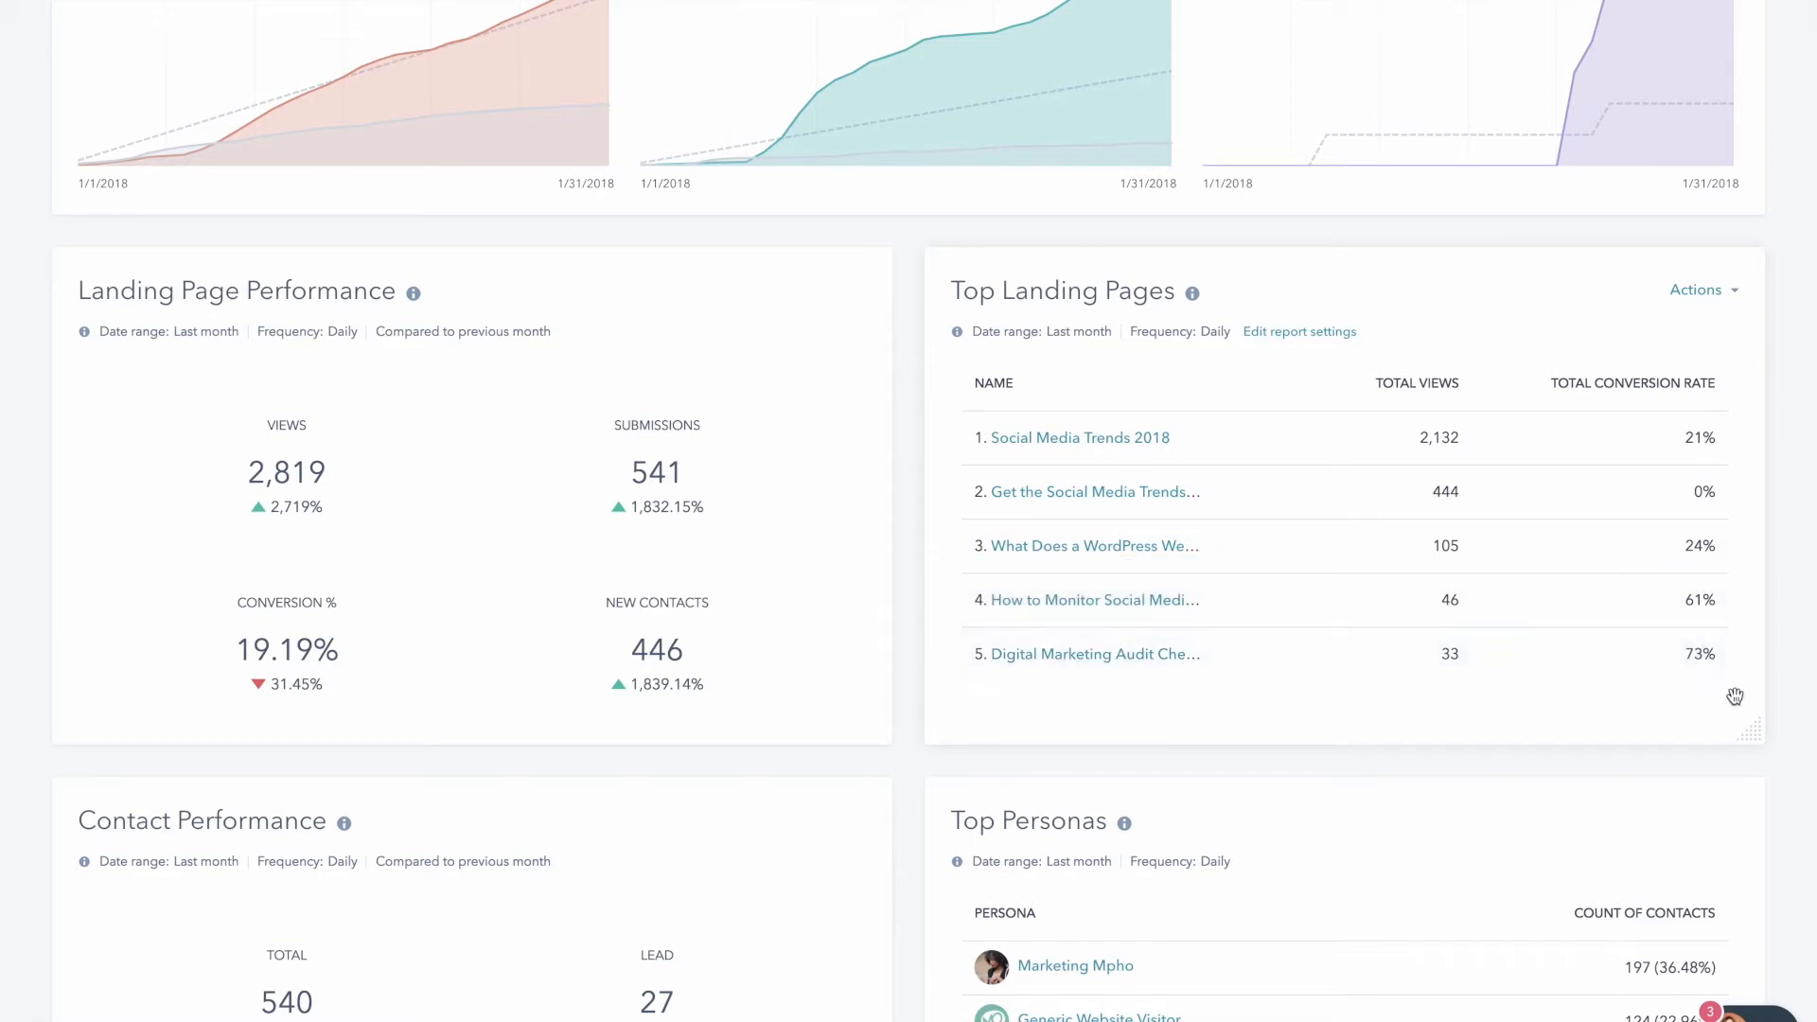
{"action": "scroll", "scroll_direction": "down", "scroll_amount": 3}
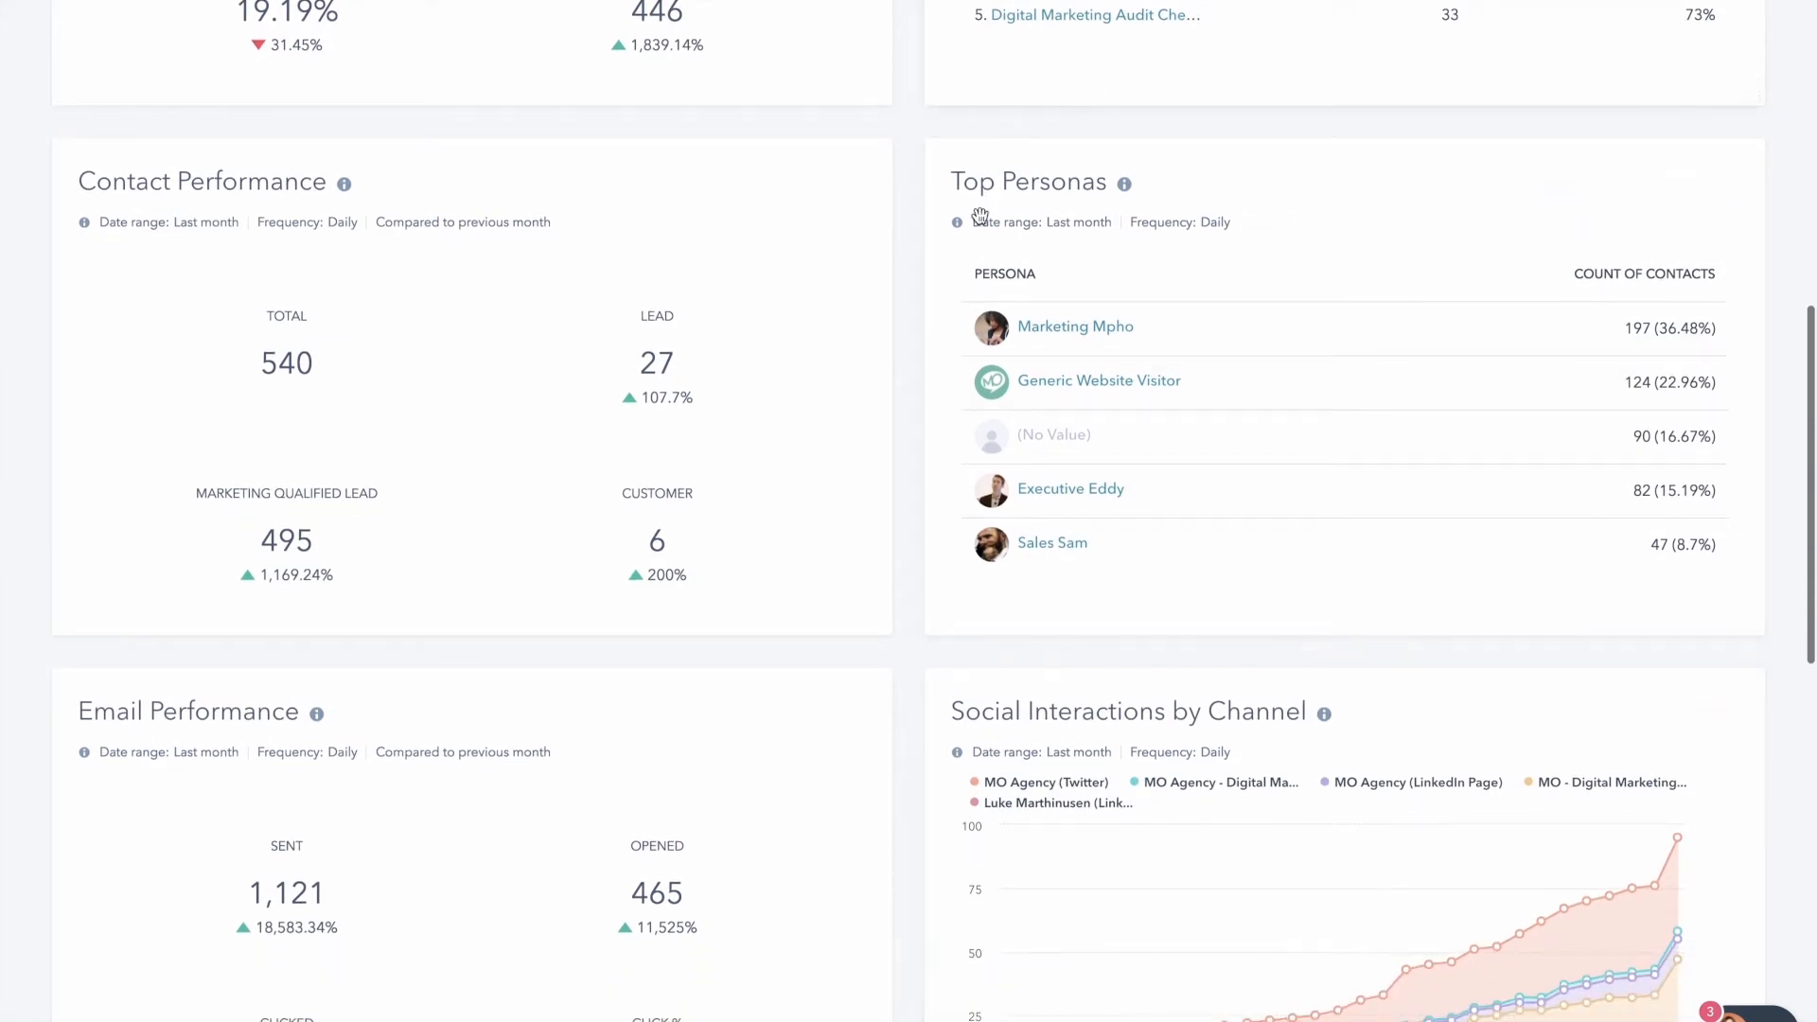
{"action": "mouse_move", "coordinate": [941, 579]}
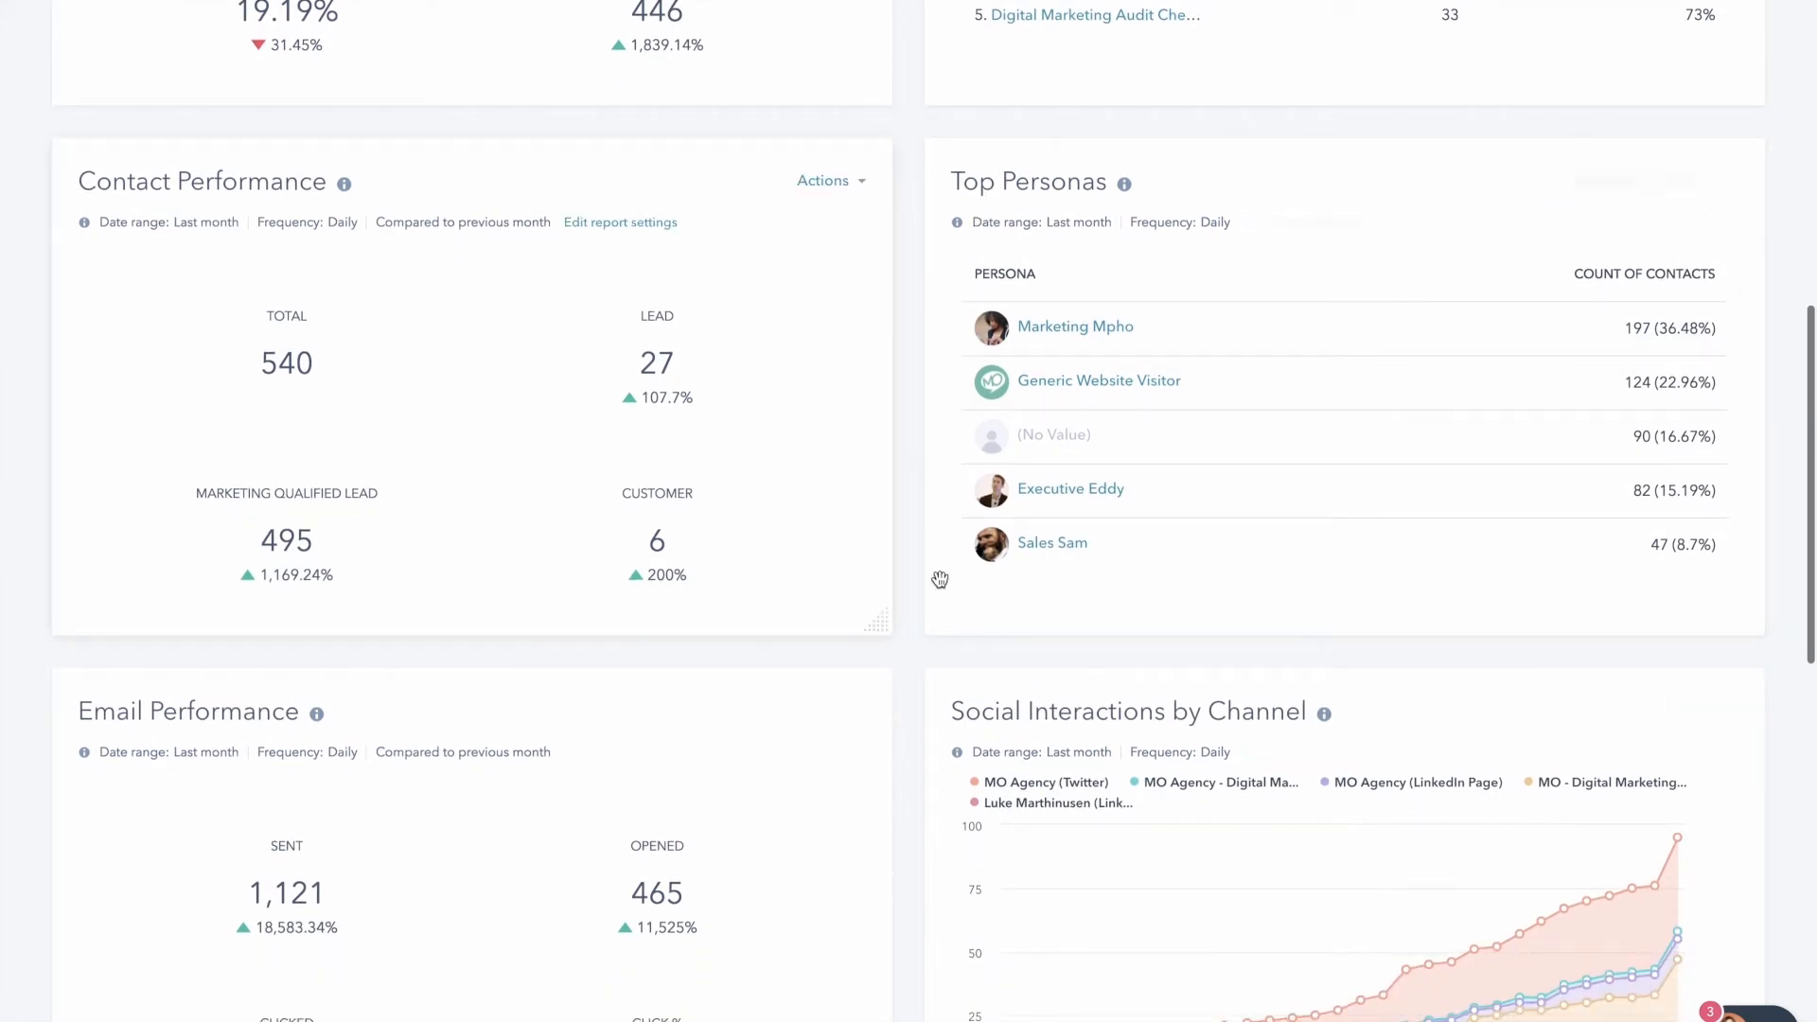
{"action": "mouse_move", "coordinate": [1777, 478]}
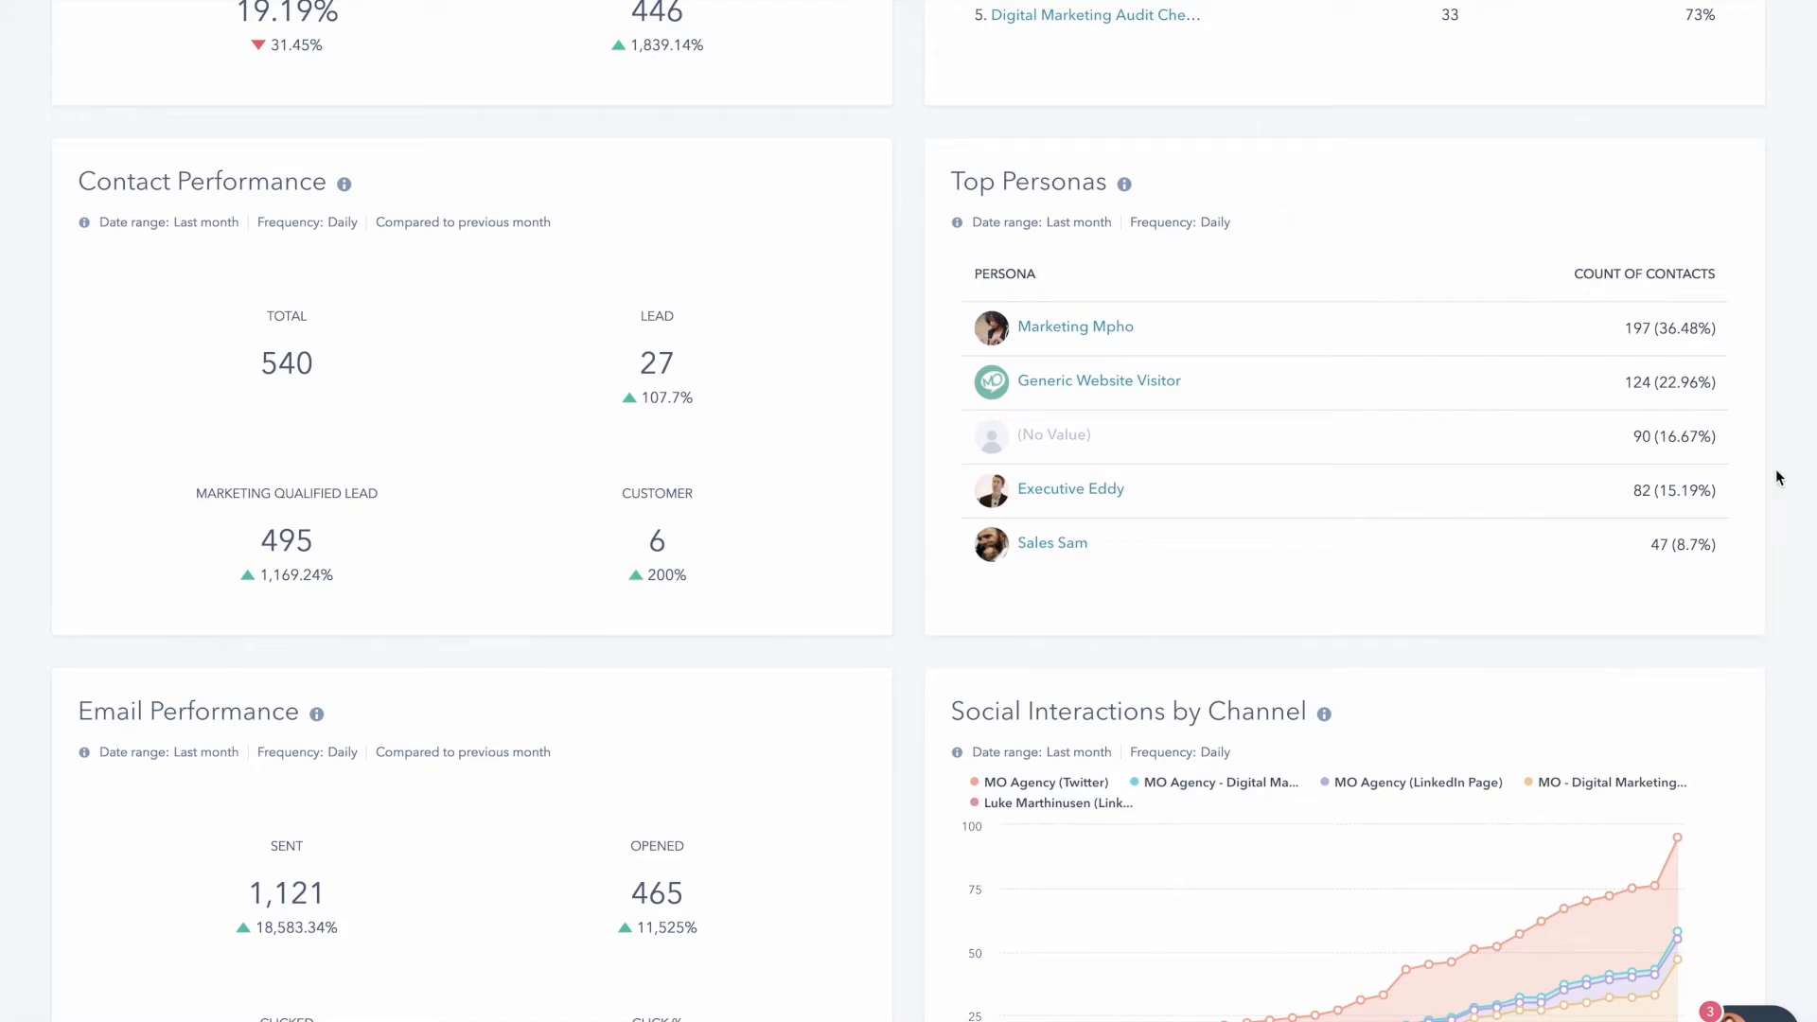
{"action": "mouse_move", "coordinate": [1700, 342]}
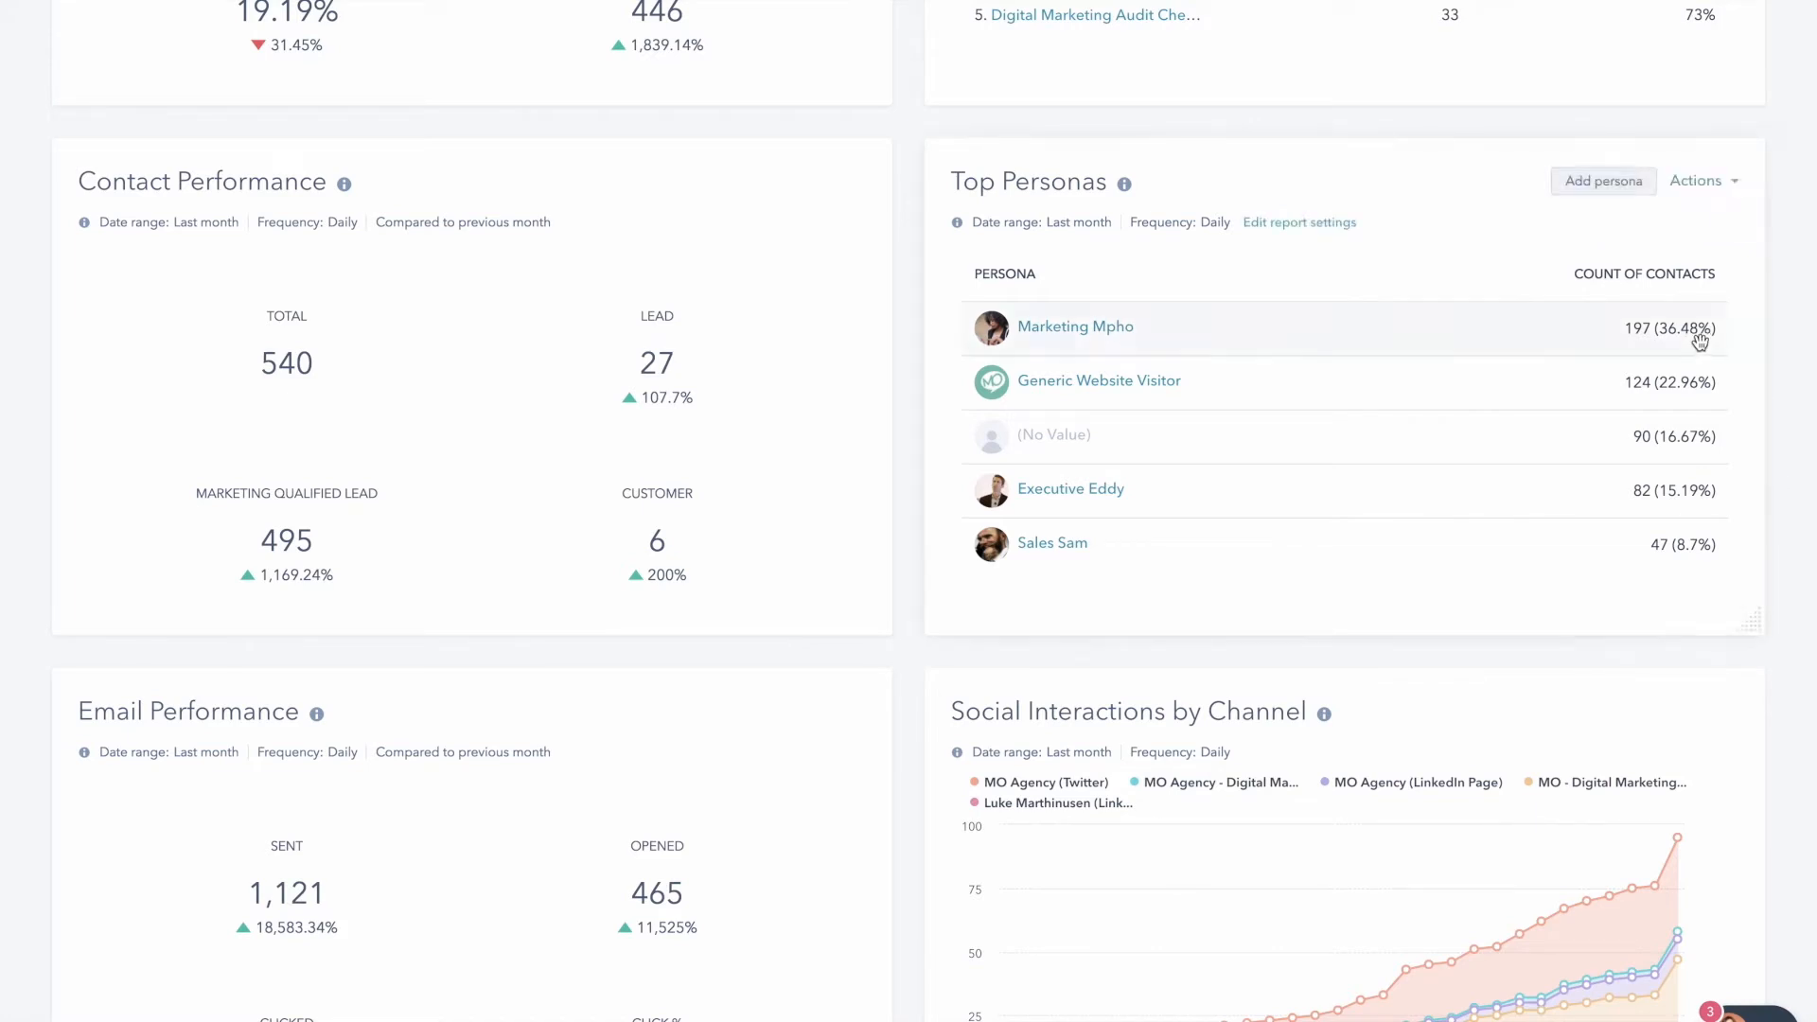
{"action": "mouse_move", "coordinate": [936, 331]}
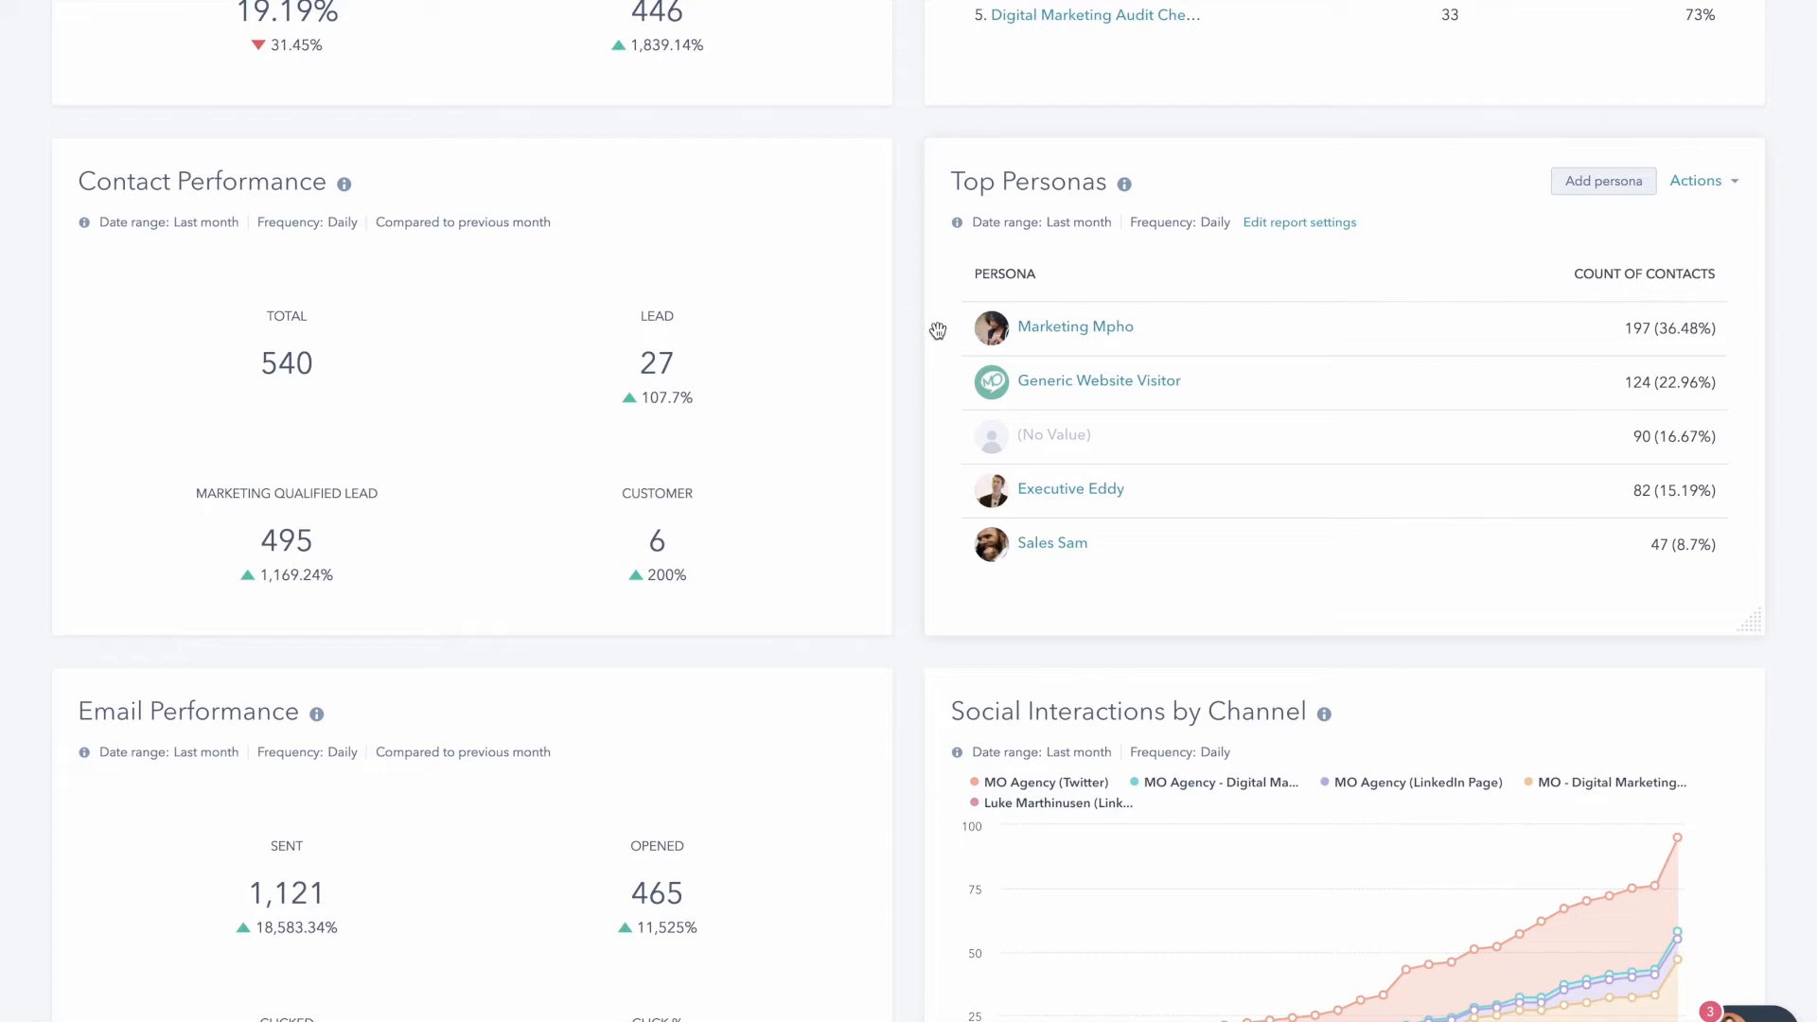
{"action": "mouse_move", "coordinate": [1002, 475]}
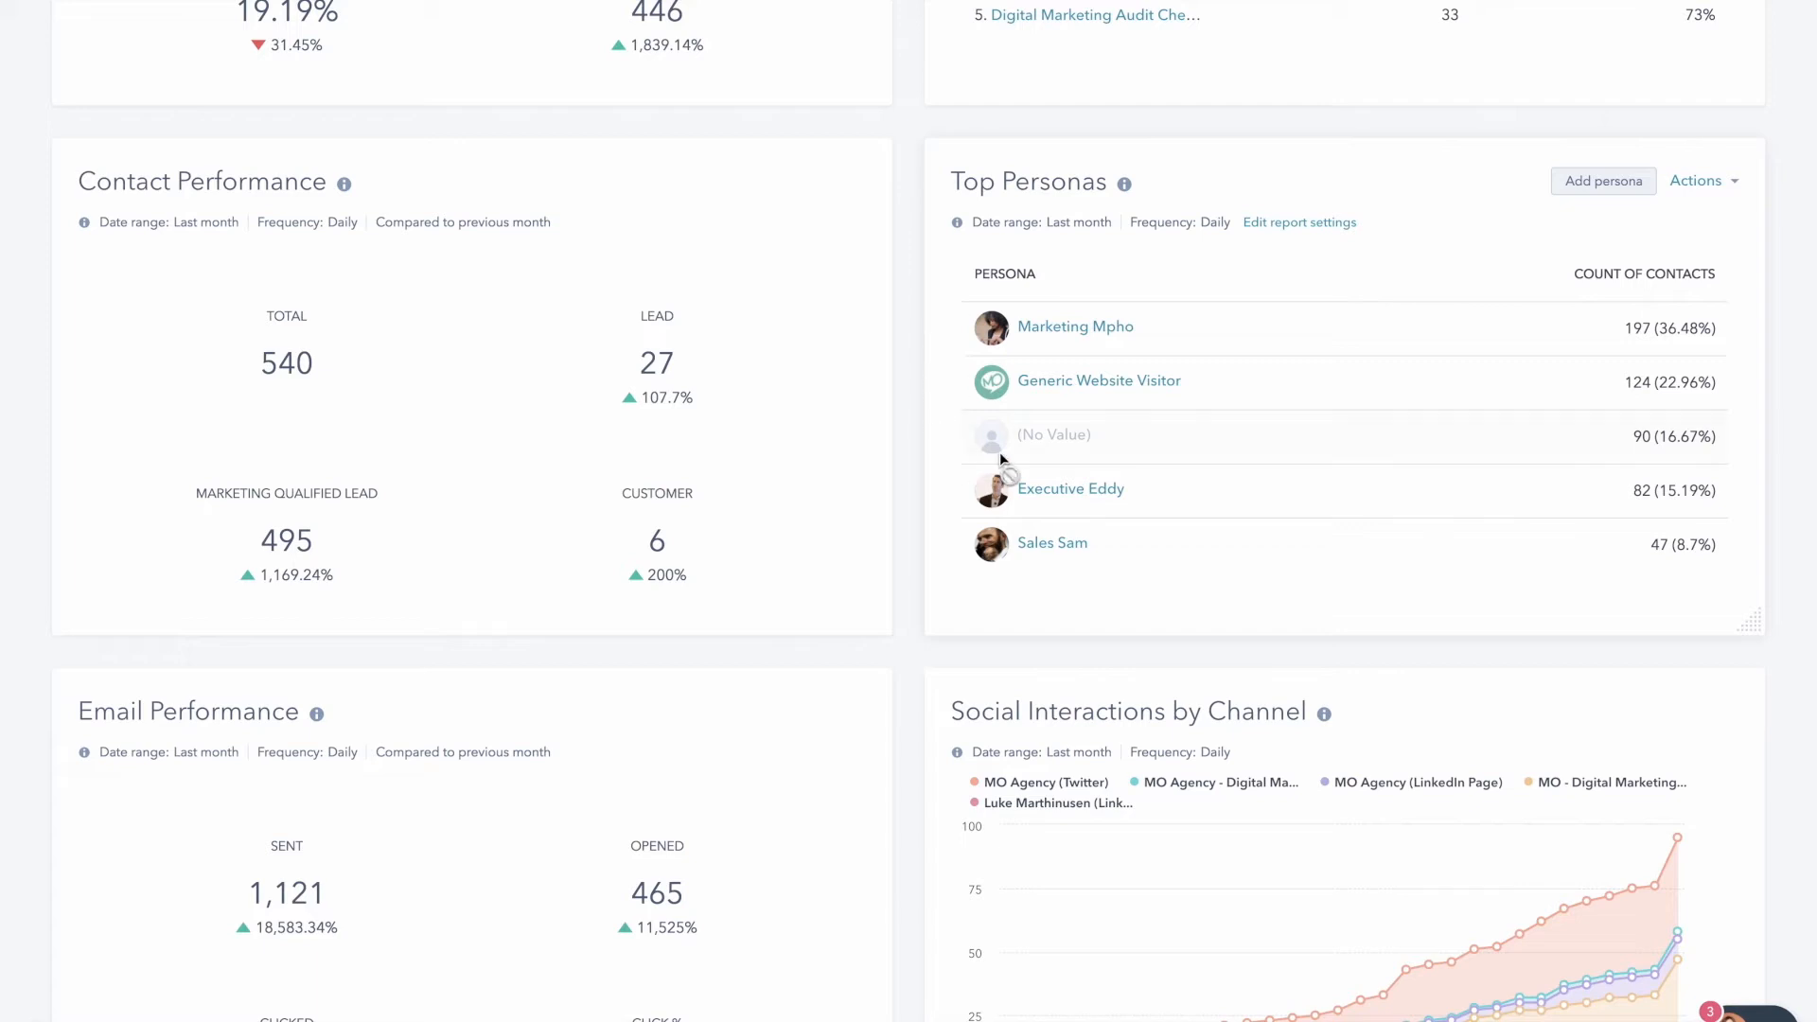
{"action": "mouse_move", "coordinate": [1048, 492]}
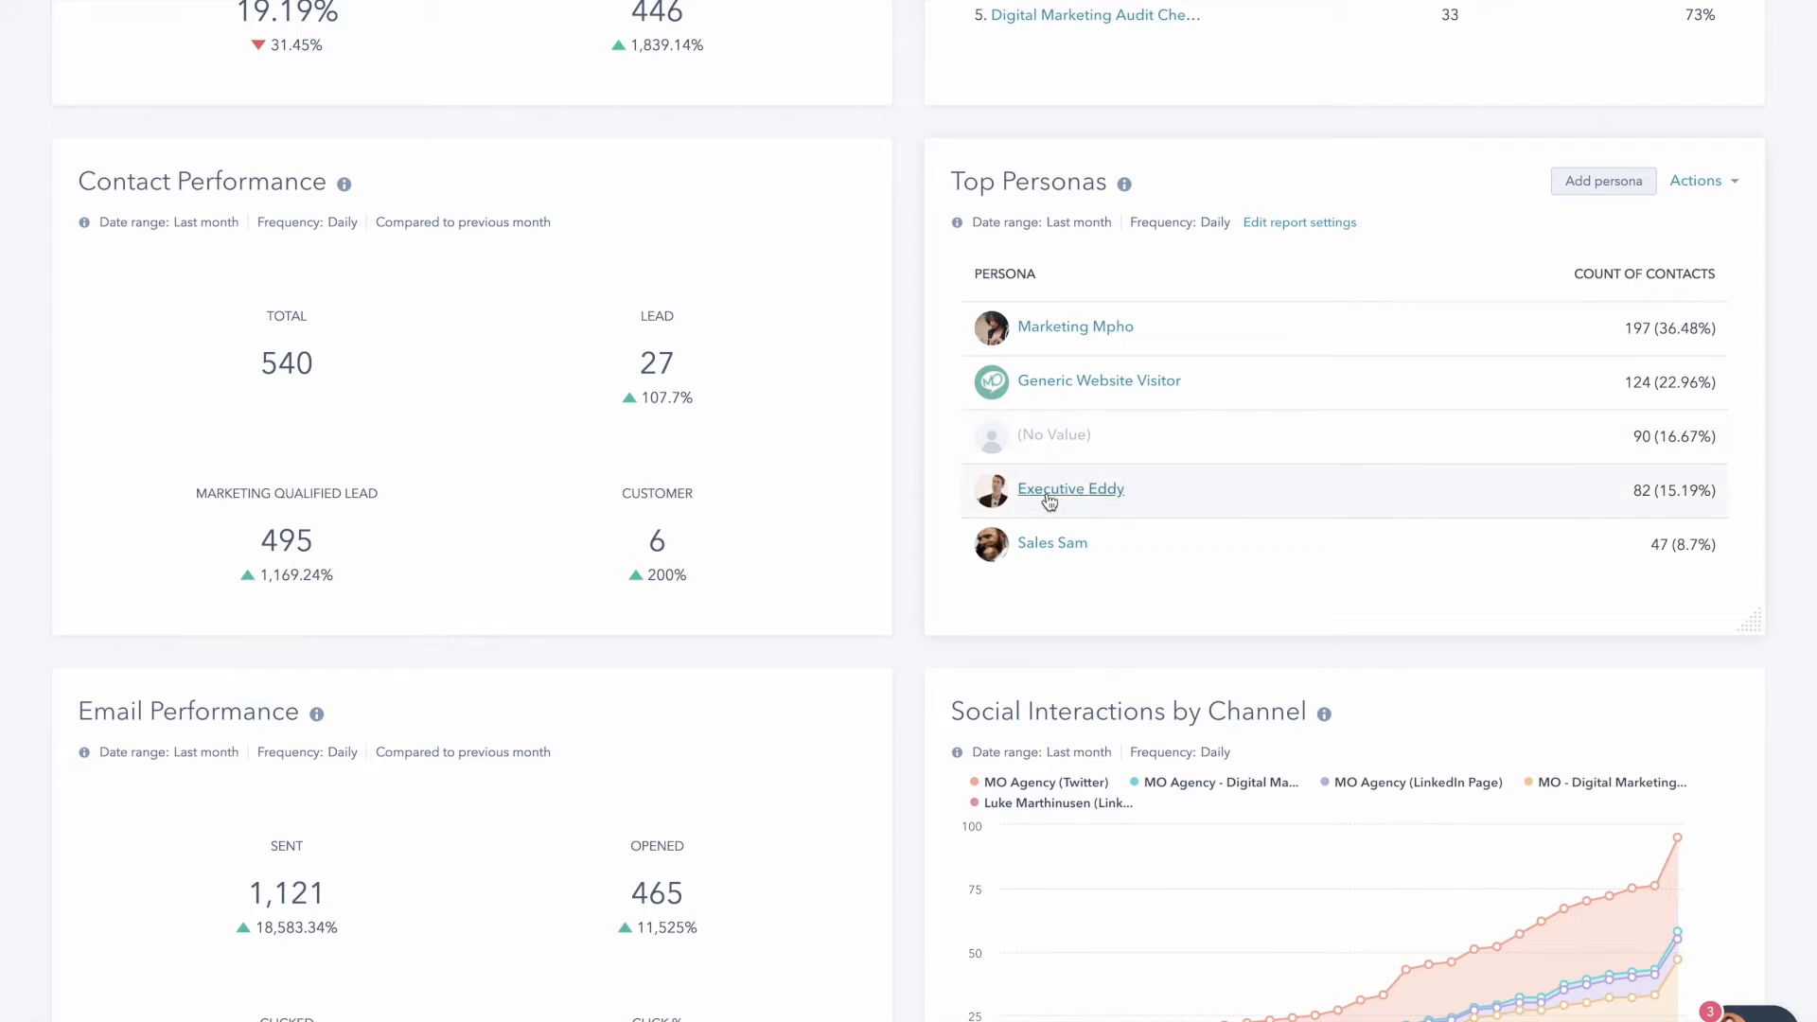
{"action": "mouse_move", "coordinate": [1052, 543]}
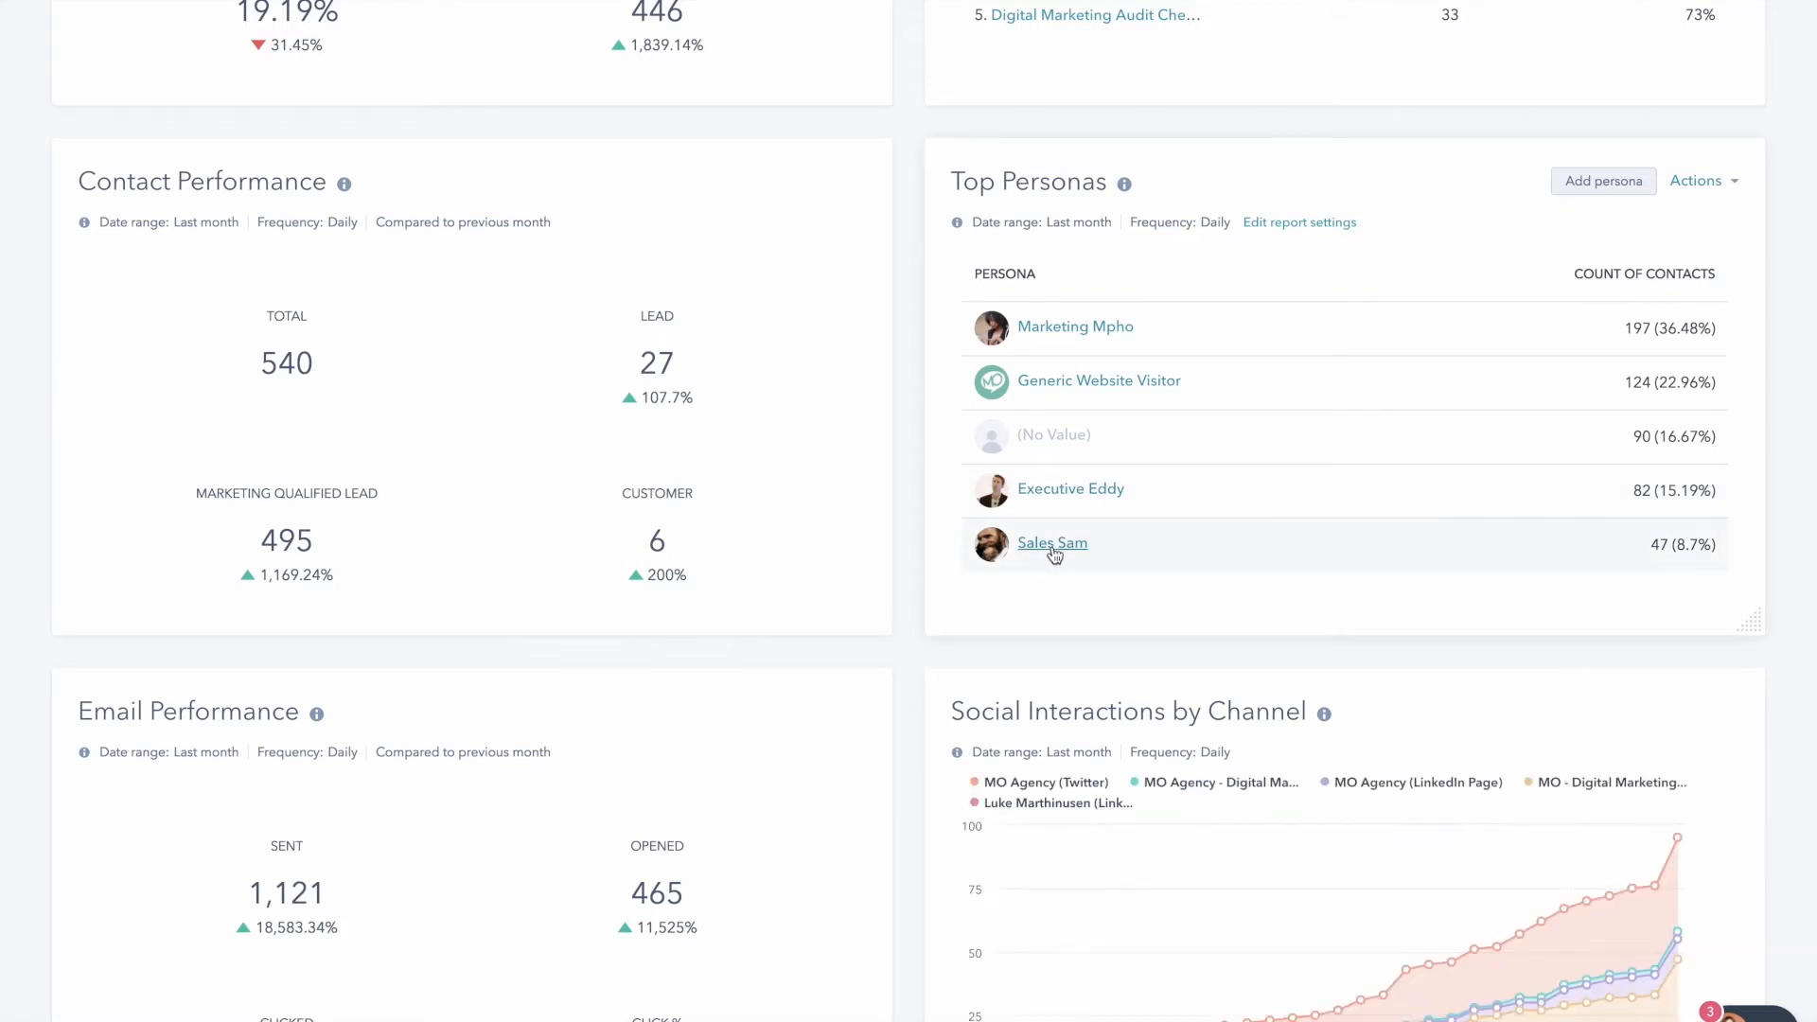
{"action": "mouse_move", "coordinate": [936, 572]}
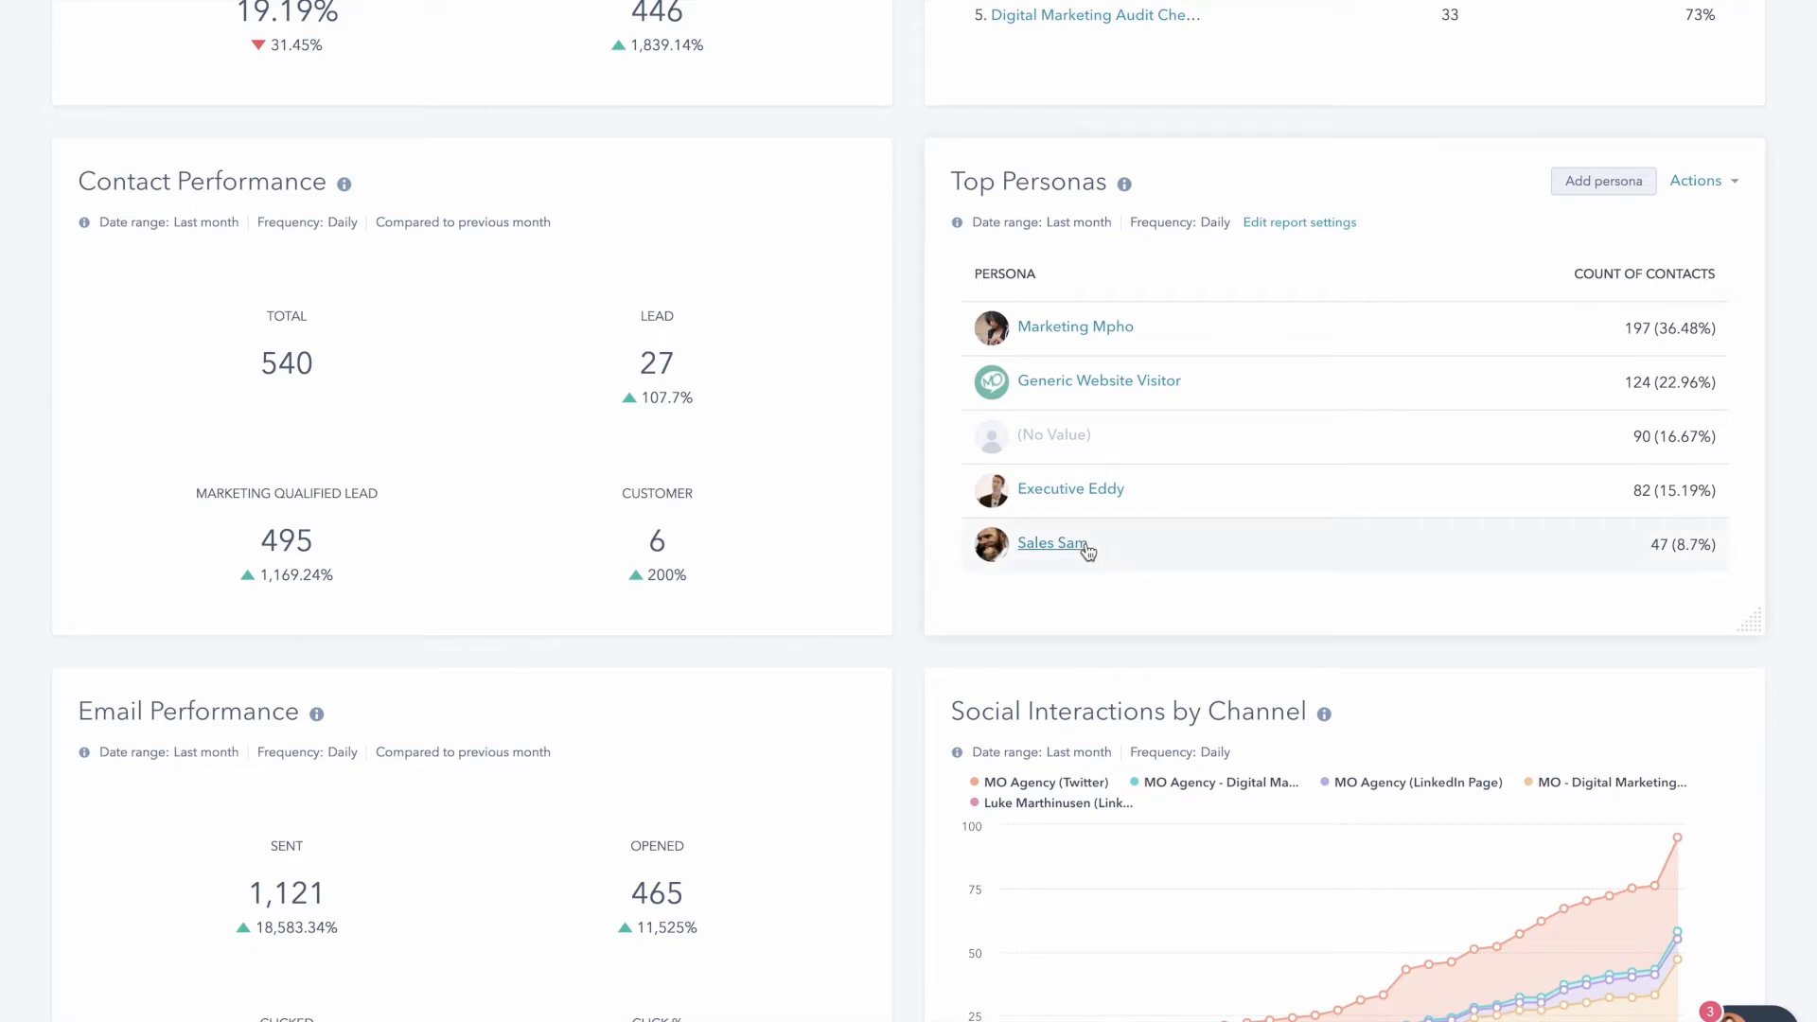
{"action": "mouse_move", "coordinate": [1054, 550]}
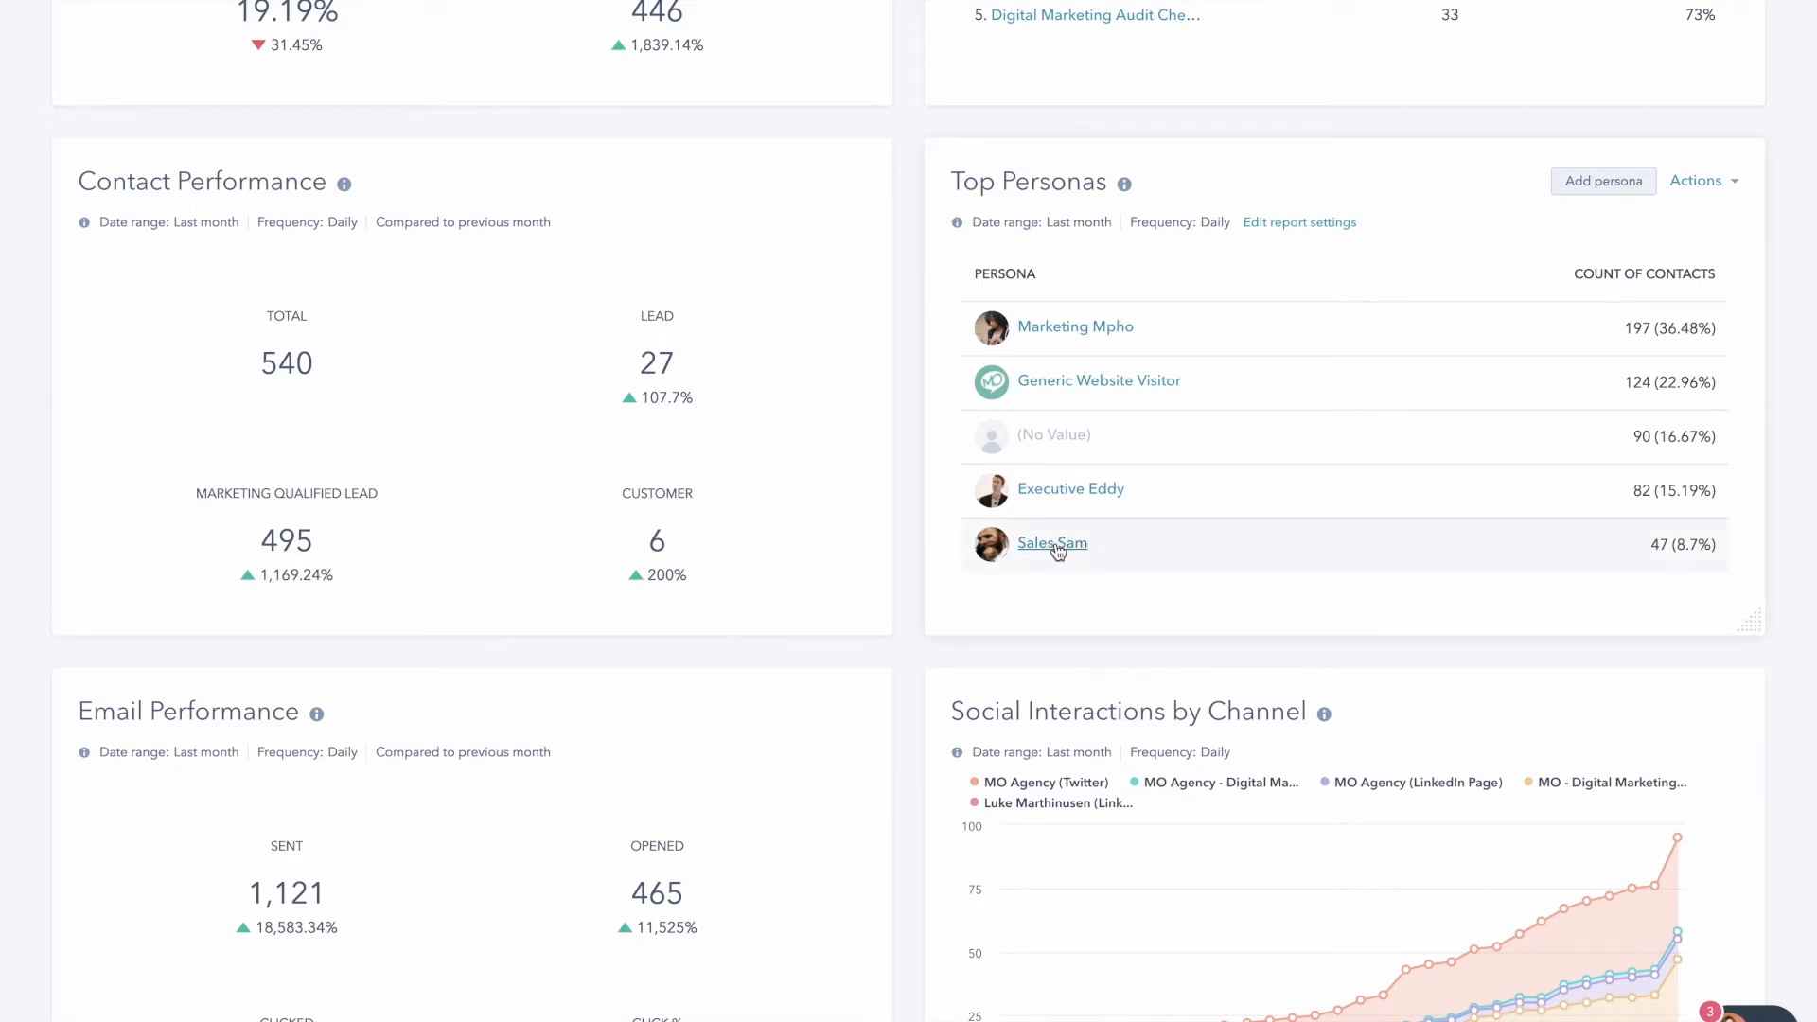
{"action": "mouse_move", "coordinate": [1084, 554]}
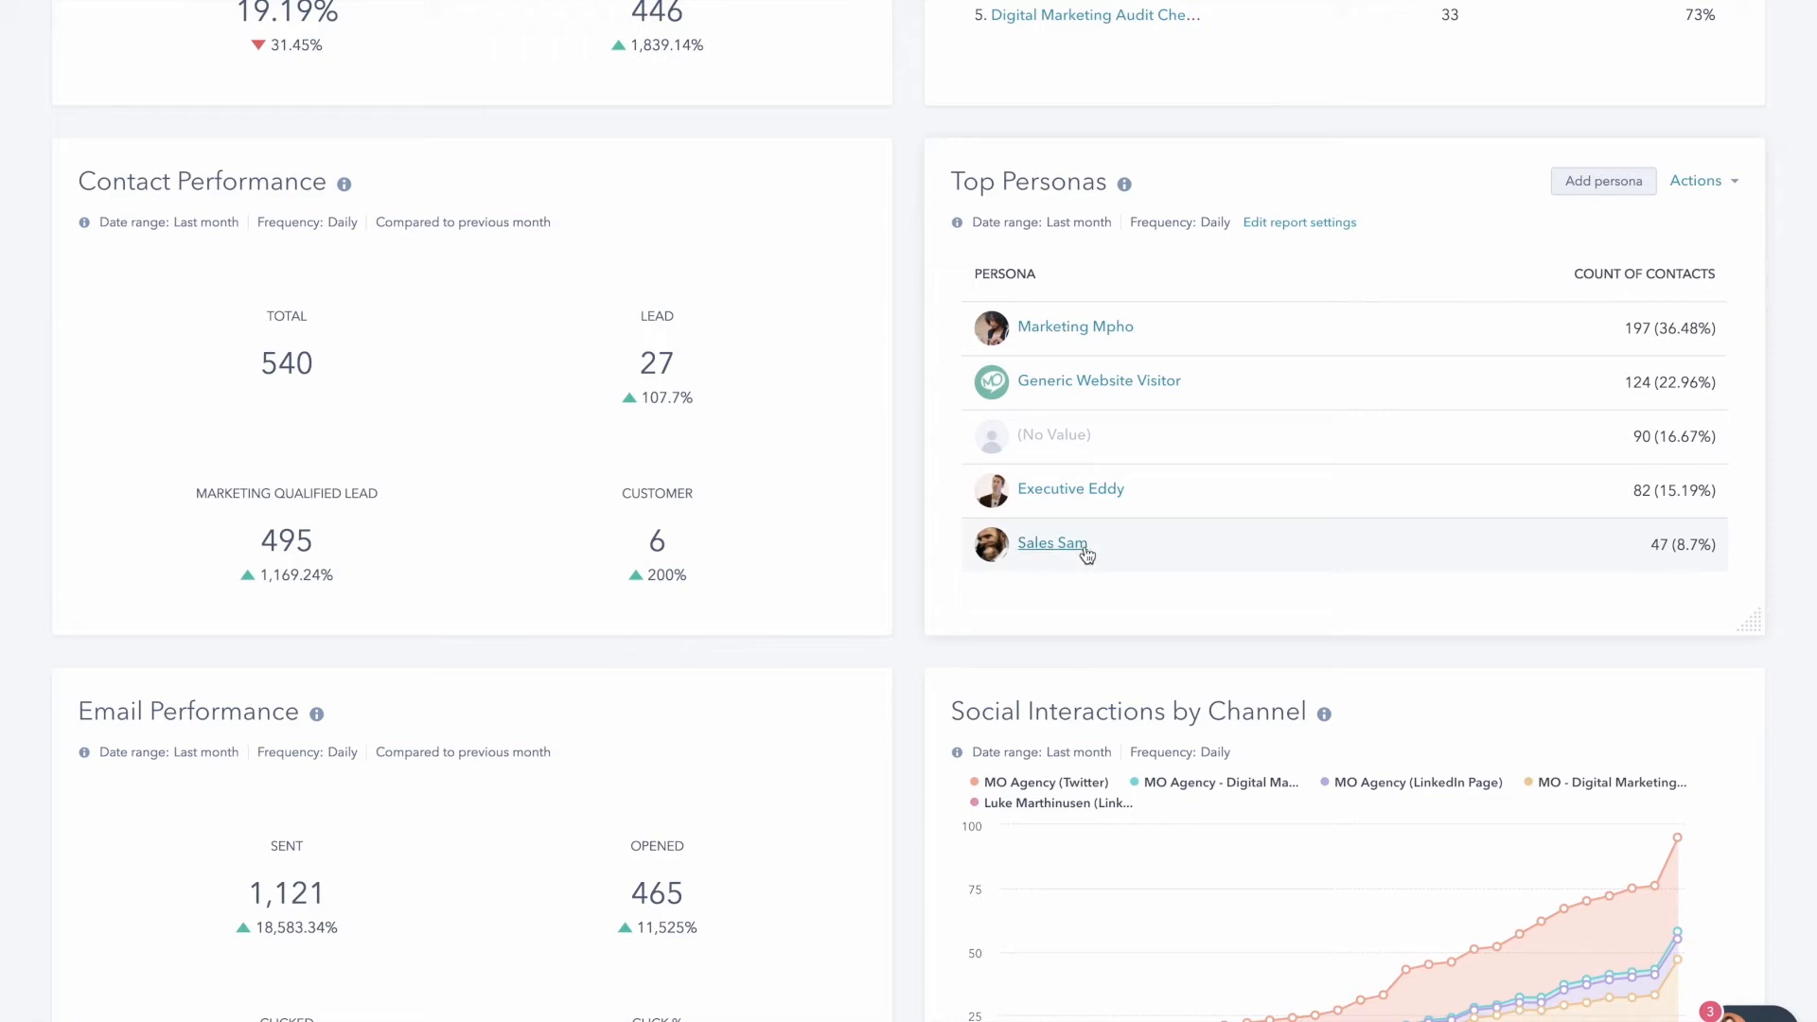
{"action": "mouse_move", "coordinate": [1063, 332]}
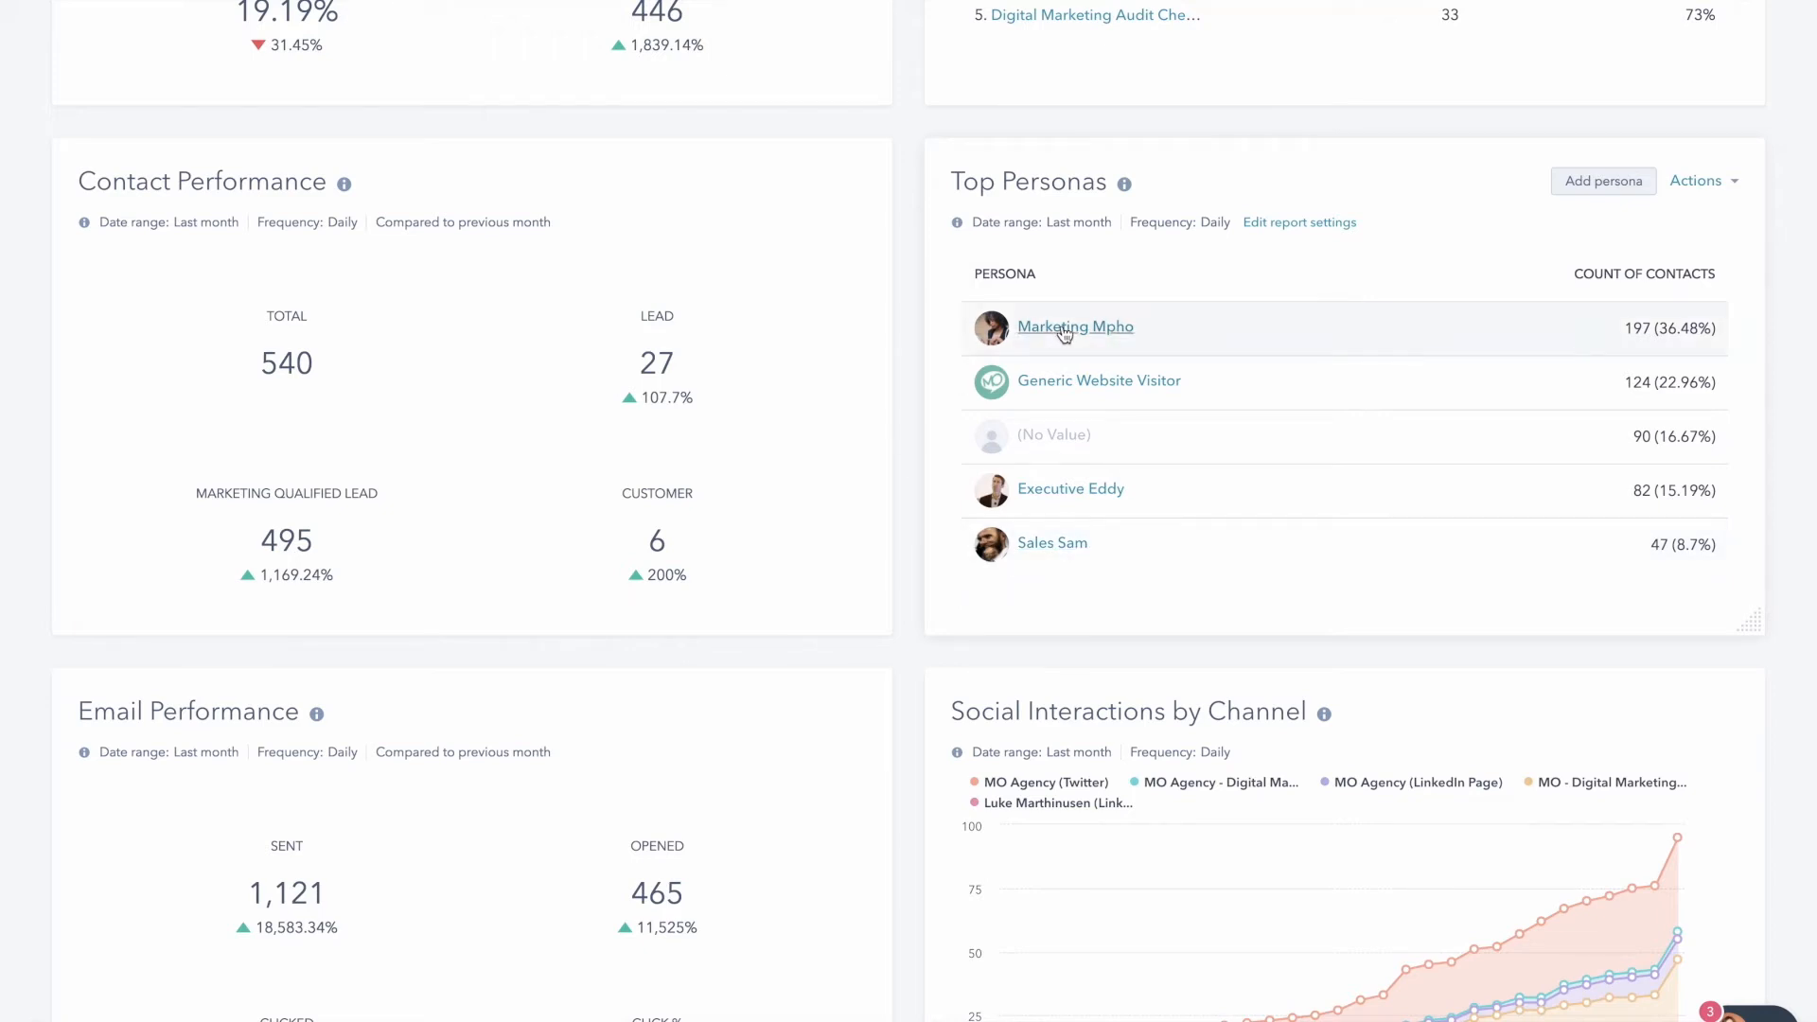
{"action": "mouse_move", "coordinate": [1052, 542]}
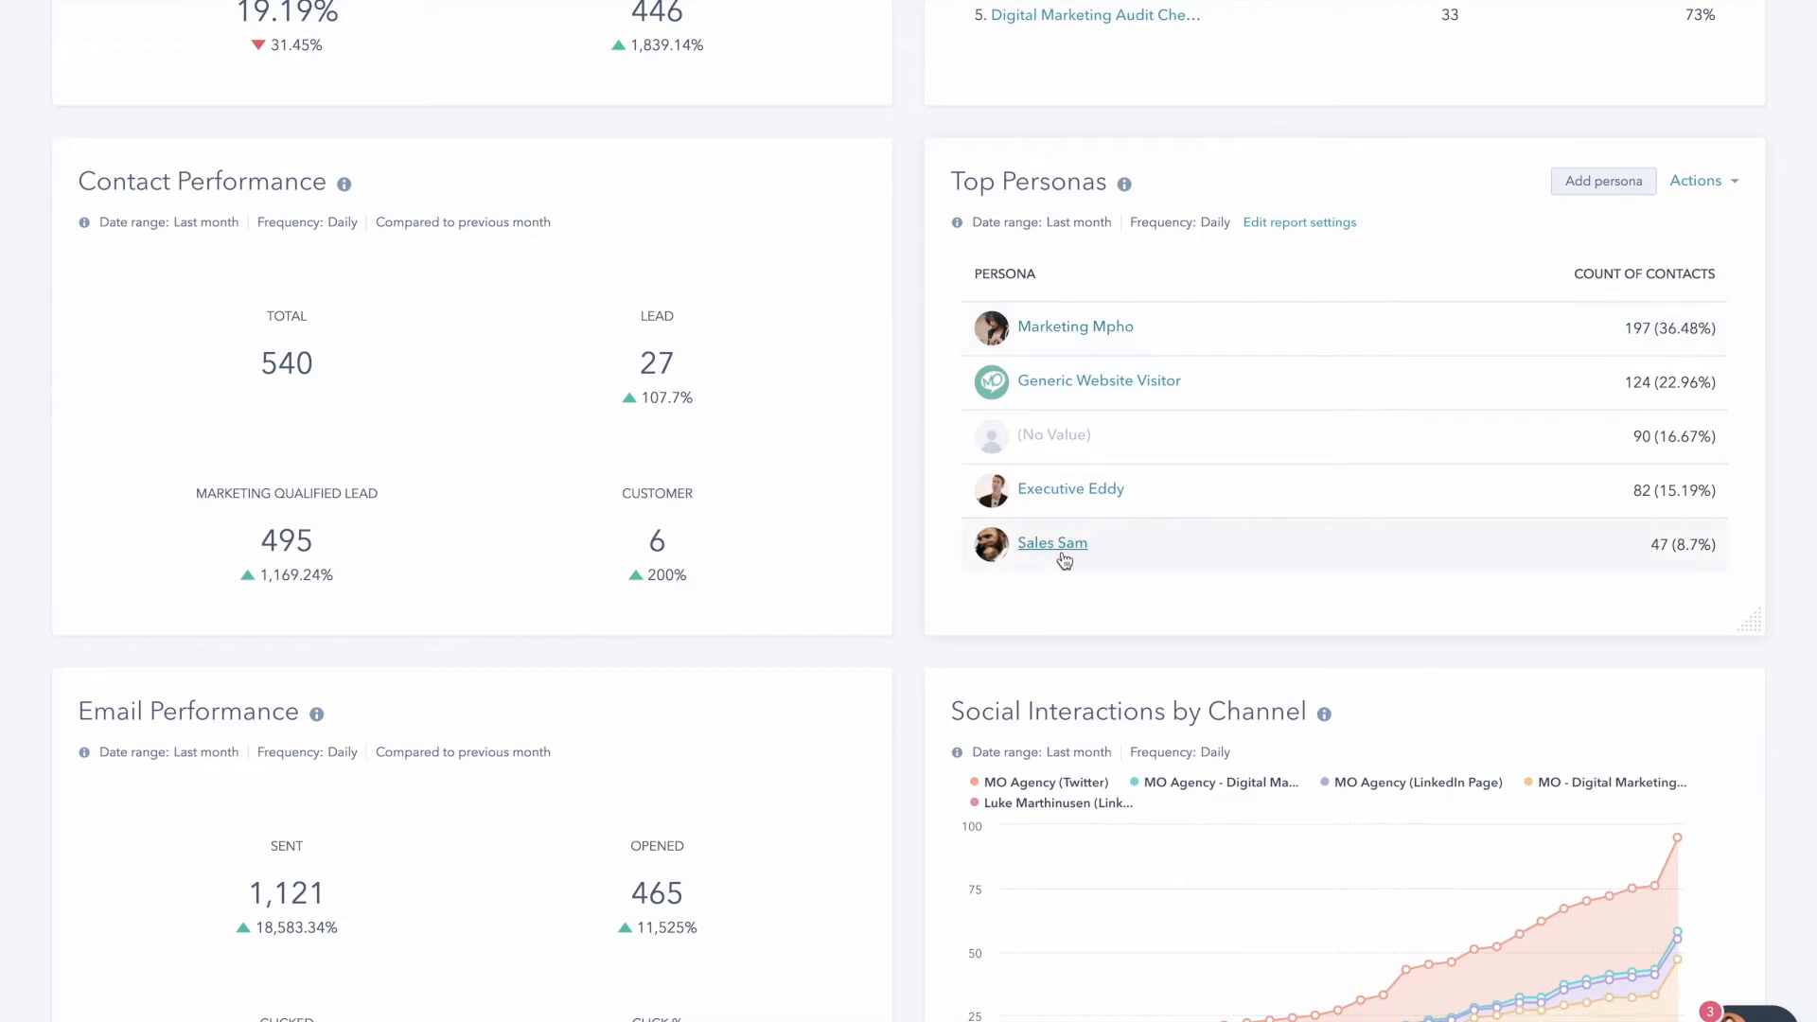
{"action": "mouse_move", "coordinate": [920, 854]}
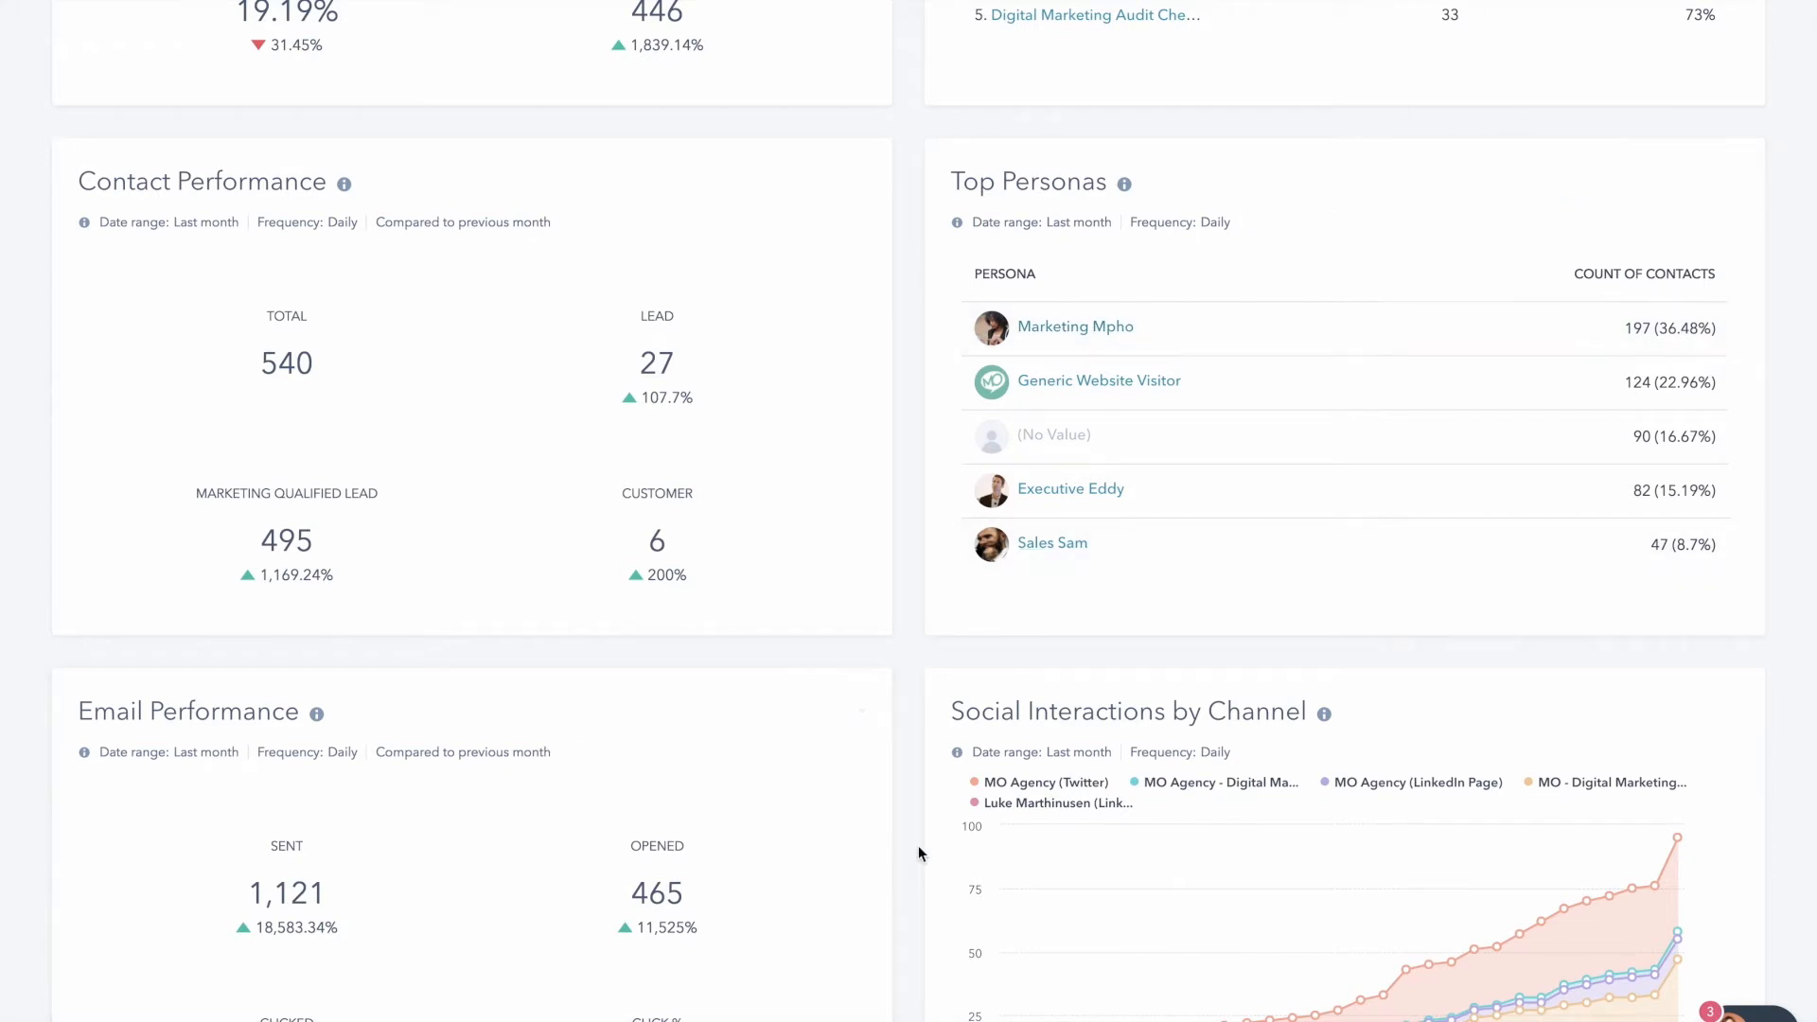
{"action": "scroll", "scroll_direction": "down", "scroll_amount": 3}
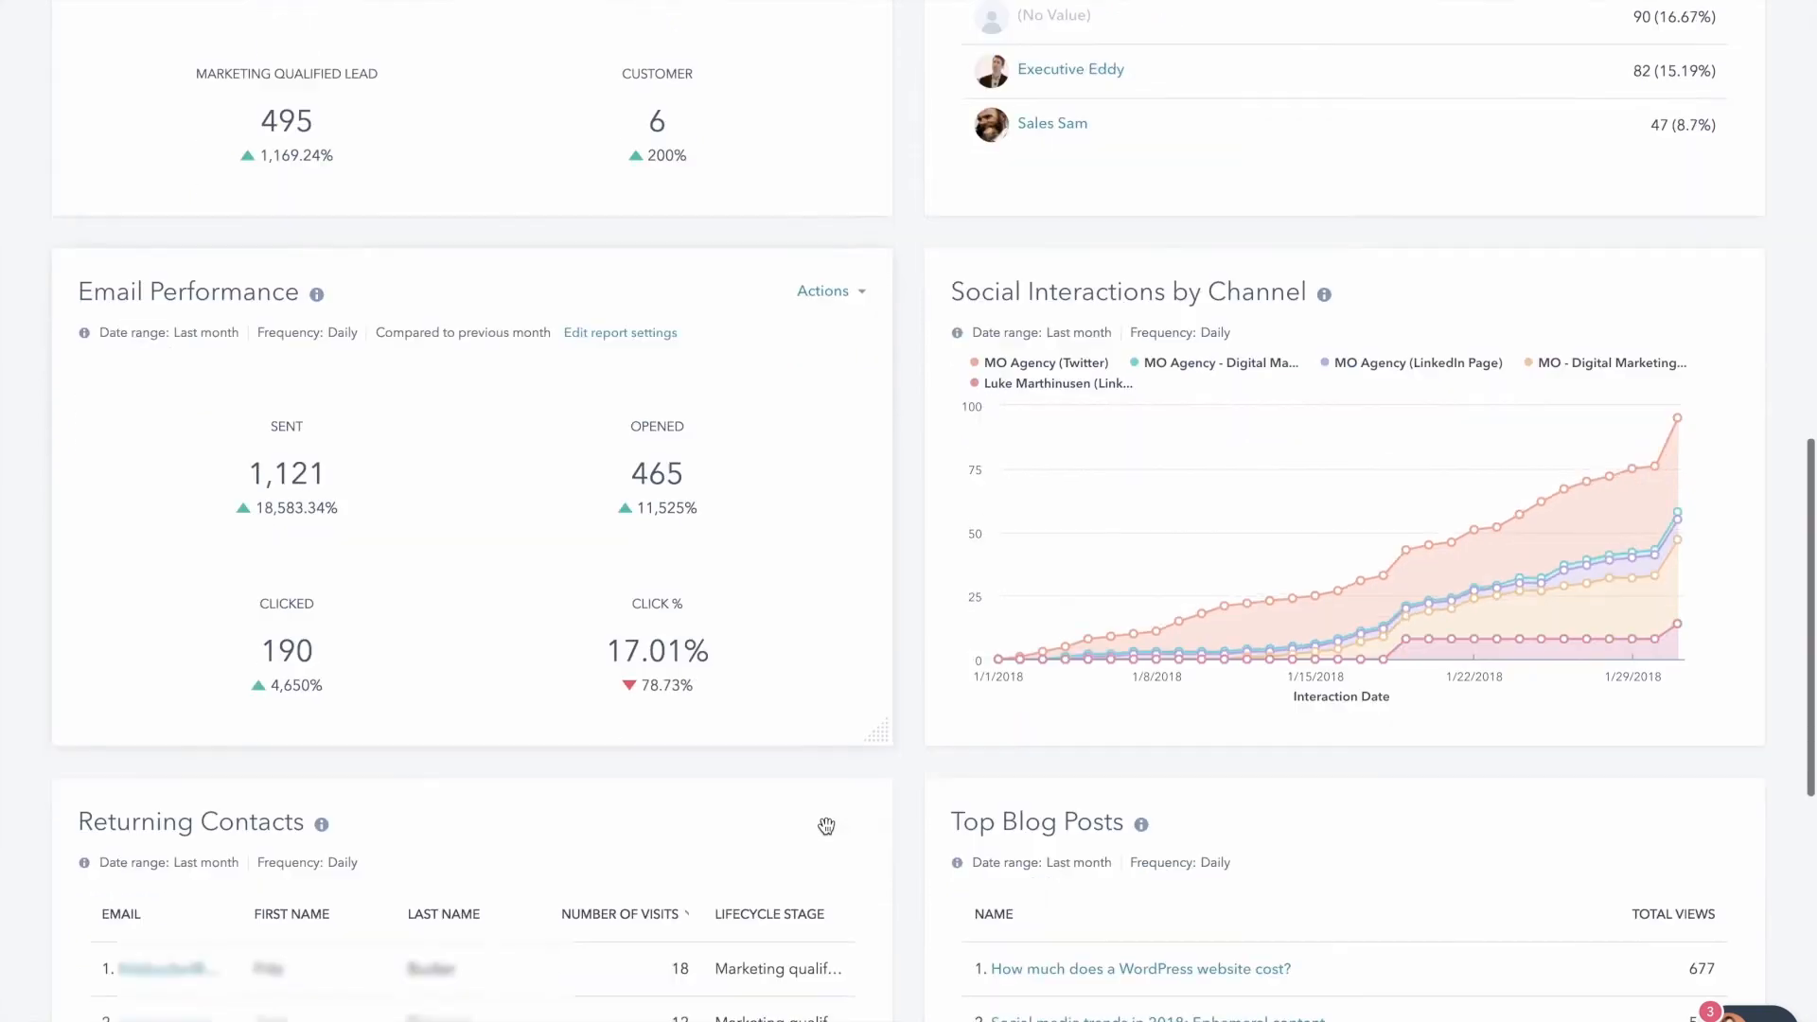
{"action": "mouse_move", "coordinate": [145, 650]}
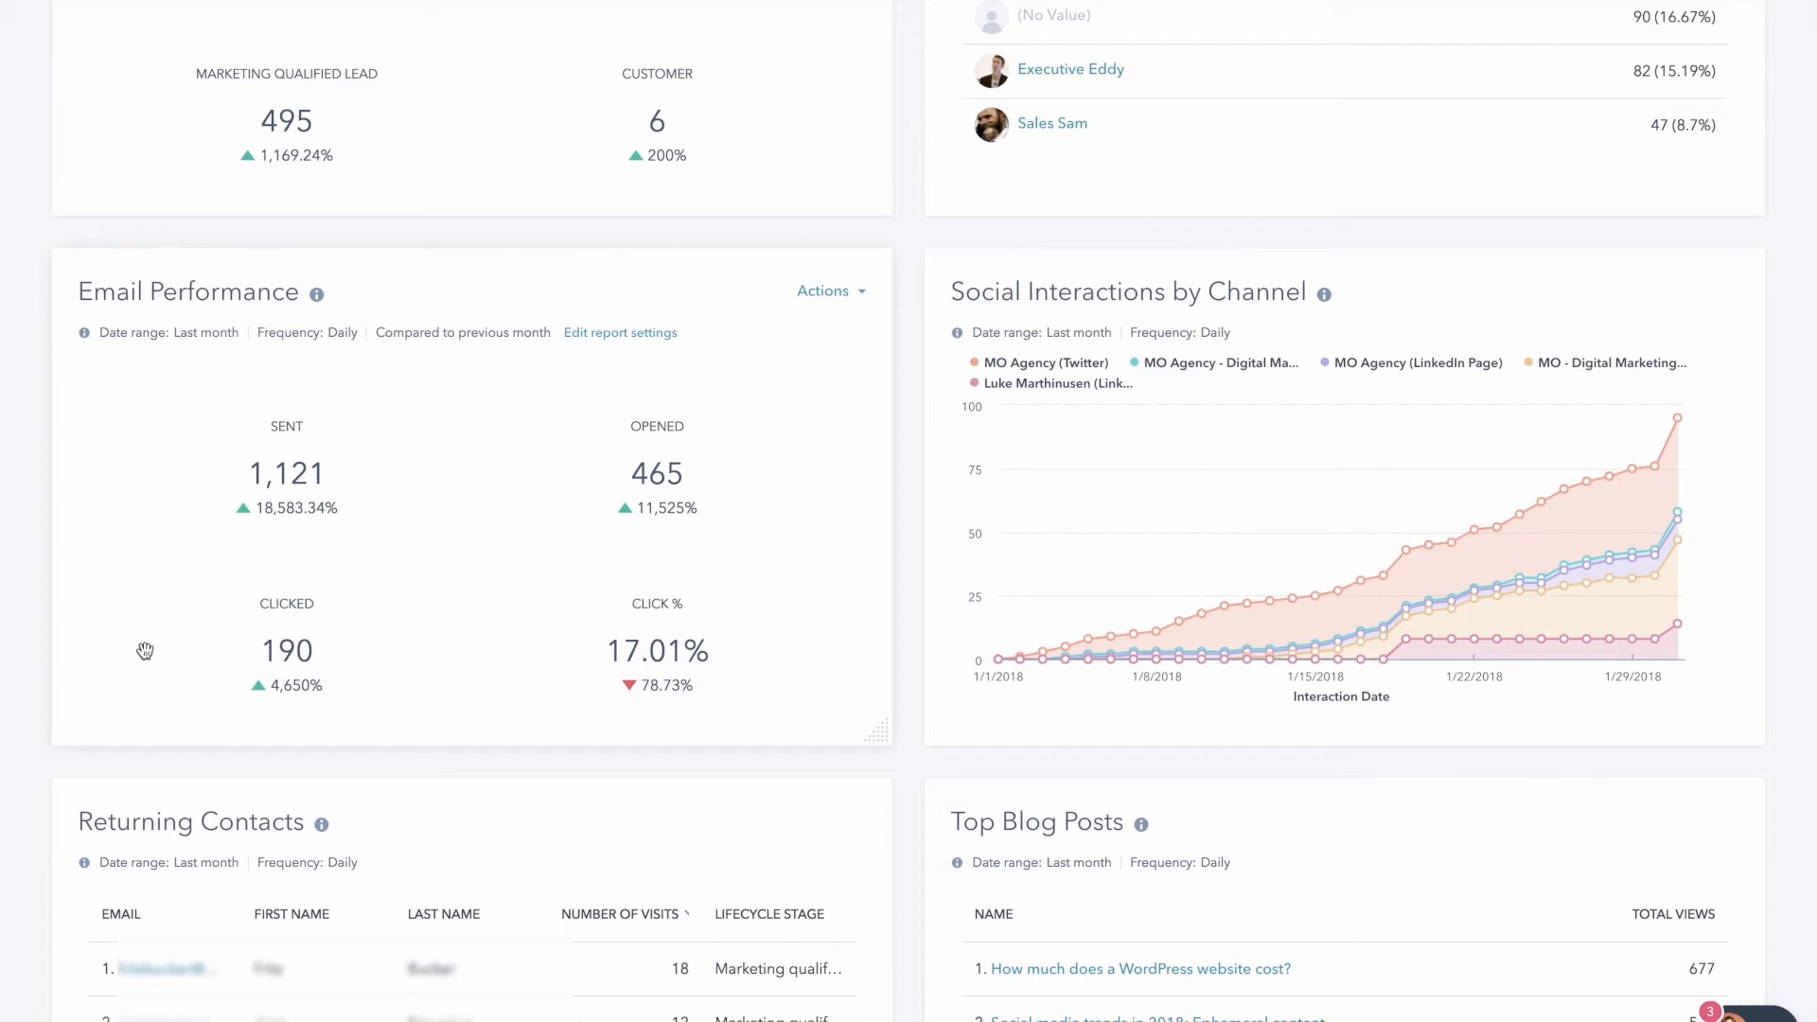
{"action": "mouse_move", "coordinate": [186, 469]}
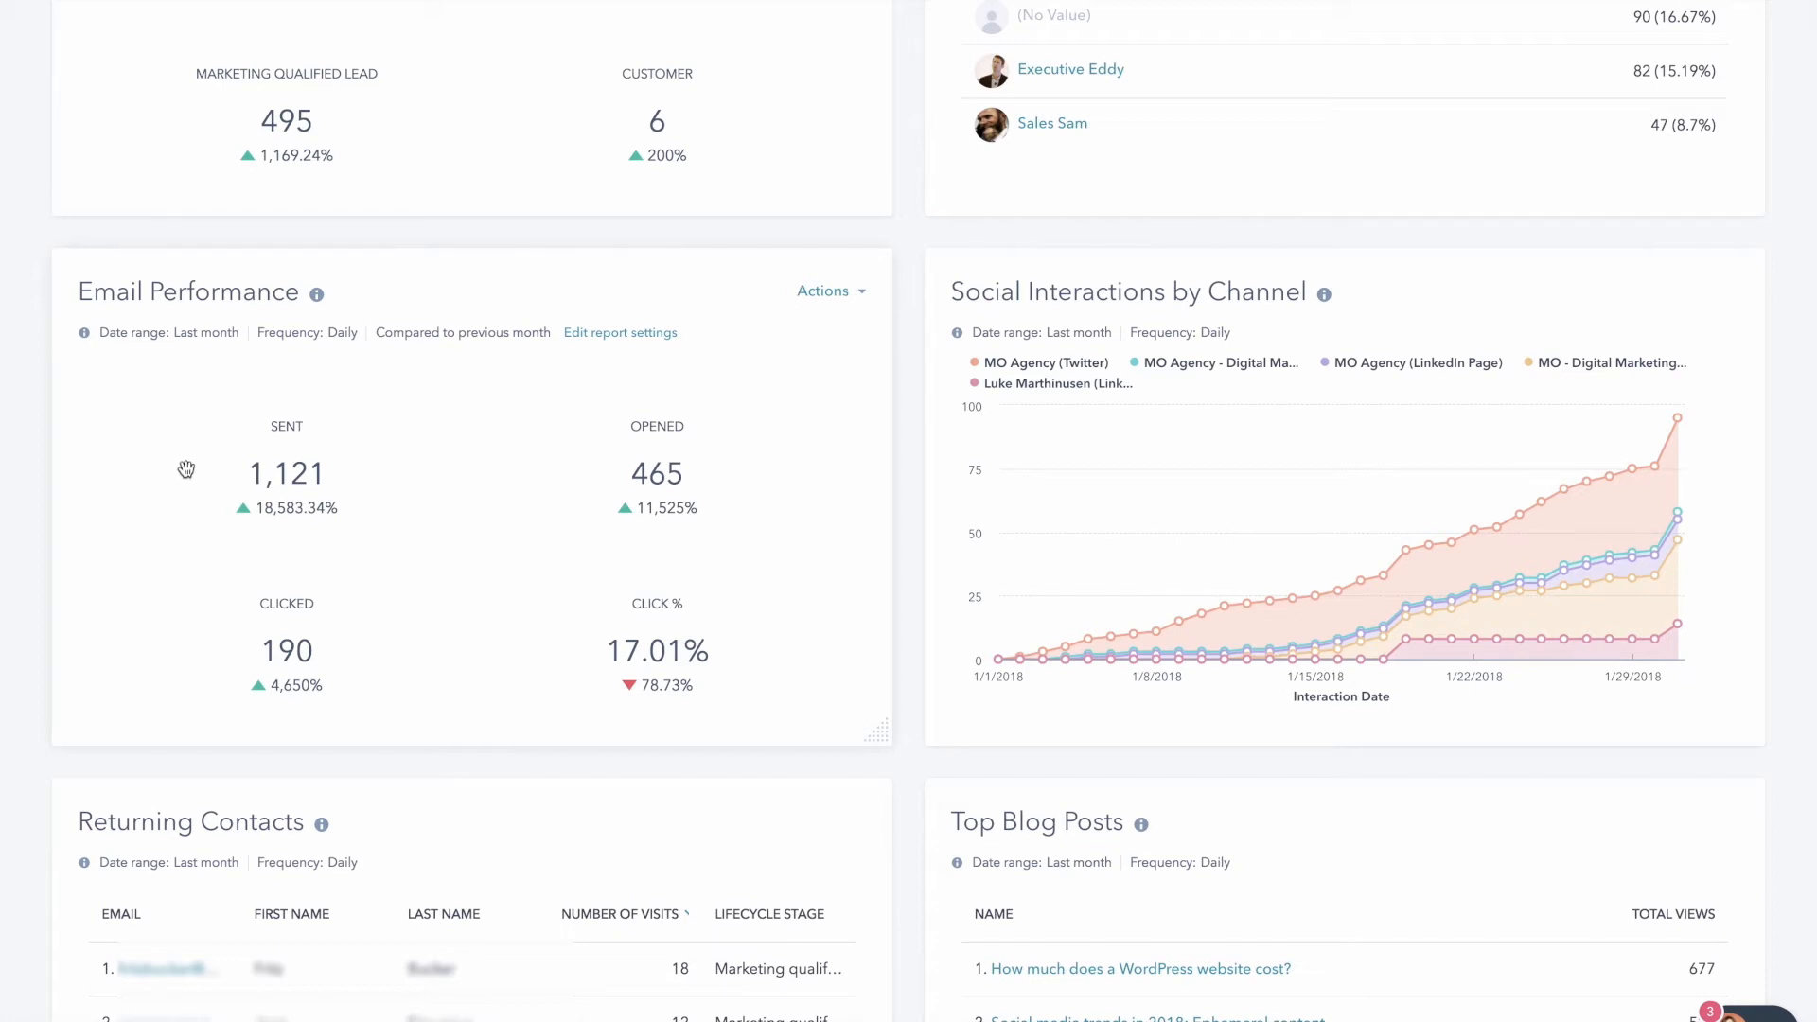
{"action": "mouse_move", "coordinate": [232, 531]}
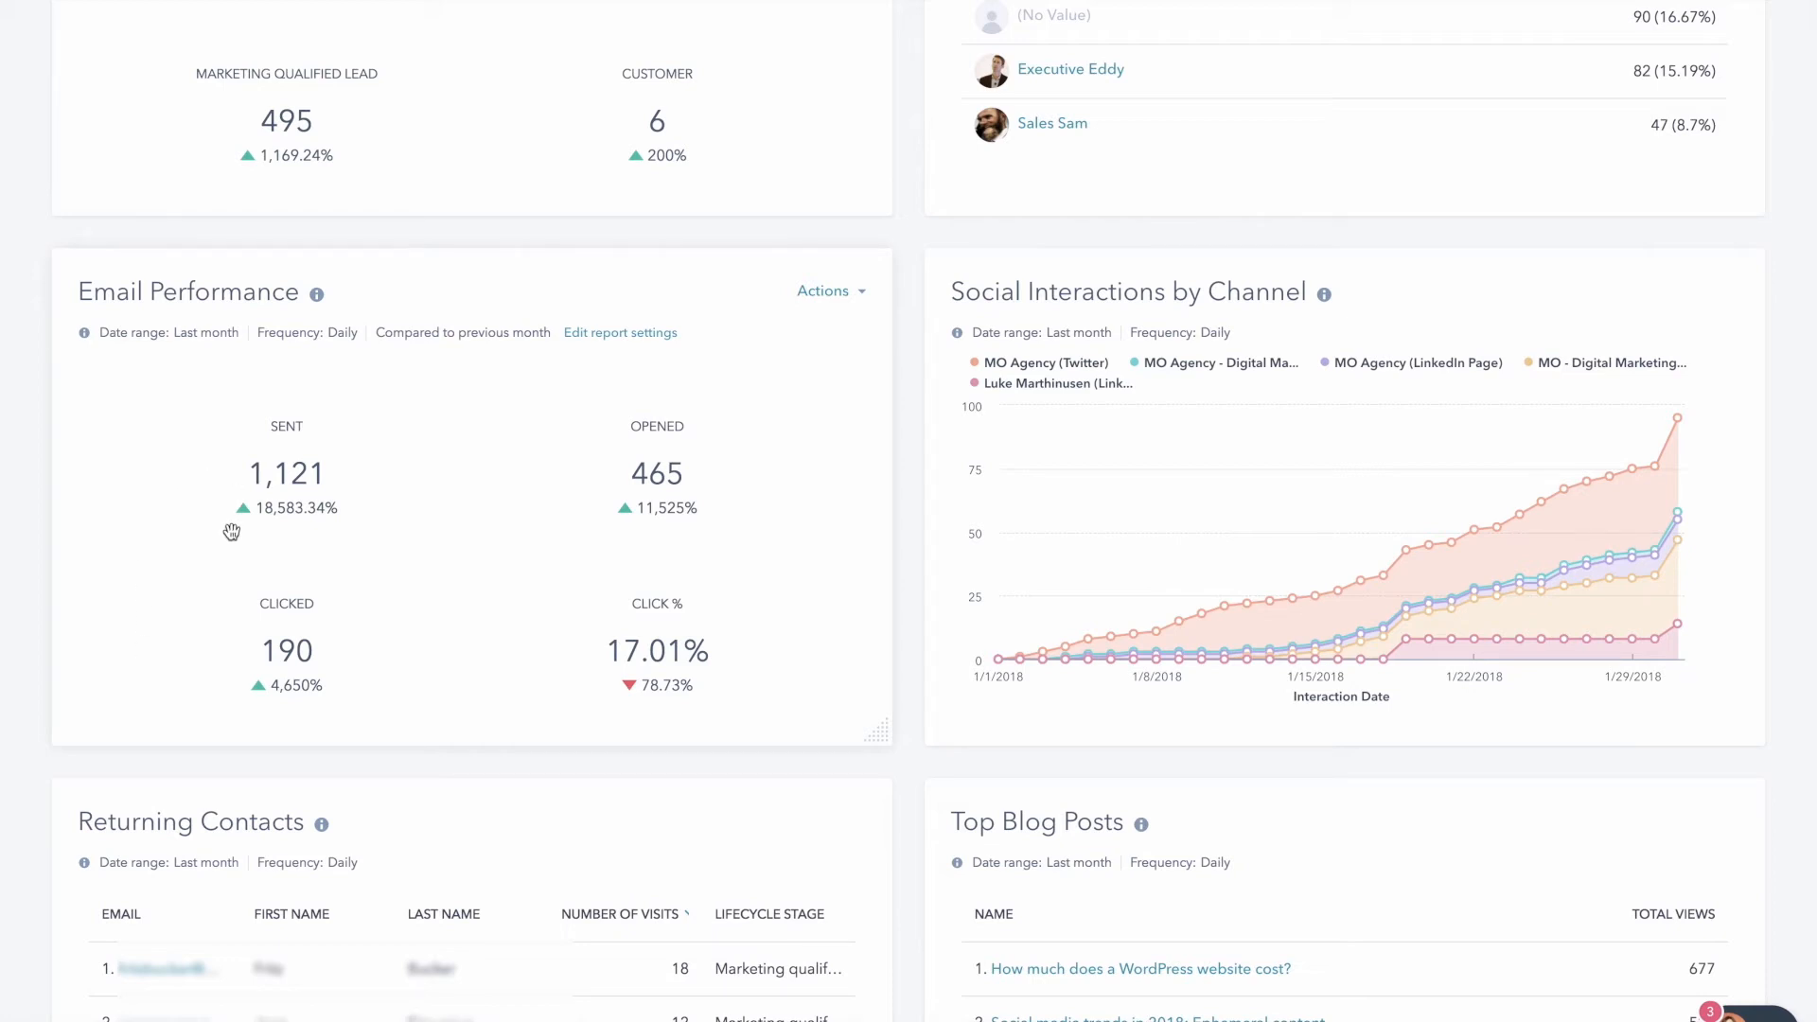
{"action": "mouse_move", "coordinate": [269, 606]}
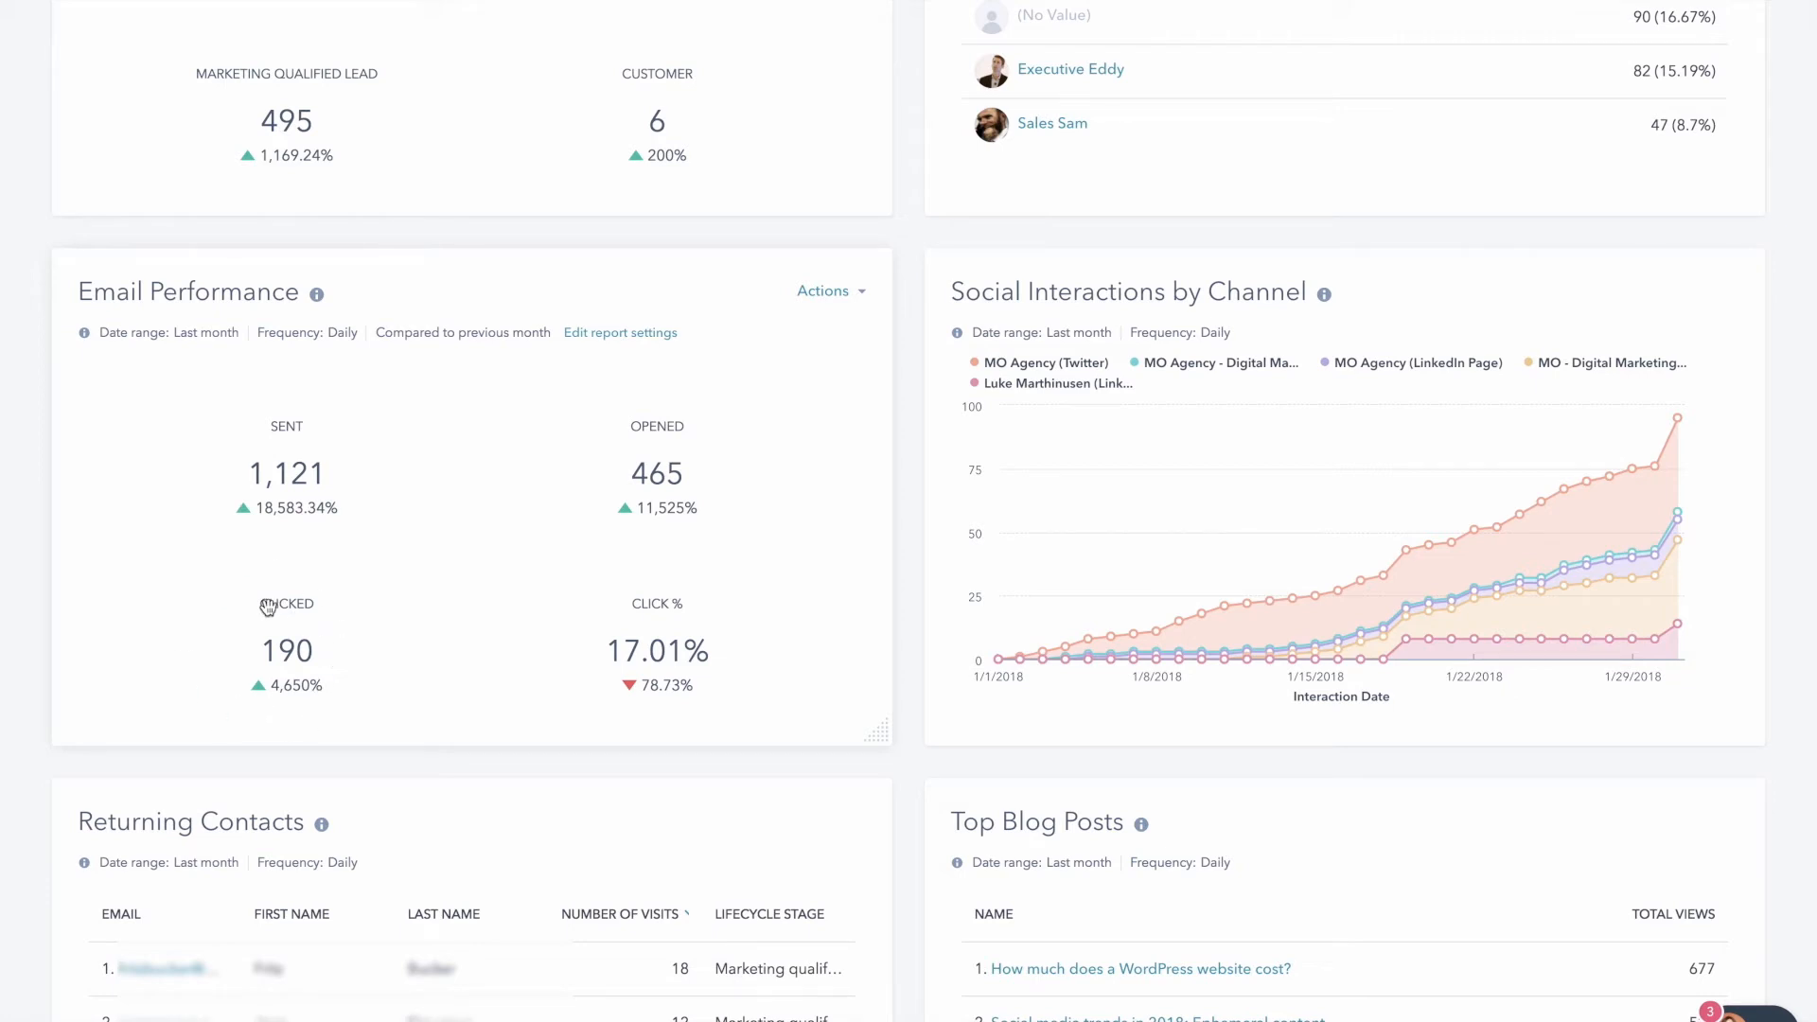
{"action": "mouse_move", "coordinate": [707, 537]}
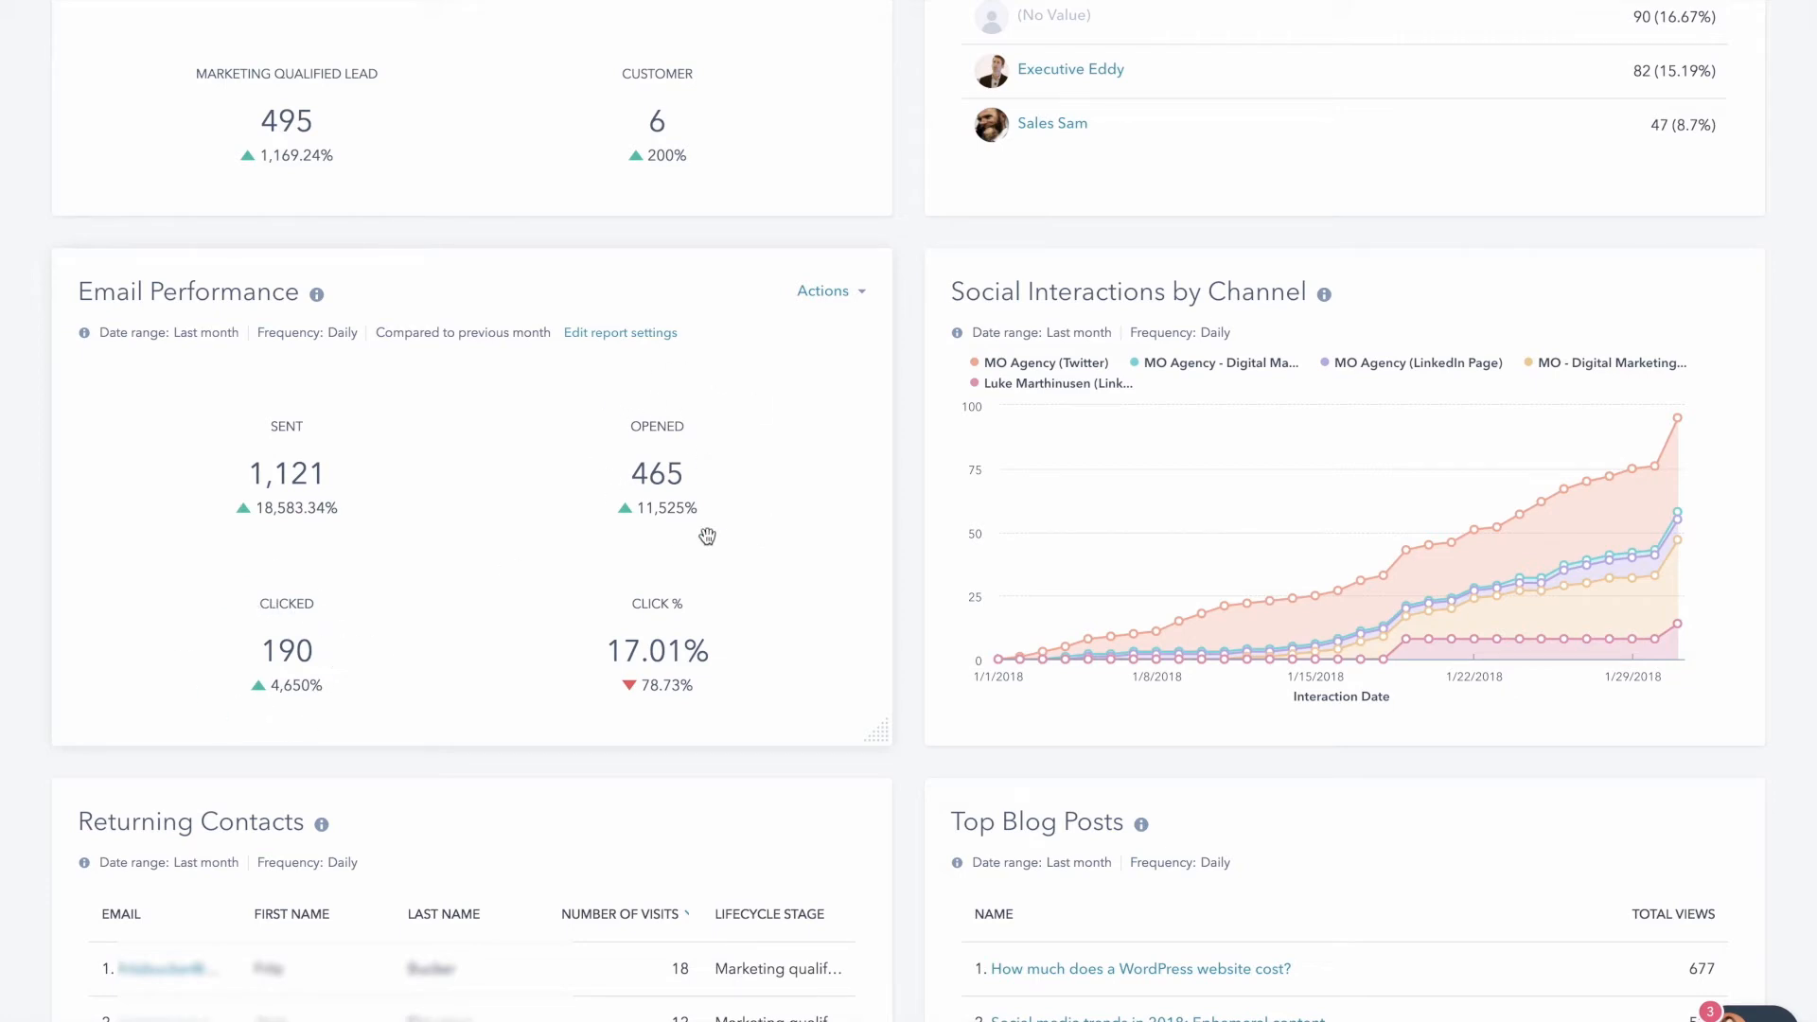
{"action": "mouse_move", "coordinate": [796, 709]}
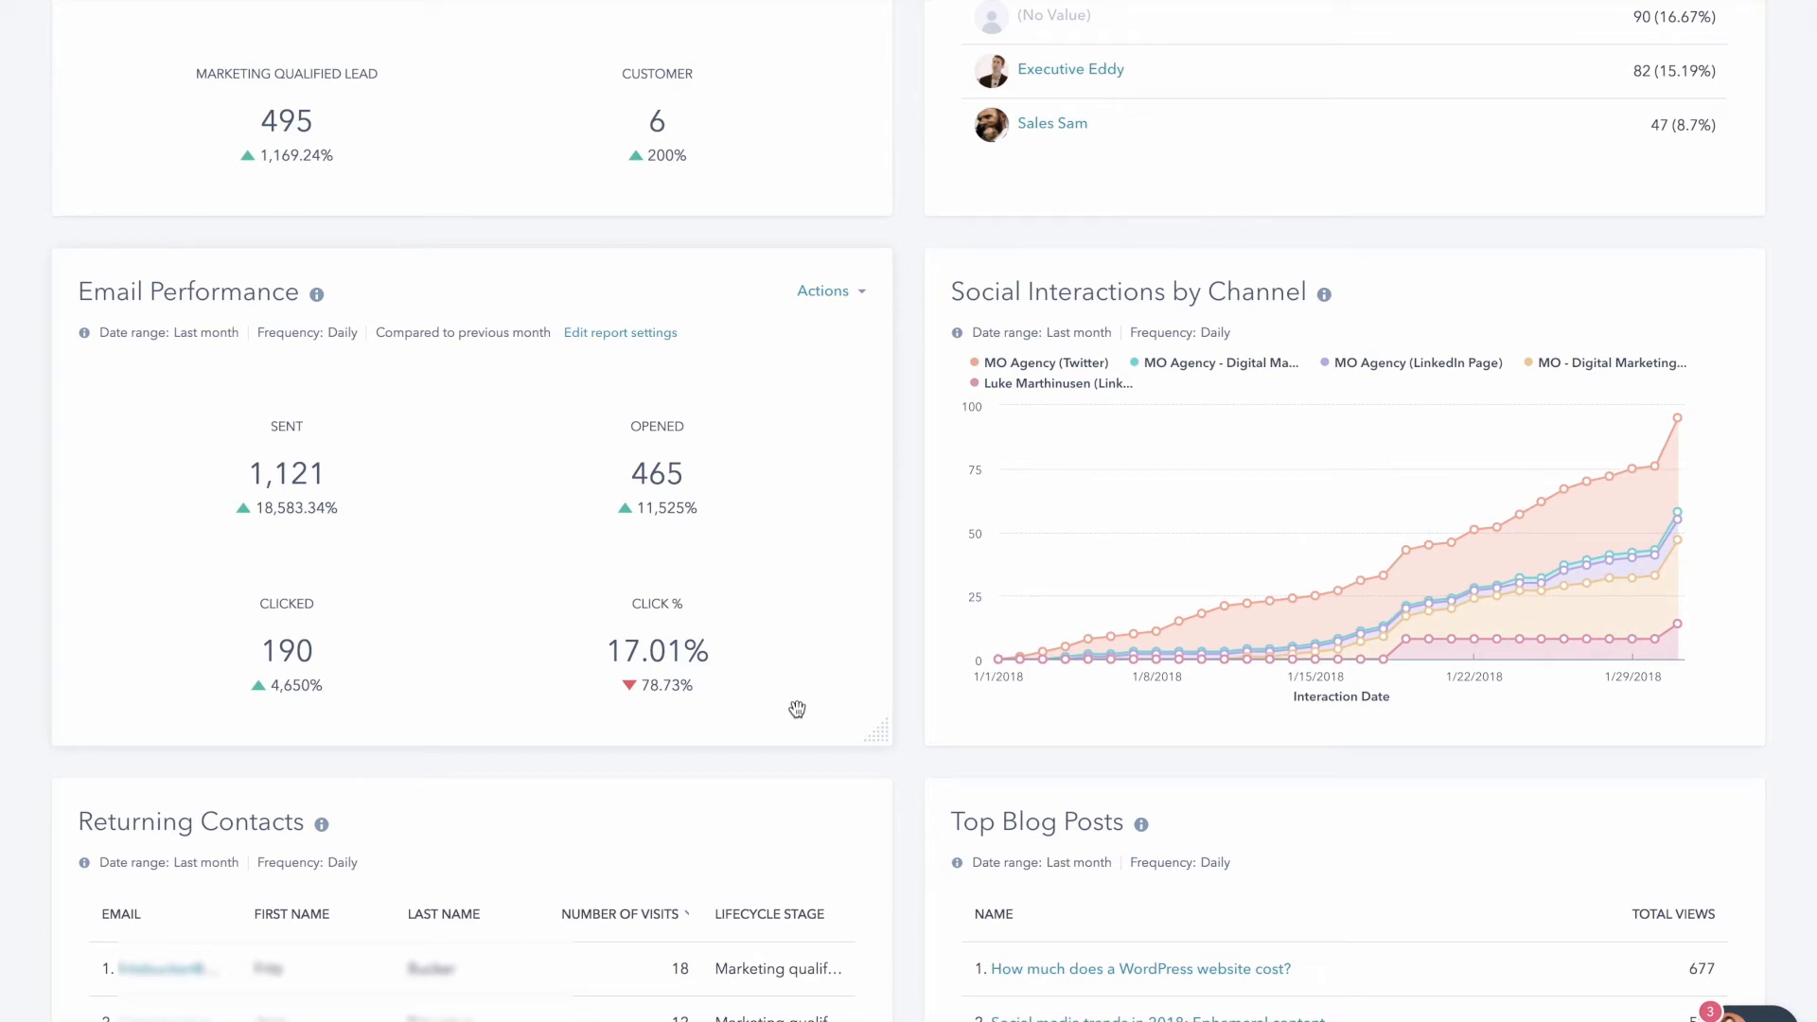
{"action": "mouse_move", "coordinate": [706, 697]}
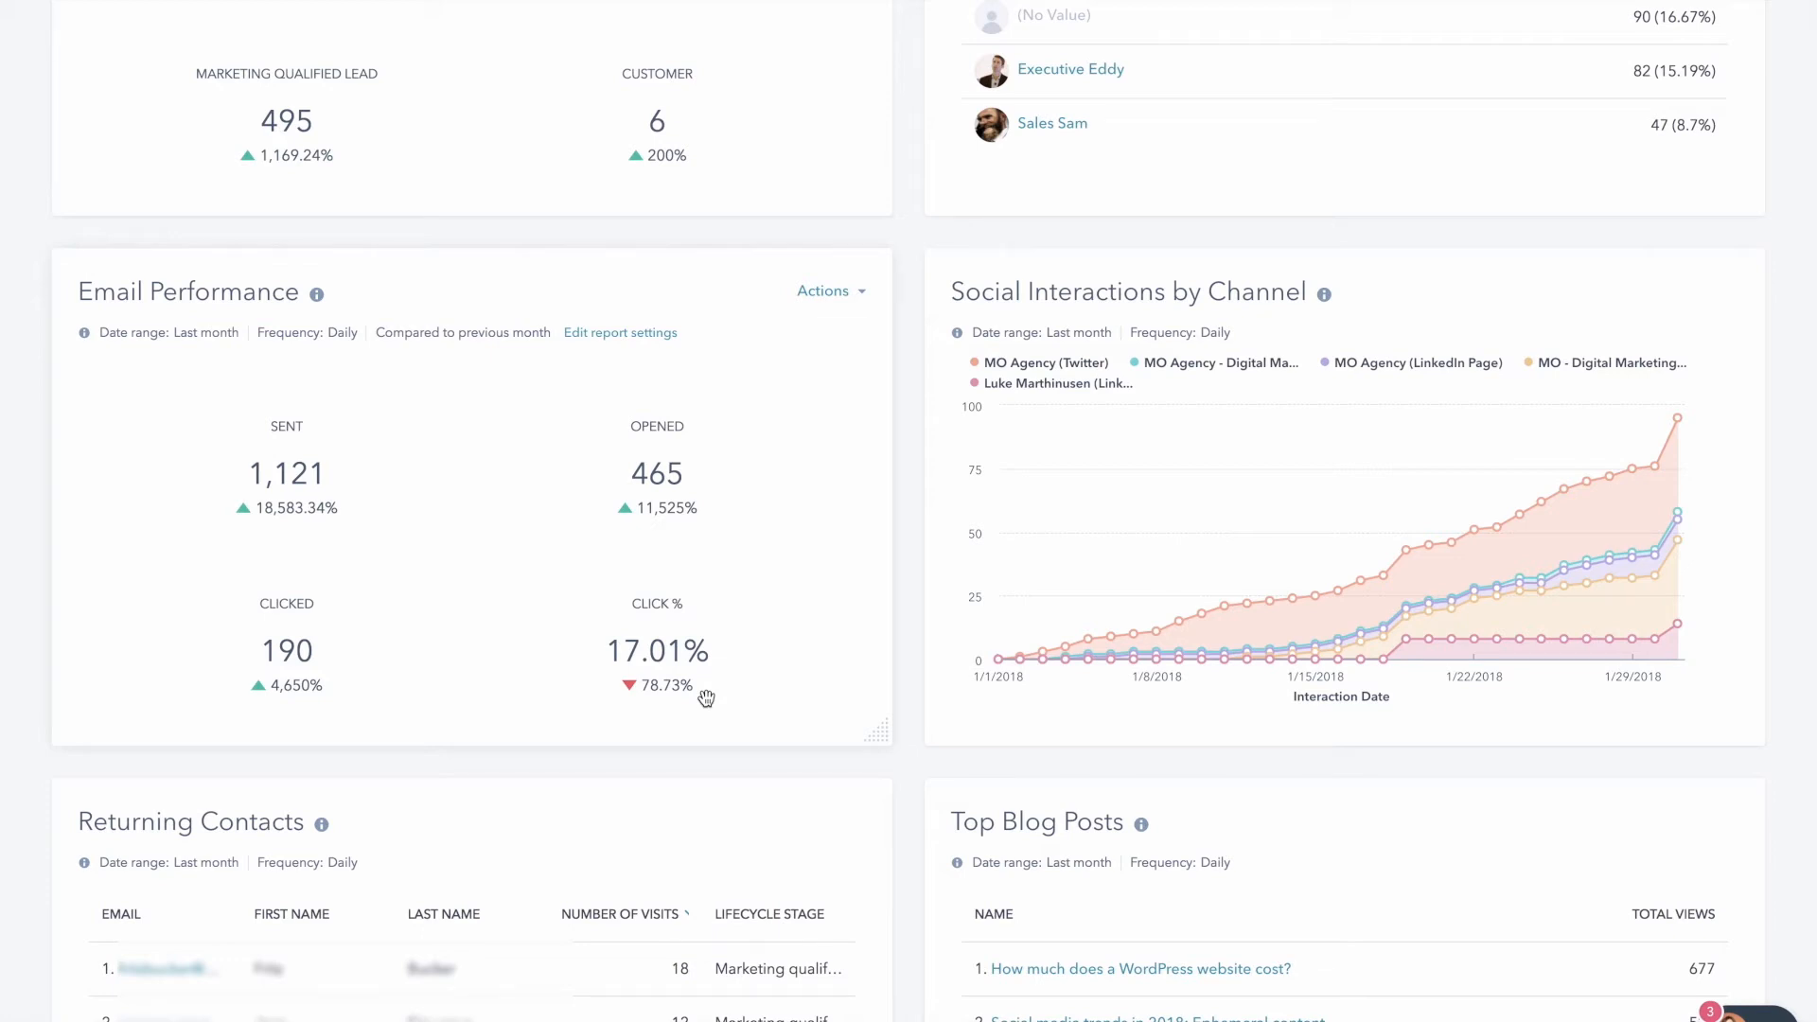
{"action": "mouse_move", "coordinate": [933, 635]}
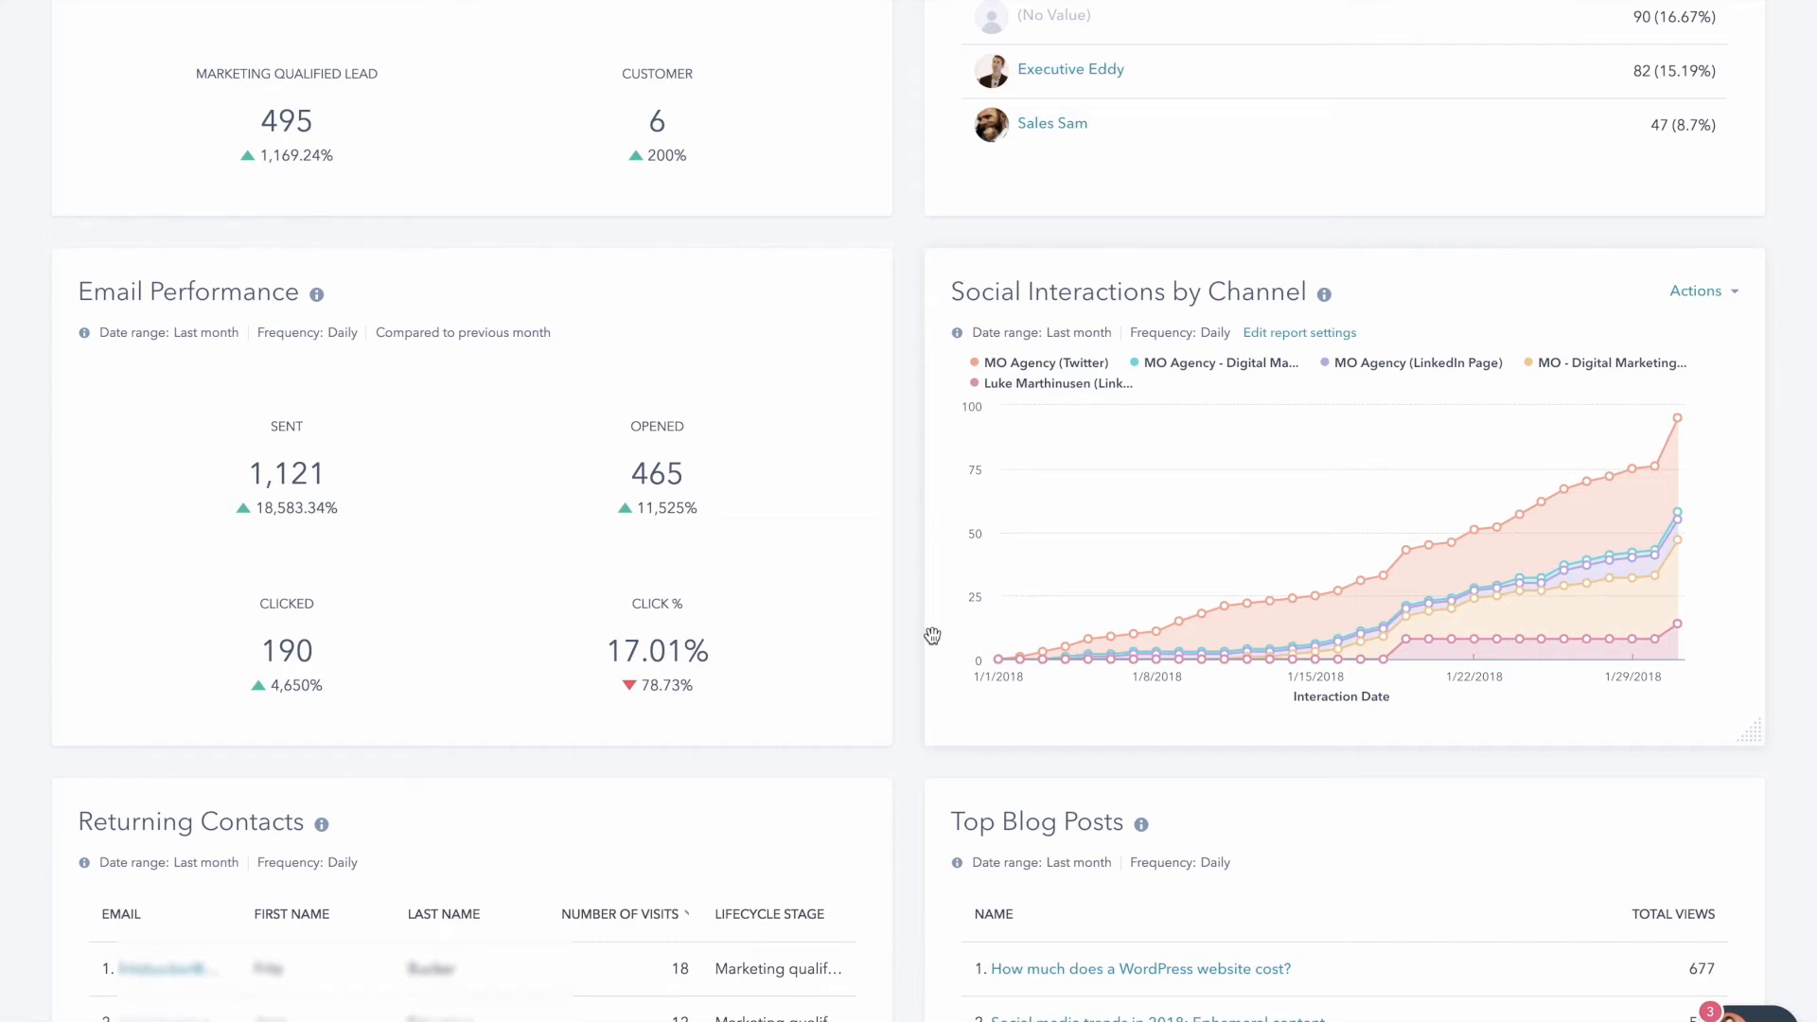
{"action": "scroll", "scroll_direction": "down", "scroll_amount": 3}
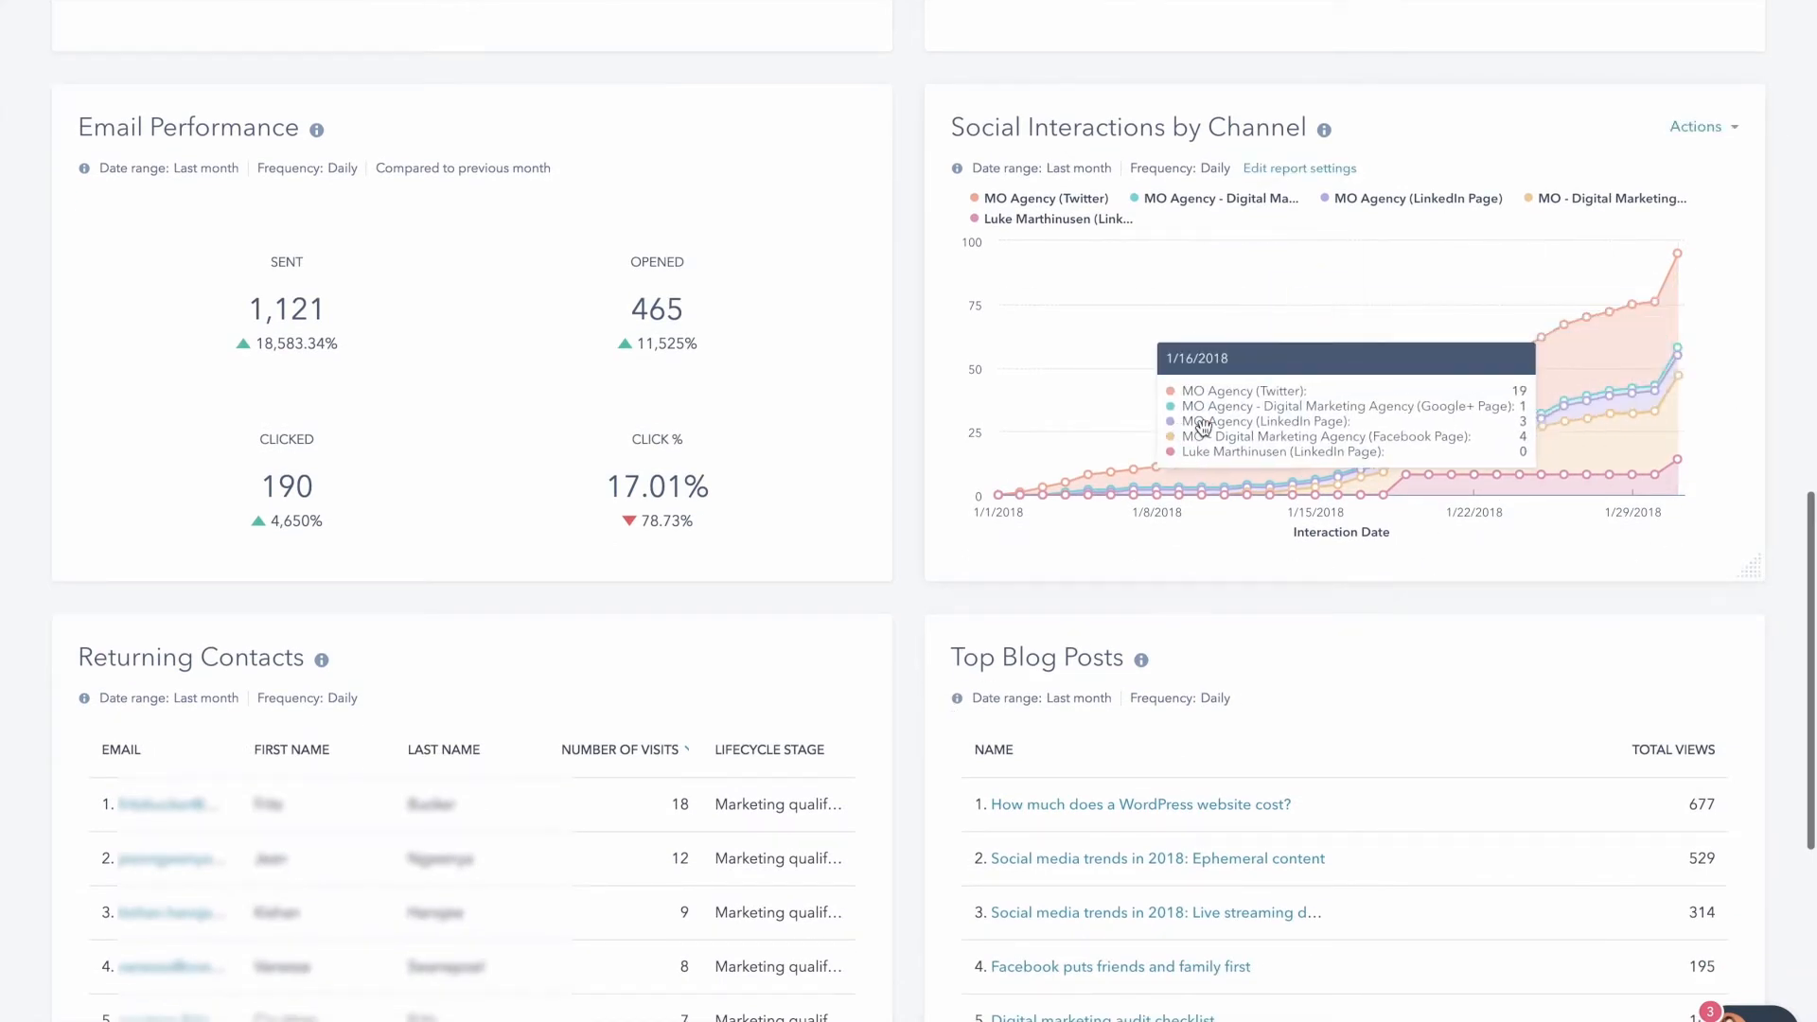
{"action": "mouse_move", "coordinate": [1756, 362]}
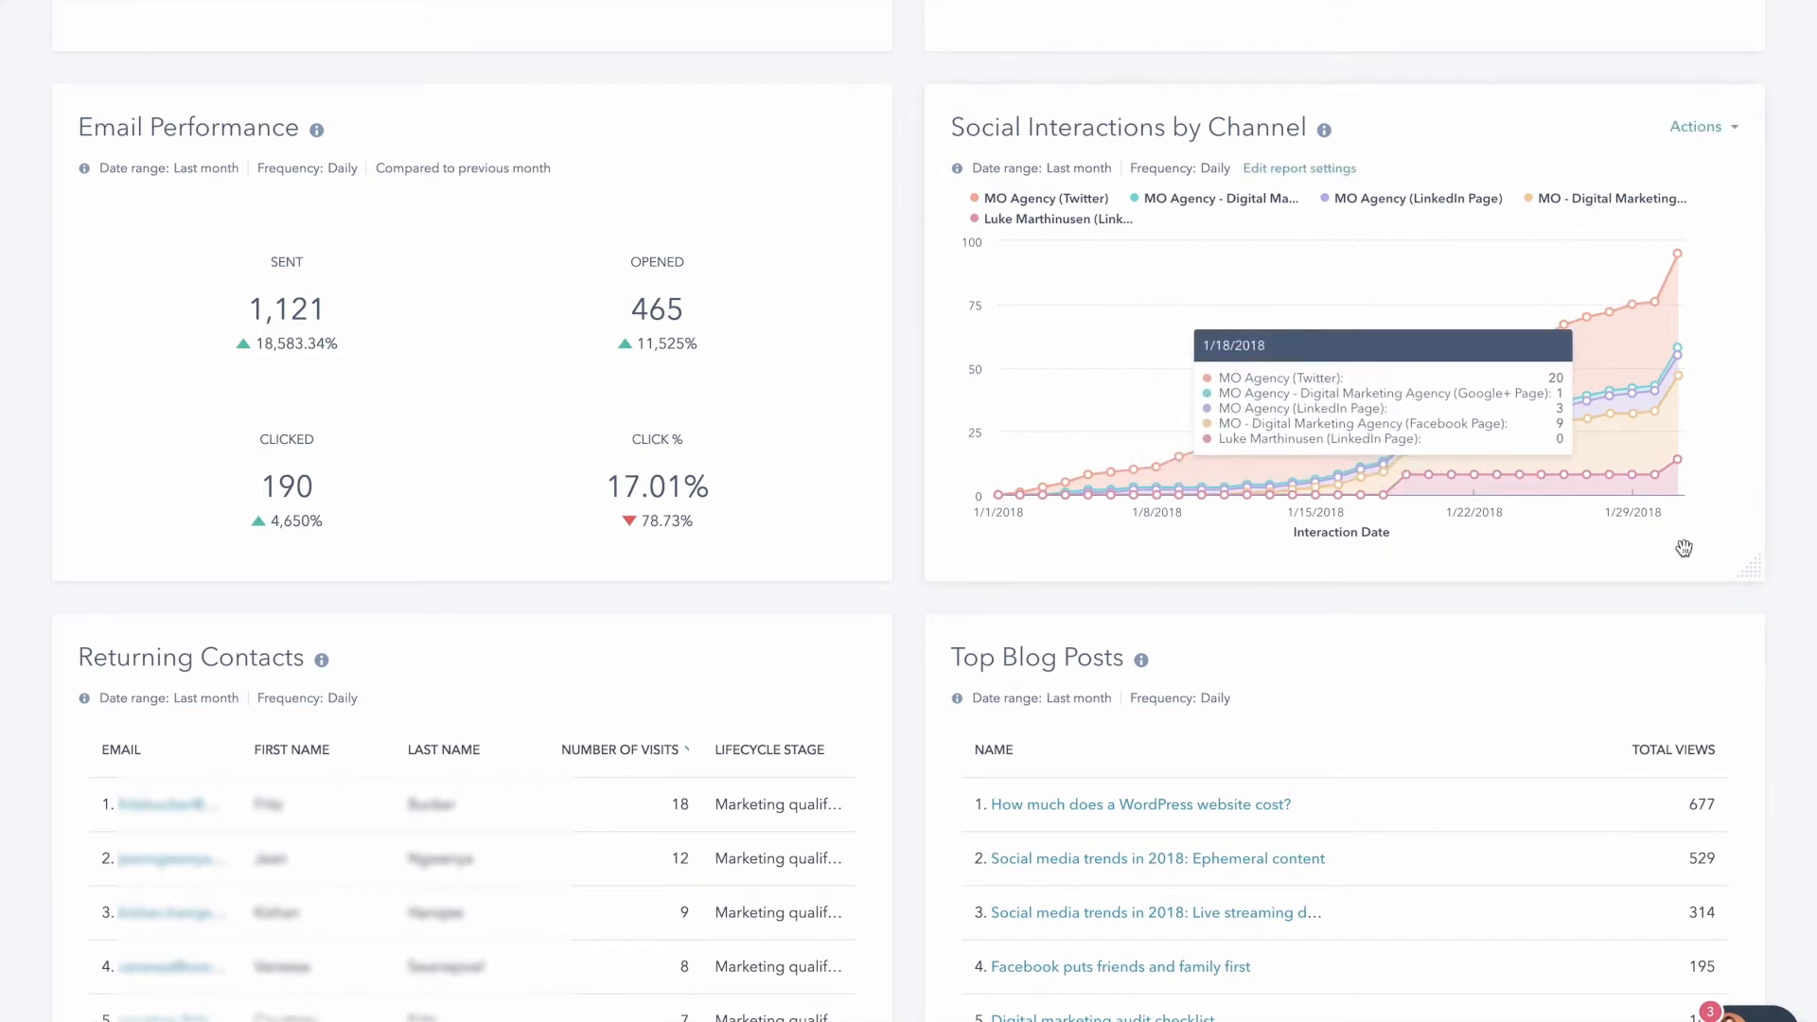
{"action": "scroll", "scroll_direction": "down", "scroll_amount": 3}
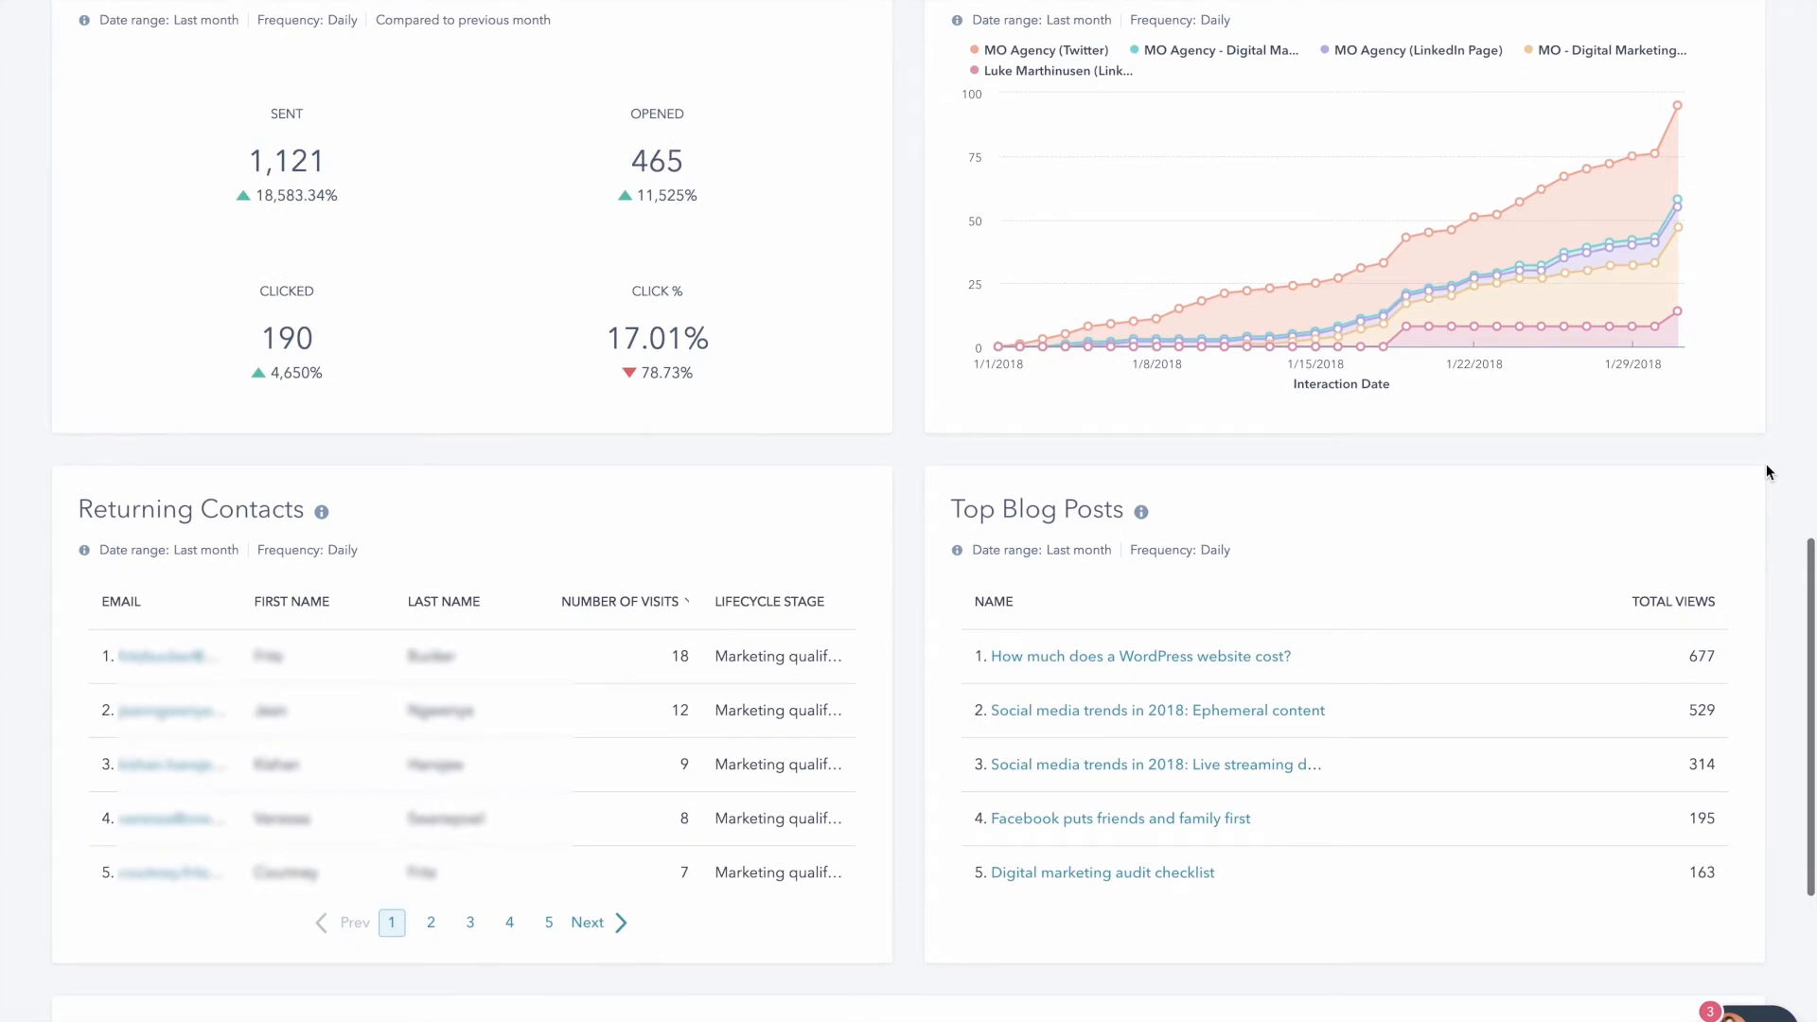
{"action": "scroll", "scroll_direction": "down", "scroll_amount": 3}
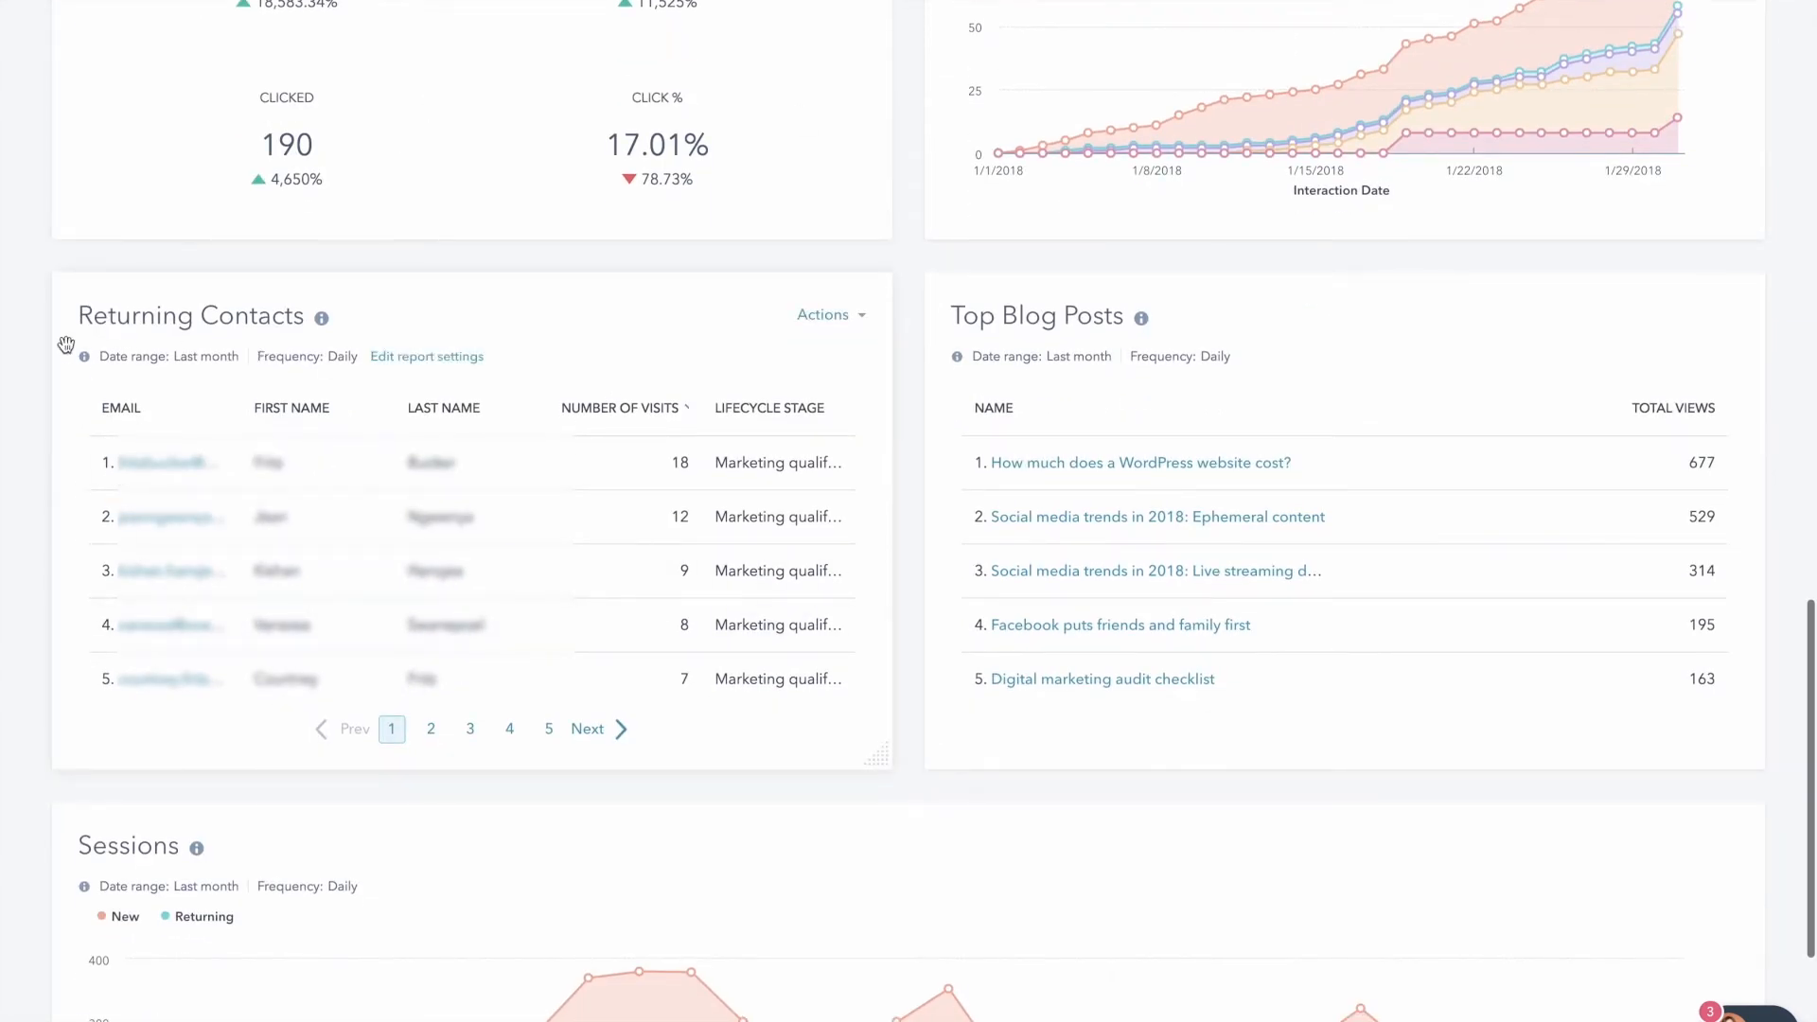
{"action": "mouse_move", "coordinate": [424, 742]}
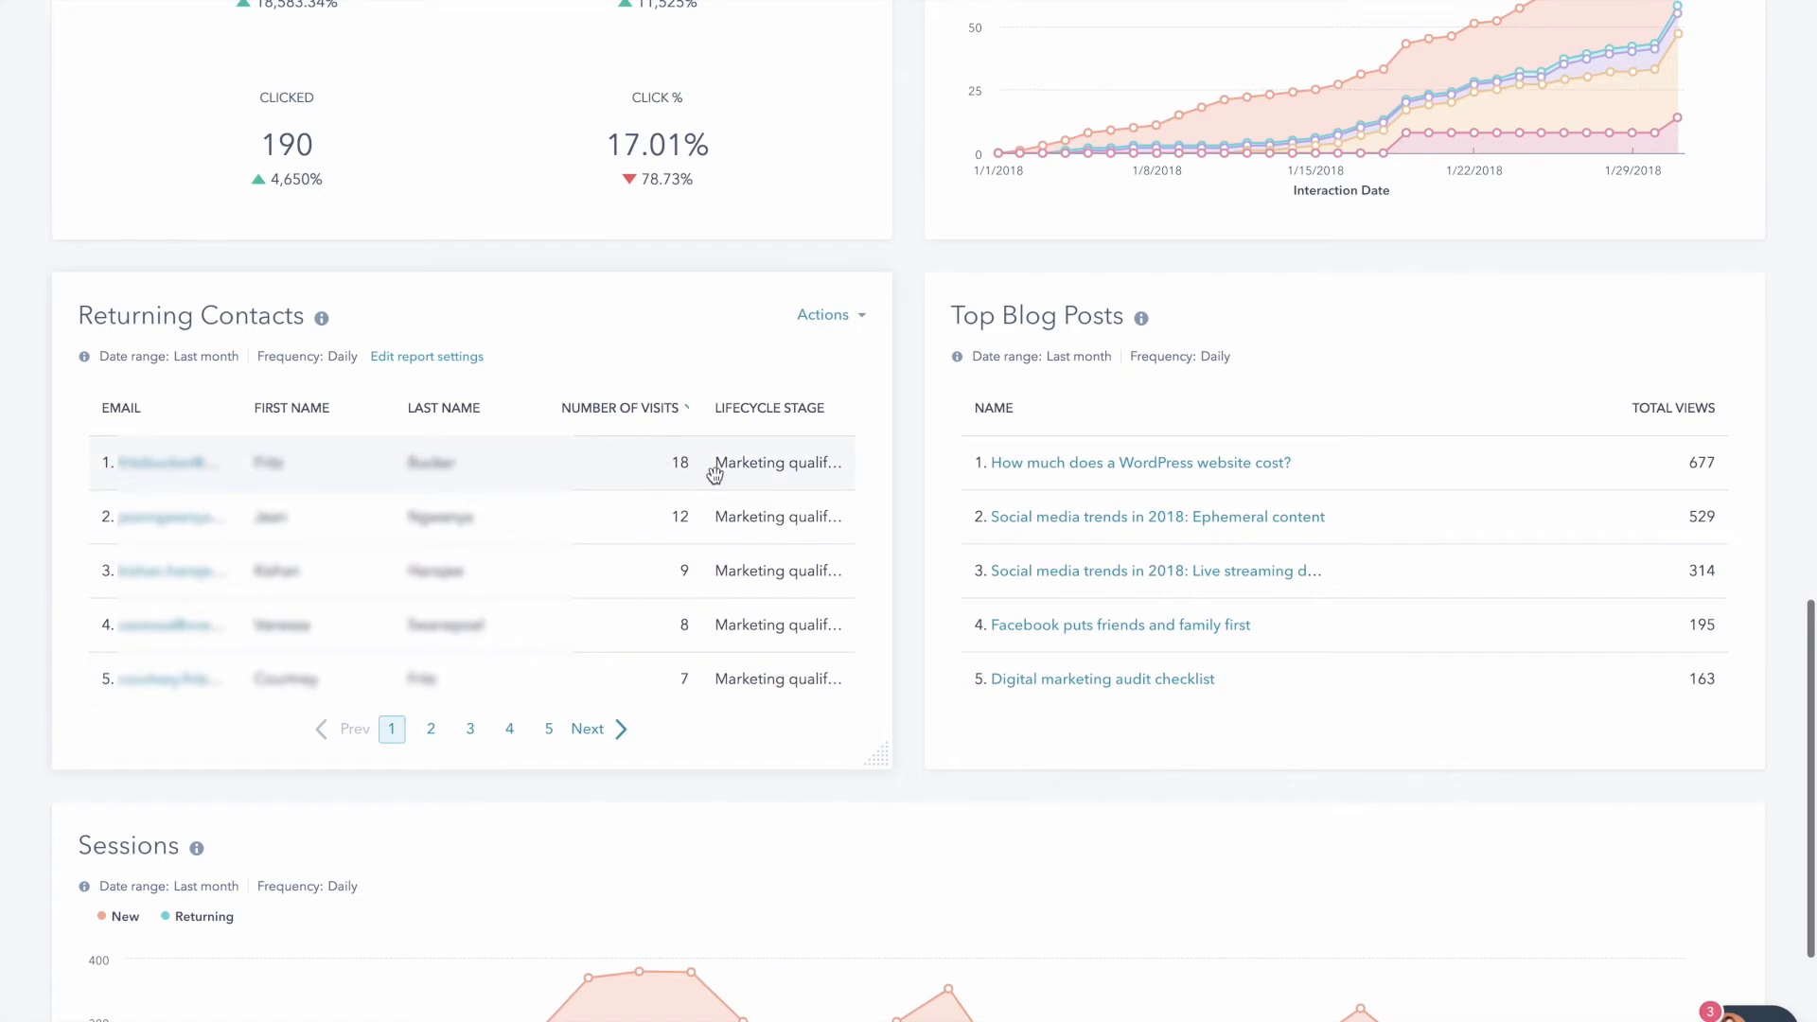
{"action": "mouse_move", "coordinate": [678, 456]}
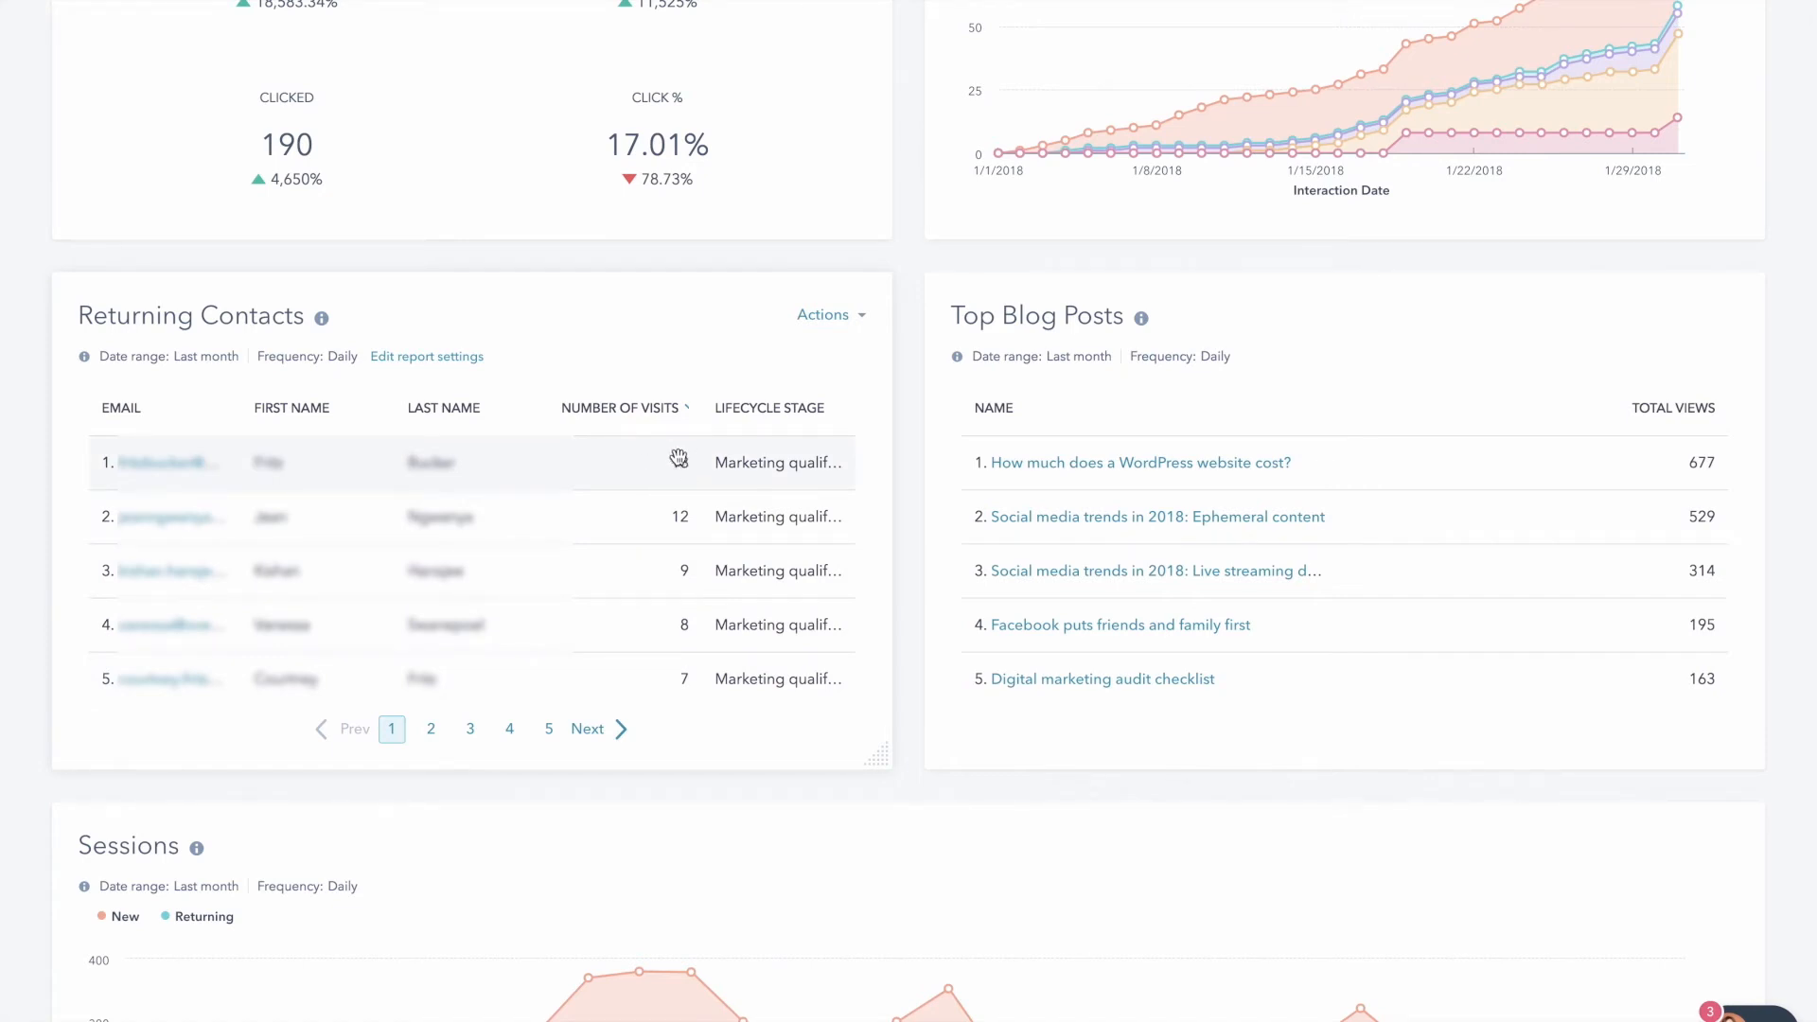
{"action": "mouse_move", "coordinate": [682, 460]}
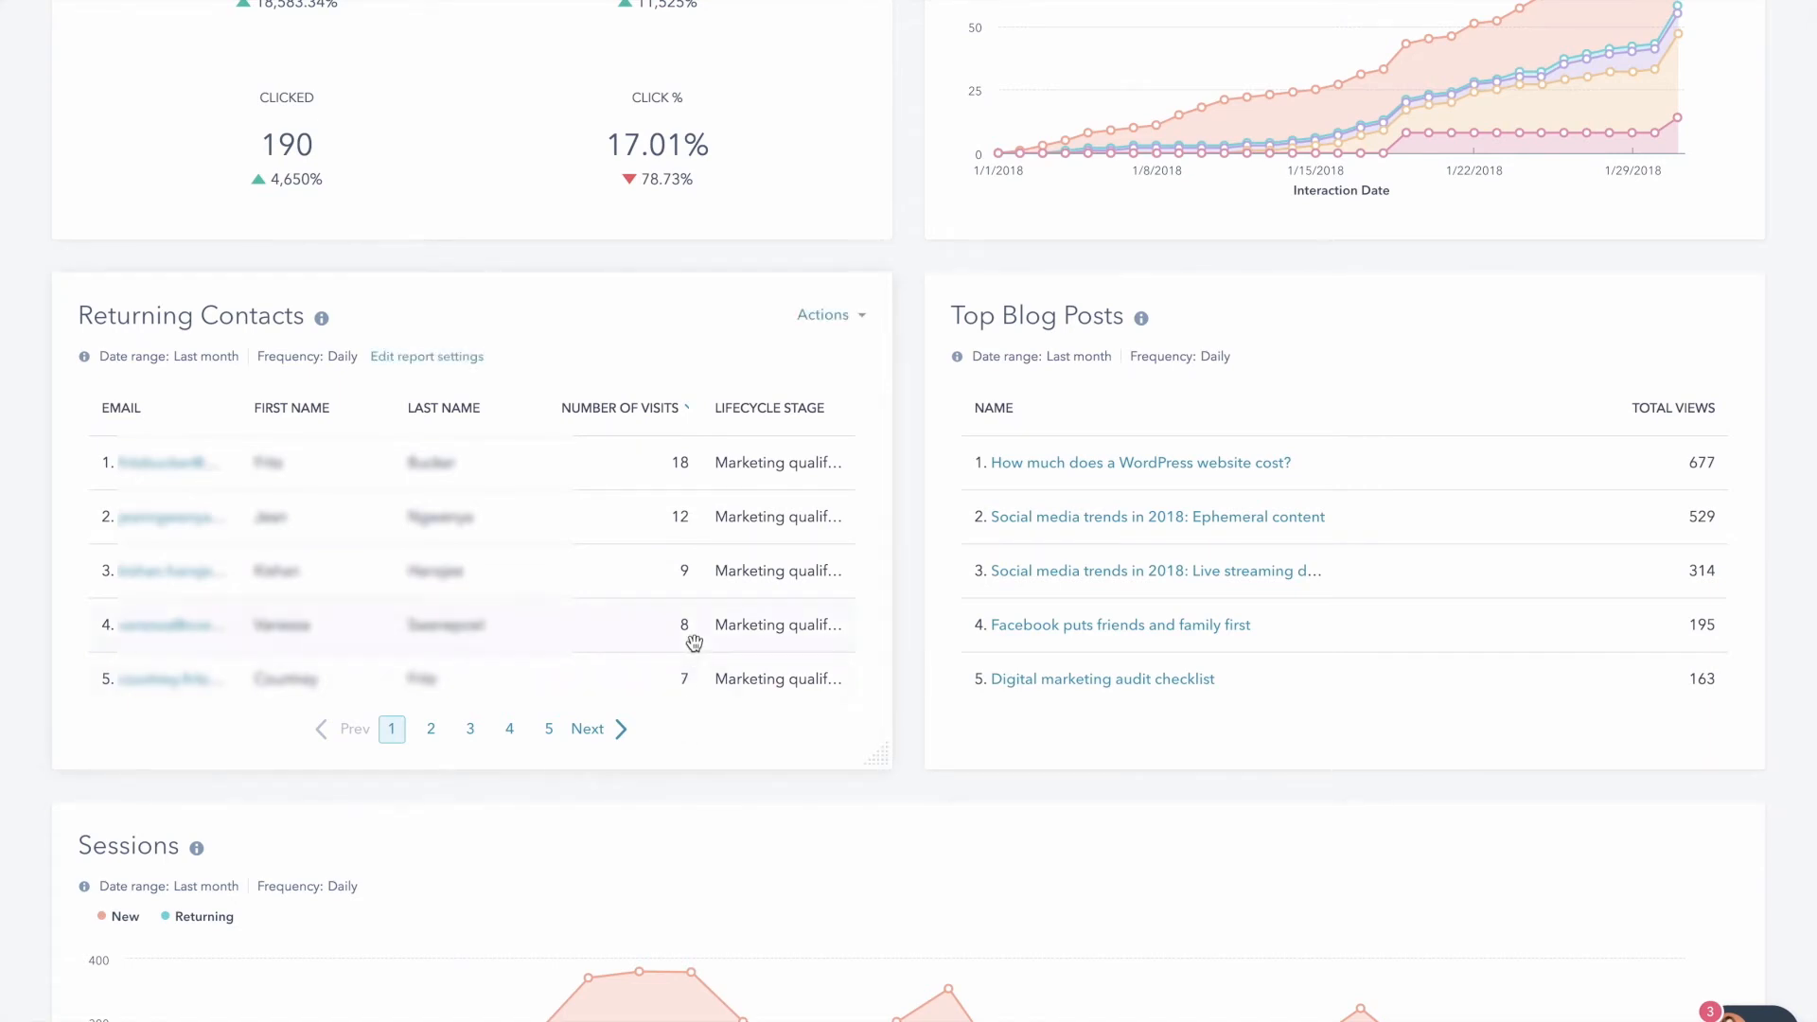
{"action": "mouse_move", "coordinate": [161, 438]}
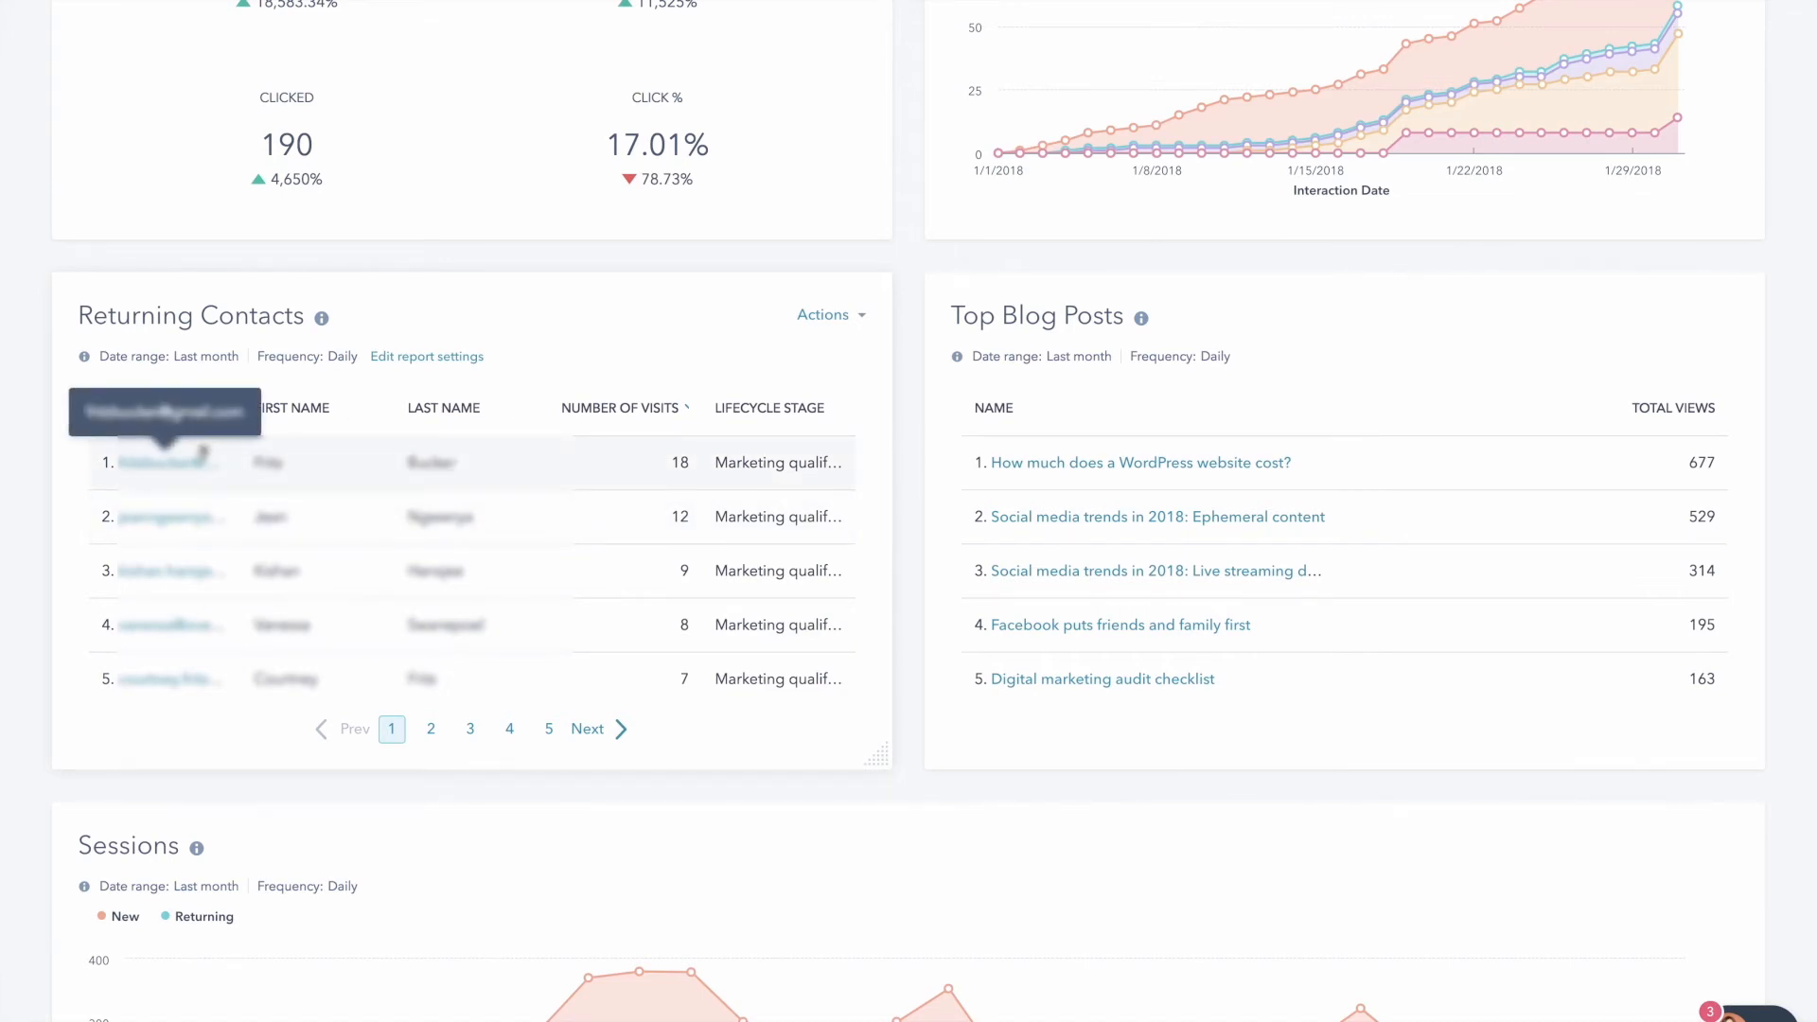
Scroll the Marketing Dashboard down and back up to its top
{"action": "scroll", "scroll_direction": "down", "scroll_amount": 3}
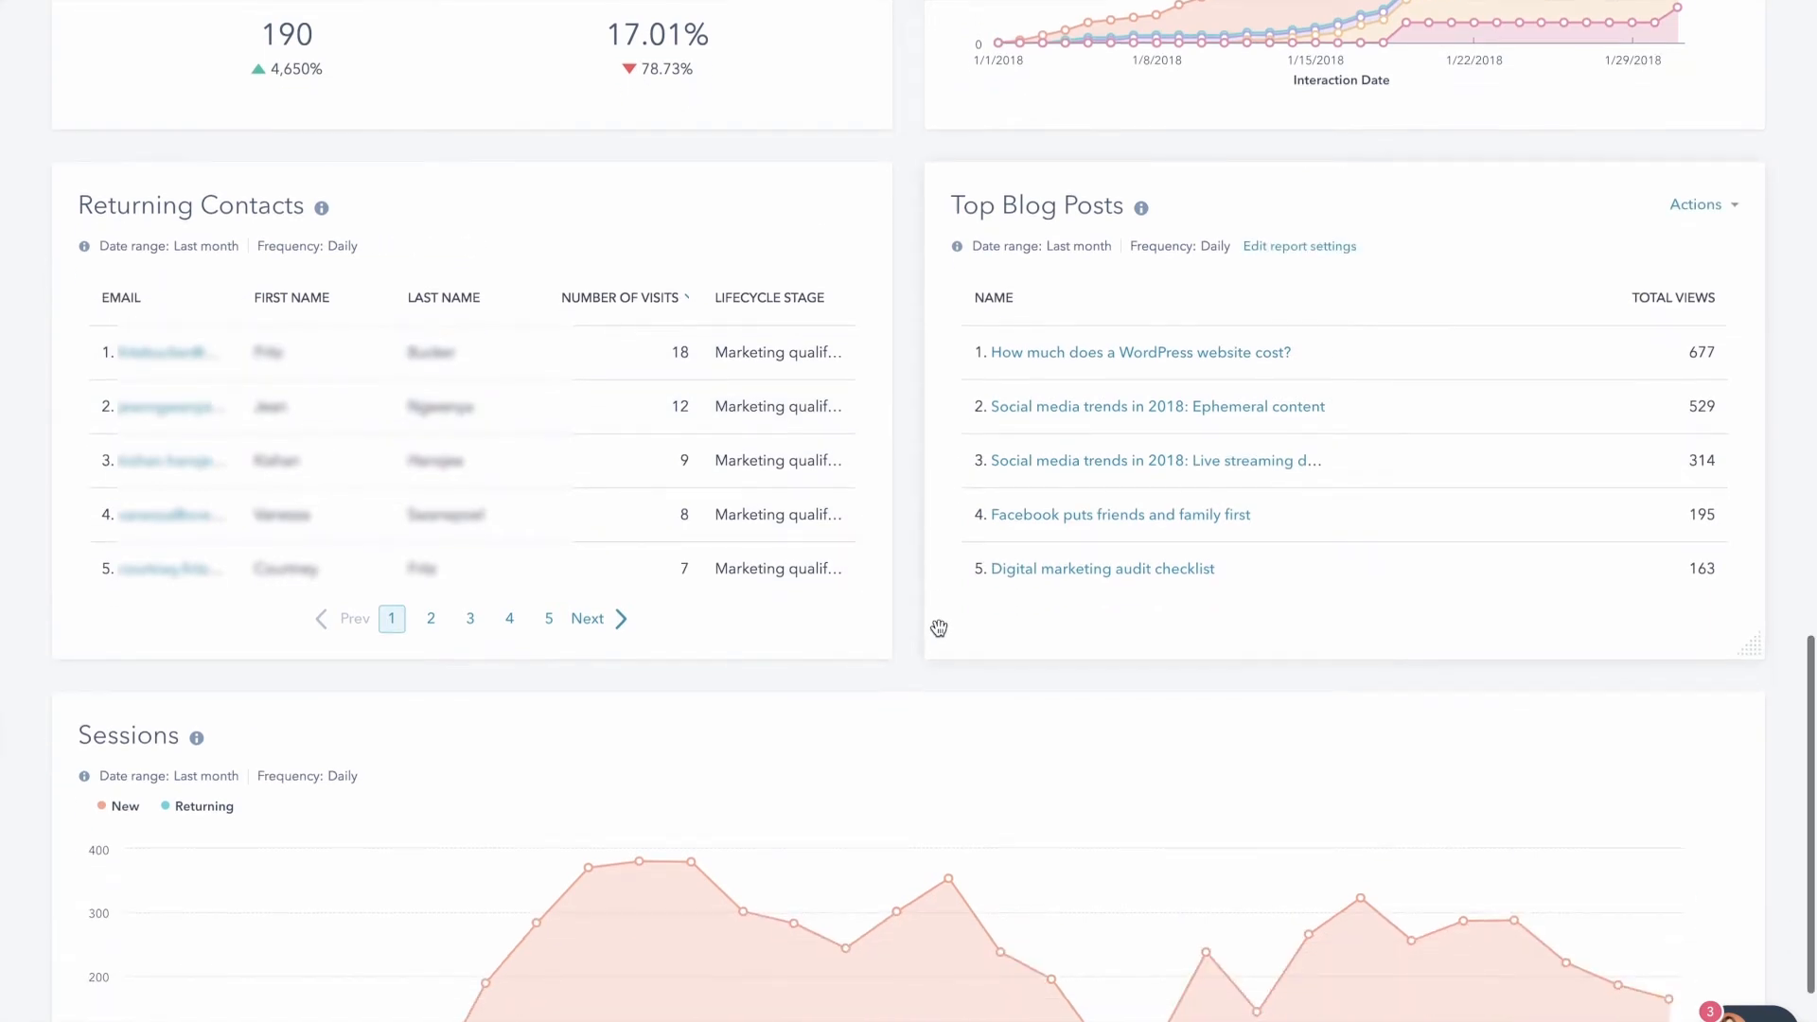
{"action": "mouse_move", "coordinate": [921, 389]}
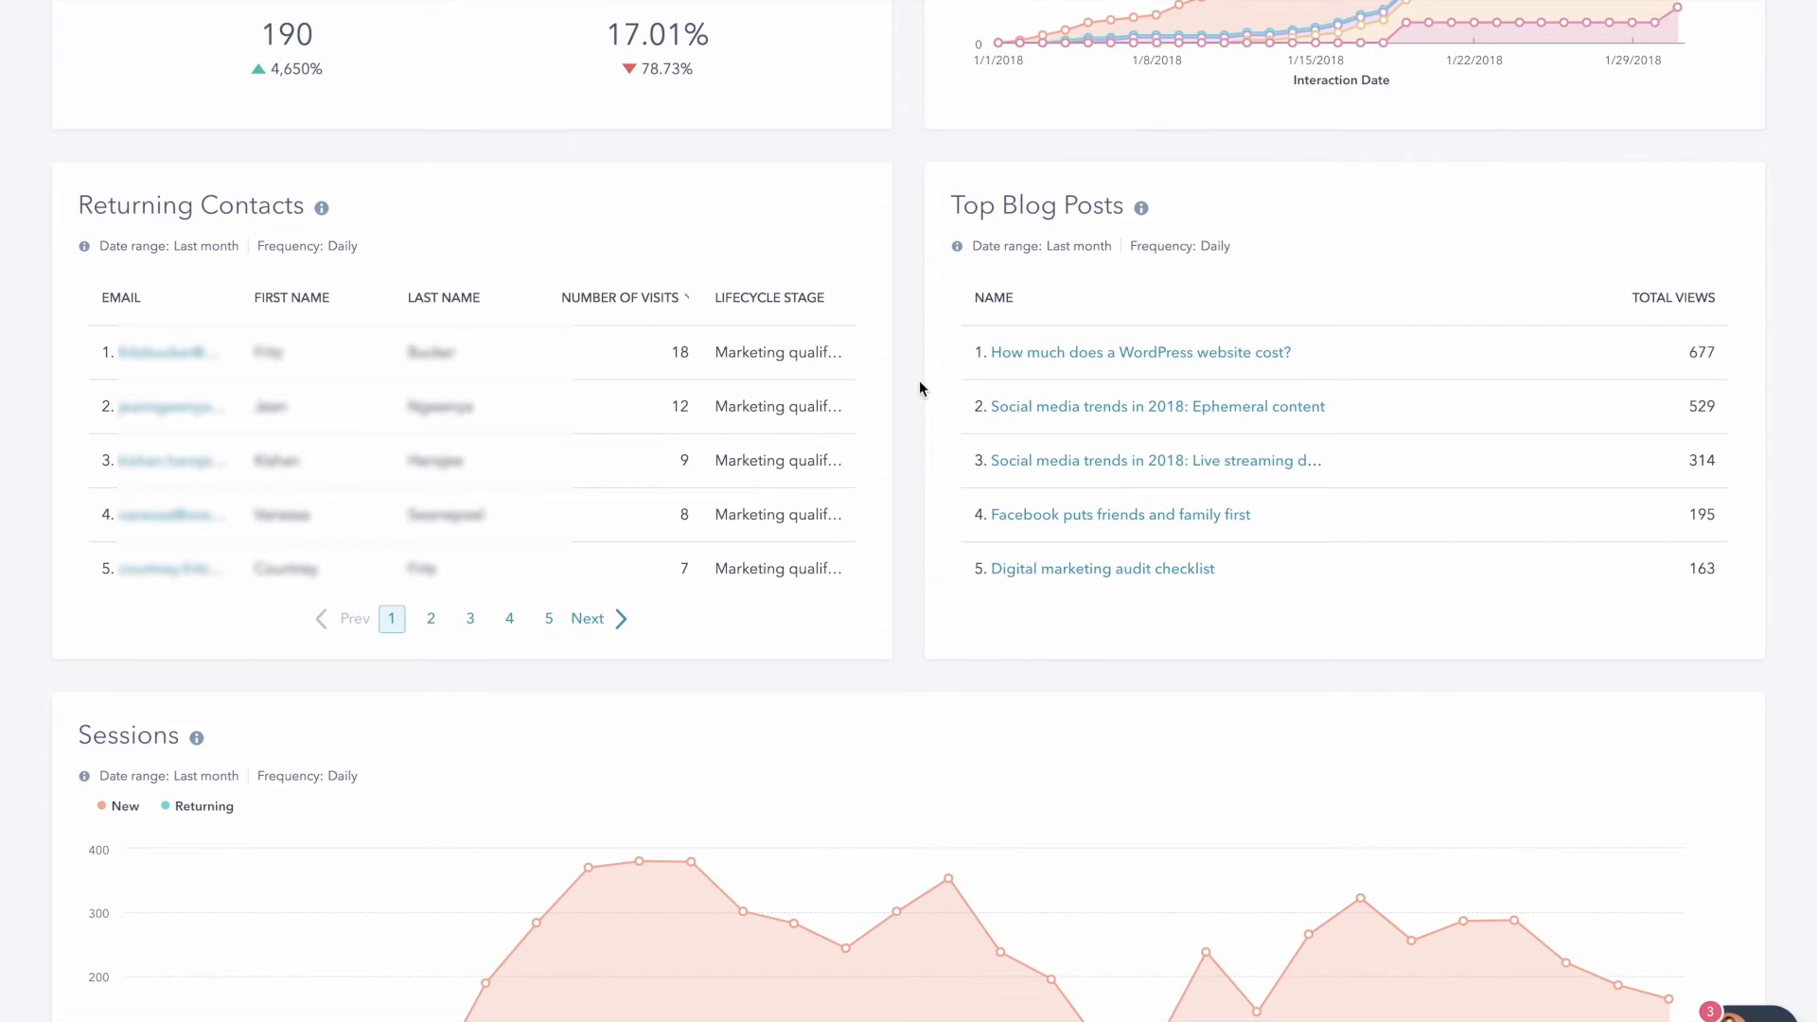
{"action": "mouse_move", "coordinate": [1039, 336]}
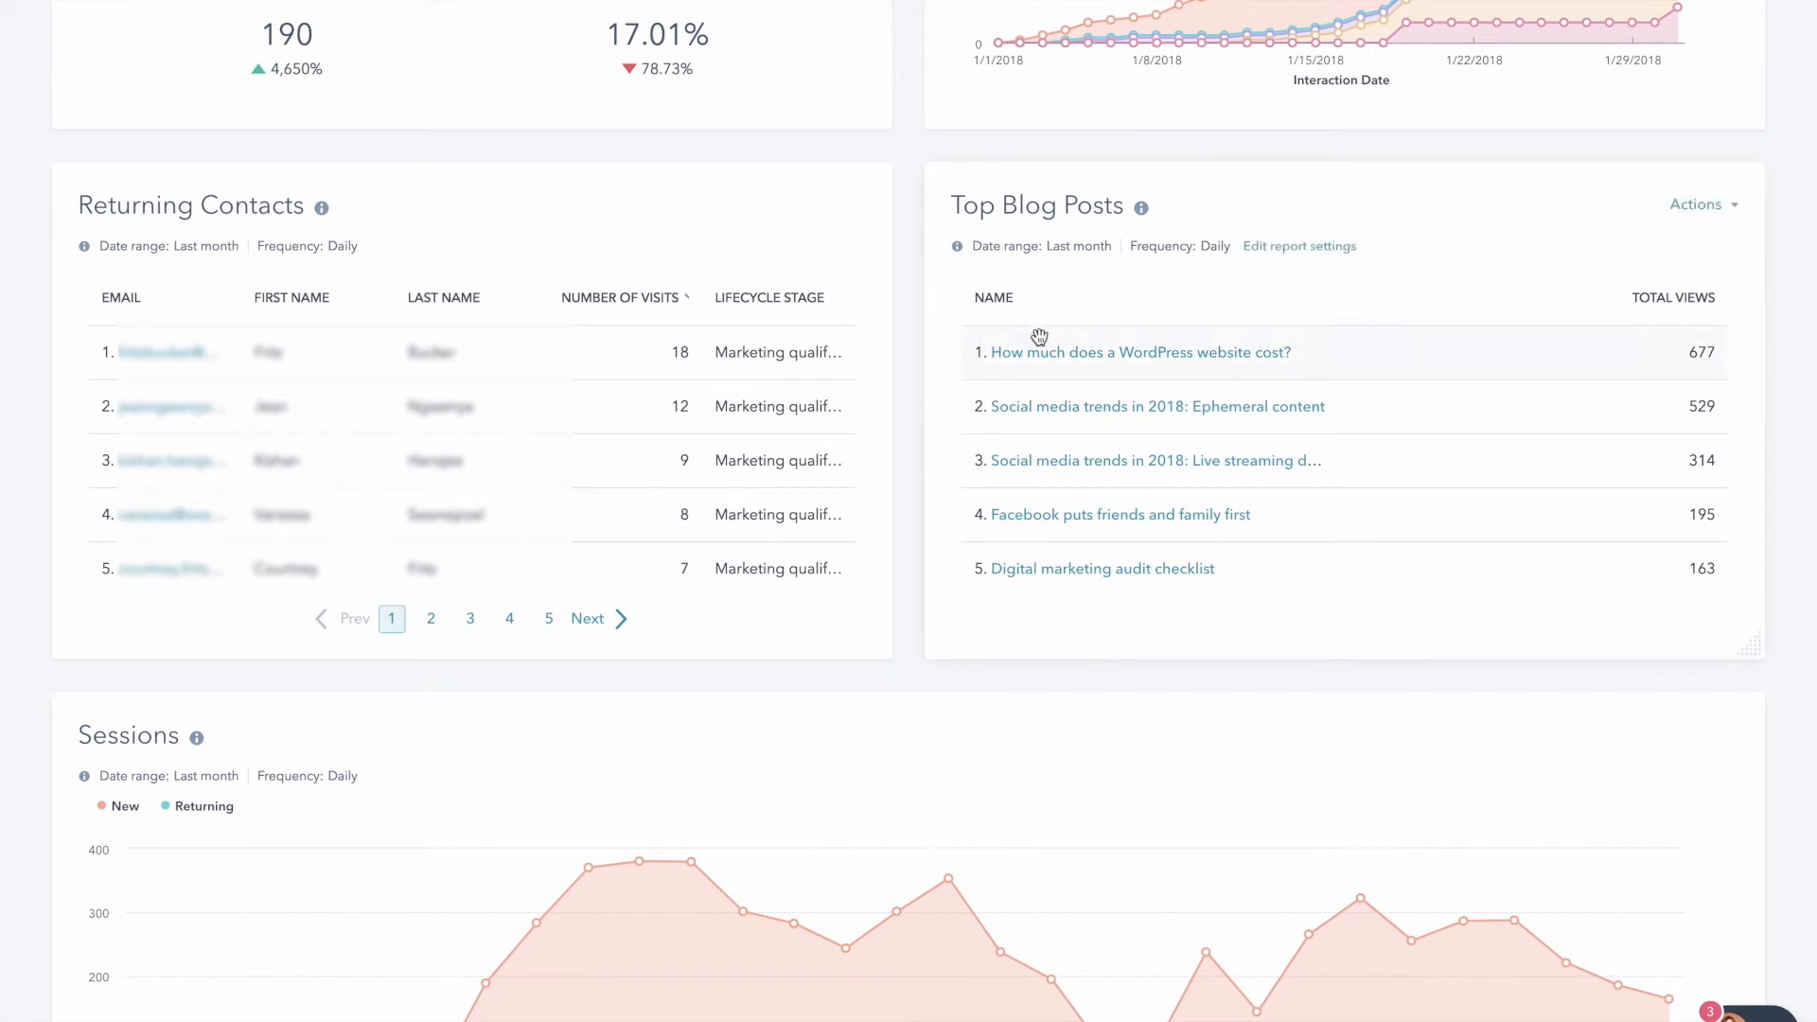
{"action": "mouse_move", "coordinate": [1140, 352]}
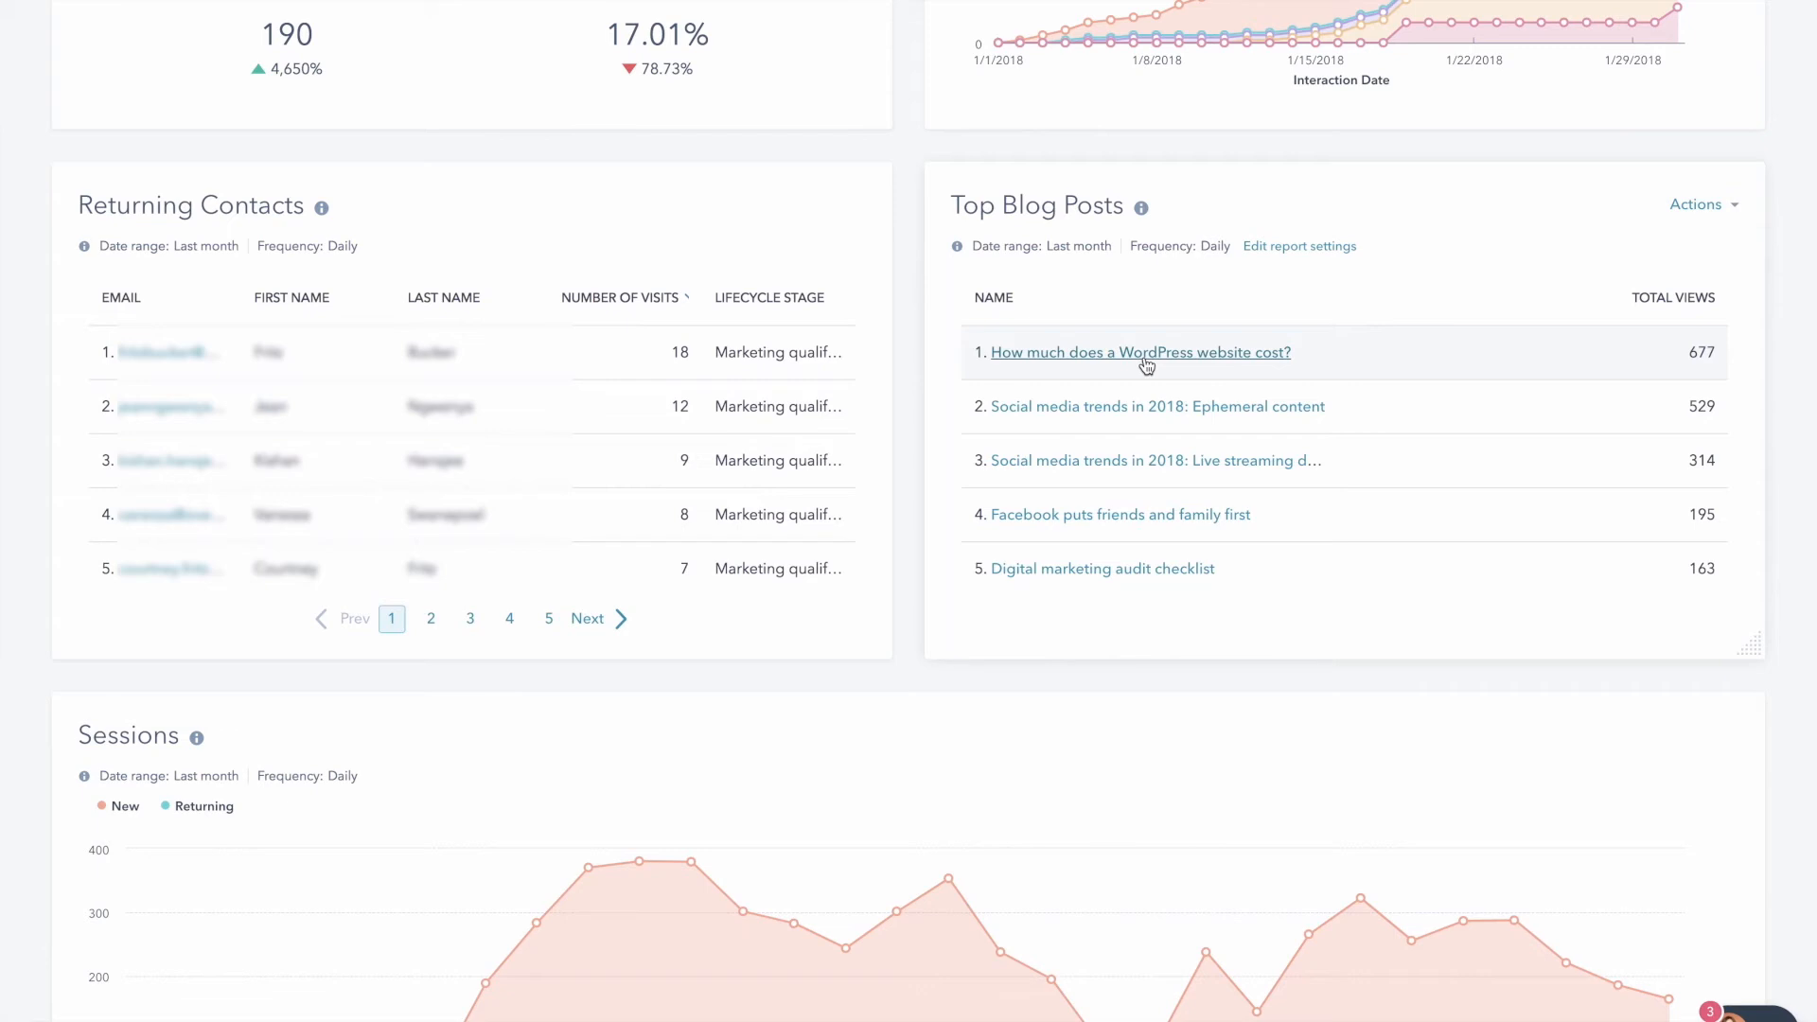
{"action": "mouse_move", "coordinate": [1176, 358]}
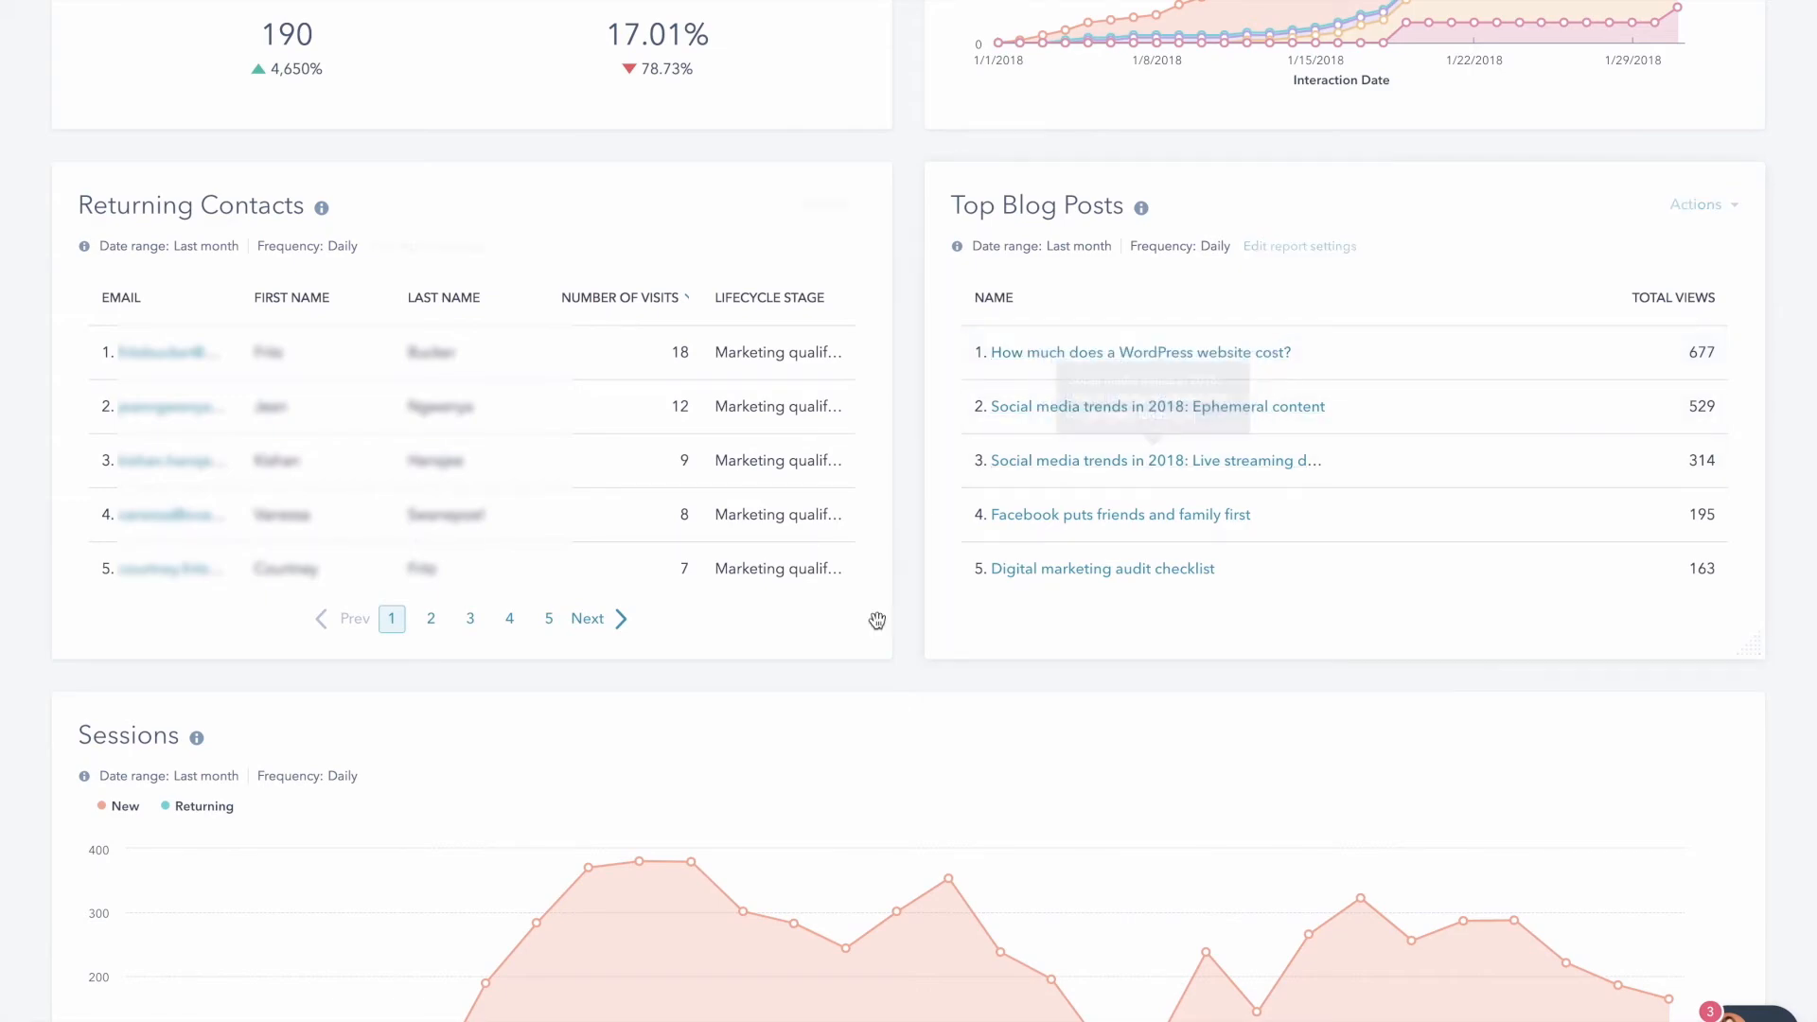
{"action": "scroll", "scroll_direction": "up", "scroll_amount": 3}
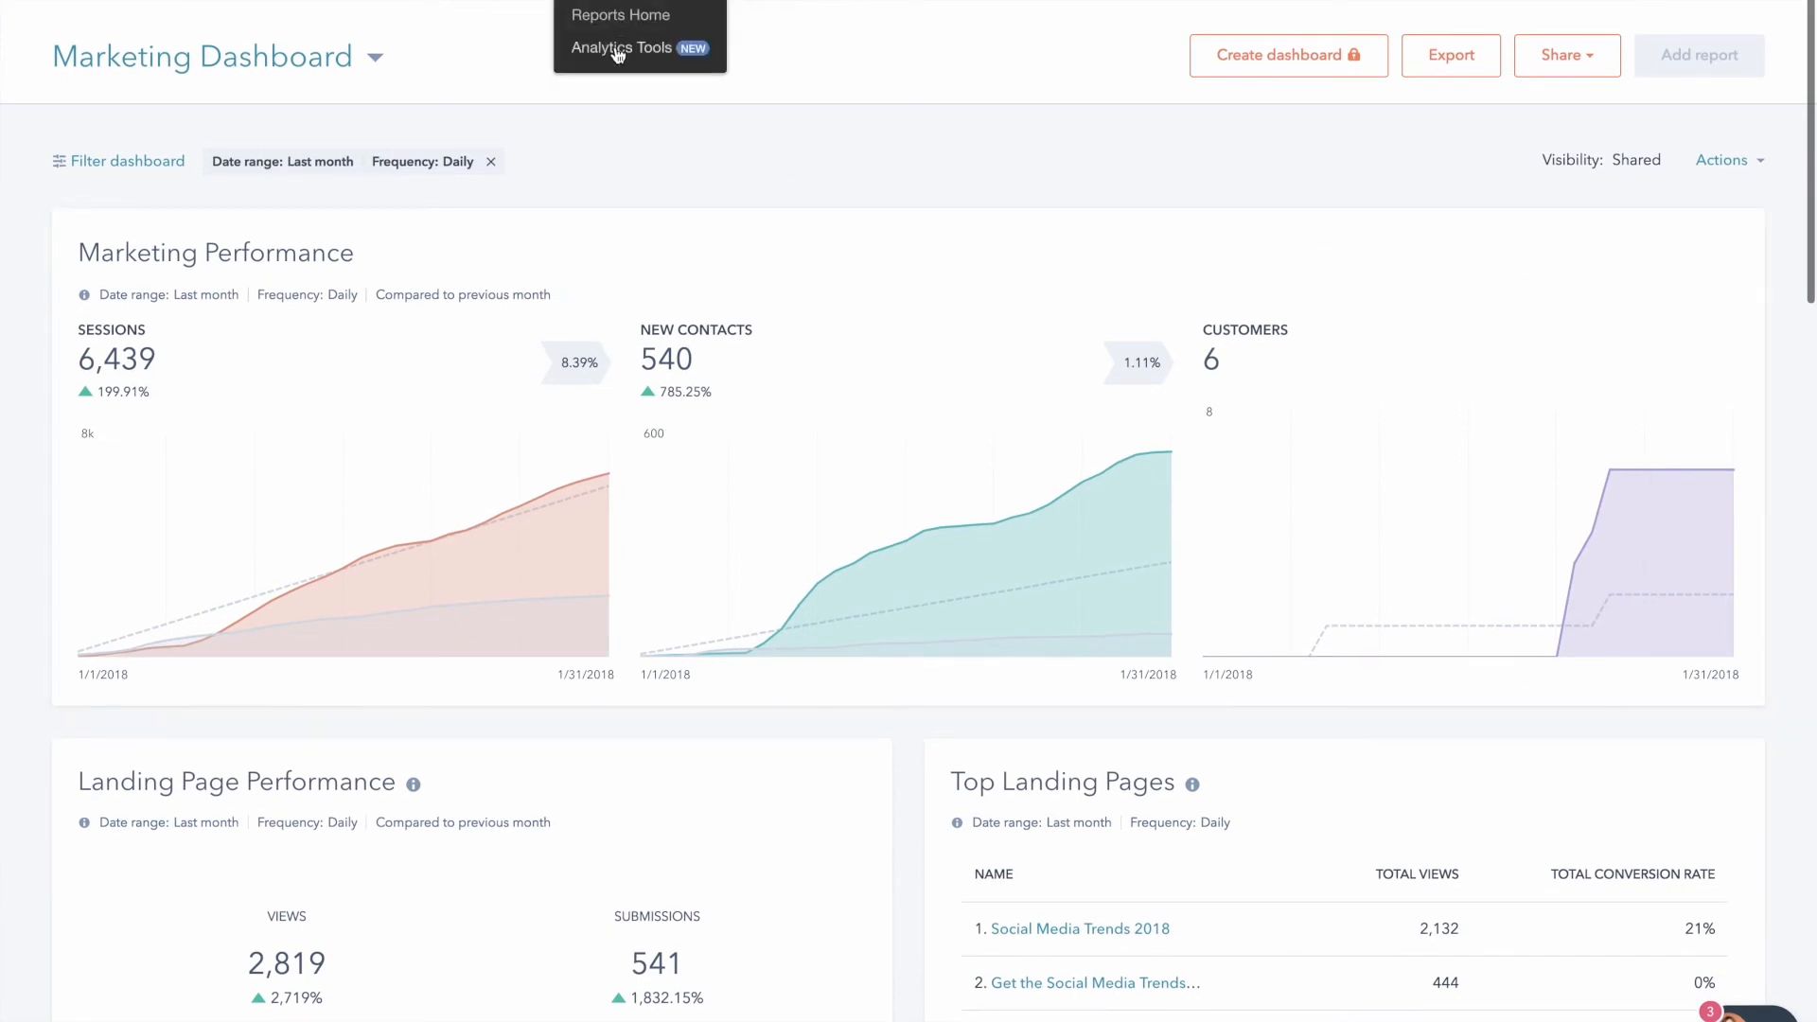
Open Traffic Analytics from Analytics Tools to see last month's daily sessions by source
{"action": "left_click", "coordinate": [623, 48]}
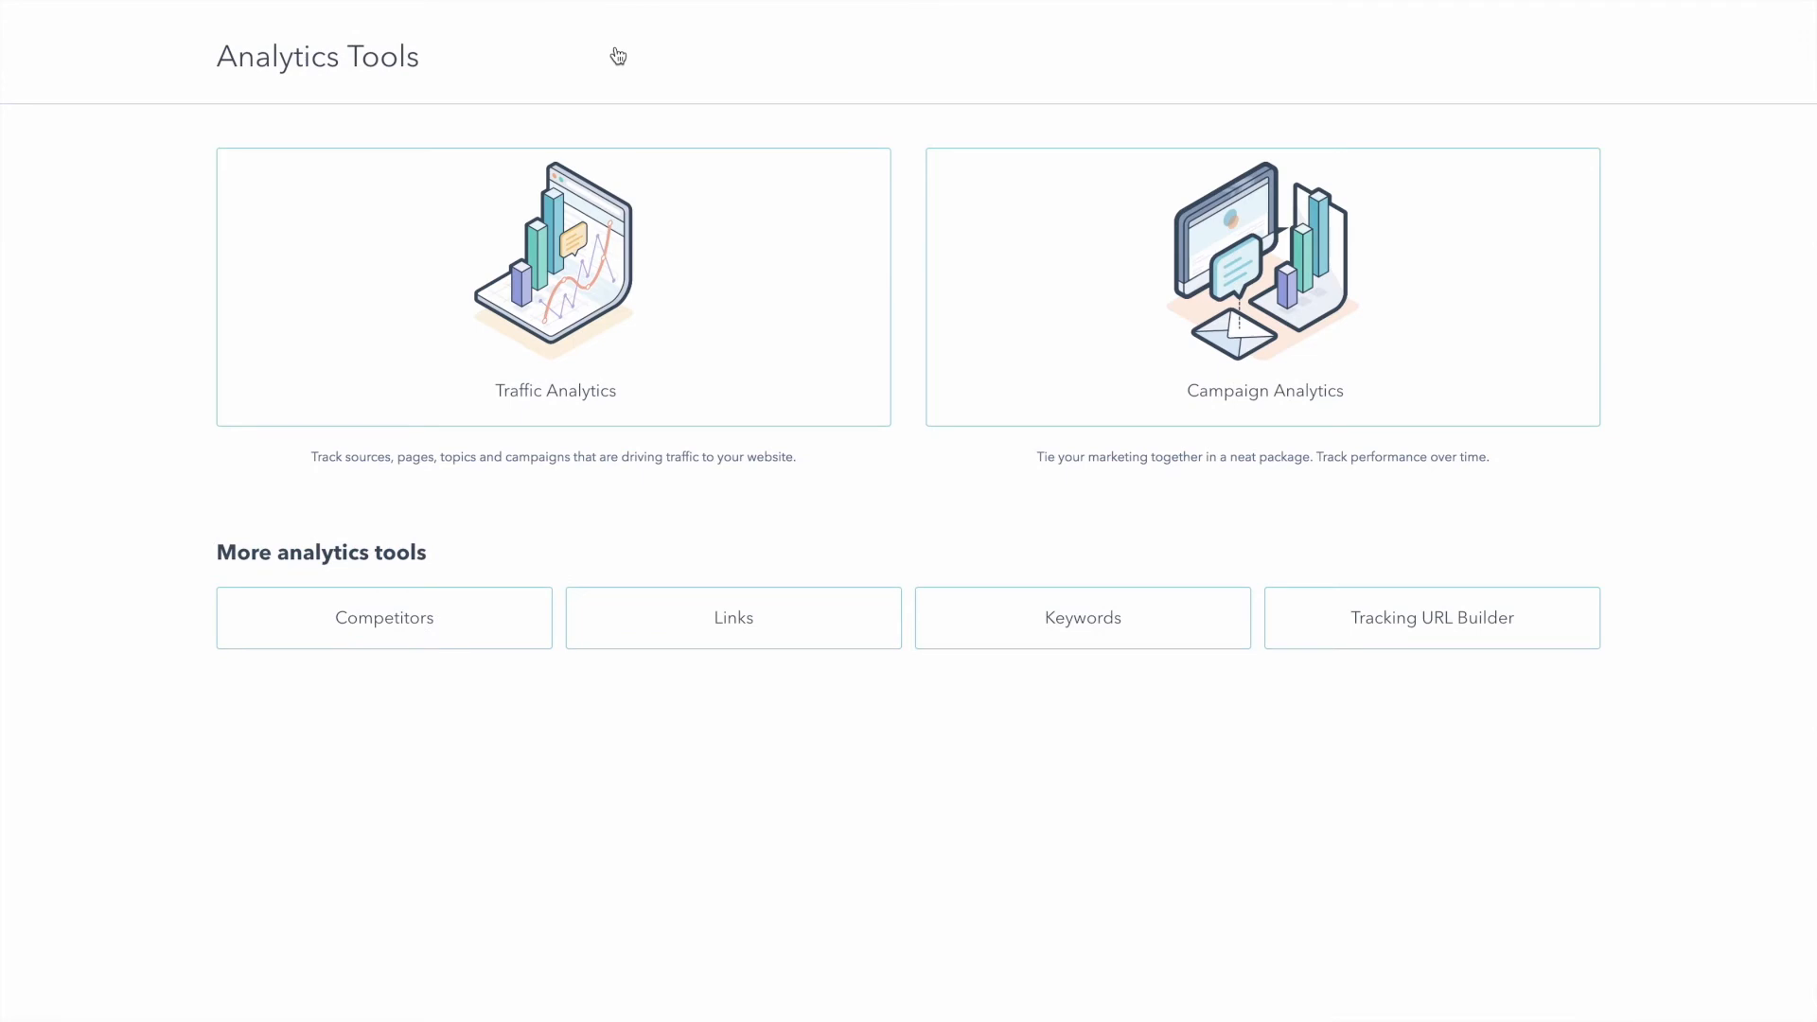
{"action": "left_click", "coordinate": [554, 288]}
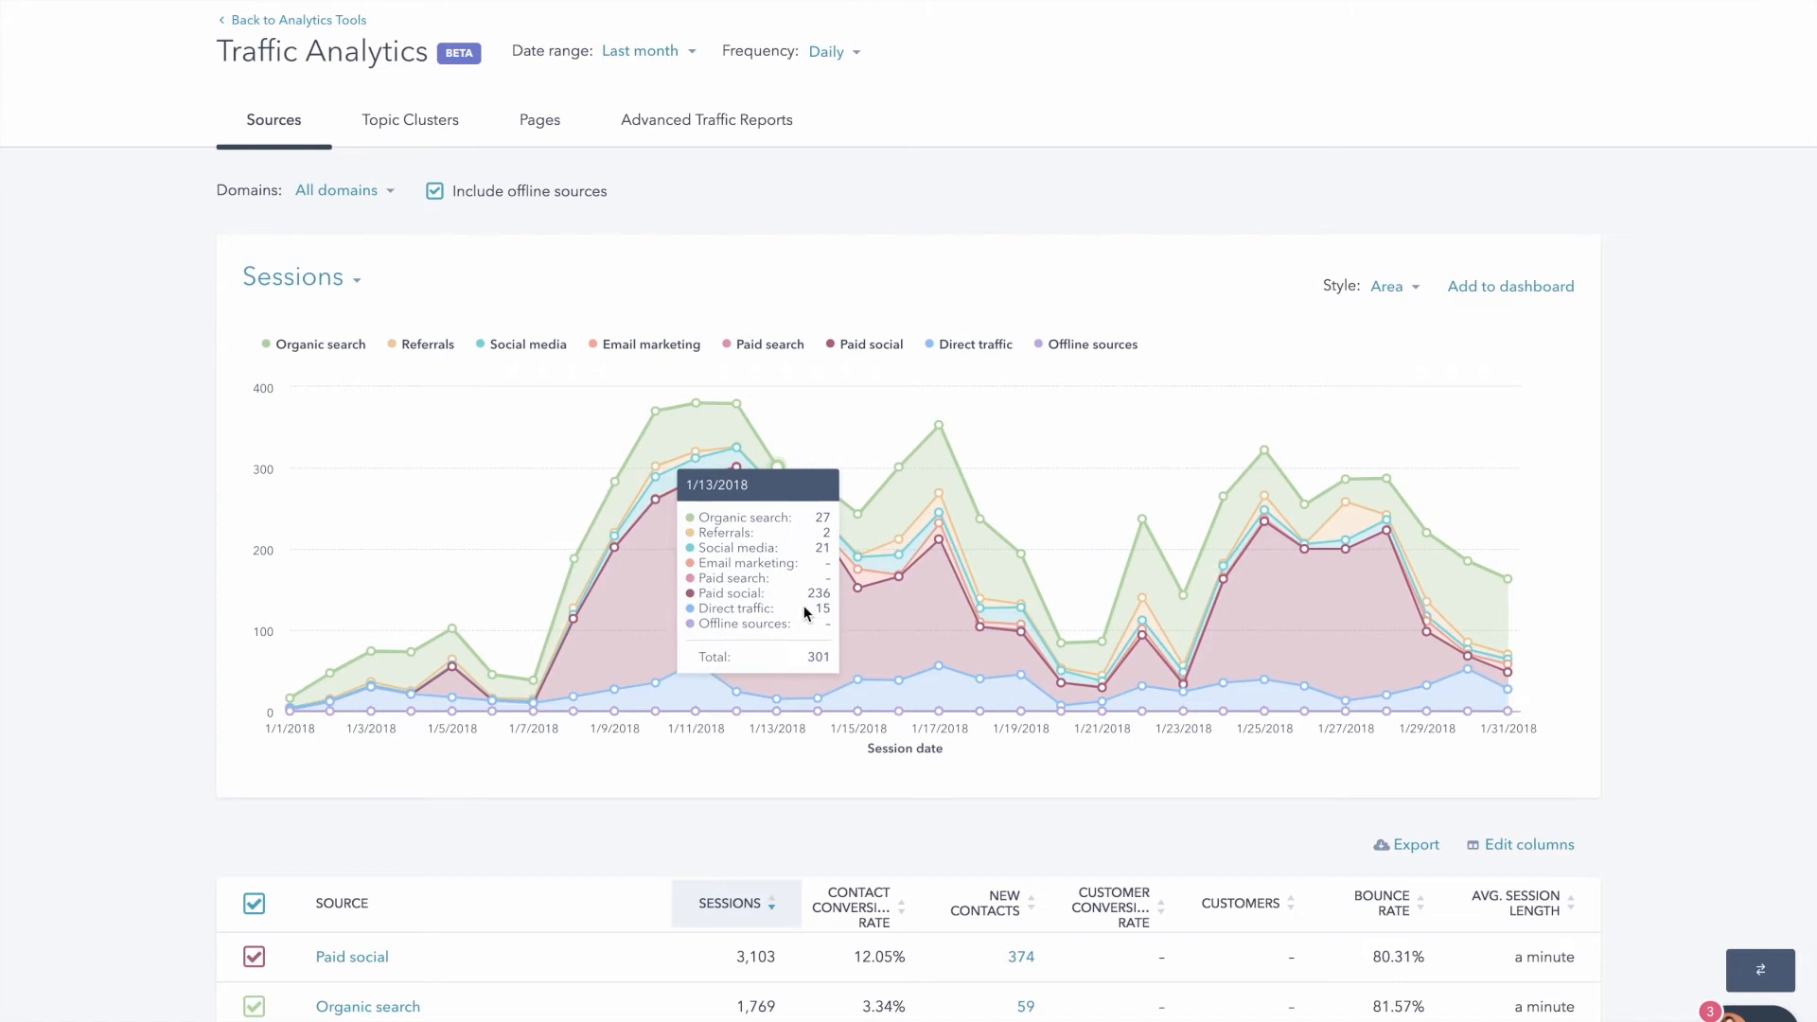
{"action": "mouse_move", "coordinate": [928, 604]}
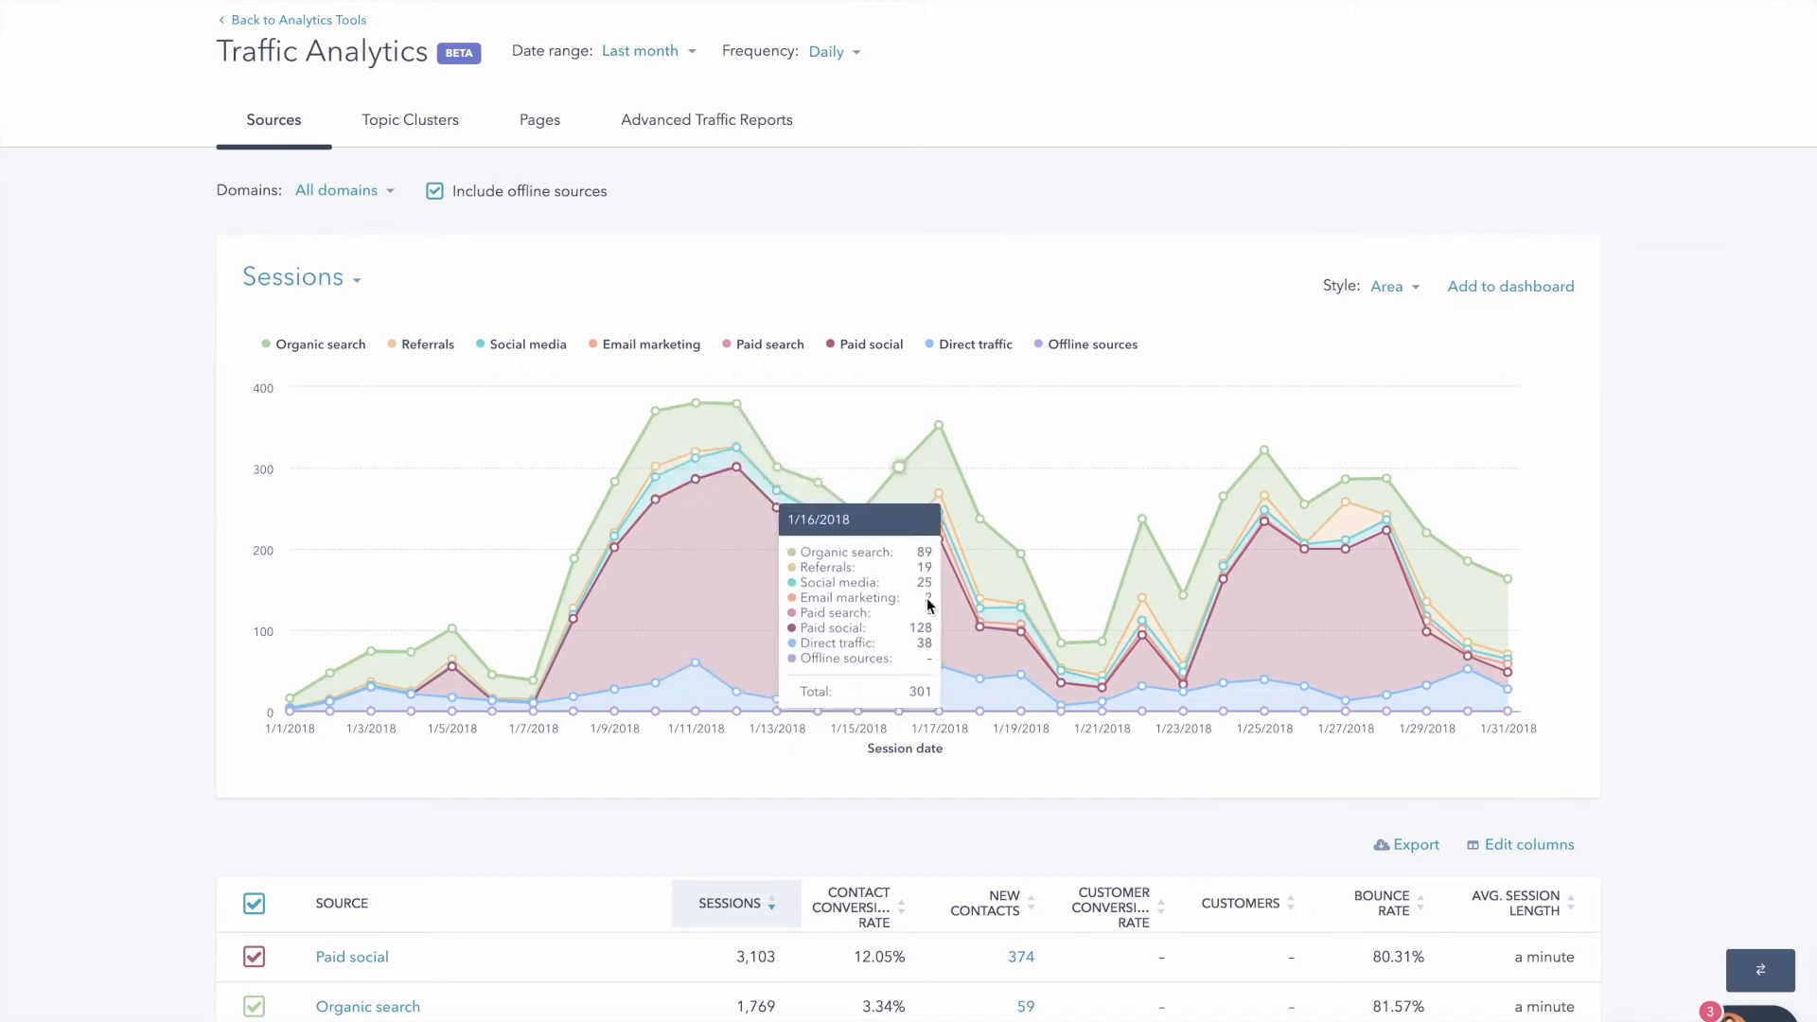
{"action": "scroll", "scroll_direction": "down", "scroll_amount": 3}
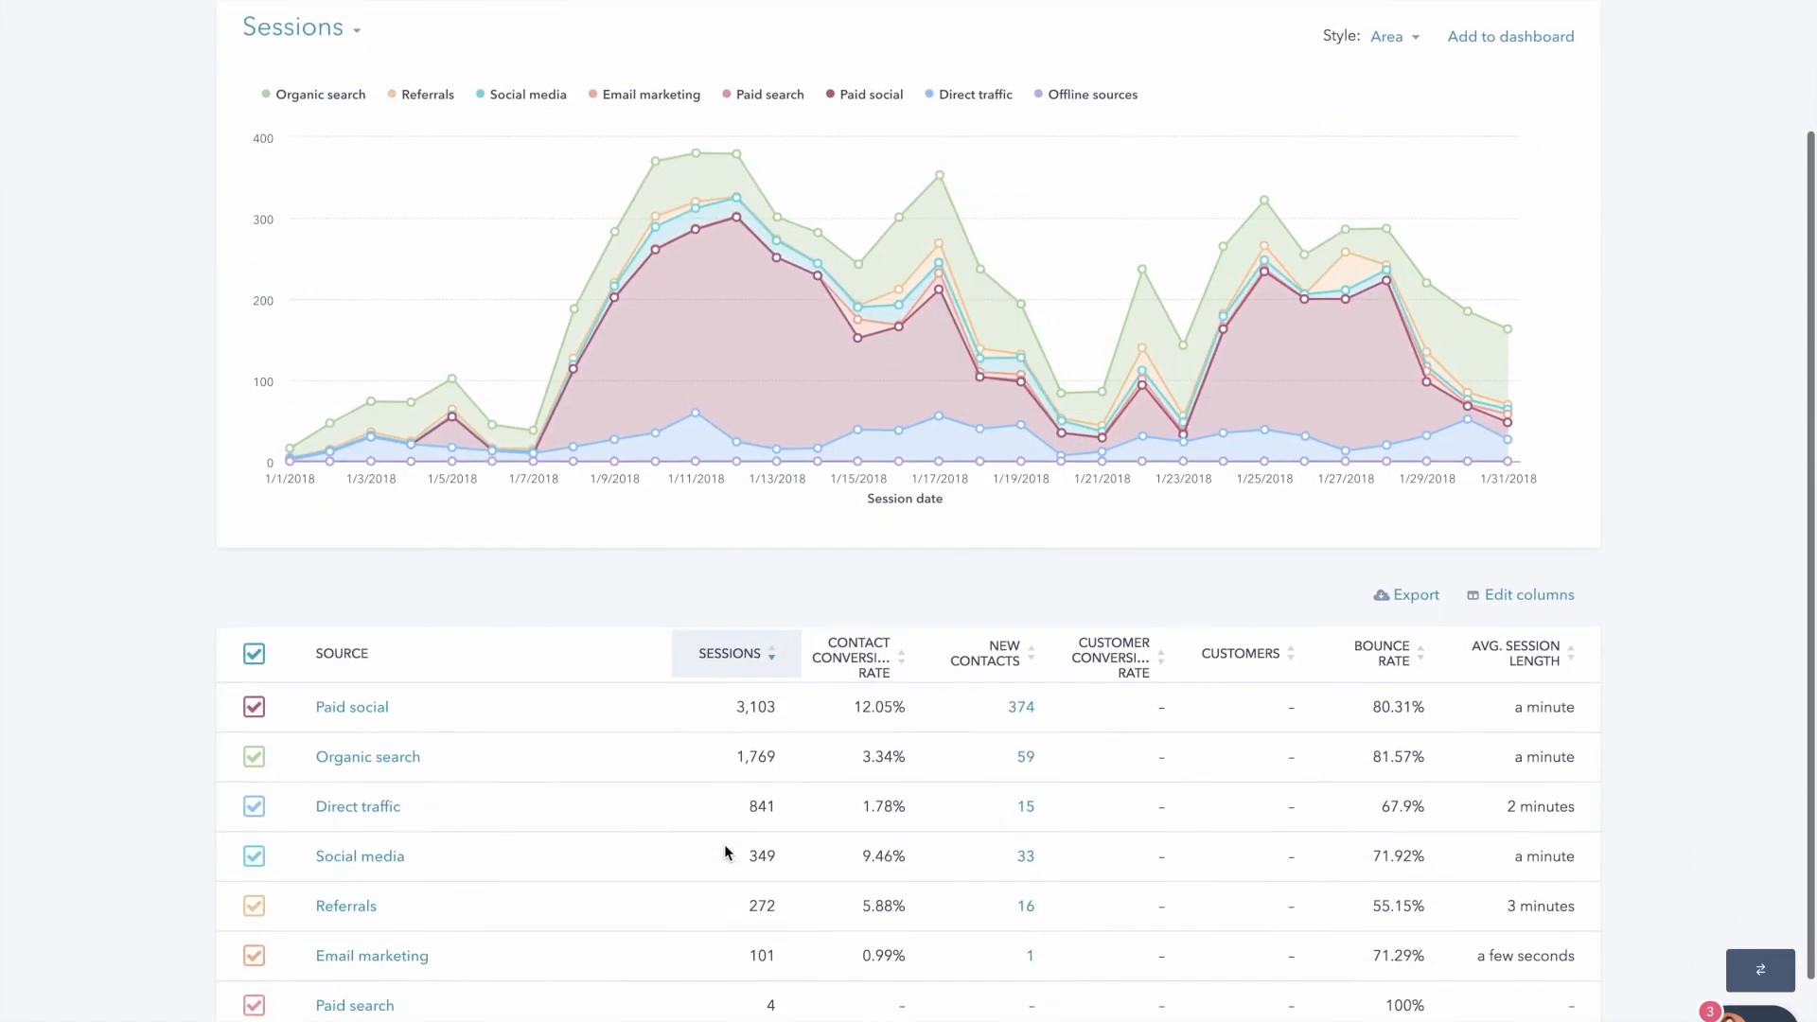
{"action": "scroll", "scroll_direction": "down", "scroll_amount": 3}
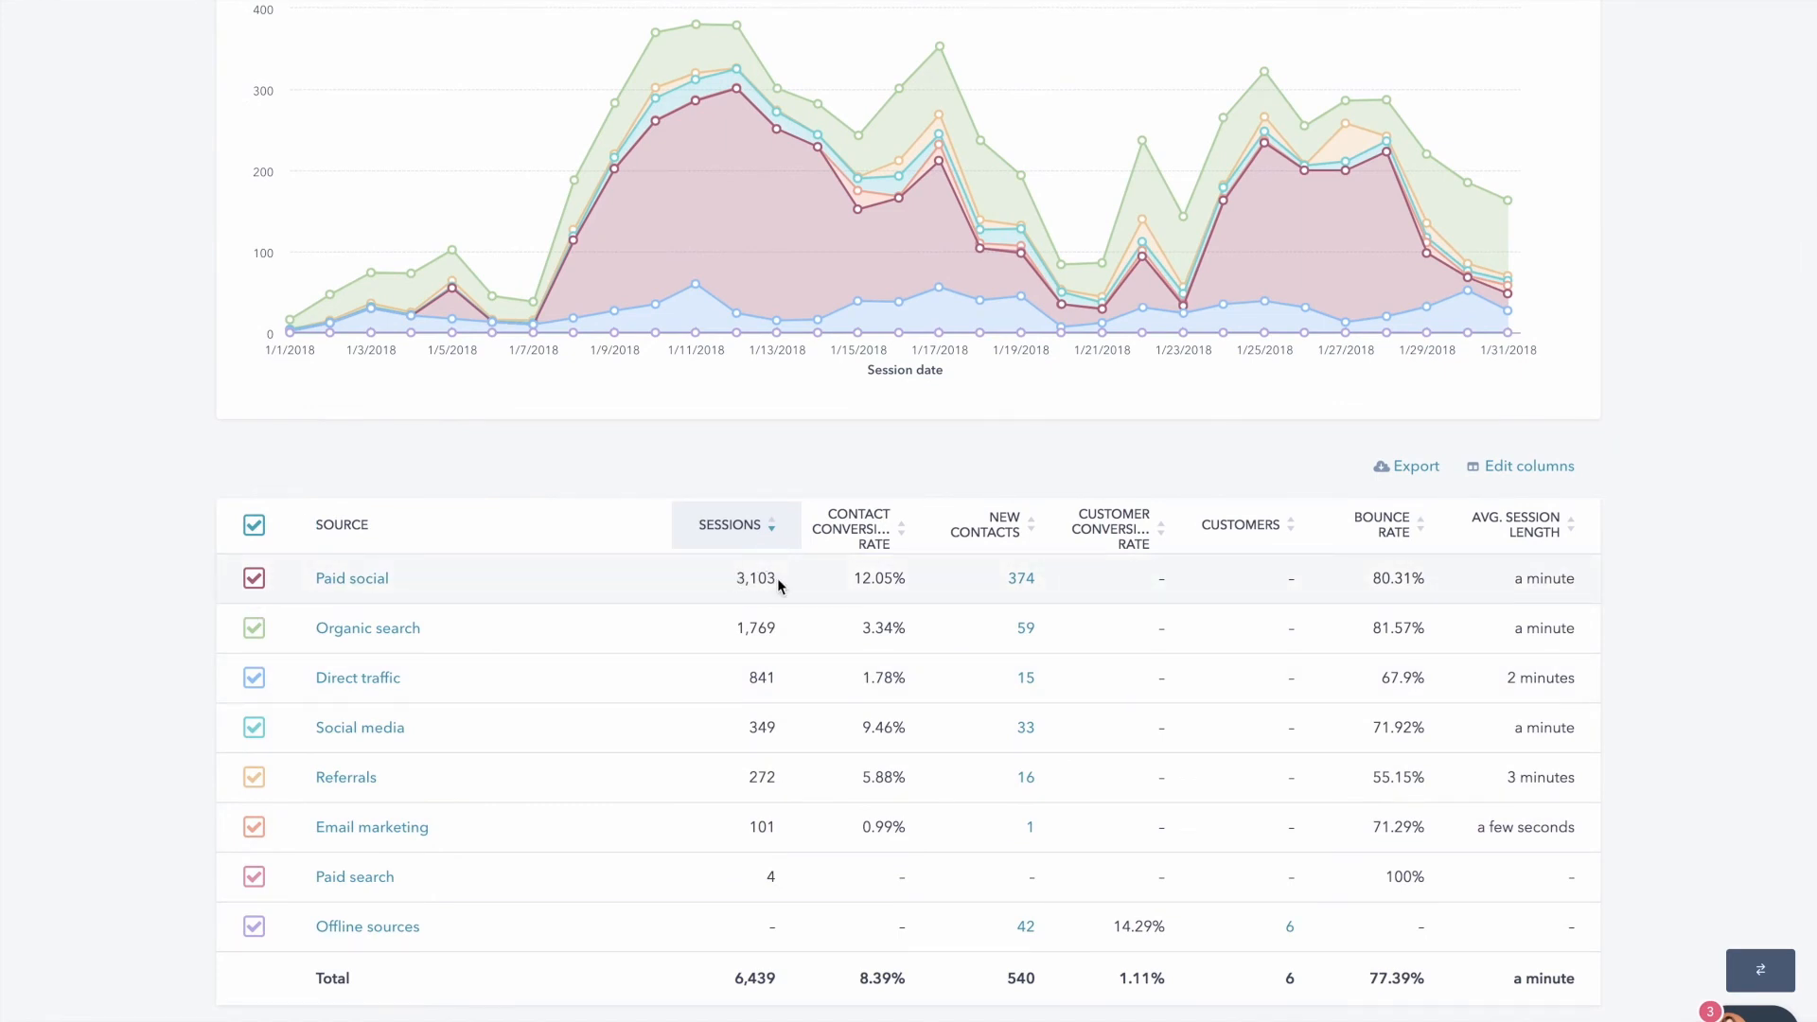
{"action": "mouse_move", "coordinate": [853, 585]}
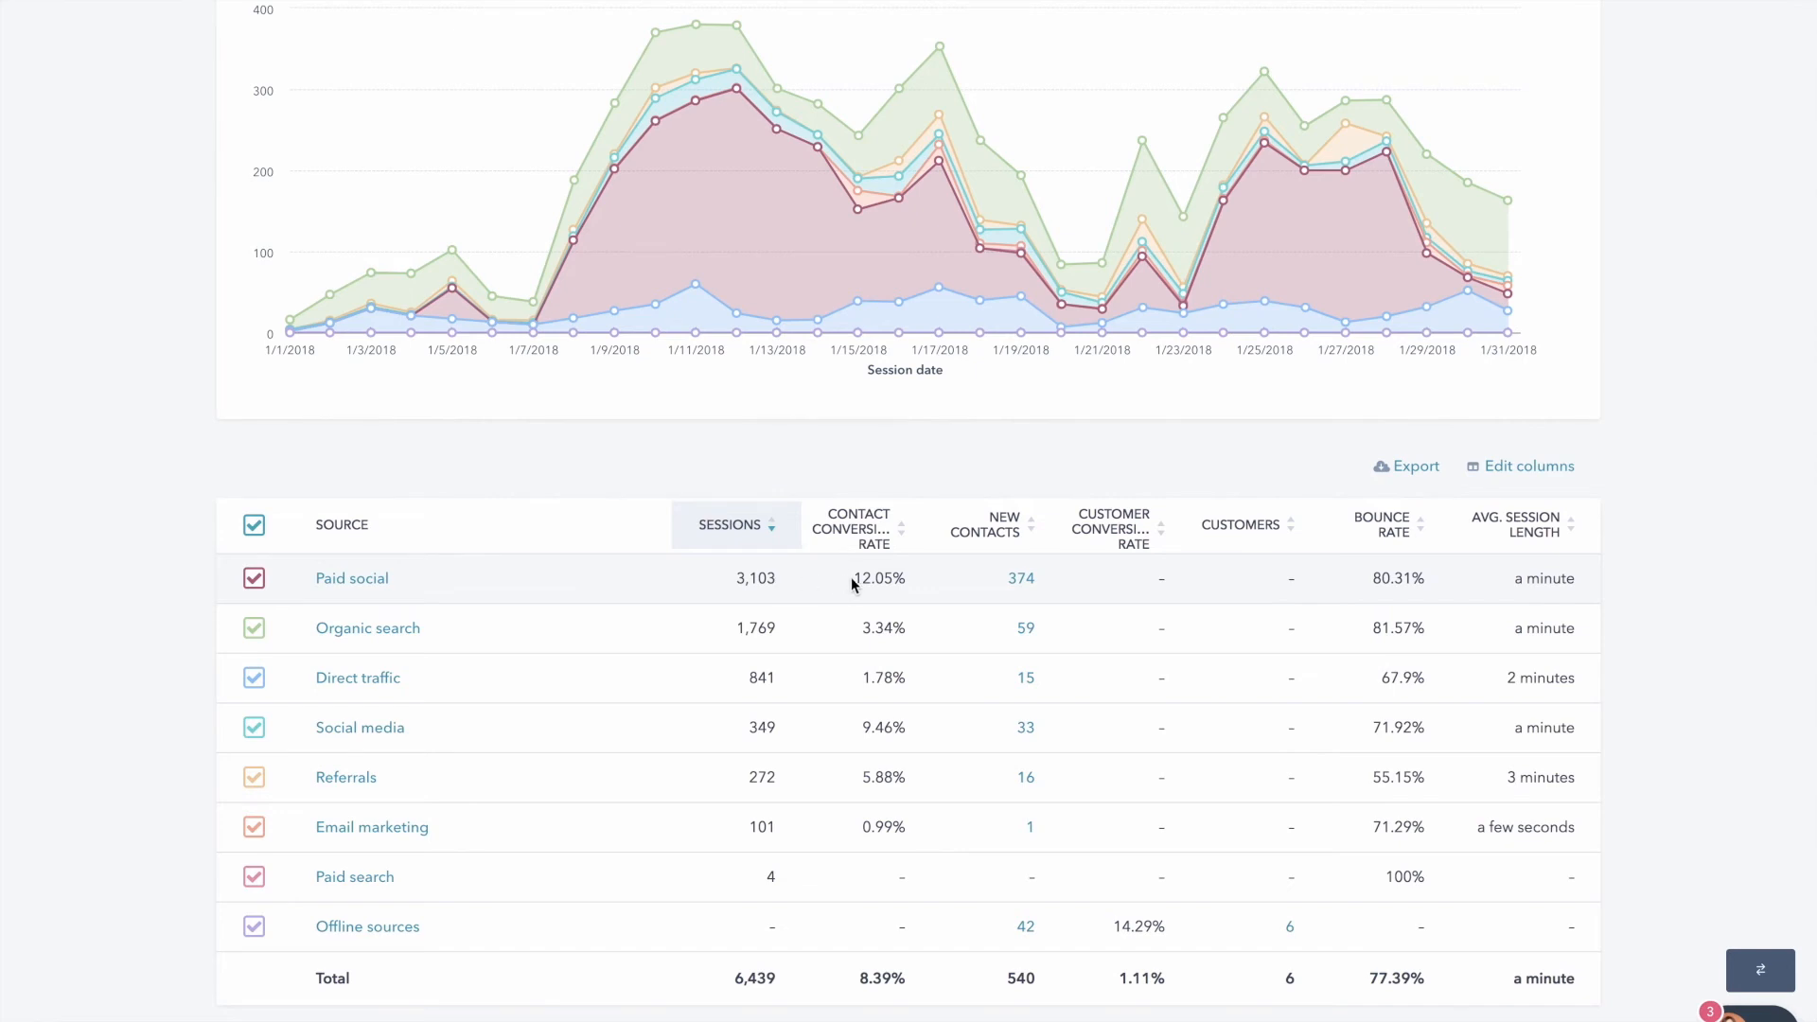
{"action": "mouse_move", "coordinate": [969, 583]}
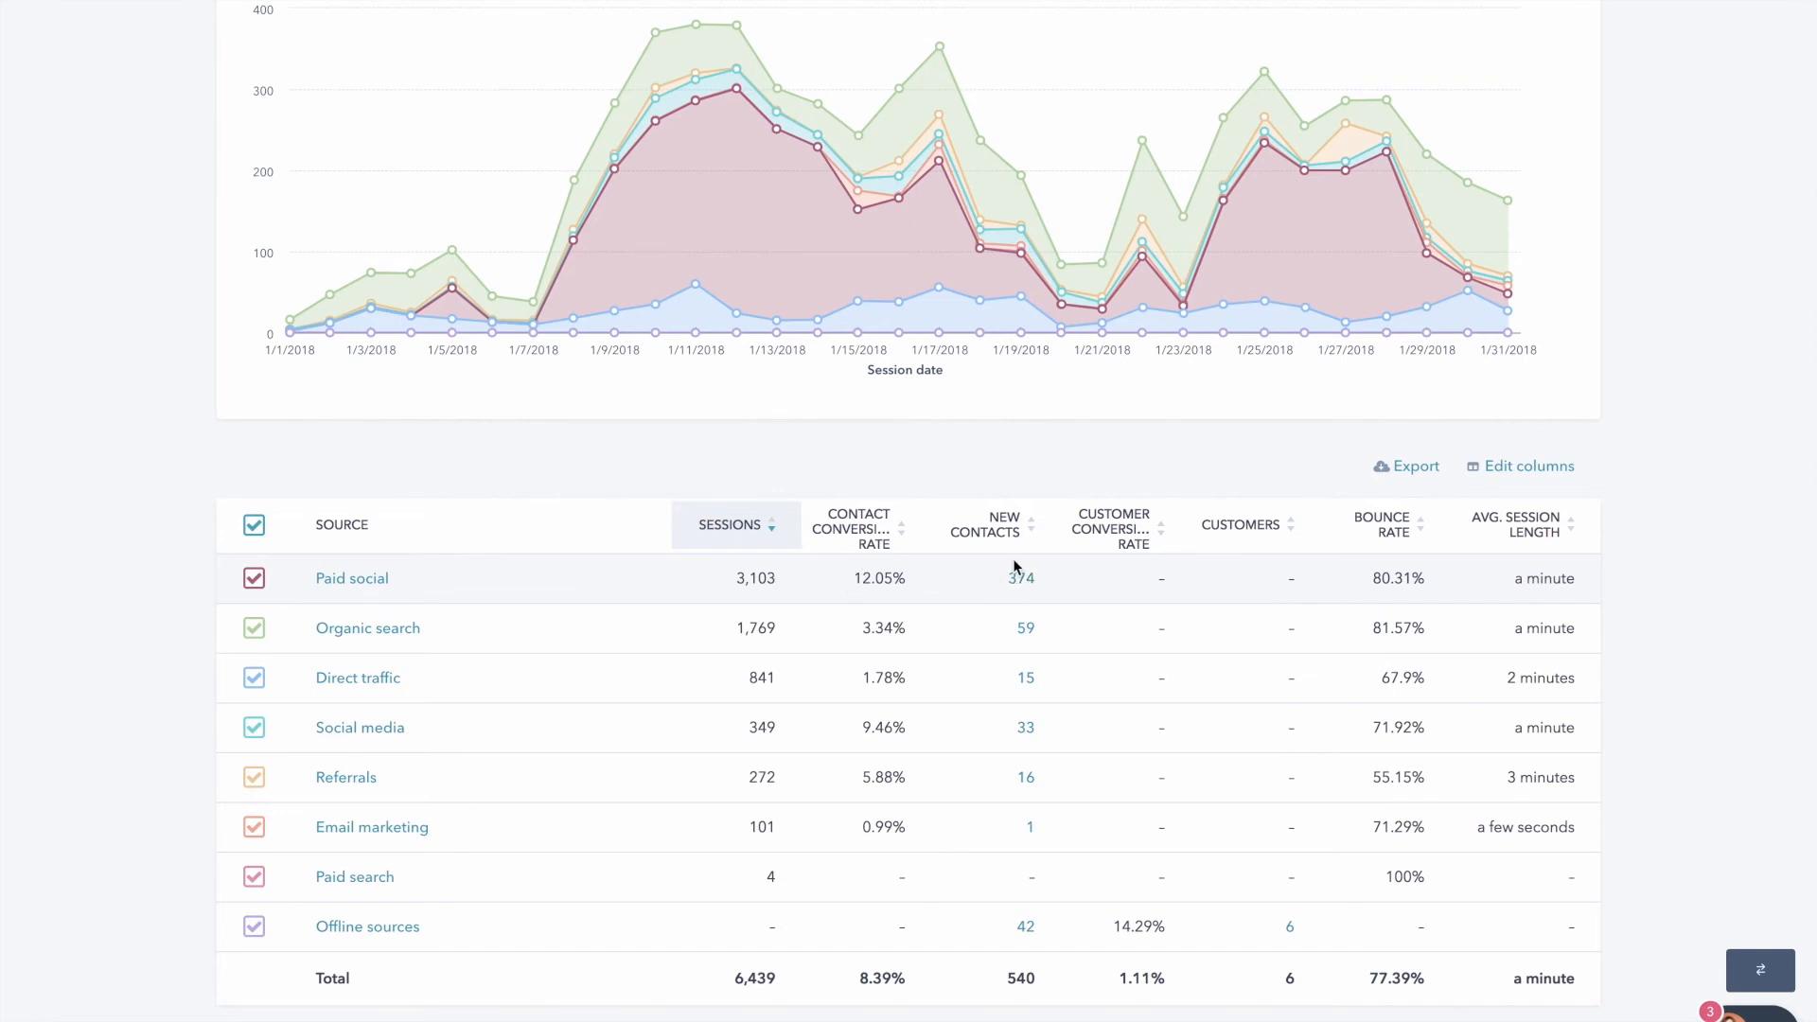
{"action": "mouse_move", "coordinate": [863, 634]}
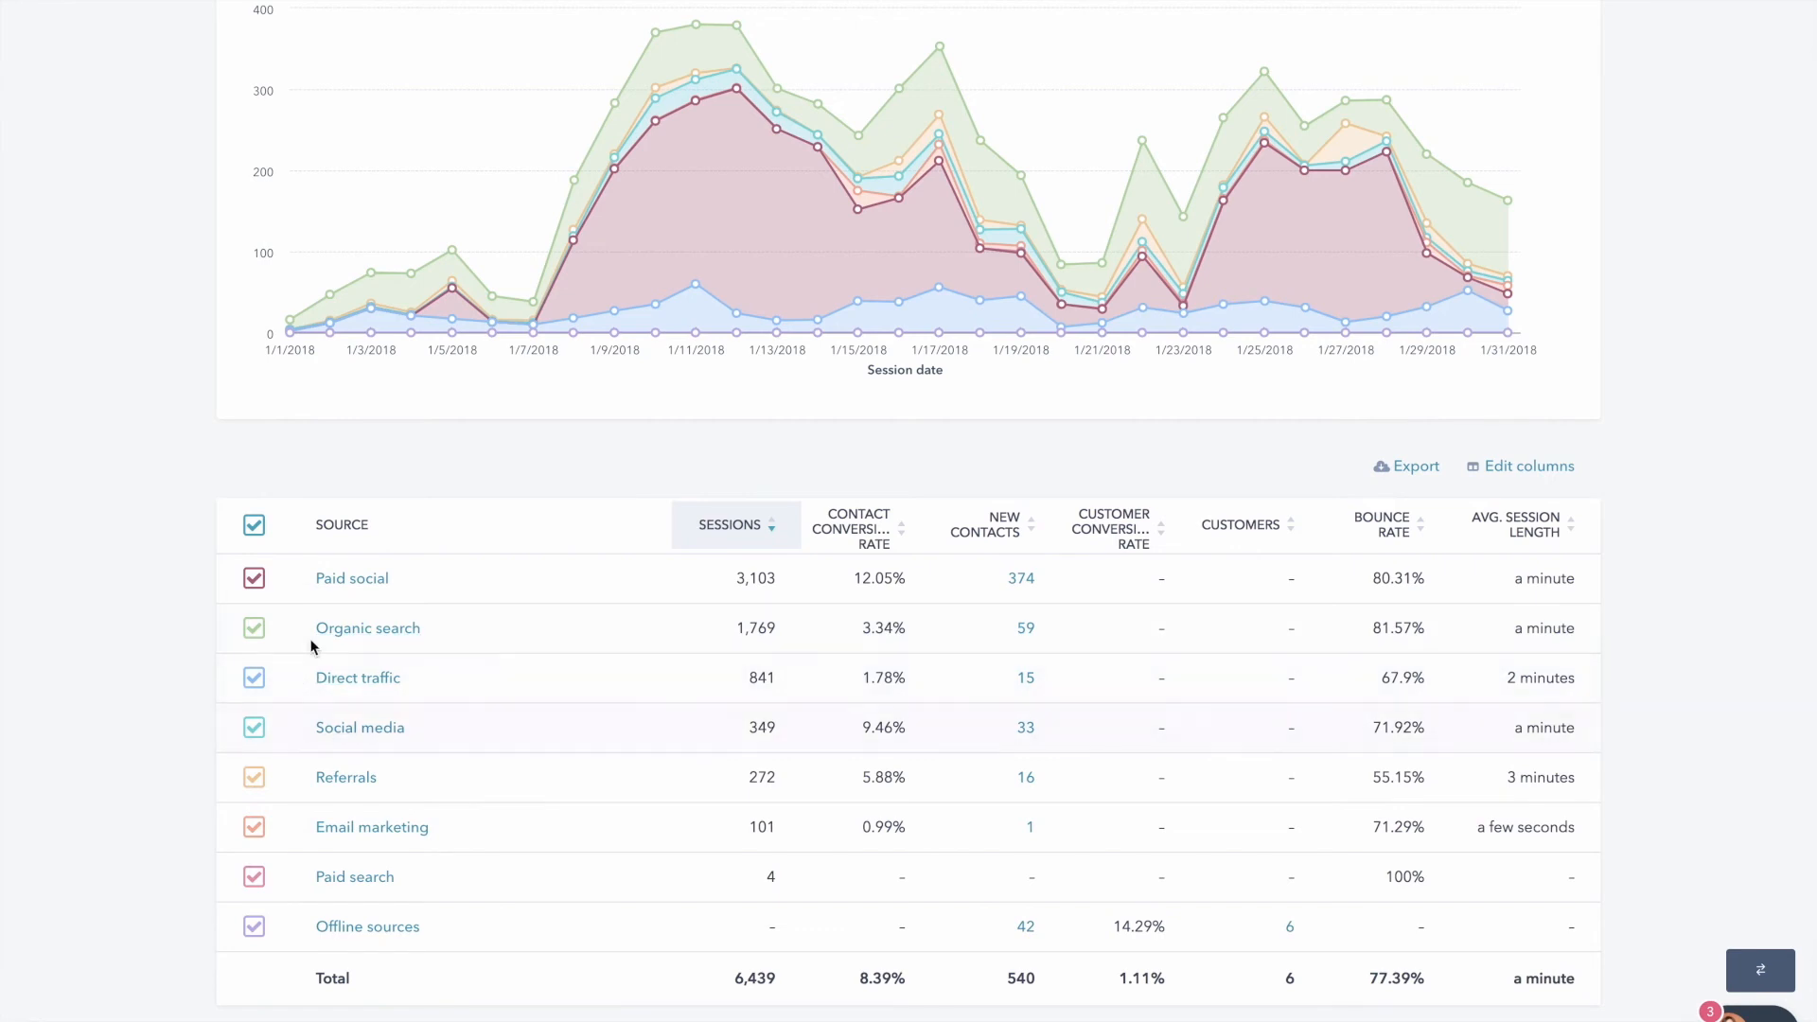
Untick all sources, briefly isolate Organic search, then untick it for a combined total line
{"action": "left_click", "coordinate": [254, 525]}
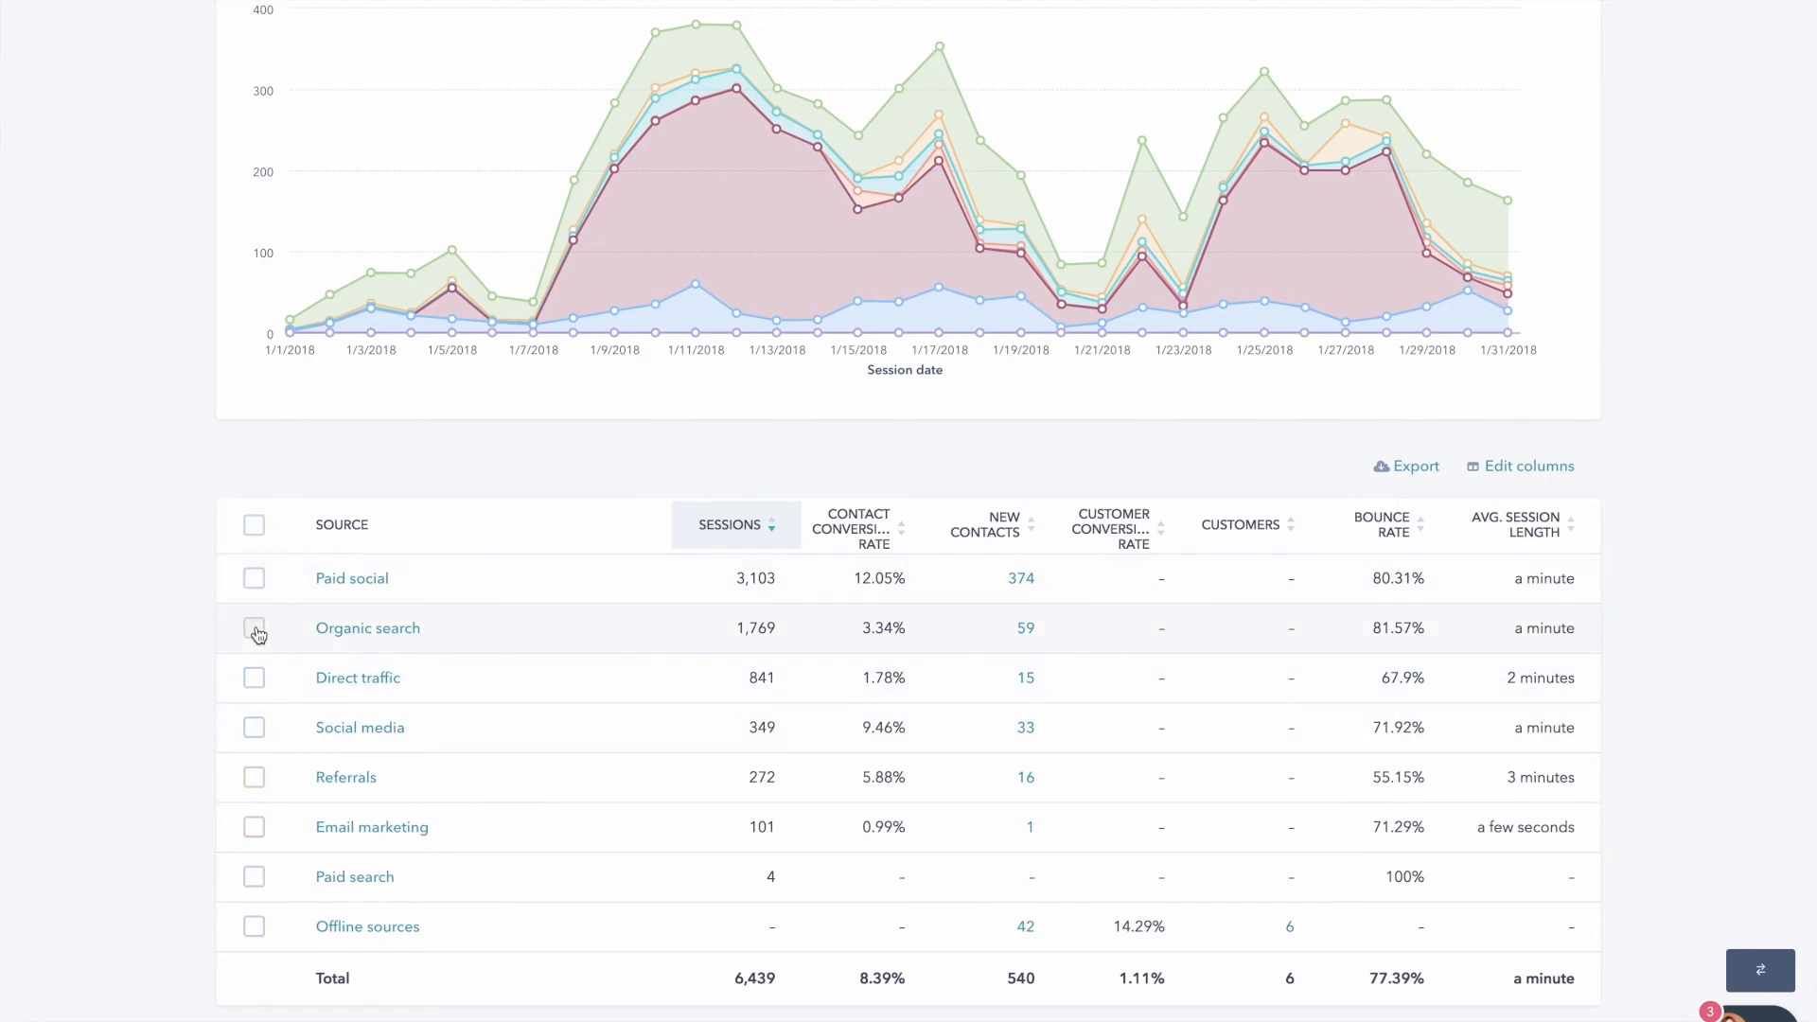
{"action": "left_click", "coordinate": [254, 627]}
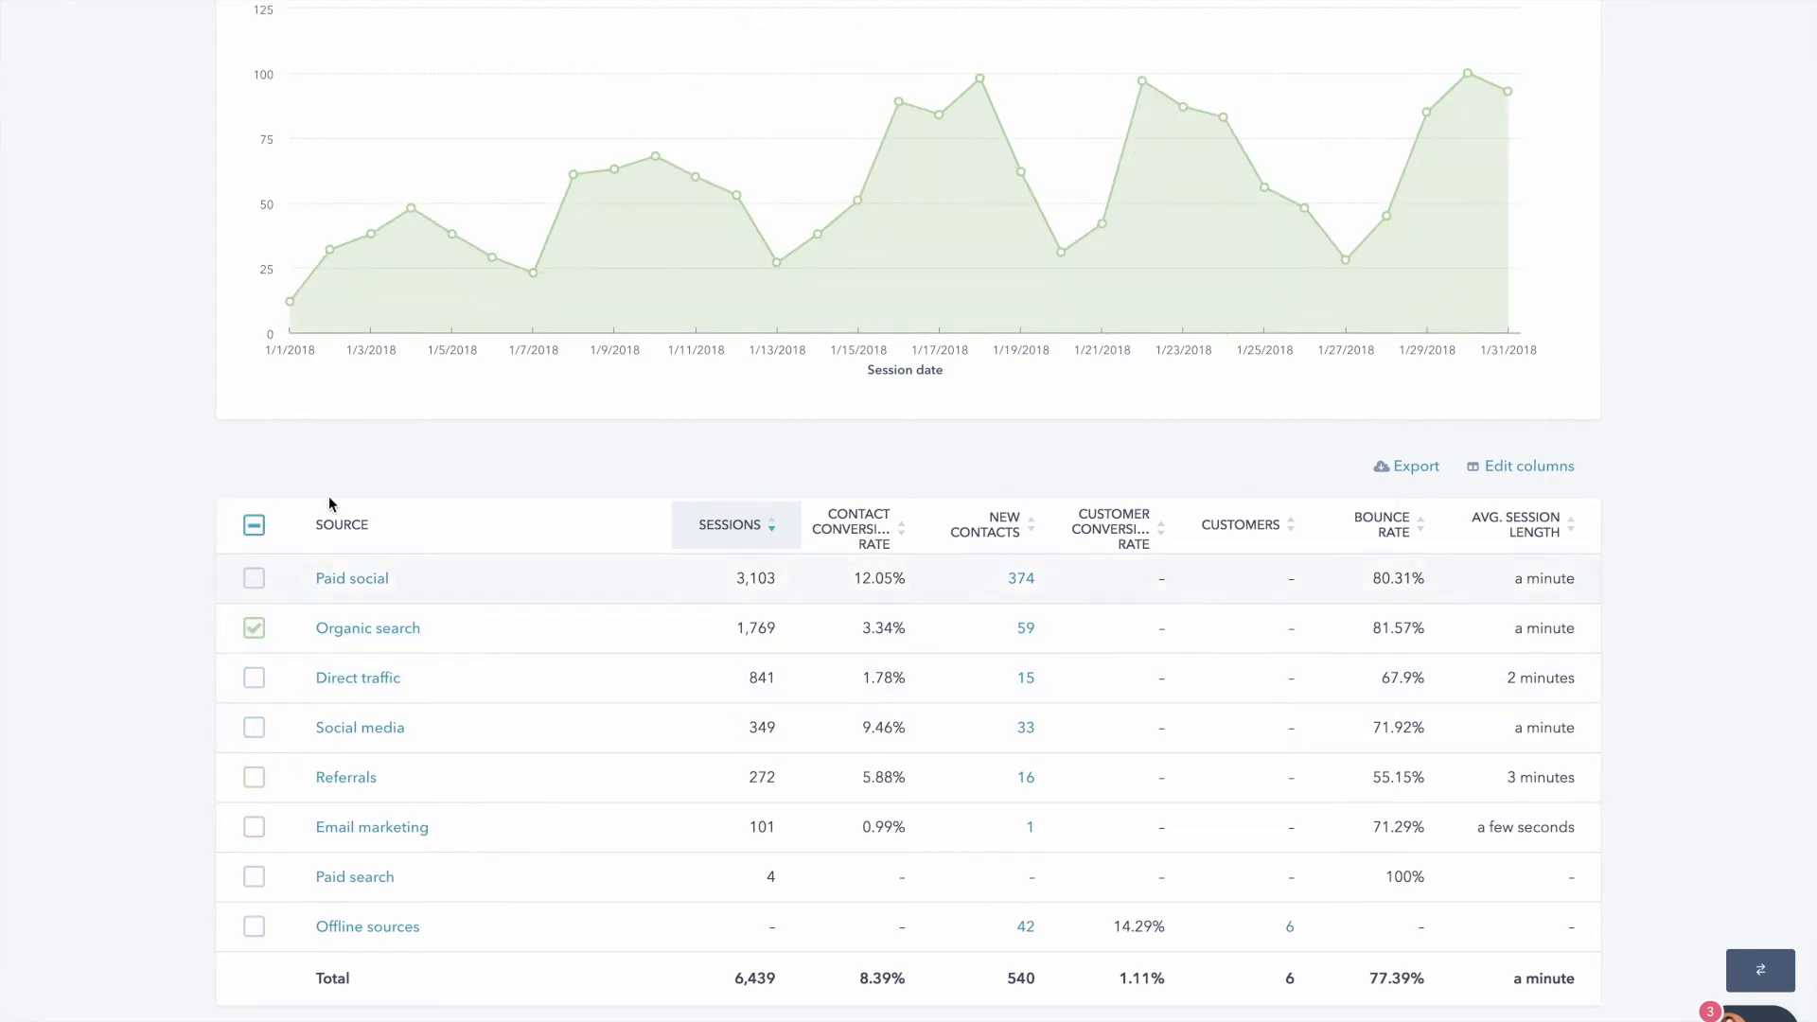
{"action": "mouse_move", "coordinate": [367, 627]}
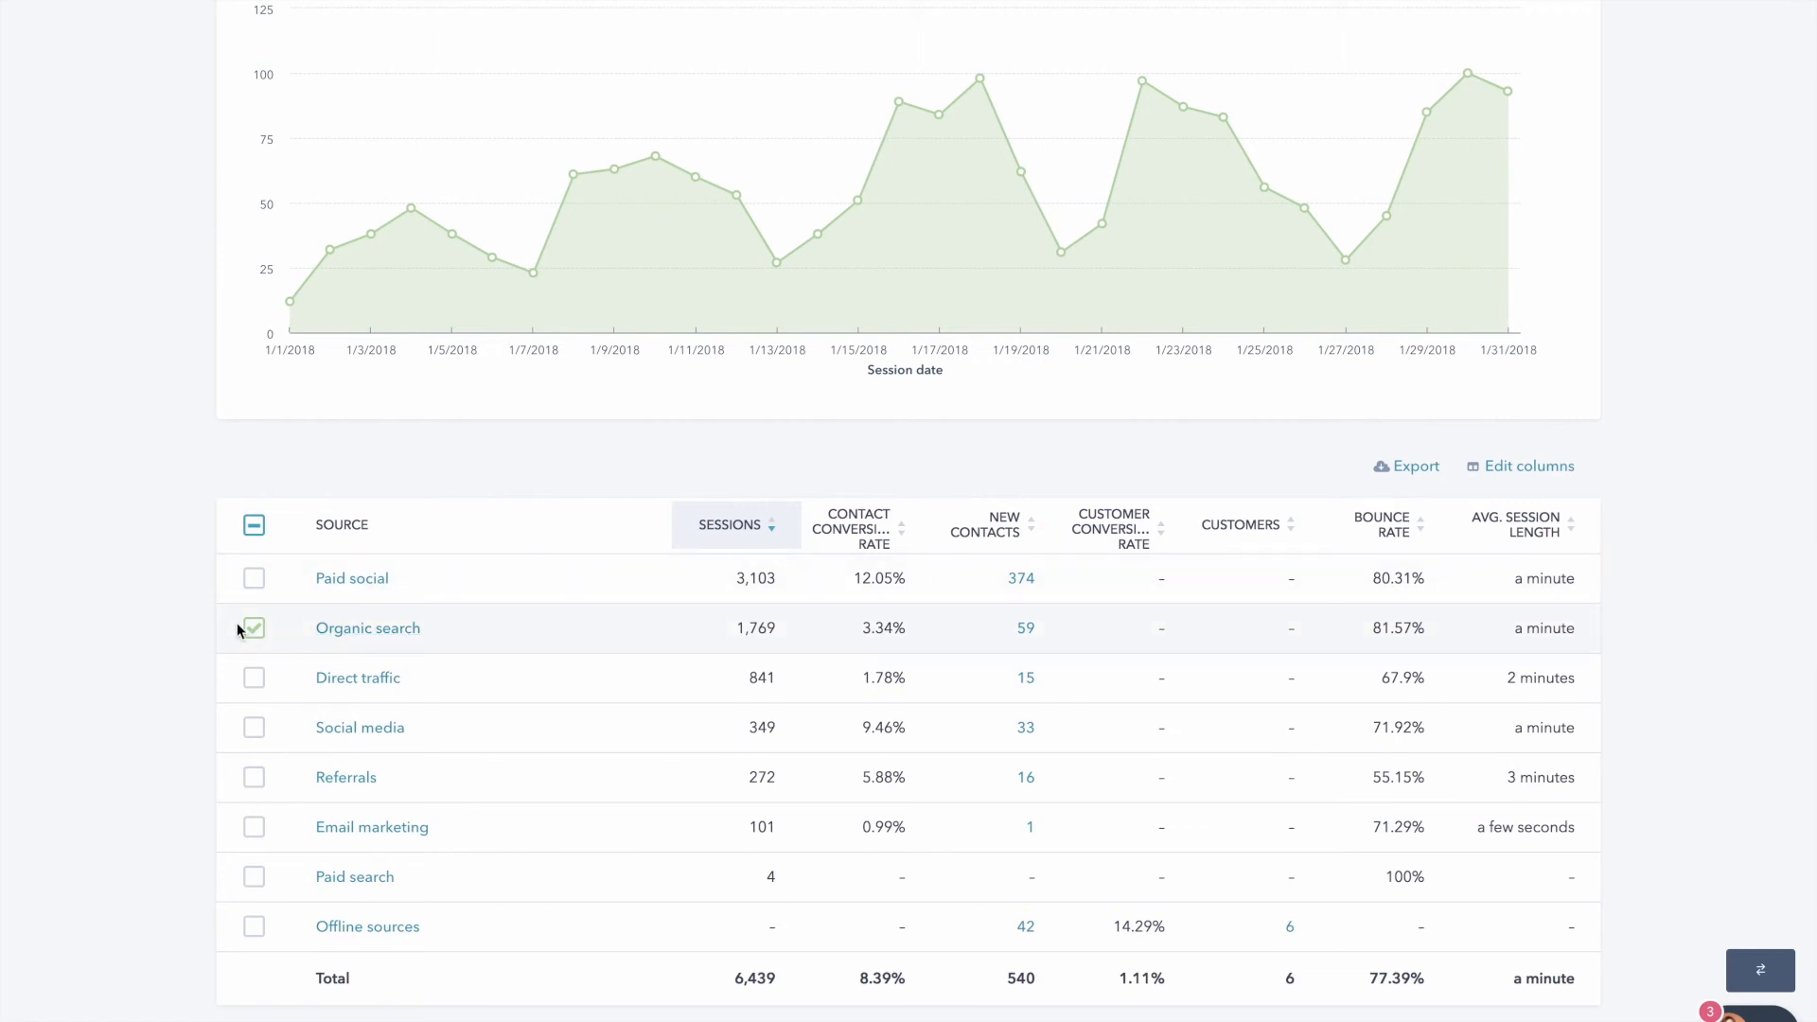
{"action": "left_click", "coordinate": [253, 626]}
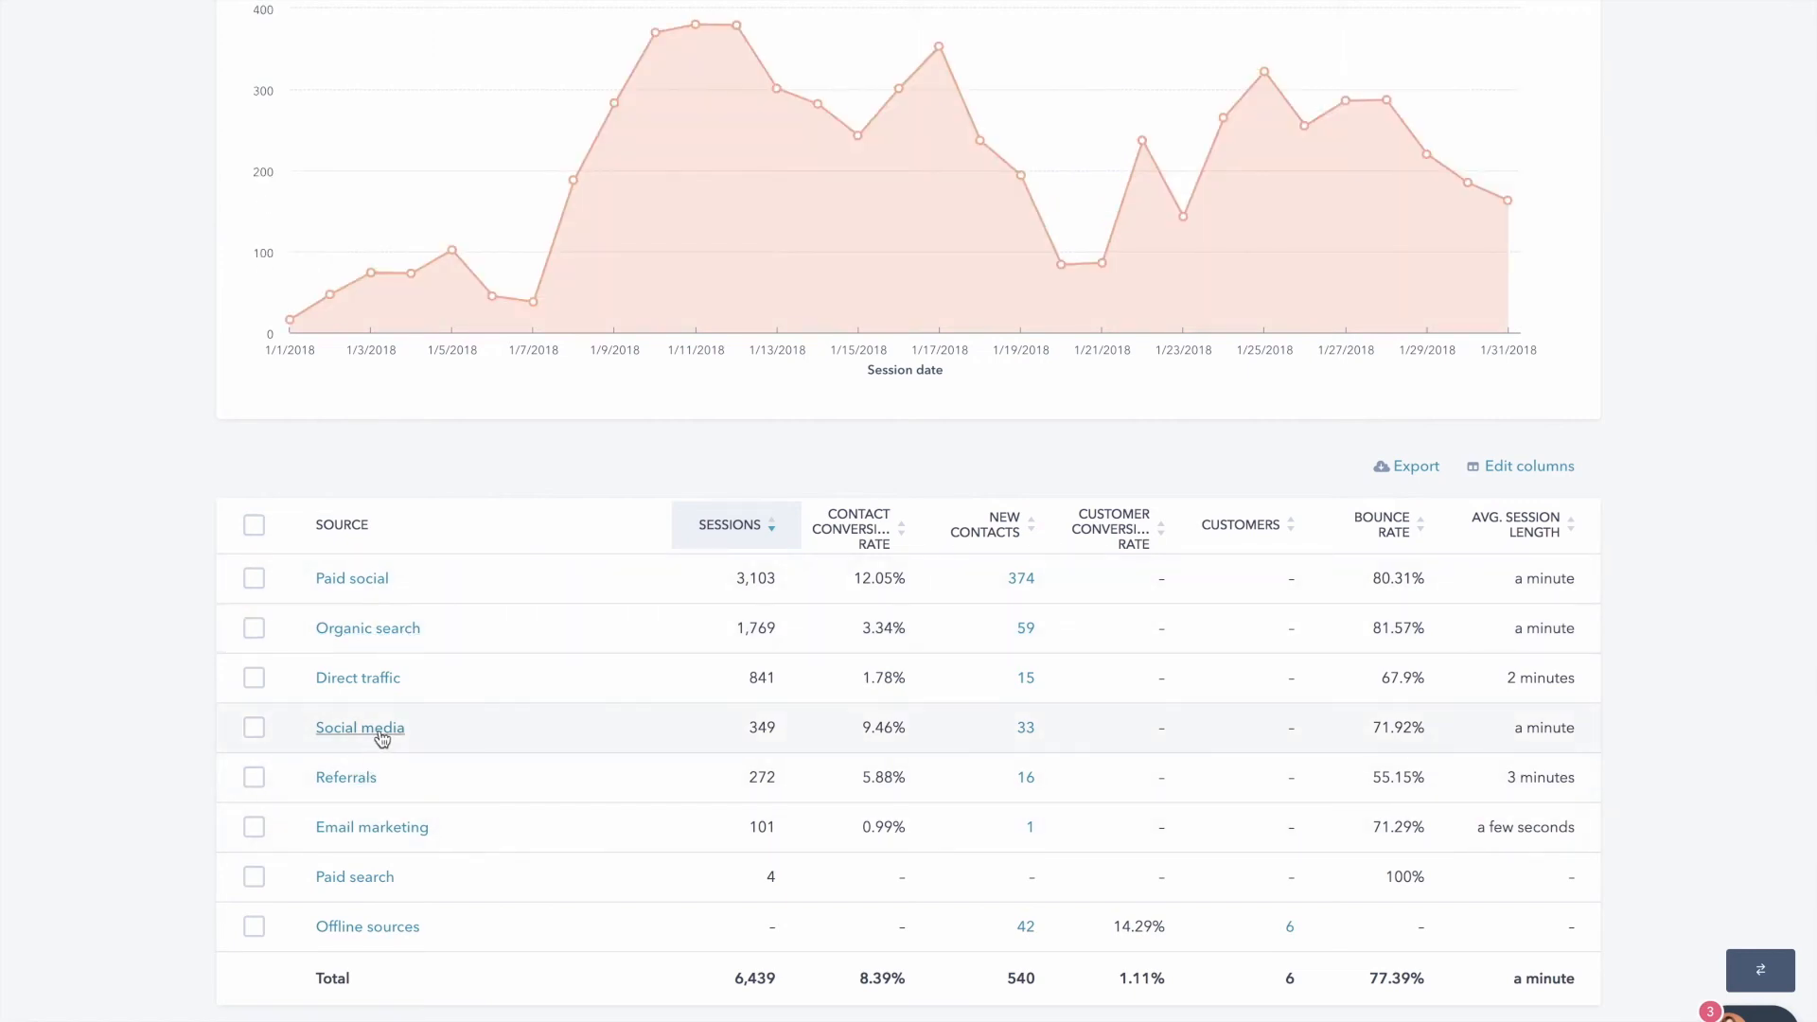
Drill into Social media sources for This month, showing LinkedIn leading with 156 of 264
{"action": "left_click", "coordinate": [360, 728]}
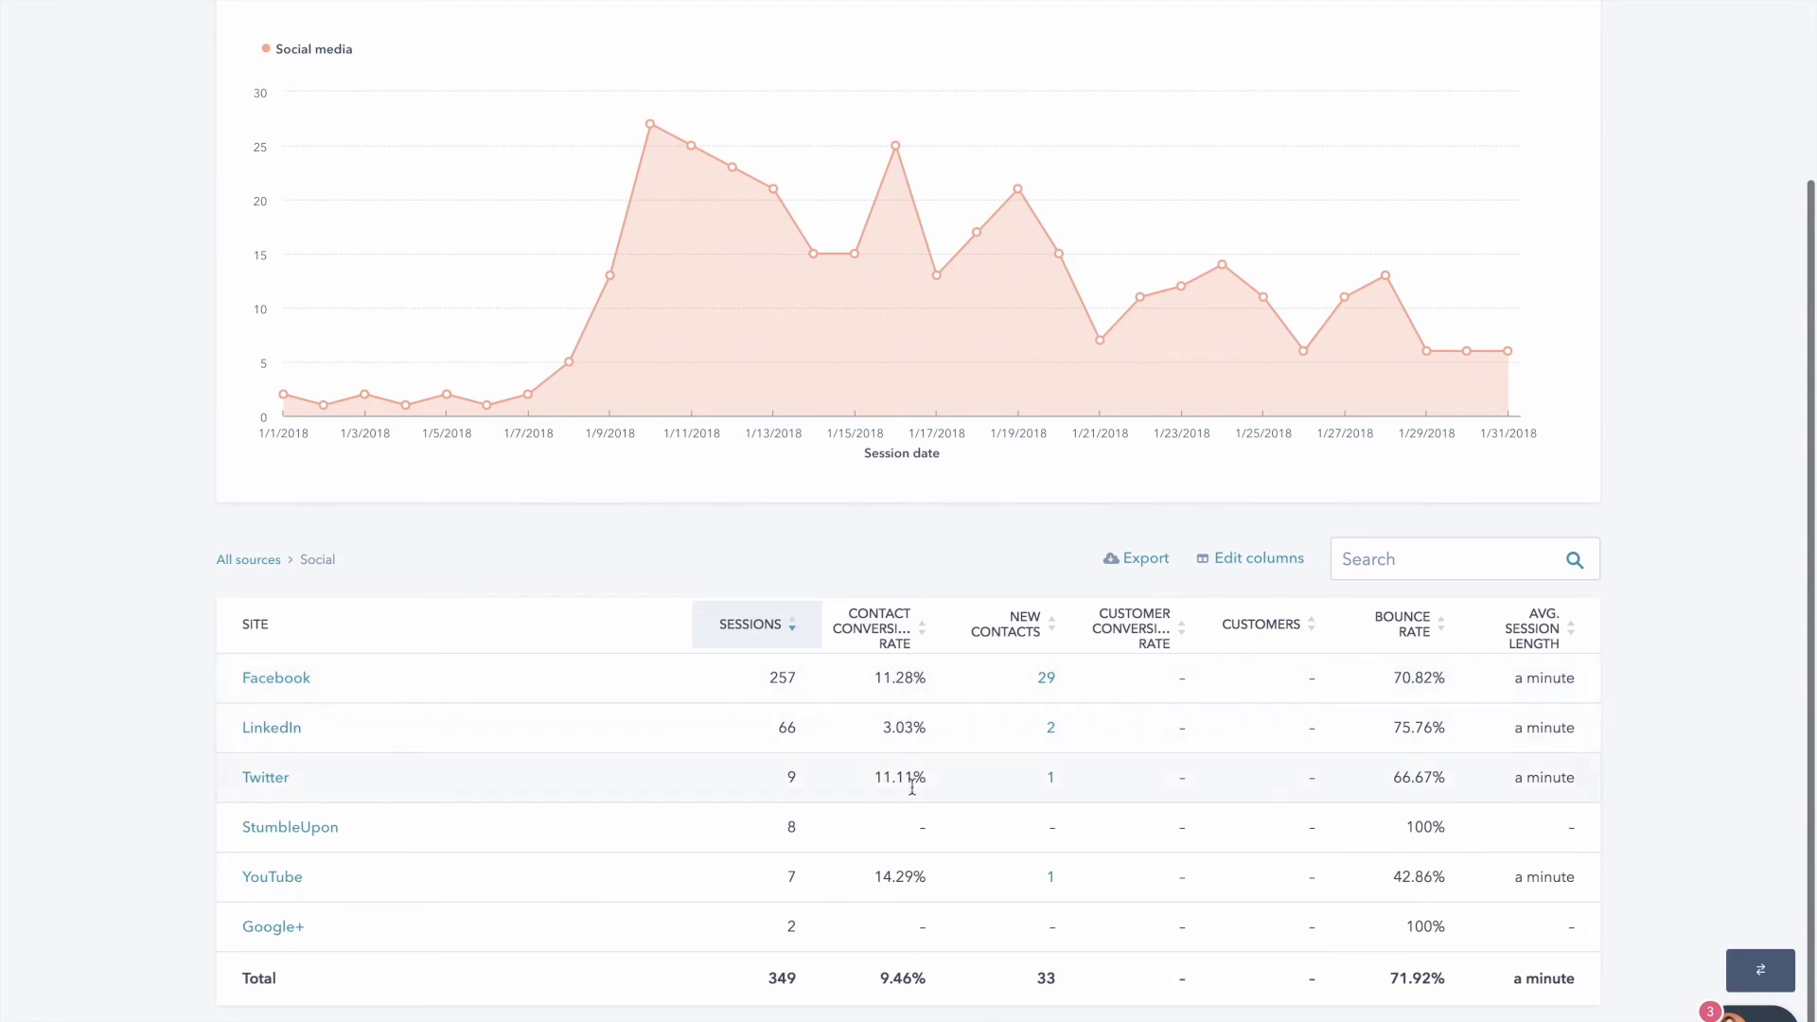
{"action": "mouse_move", "coordinate": [785, 726]}
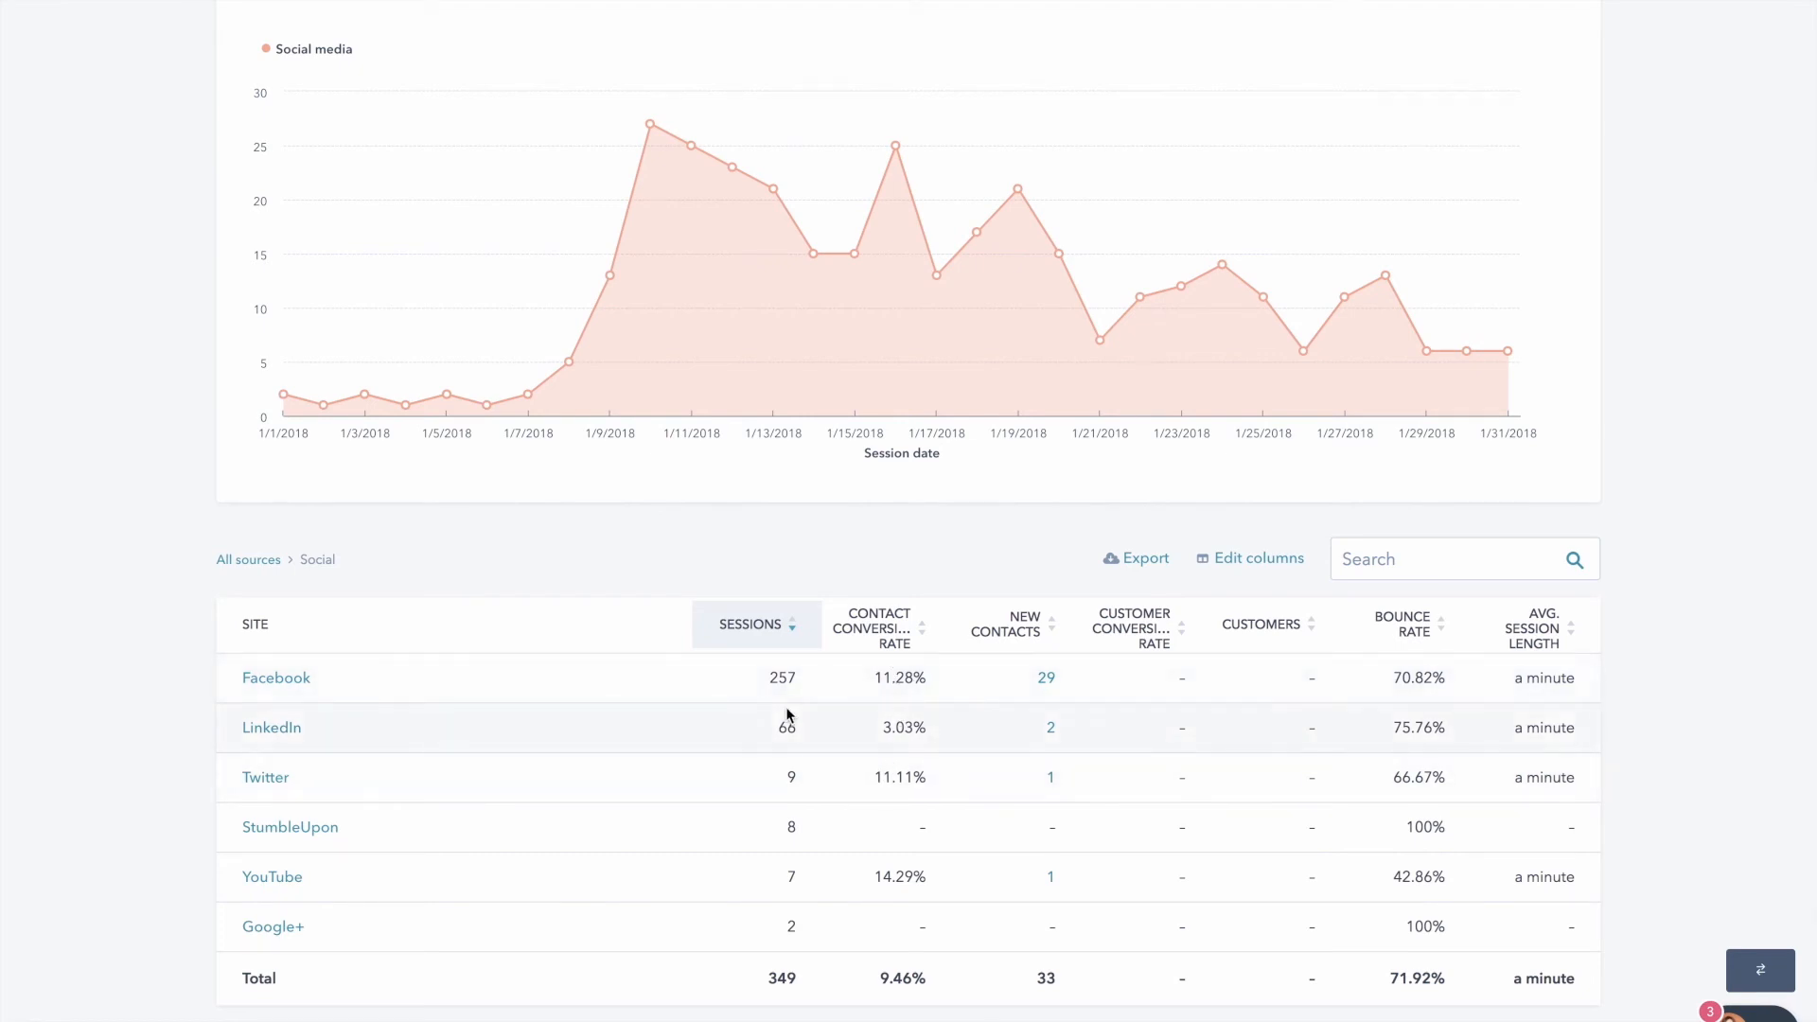
{"action": "mouse_move", "coordinate": [720, 682]}
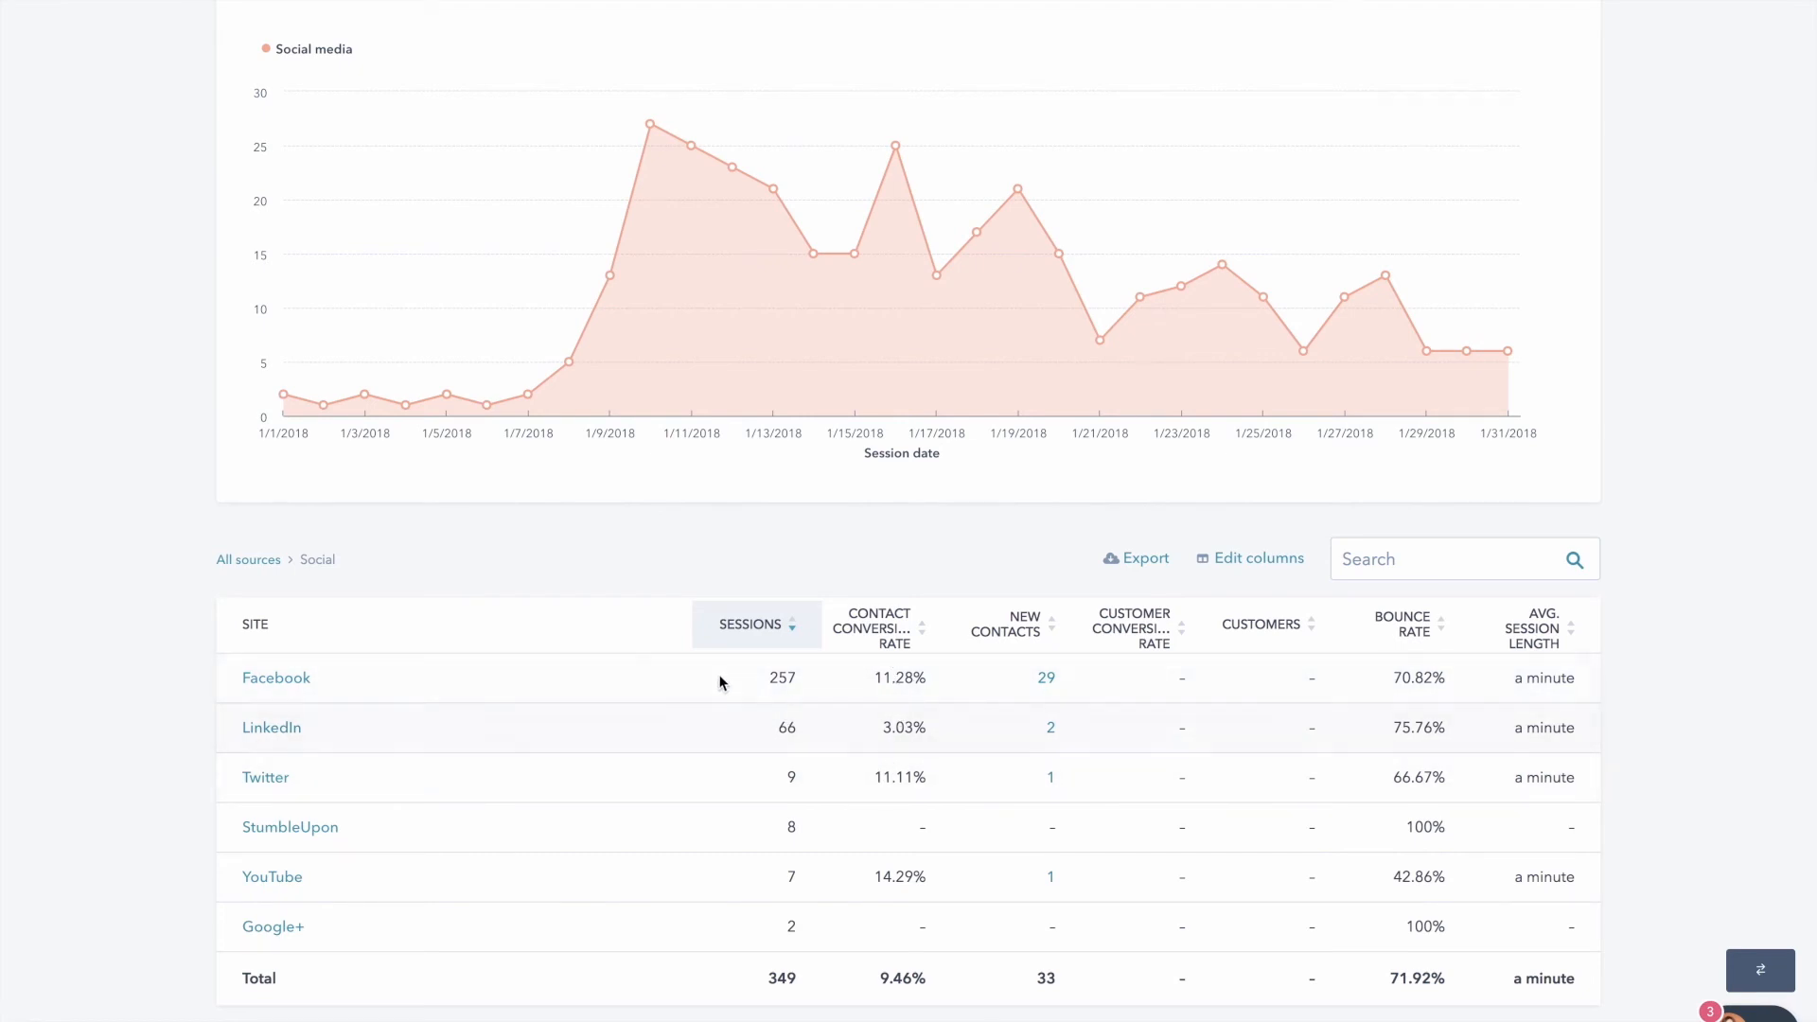
{"action": "mouse_move", "coordinate": [890, 697]}
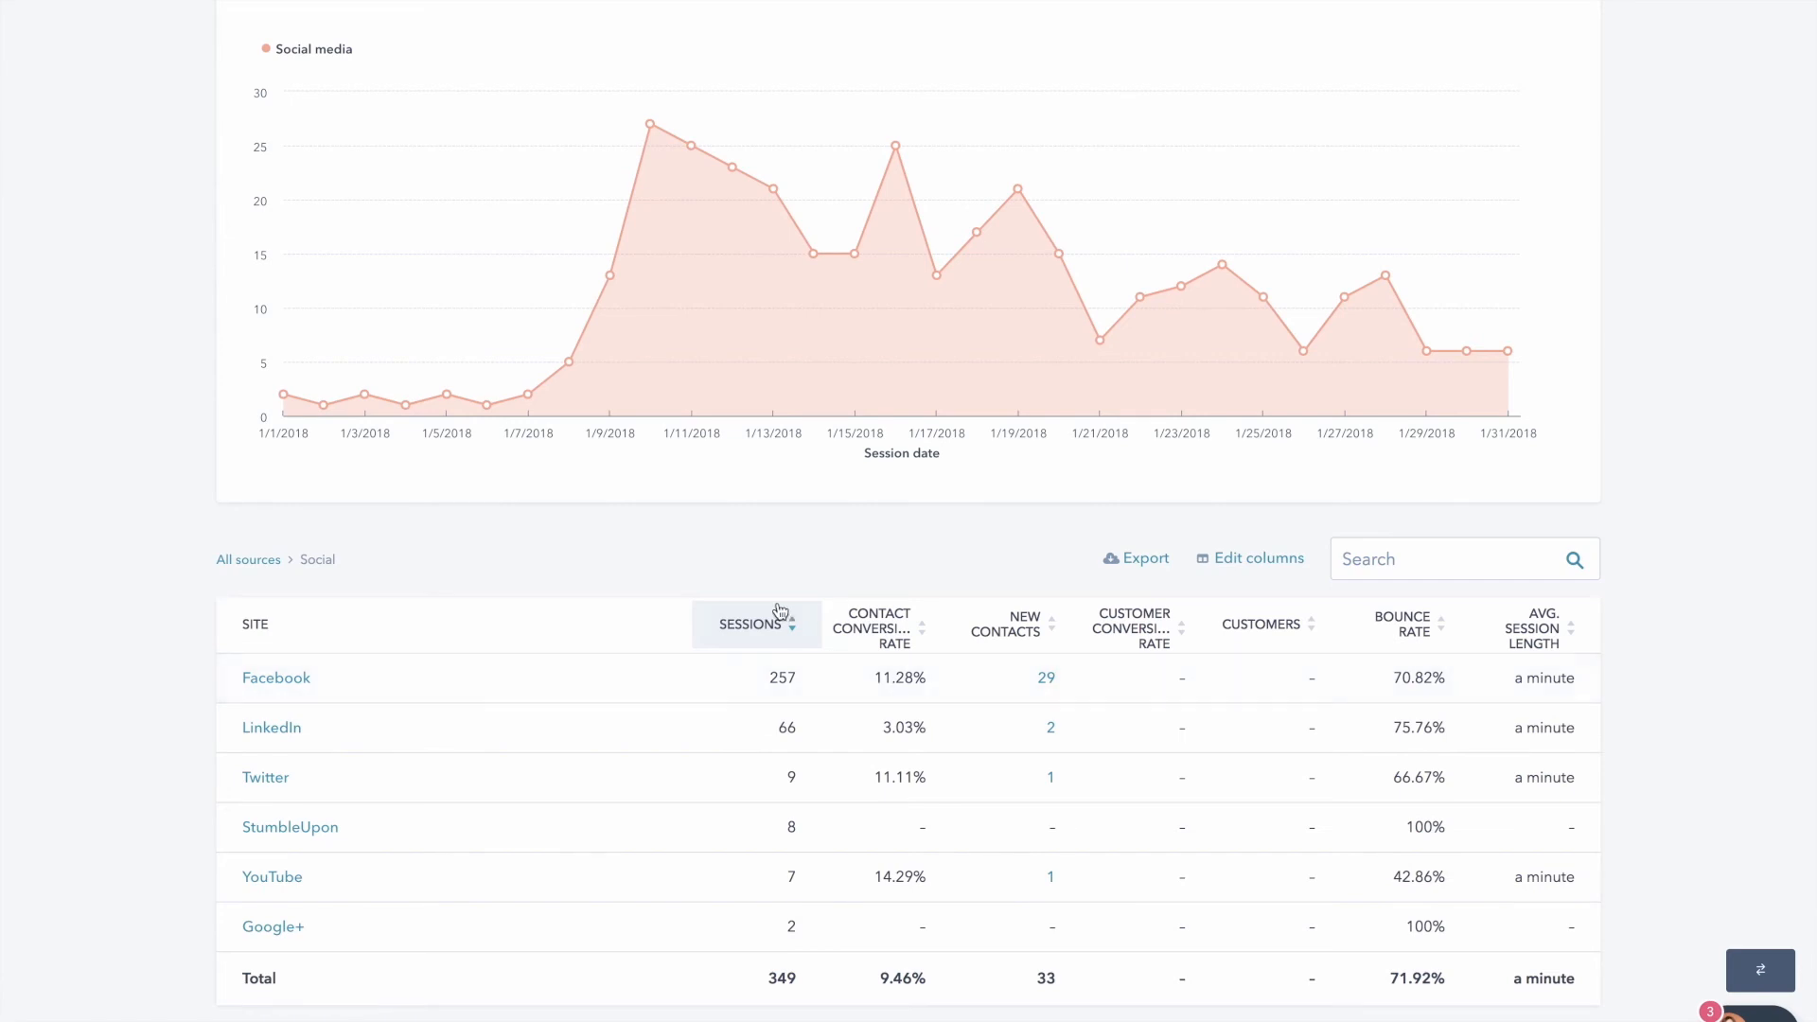
{"action": "left_click", "coordinate": [640, 51]}
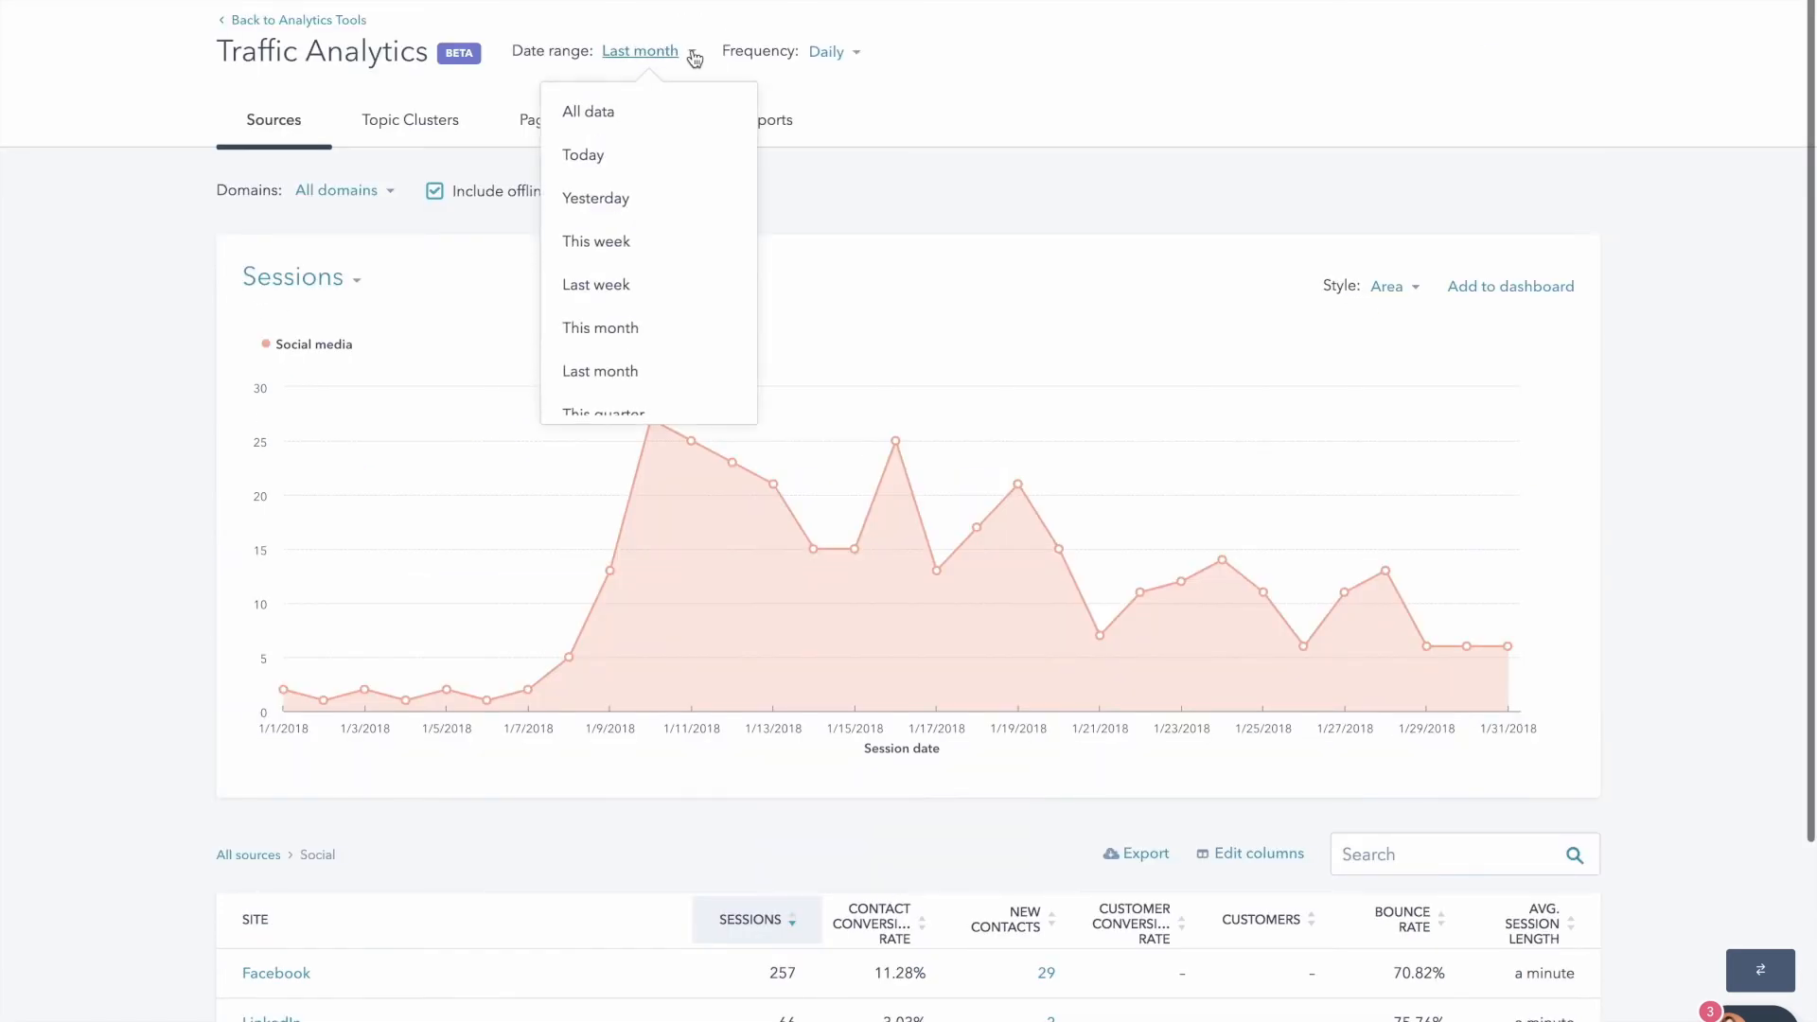
{"action": "mouse_move", "coordinate": [597, 241]}
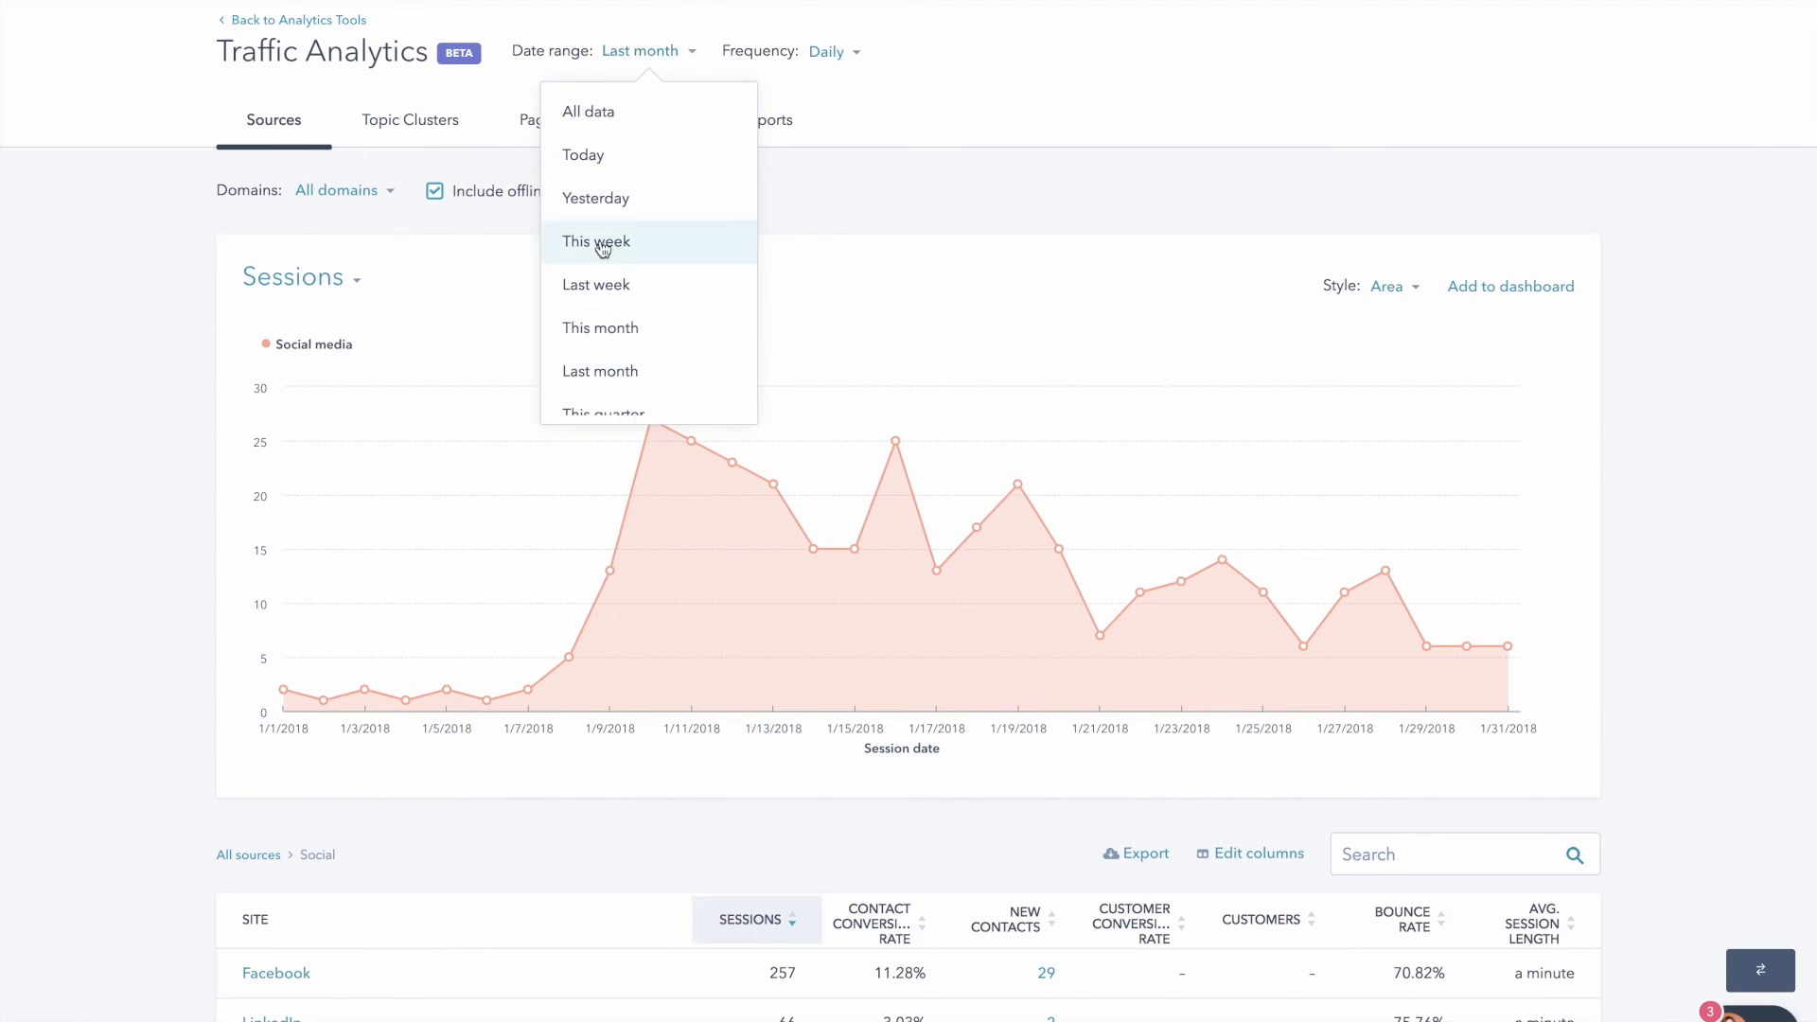
{"action": "left_click", "coordinate": [600, 329]}
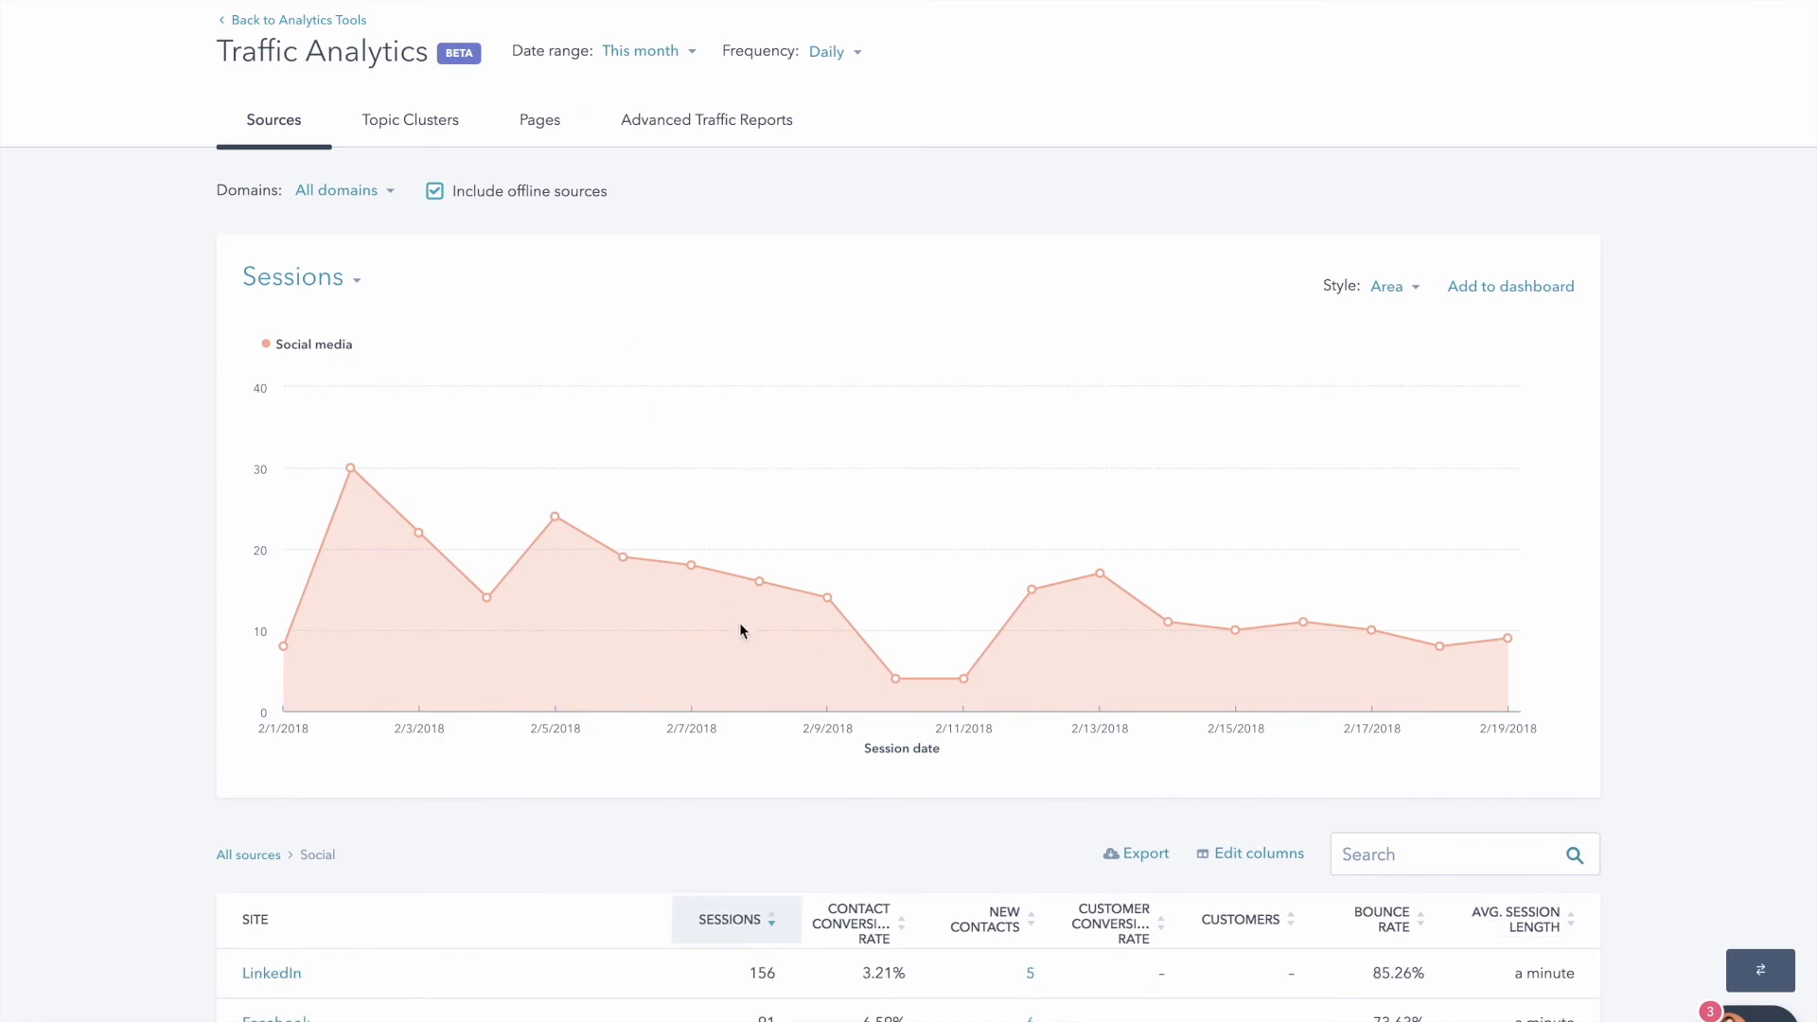
{"action": "scroll", "scroll_direction": "down", "scroll_amount": 3}
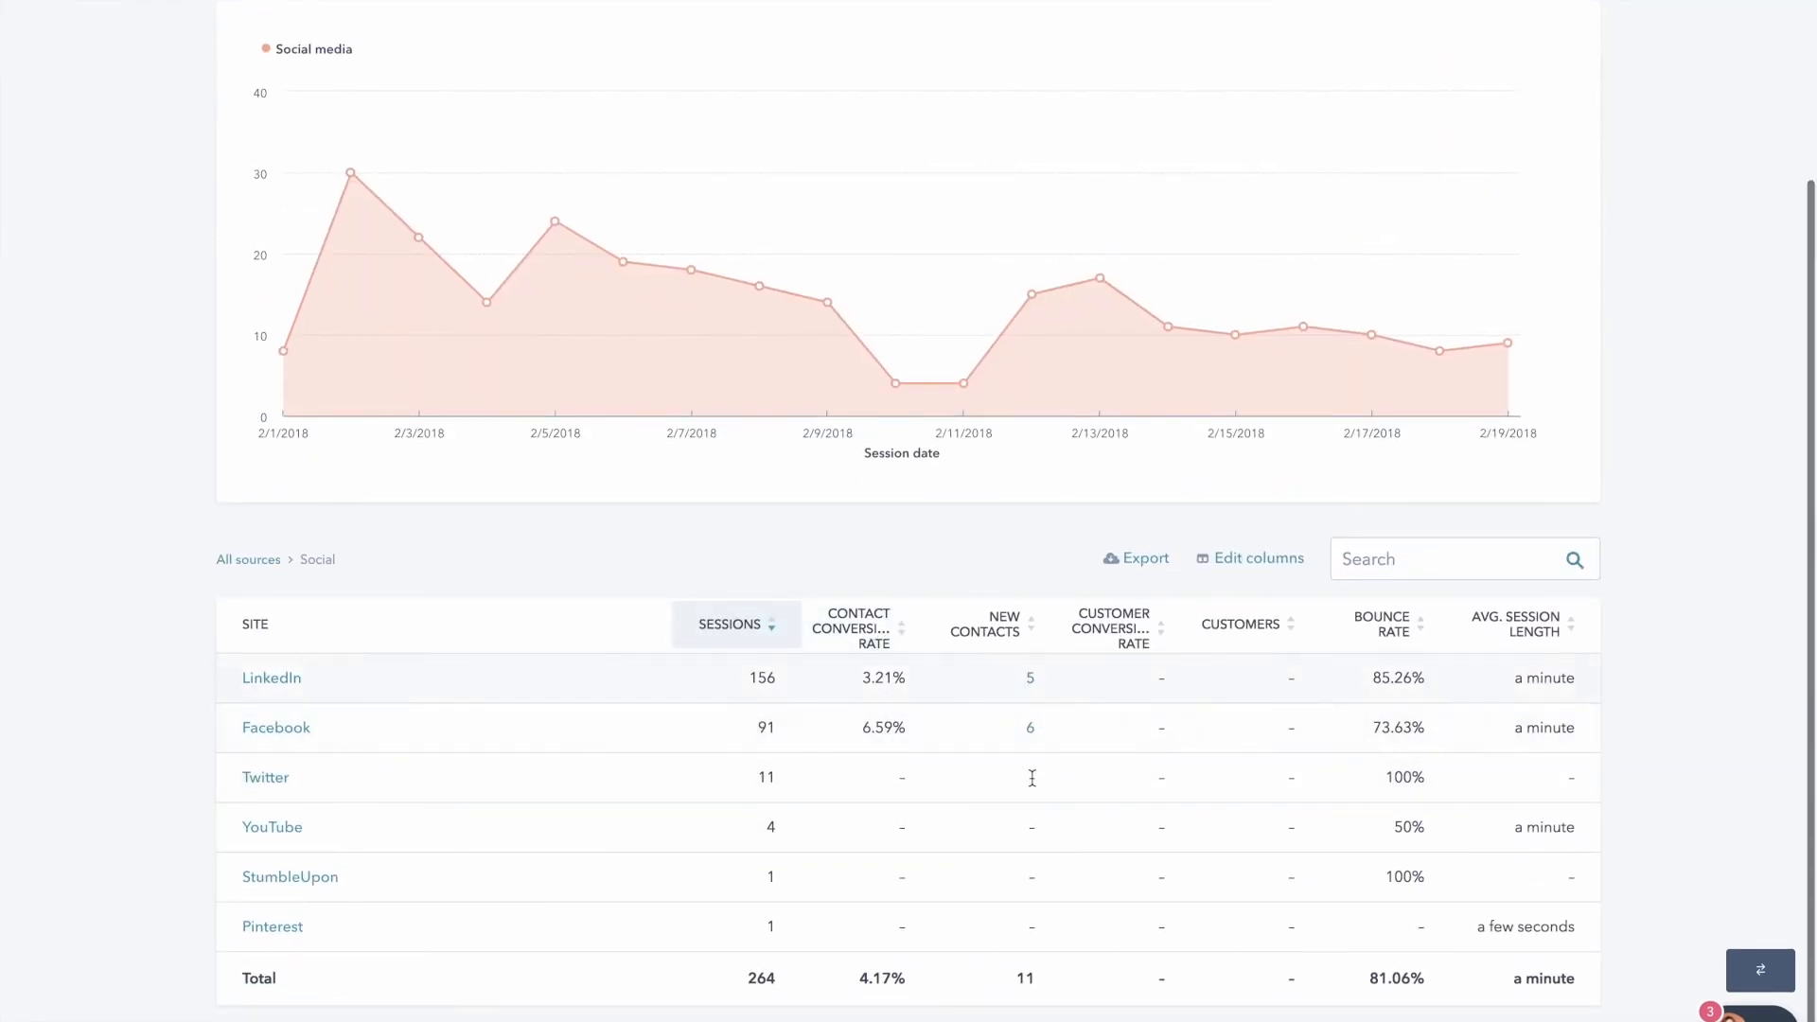
{"action": "mouse_move", "coordinate": [957, 742]}
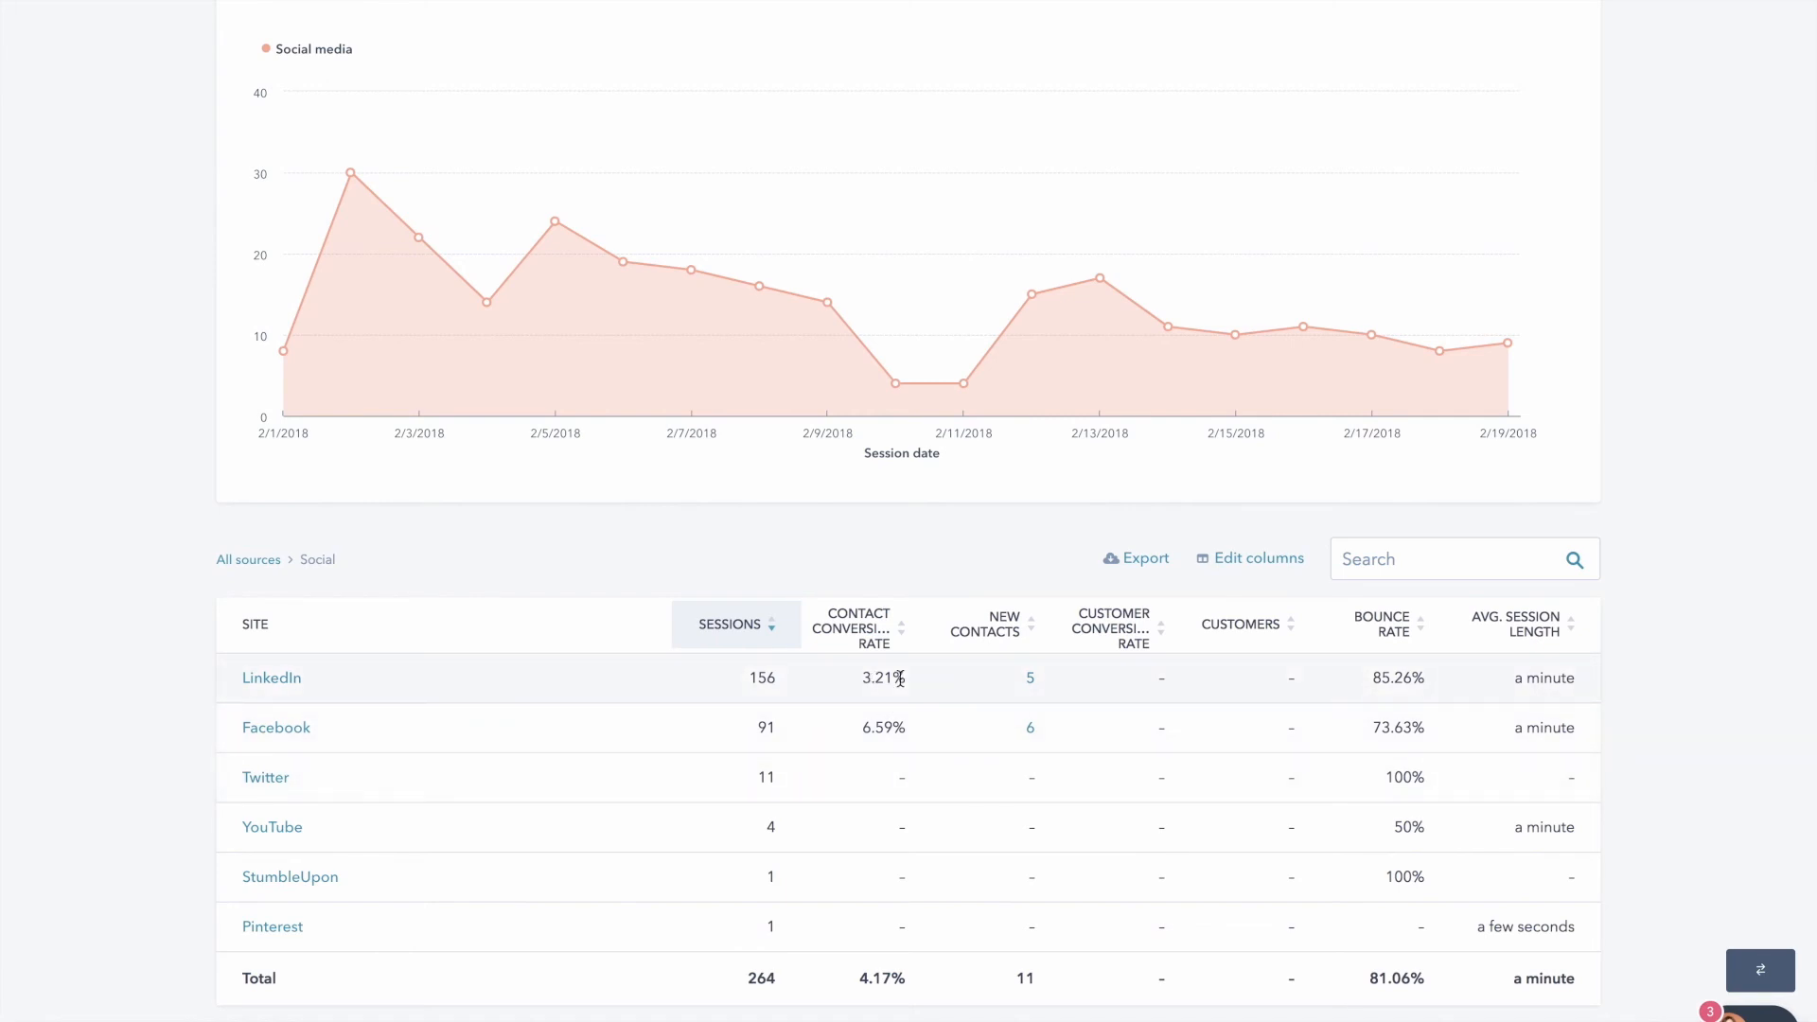
{"action": "scroll", "scroll_direction": "up", "scroll_amount": 3}
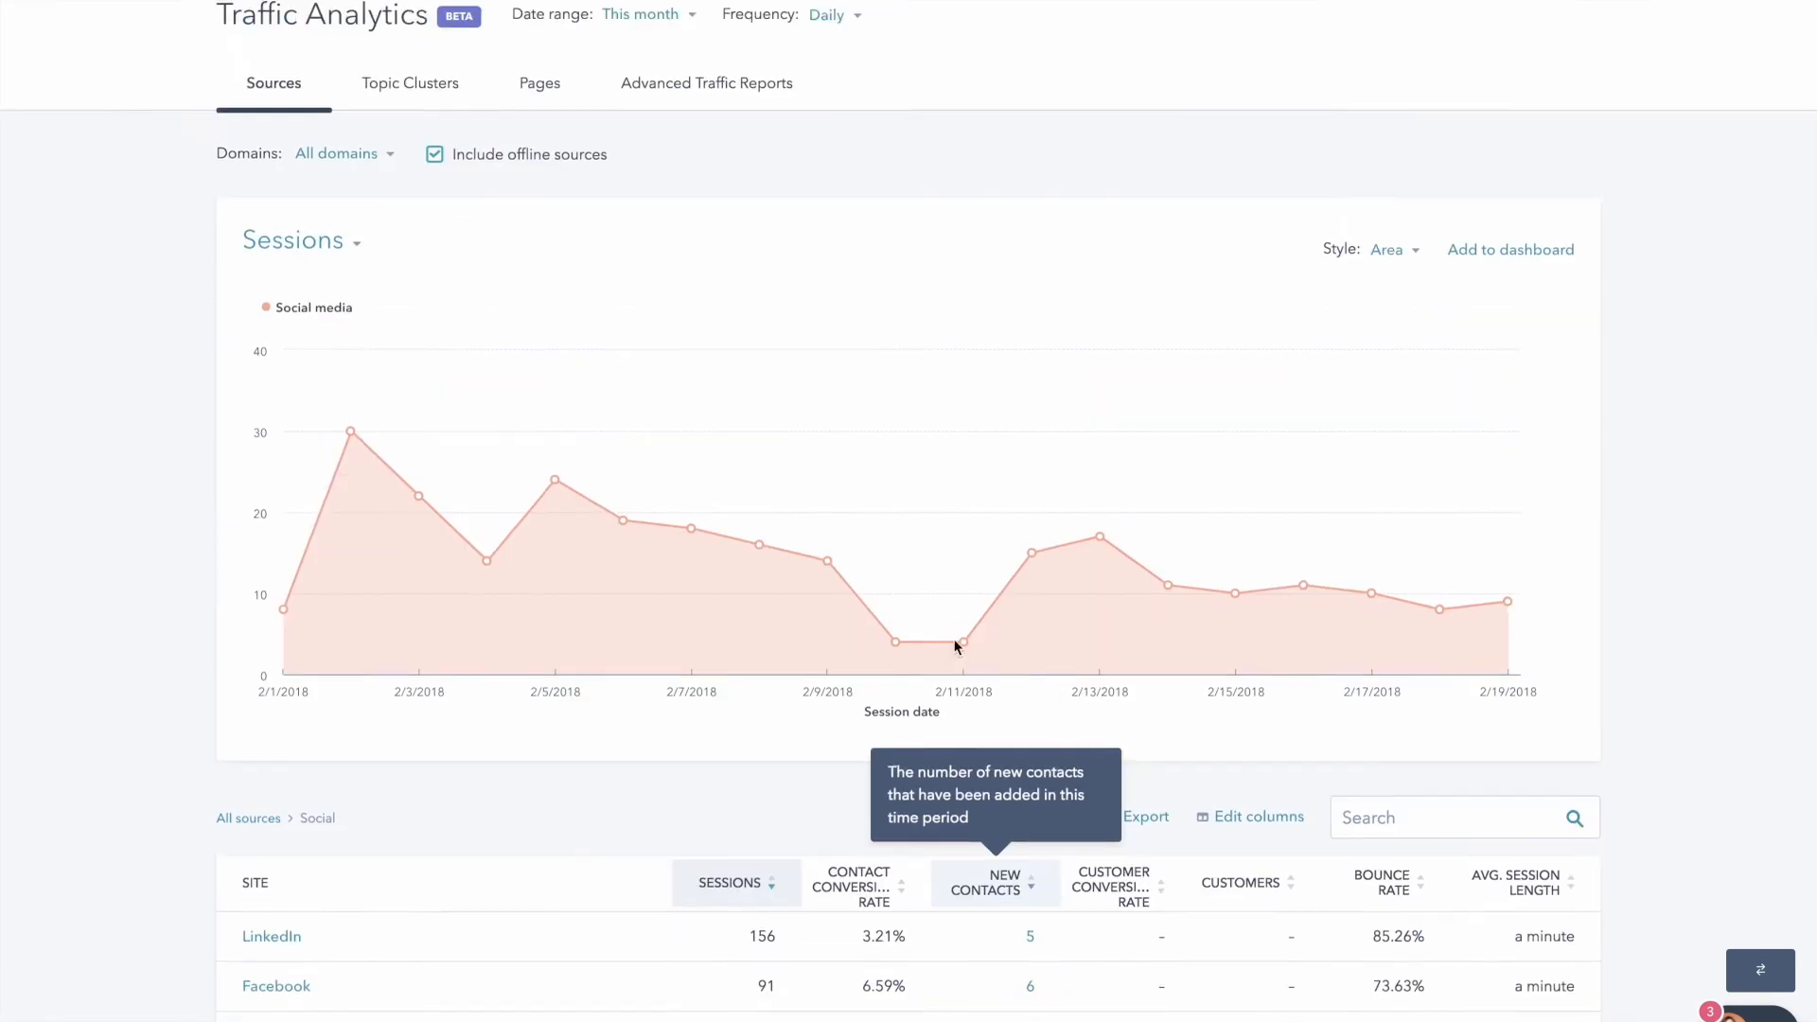
Switch the date range back to Last month, then reopen and scroll the date choices
{"action": "left_click", "coordinate": [647, 14]}
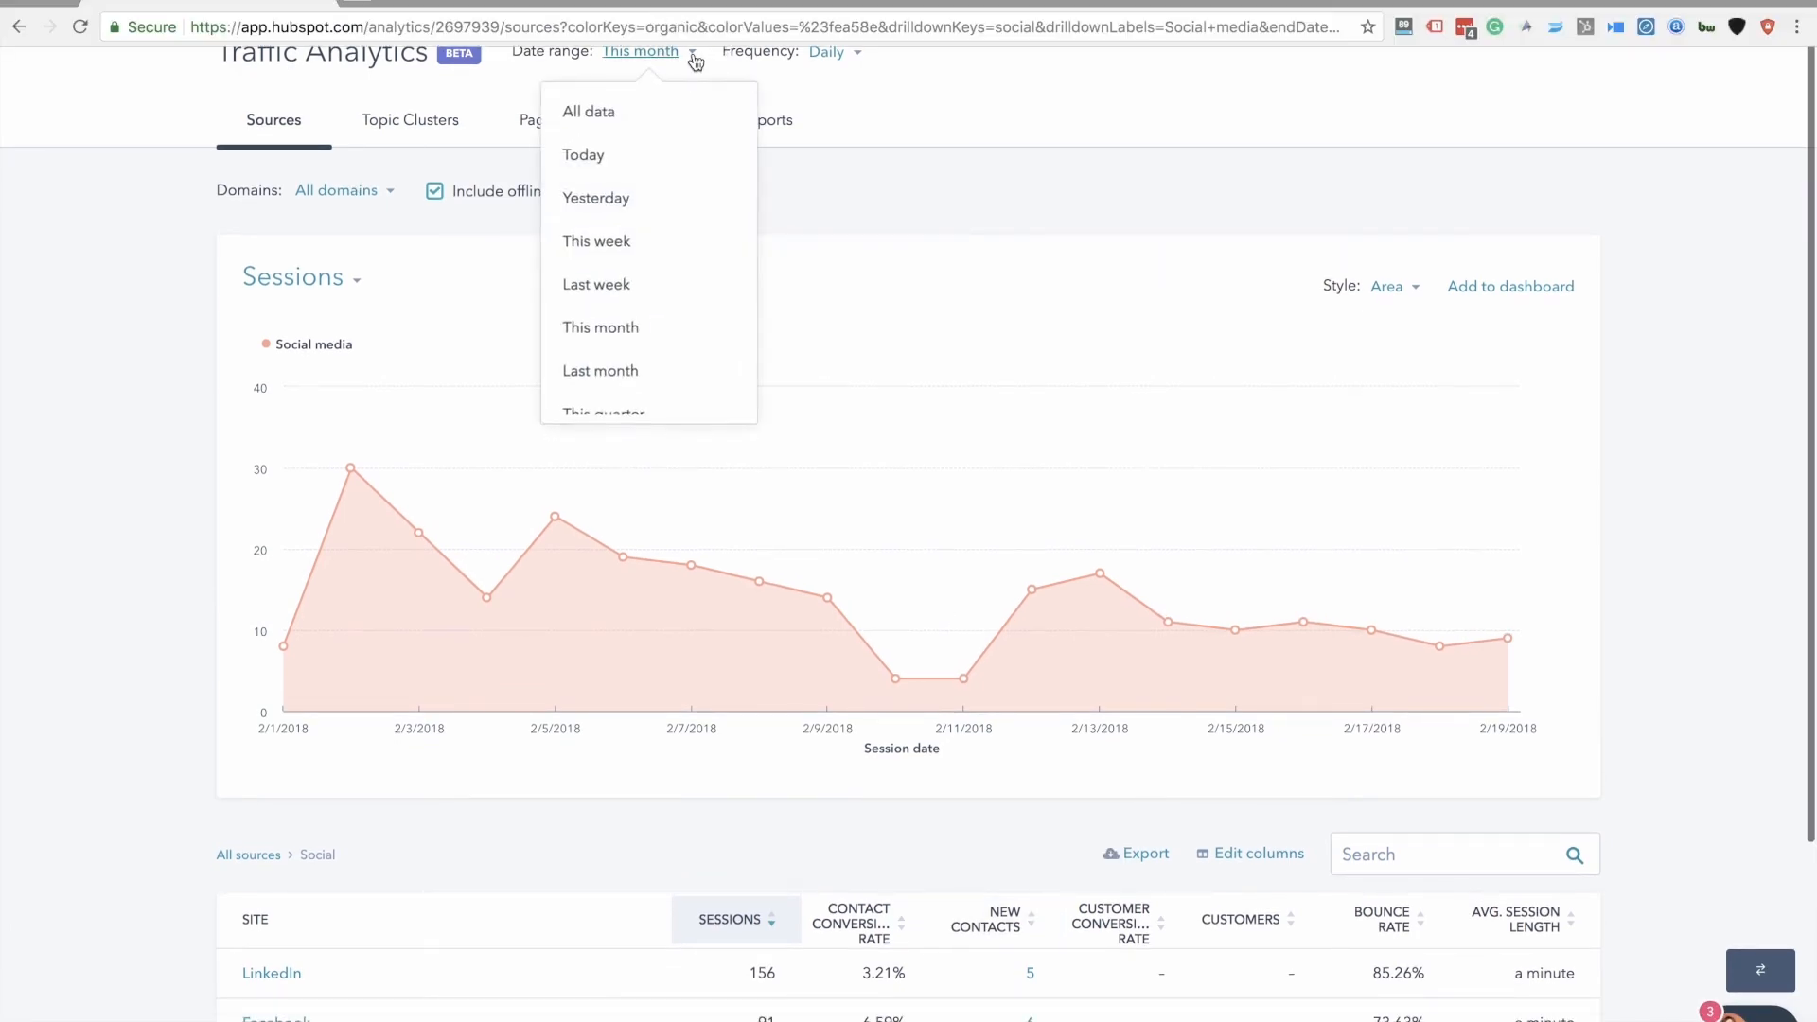
{"action": "mouse_move", "coordinate": [600, 371]}
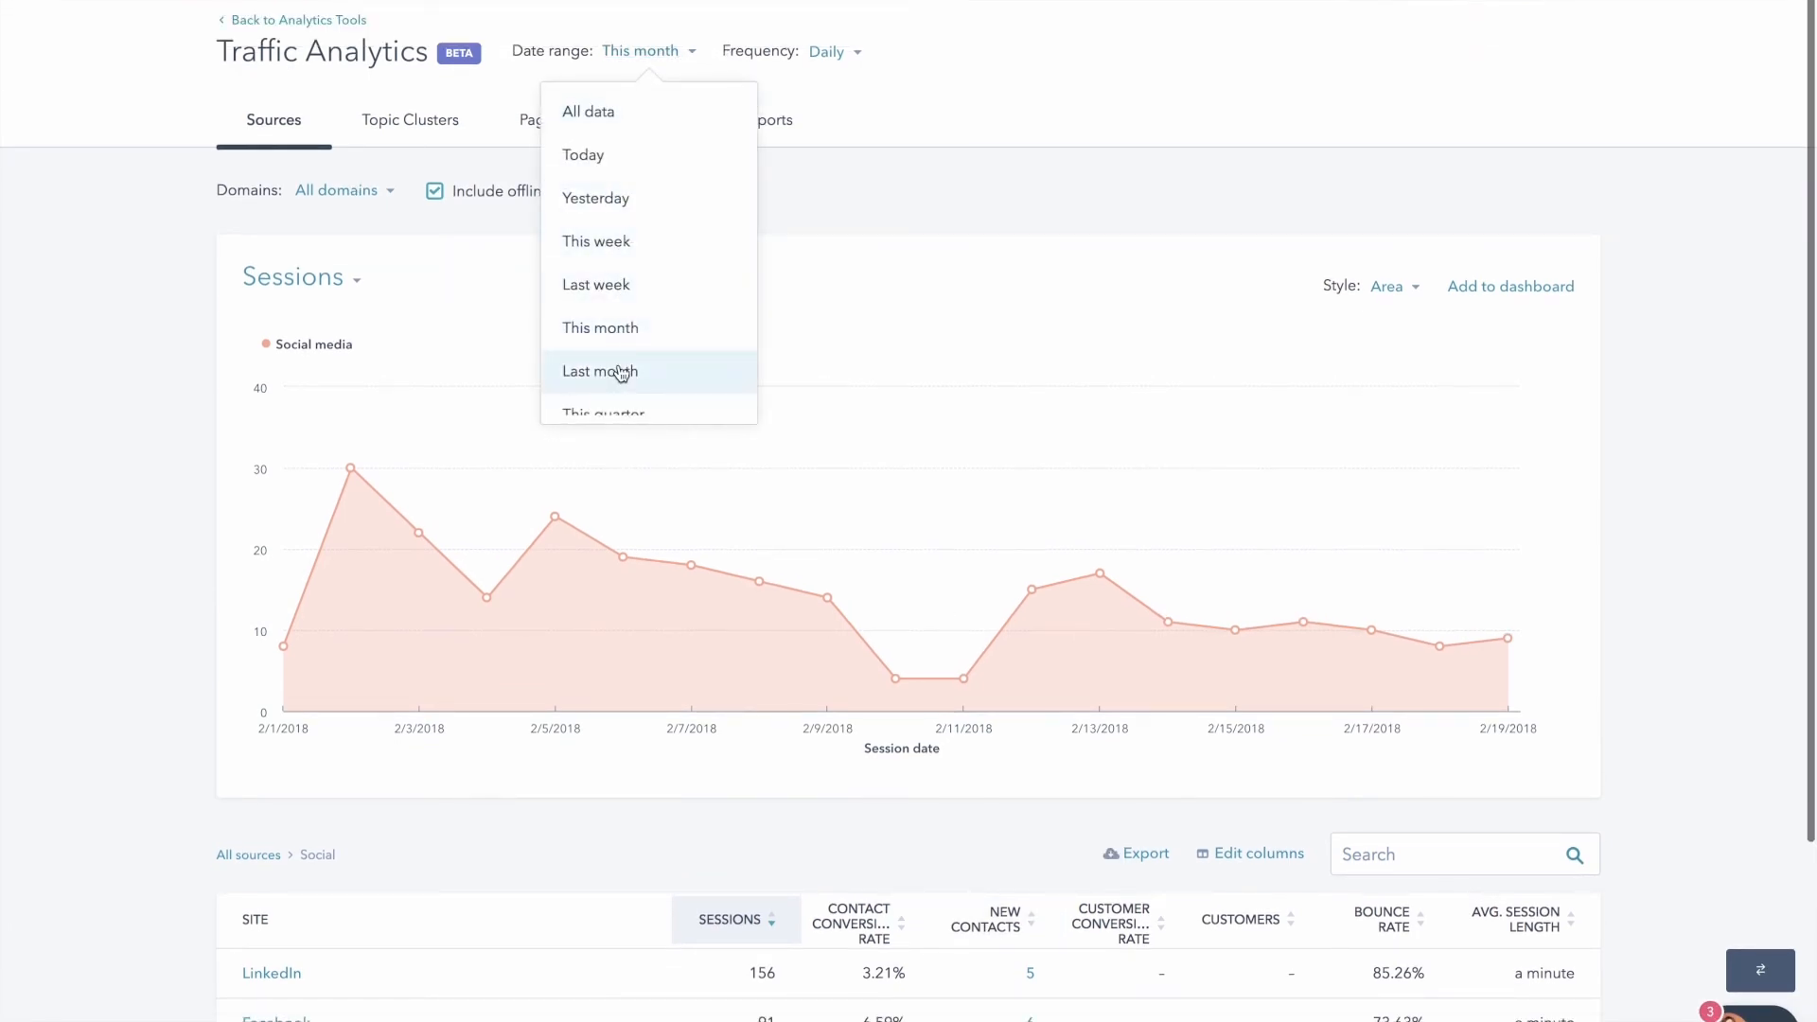
{"action": "left_click", "coordinate": [600, 371]}
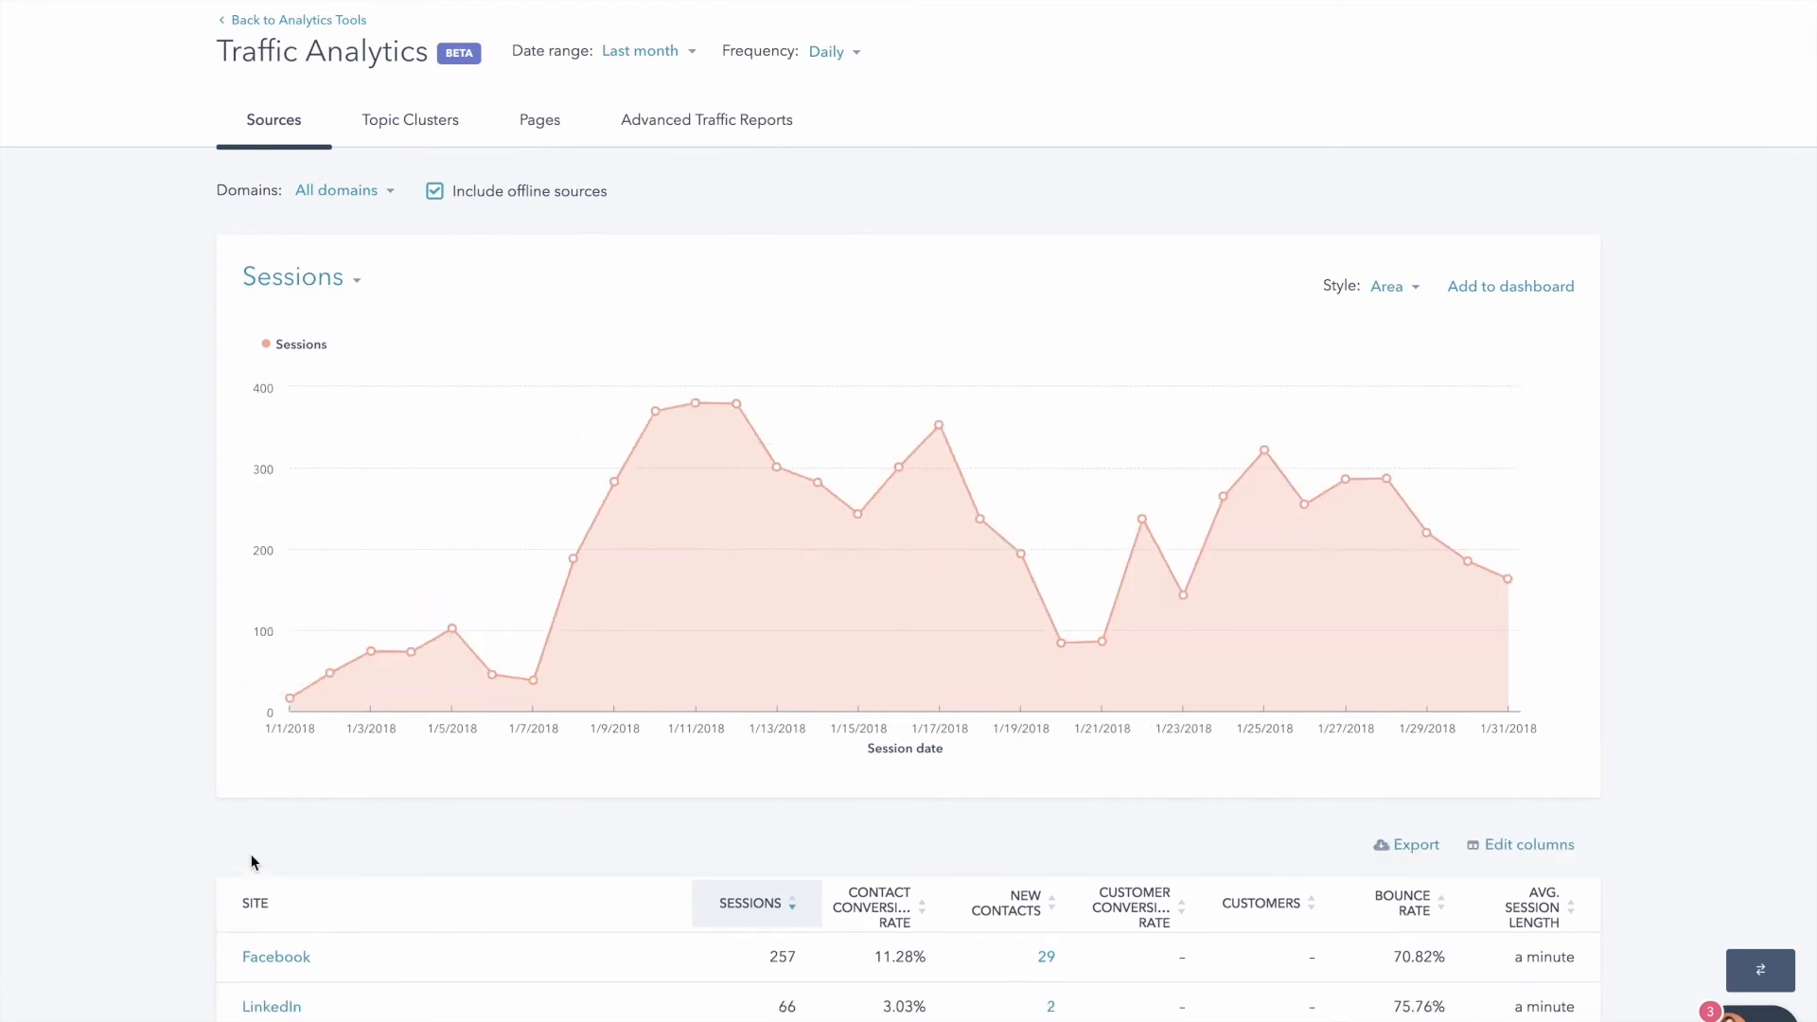
{"action": "left_click", "coordinate": [644, 50]}
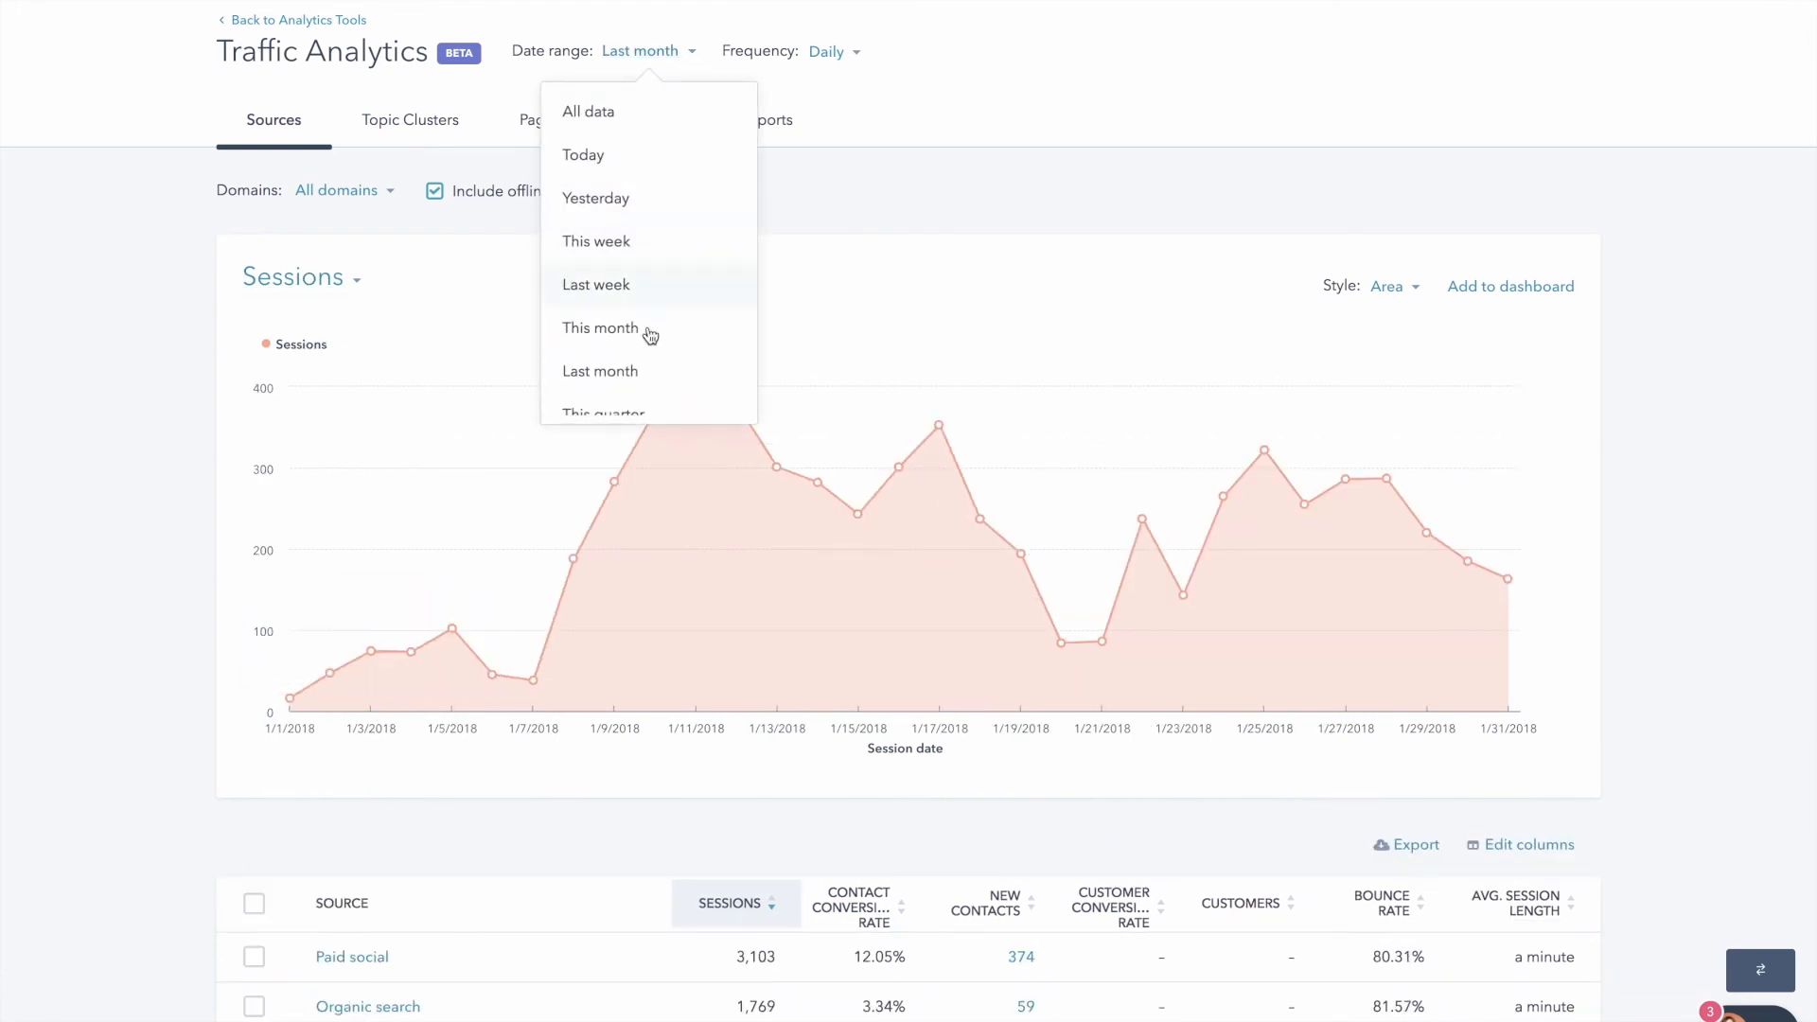
{"action": "scroll", "scroll_direction": "down", "scroll_amount": 3}
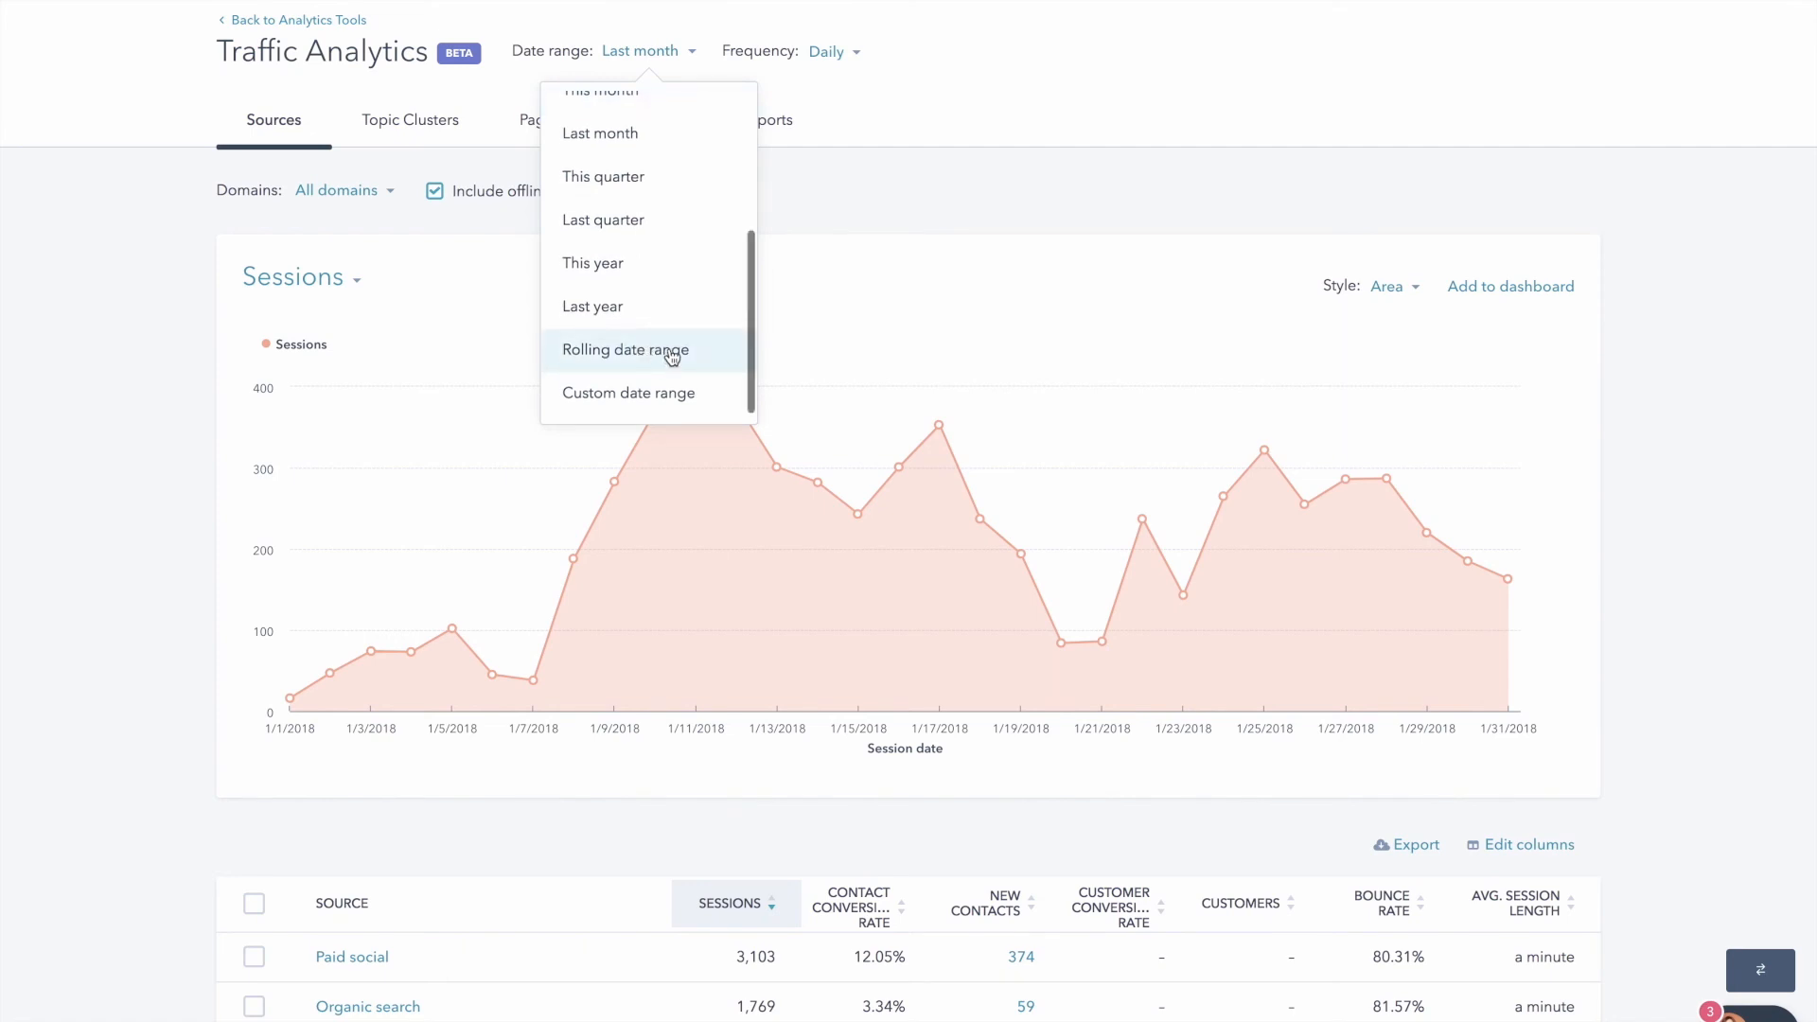
{"action": "left_click", "coordinate": [626, 349]}
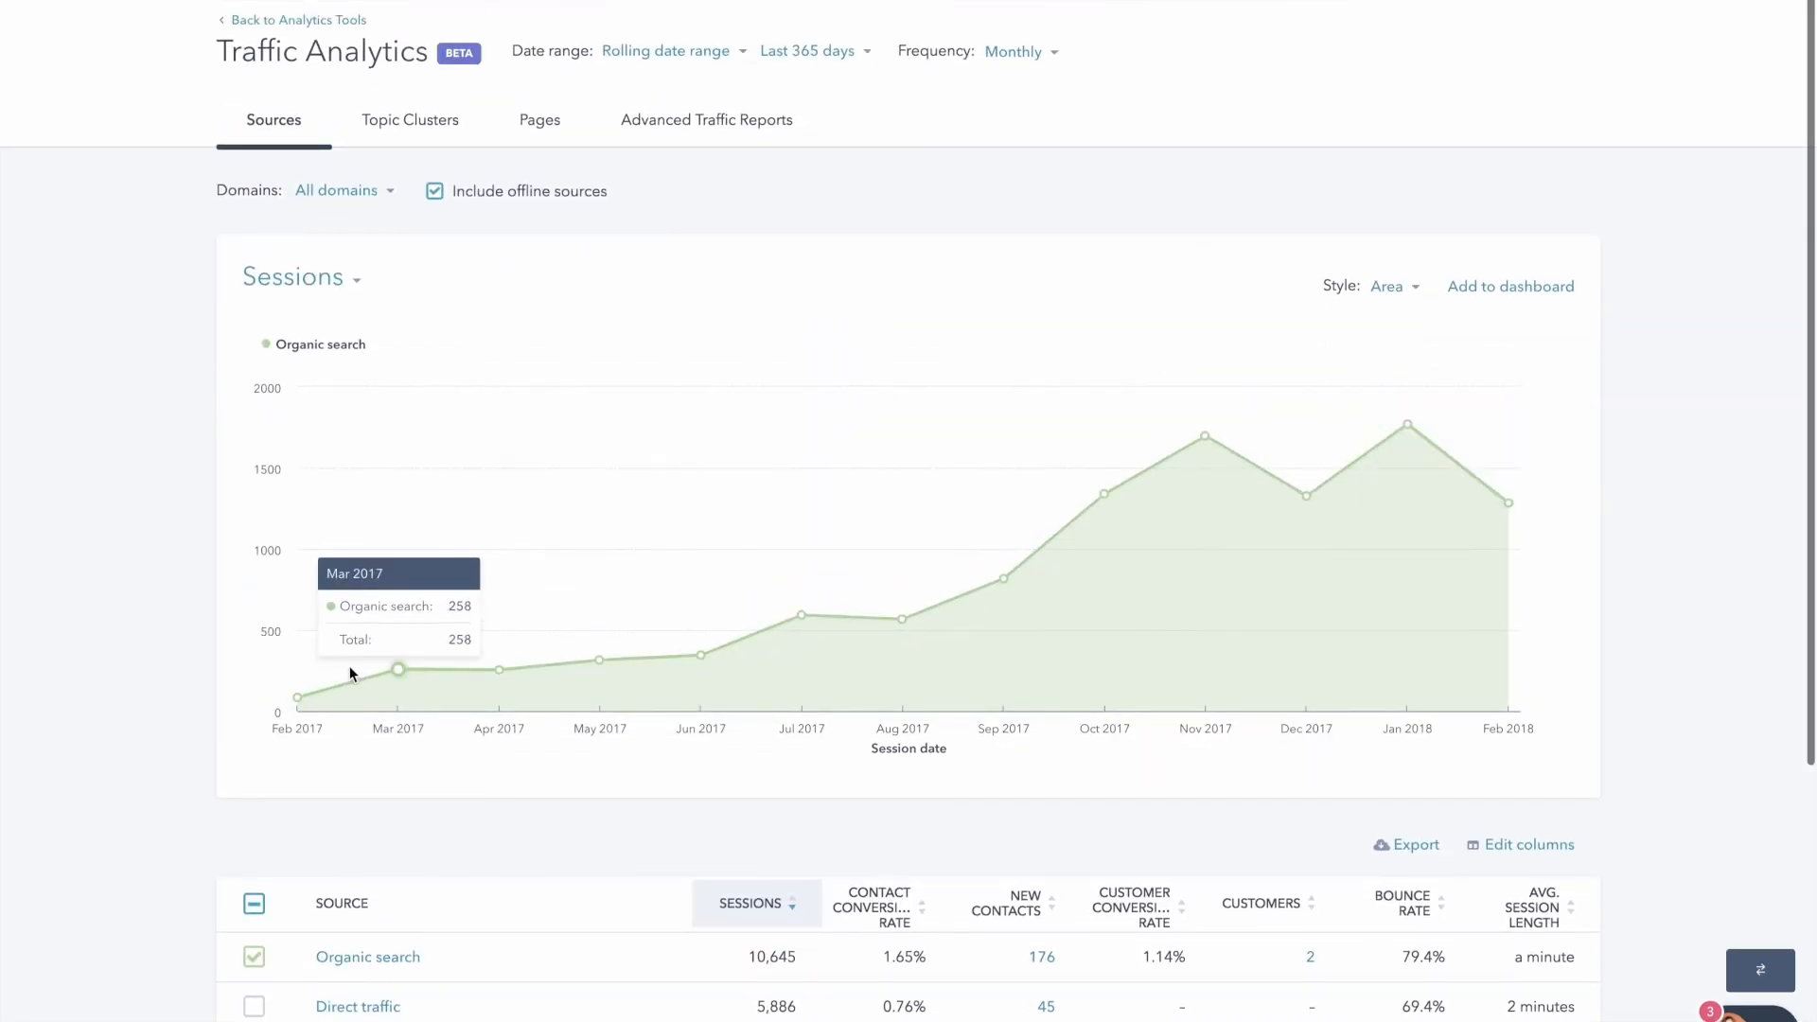
{"action": "mouse_move", "coordinate": [299, 705]}
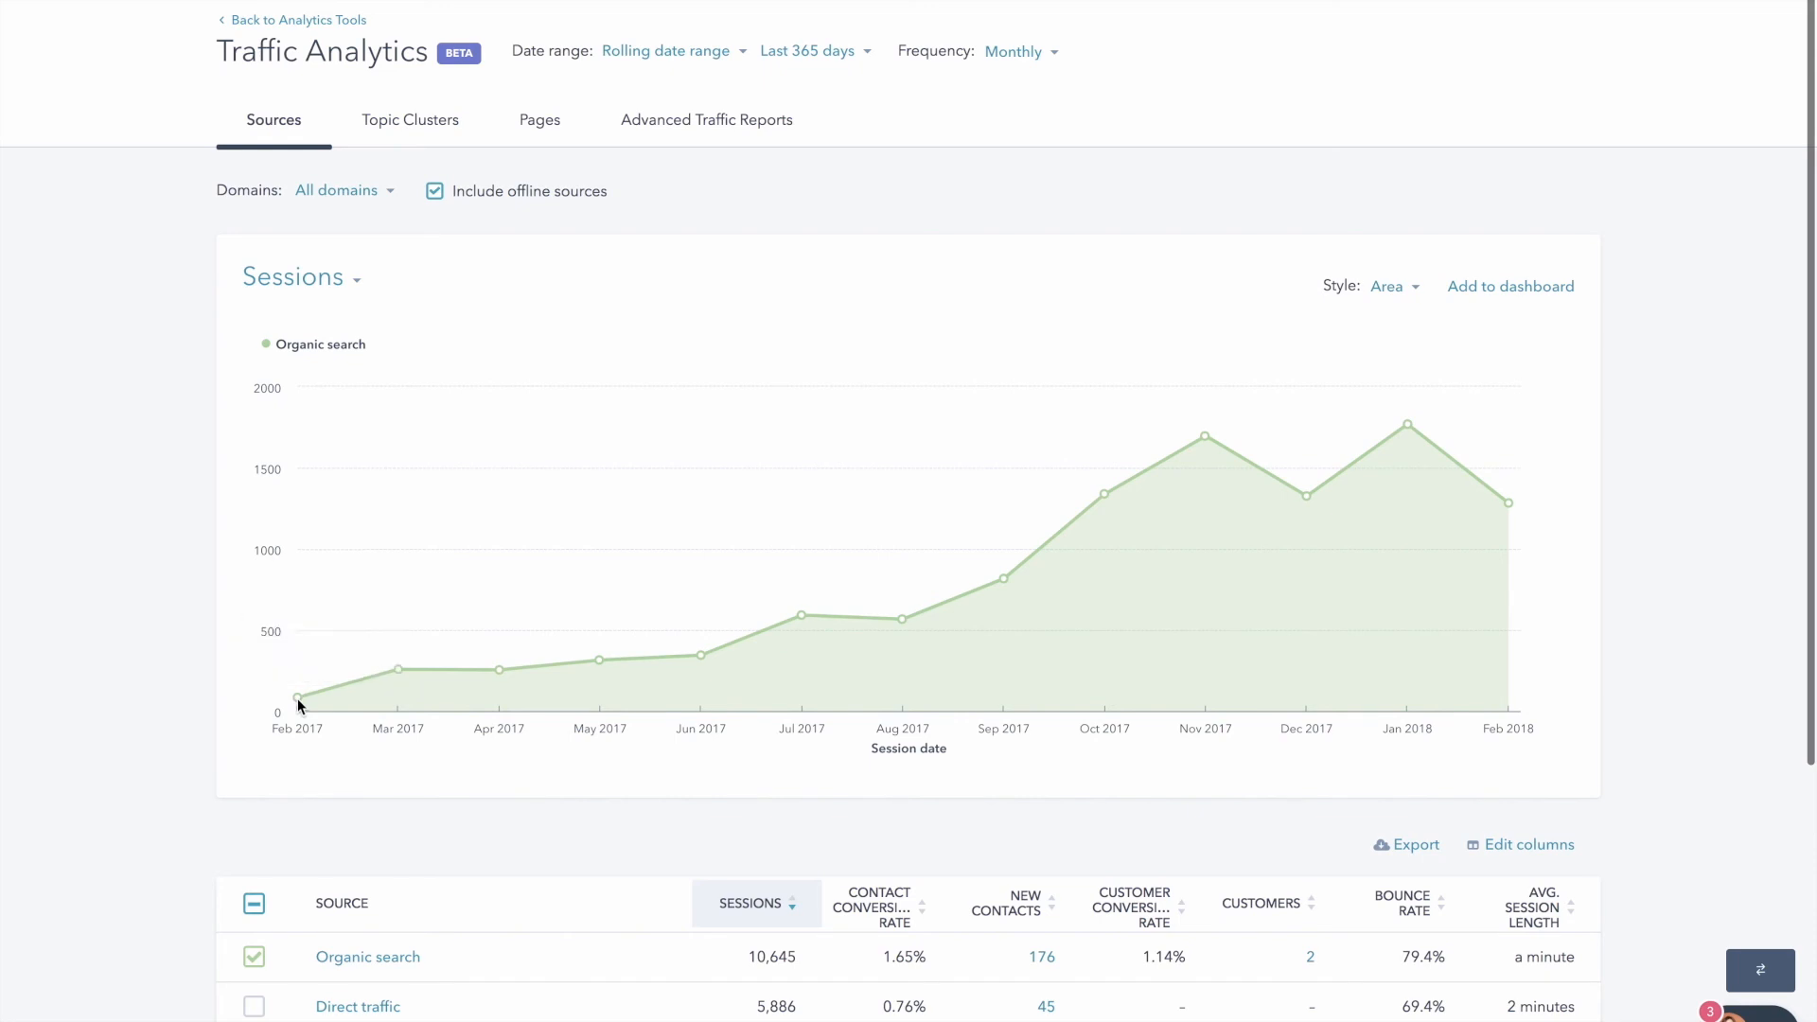
{"action": "mouse_move", "coordinate": [337, 676]}
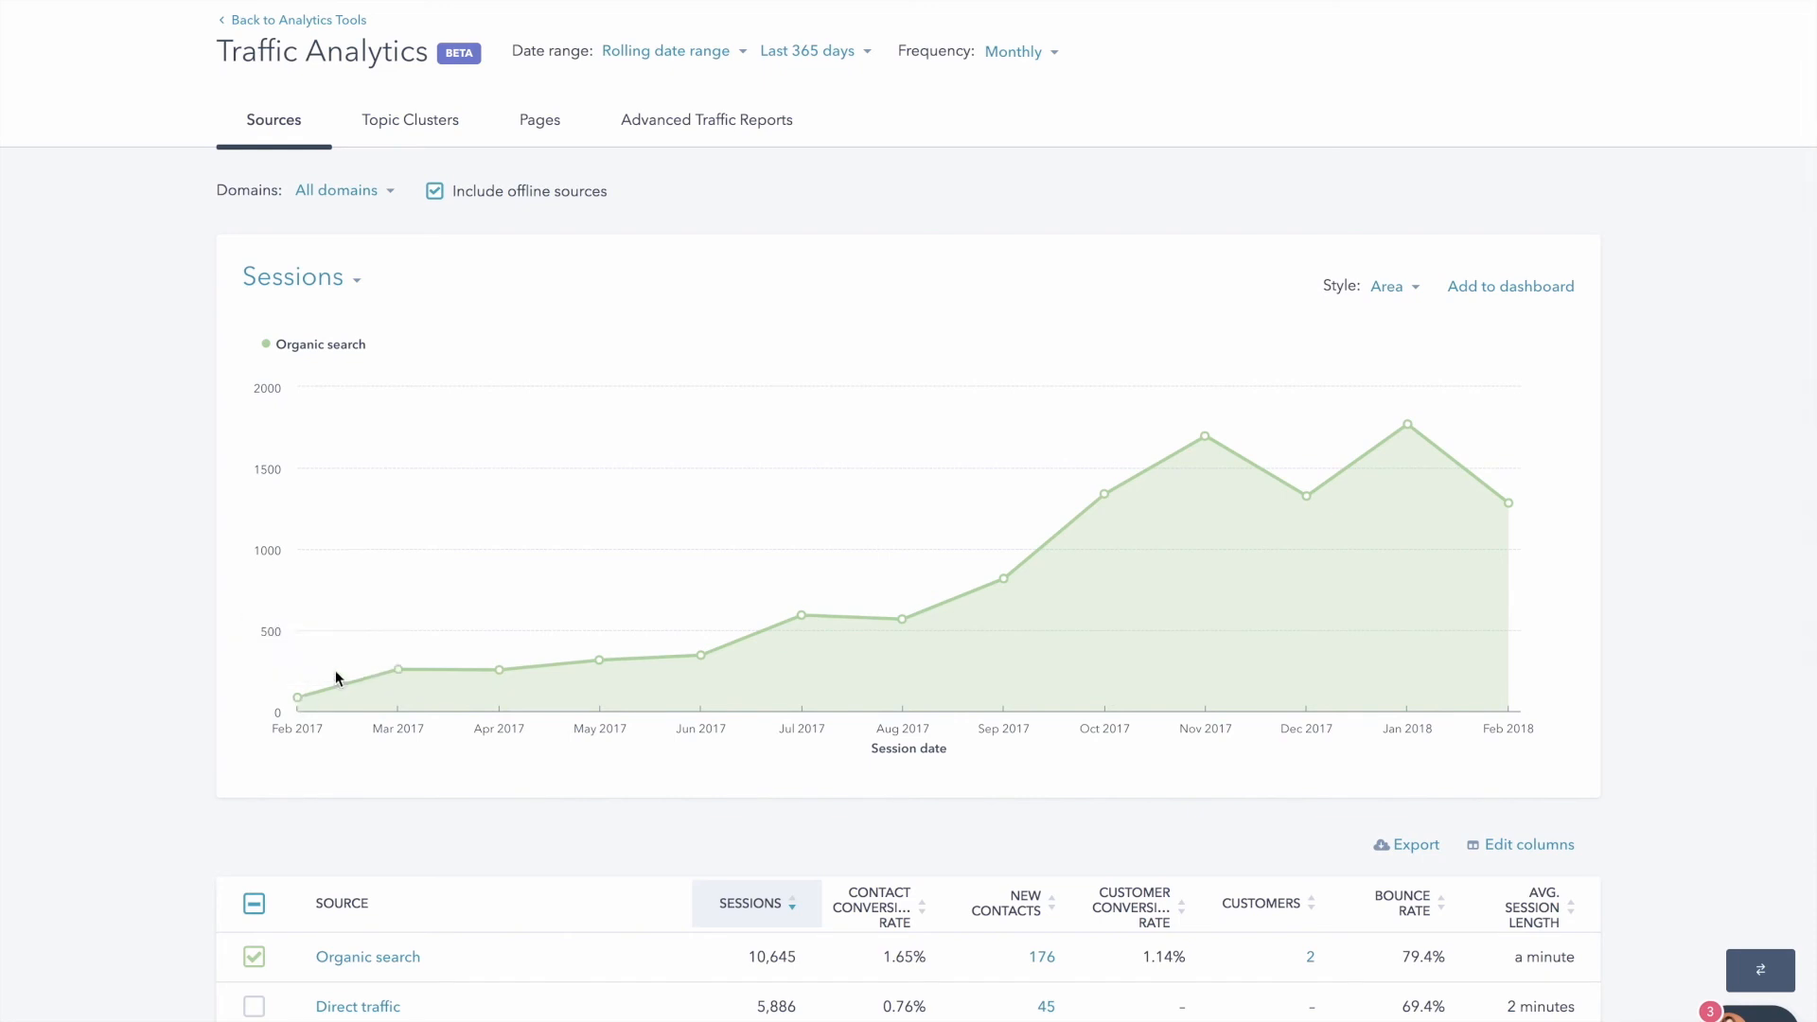
{"action": "mouse_move", "coordinate": [1511, 505]}
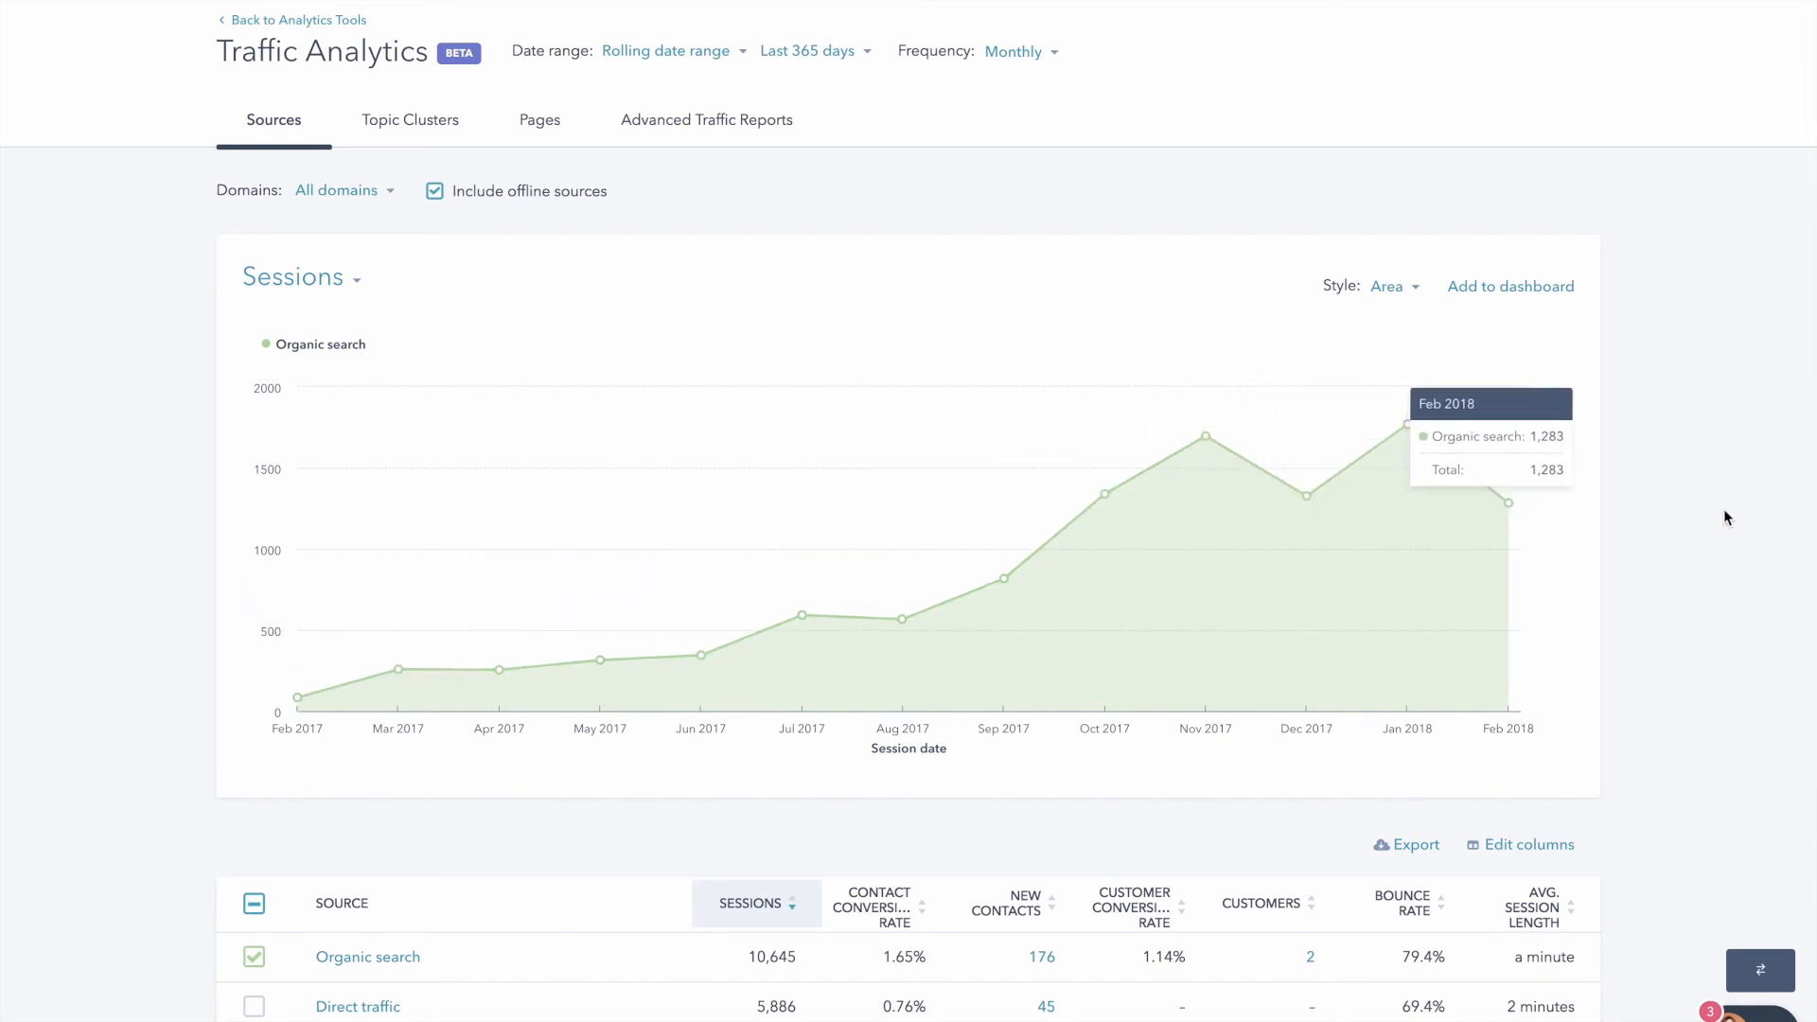
{"action": "scroll", "scroll_direction": "down", "scroll_amount": 3}
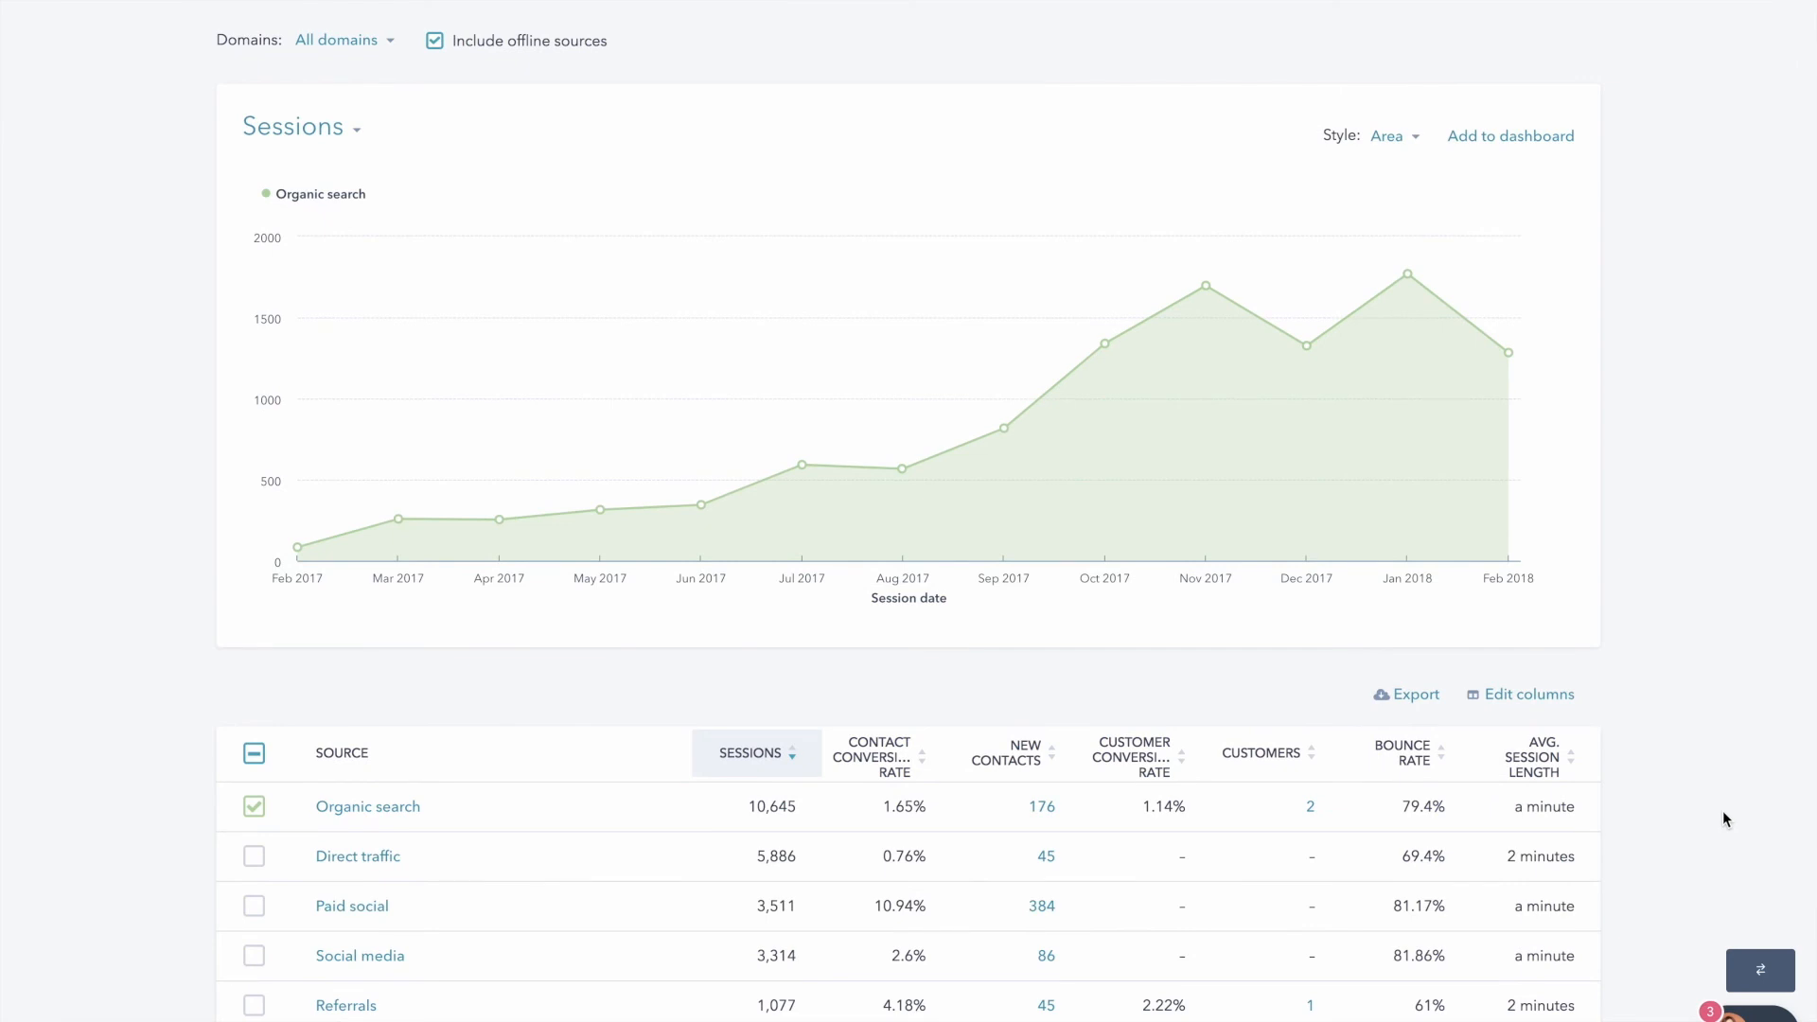
{"action": "mouse_move", "coordinate": [1673, 589]}
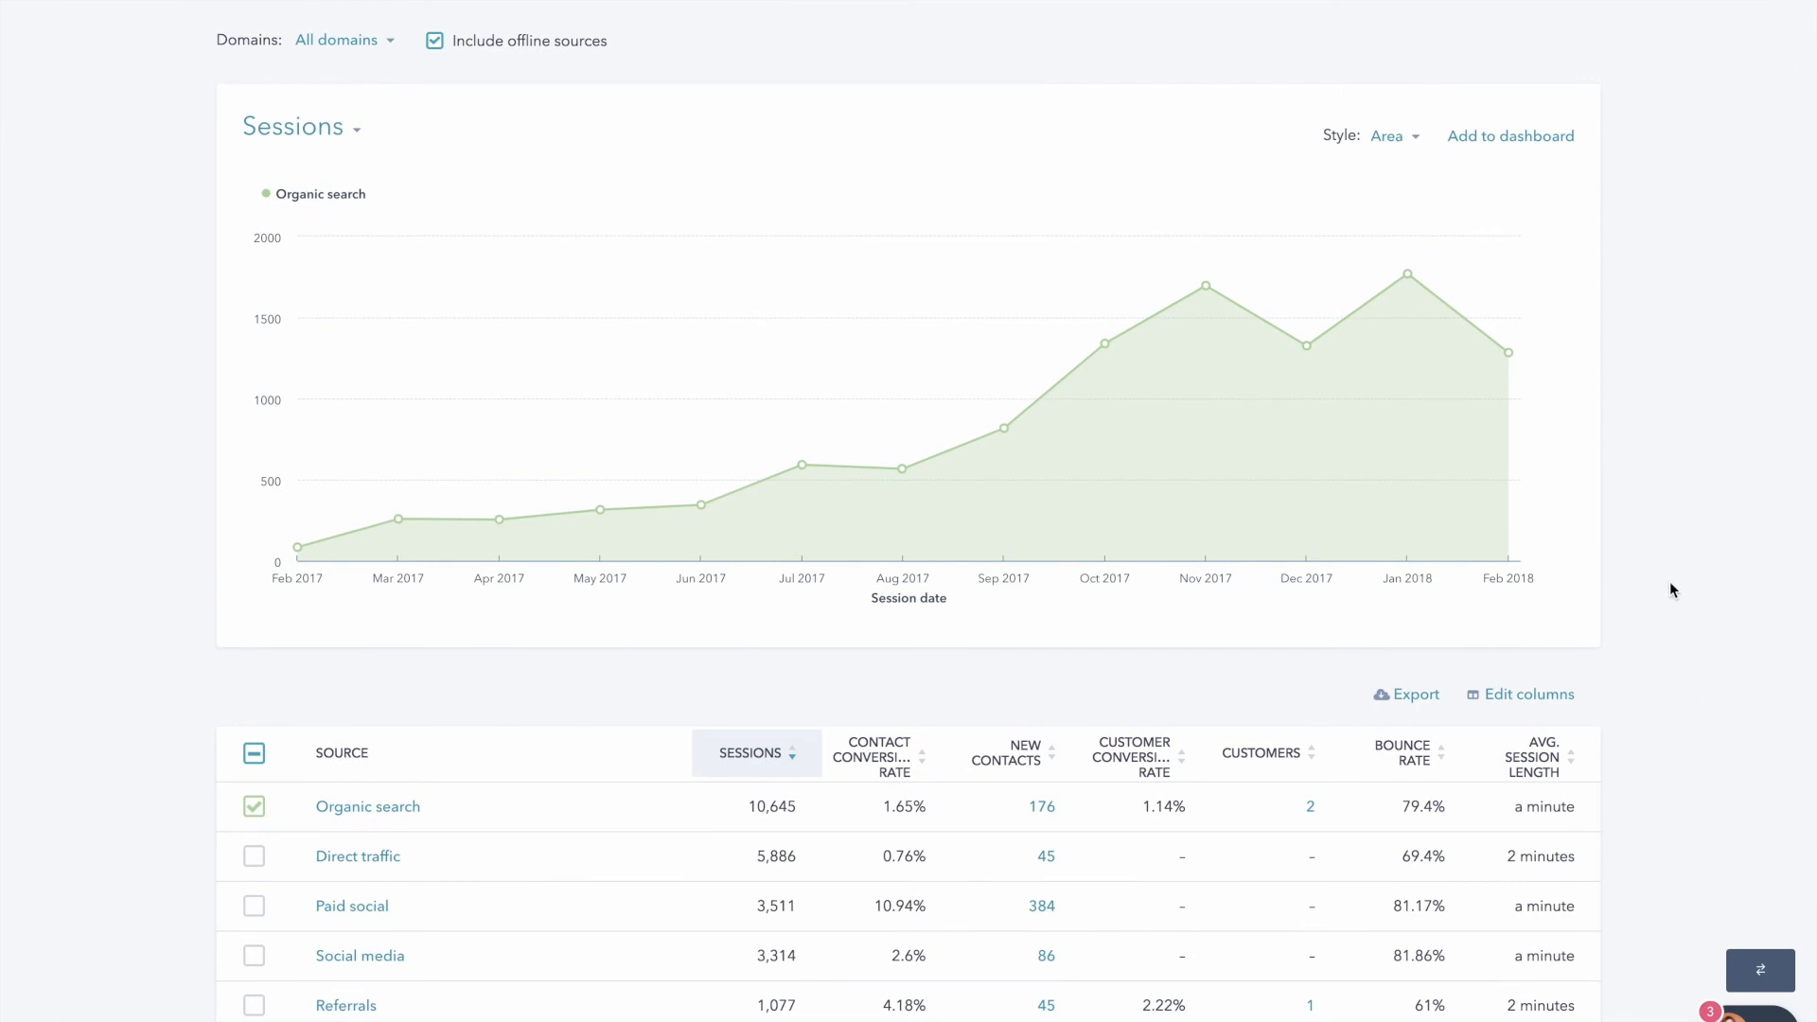
{"action": "scroll", "scroll_direction": "up", "scroll_amount": 3}
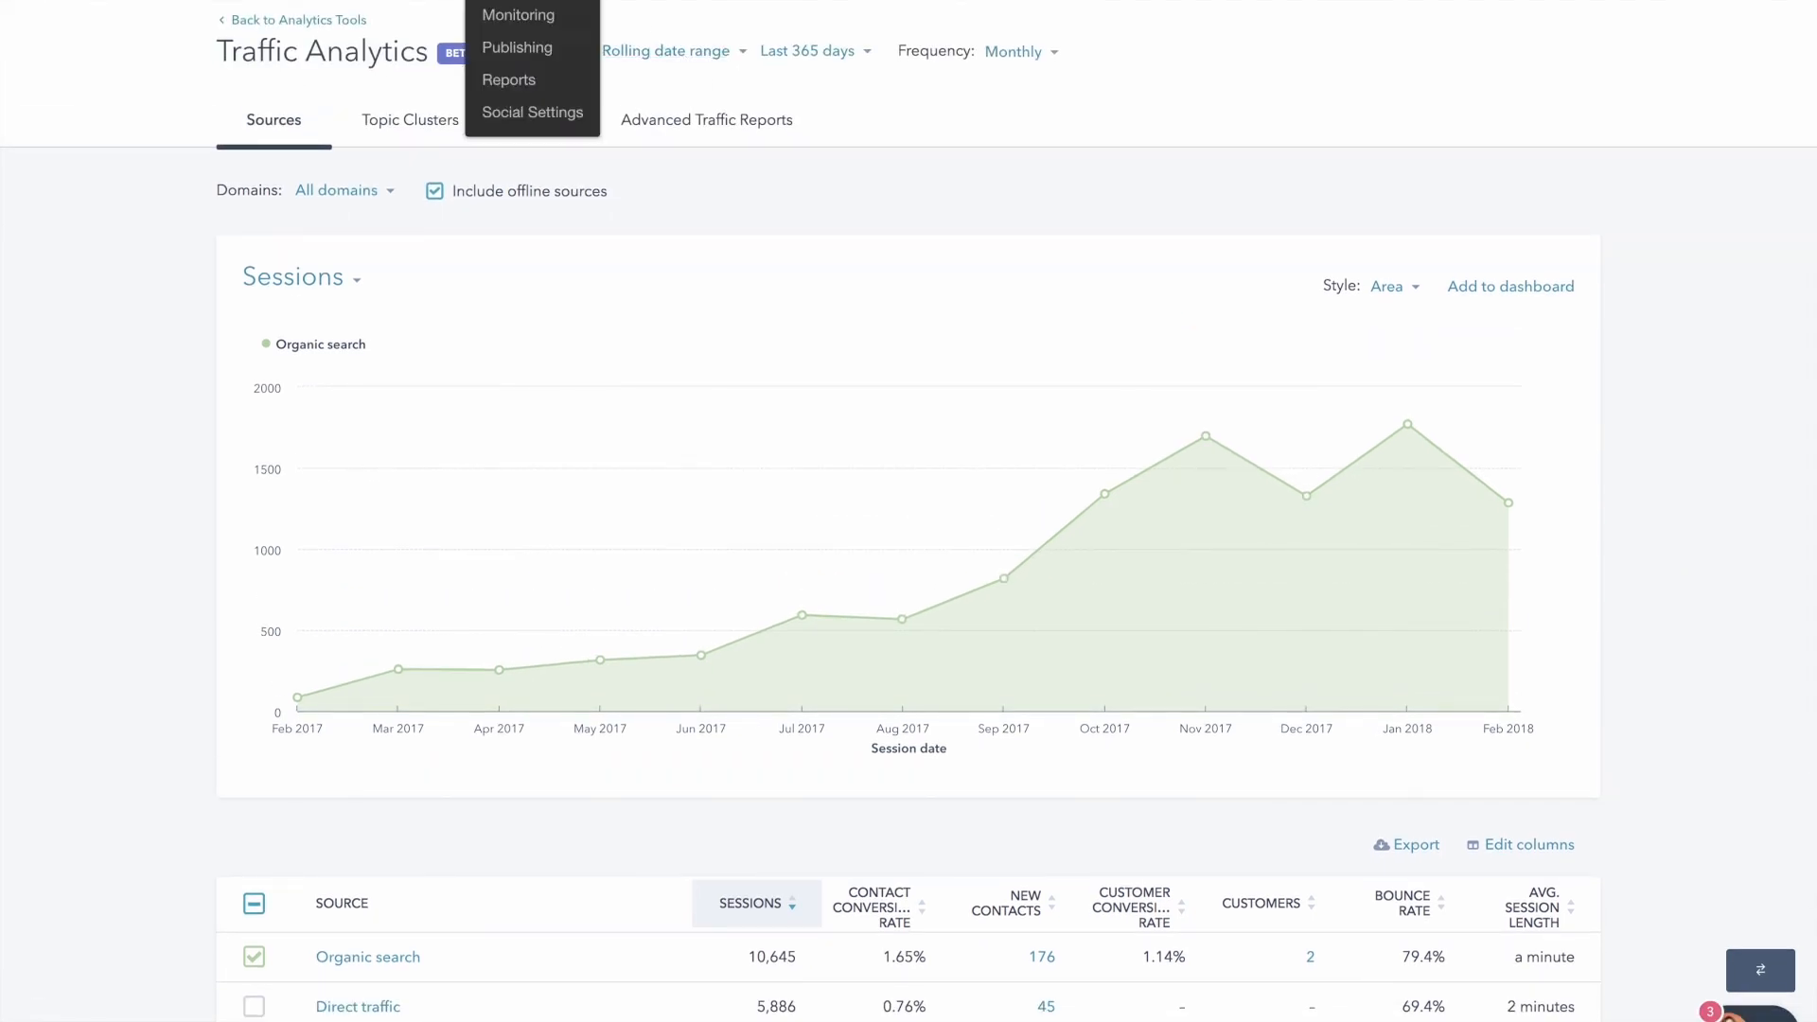
{"action": "mouse_move", "coordinate": [510, 80]}
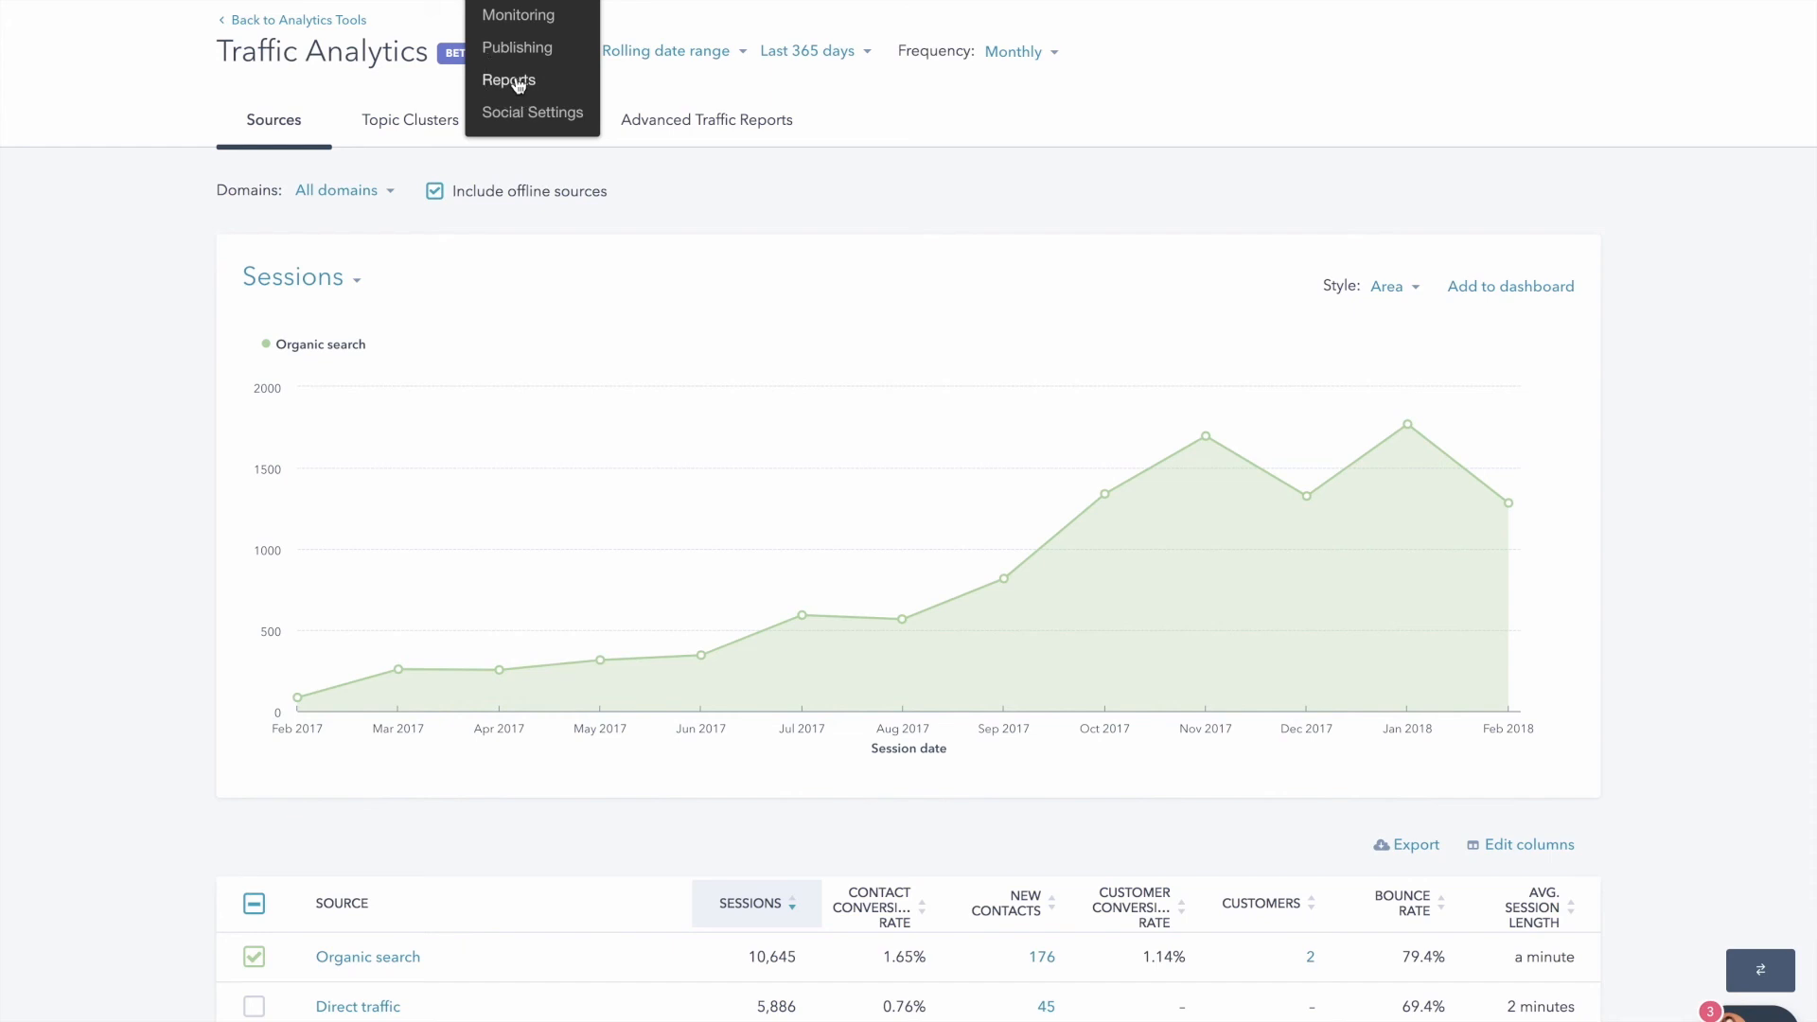
Open Social Reports: 367 sessions, 19 contacts, 243 clicks, 114 interactions over 30 days
{"action": "left_click", "coordinate": [507, 80]}
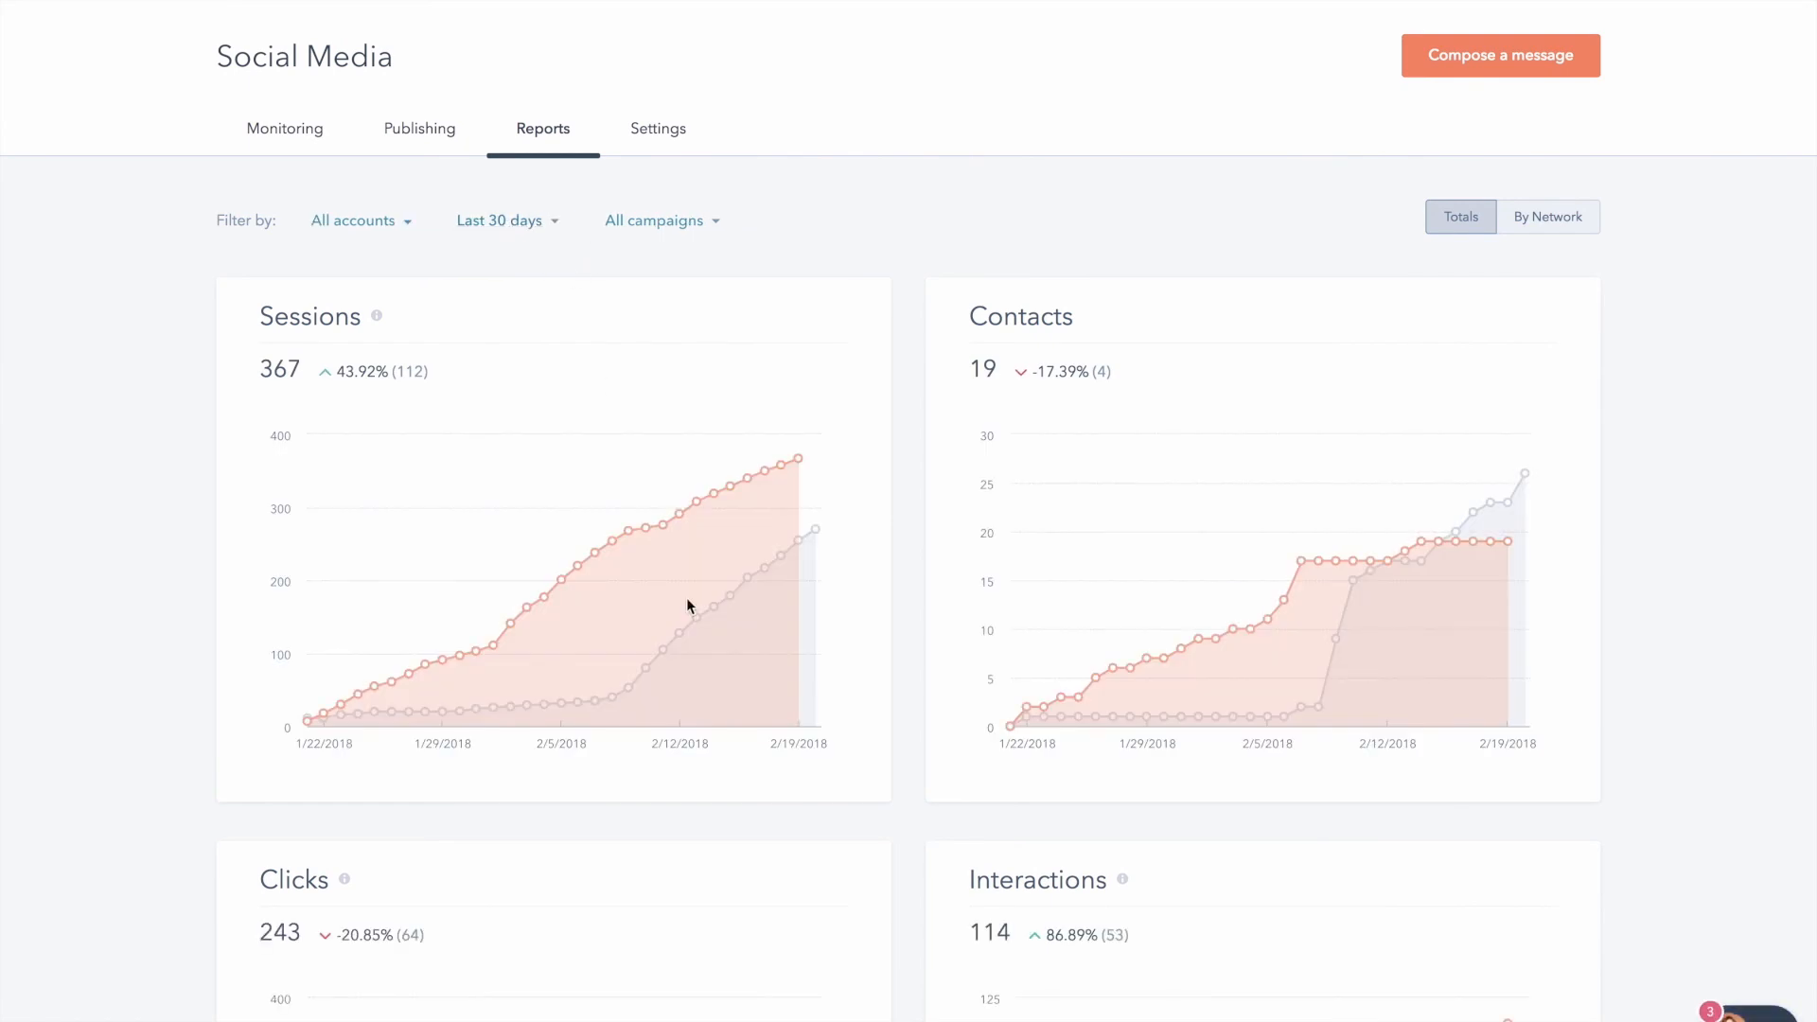
{"action": "scroll", "scroll_direction": "down", "scroll_amount": 3}
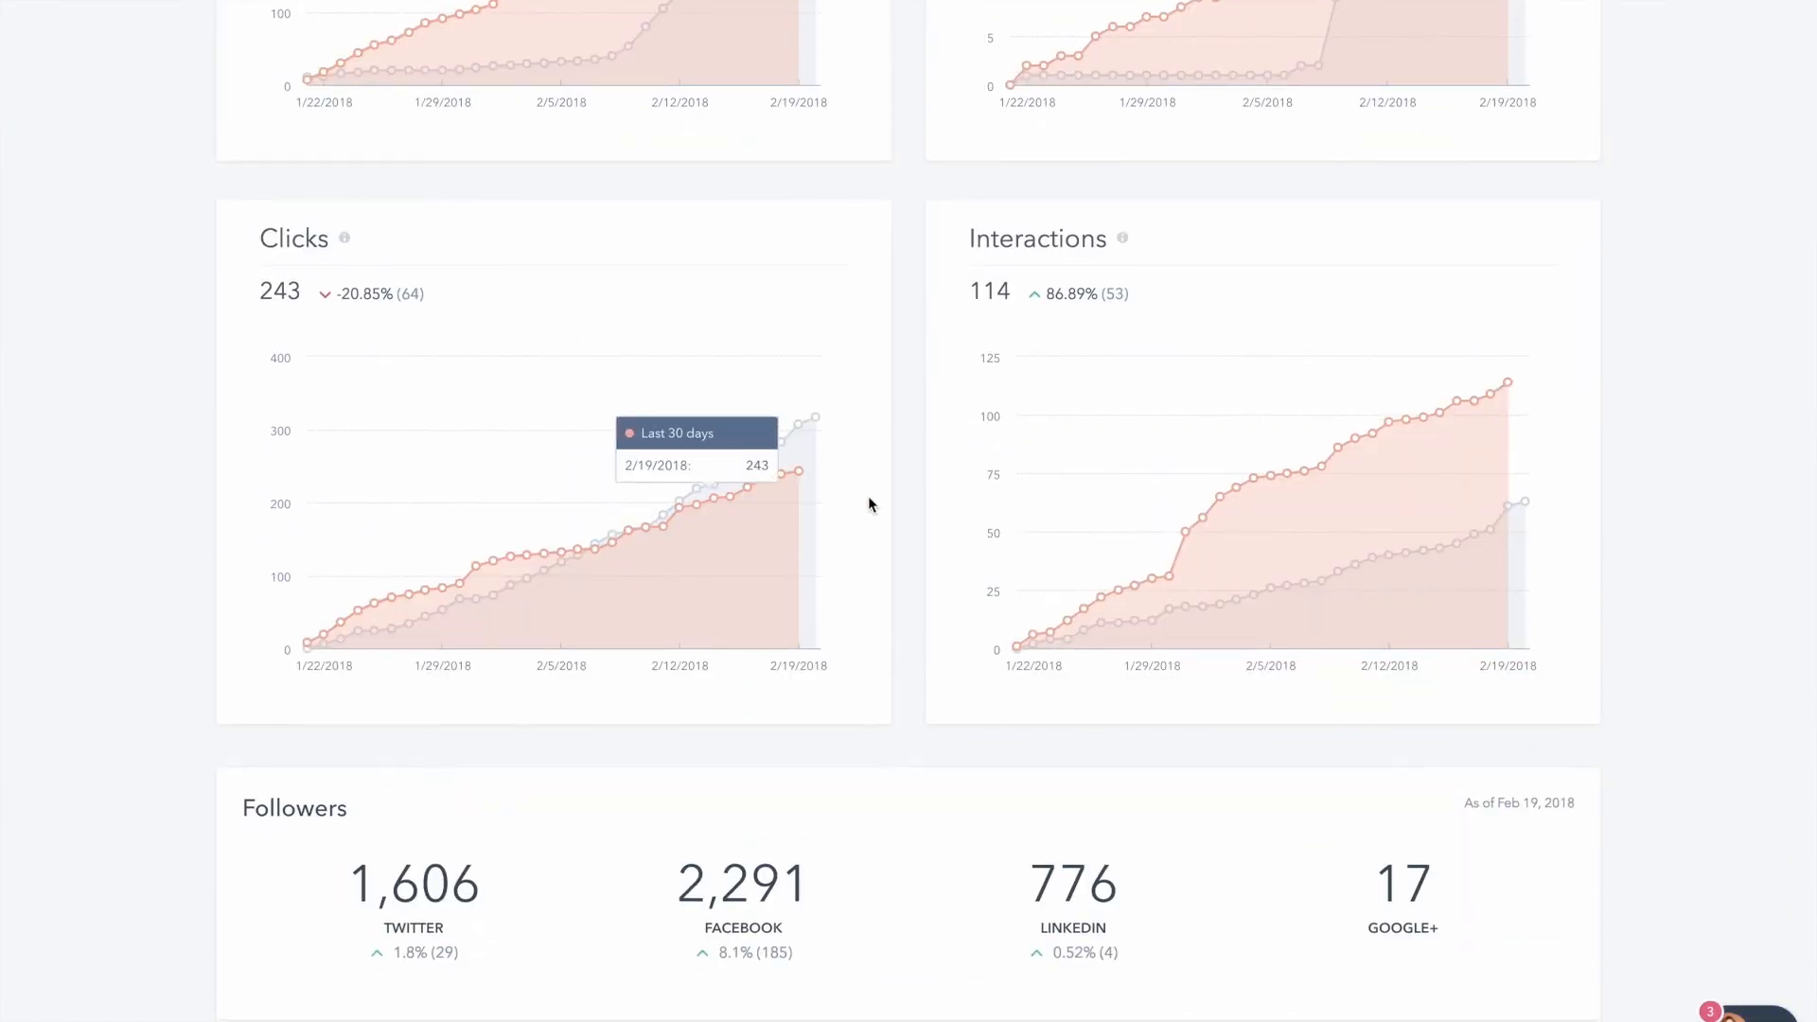
{"action": "scroll", "scroll_direction": "up", "scroll_amount": 3}
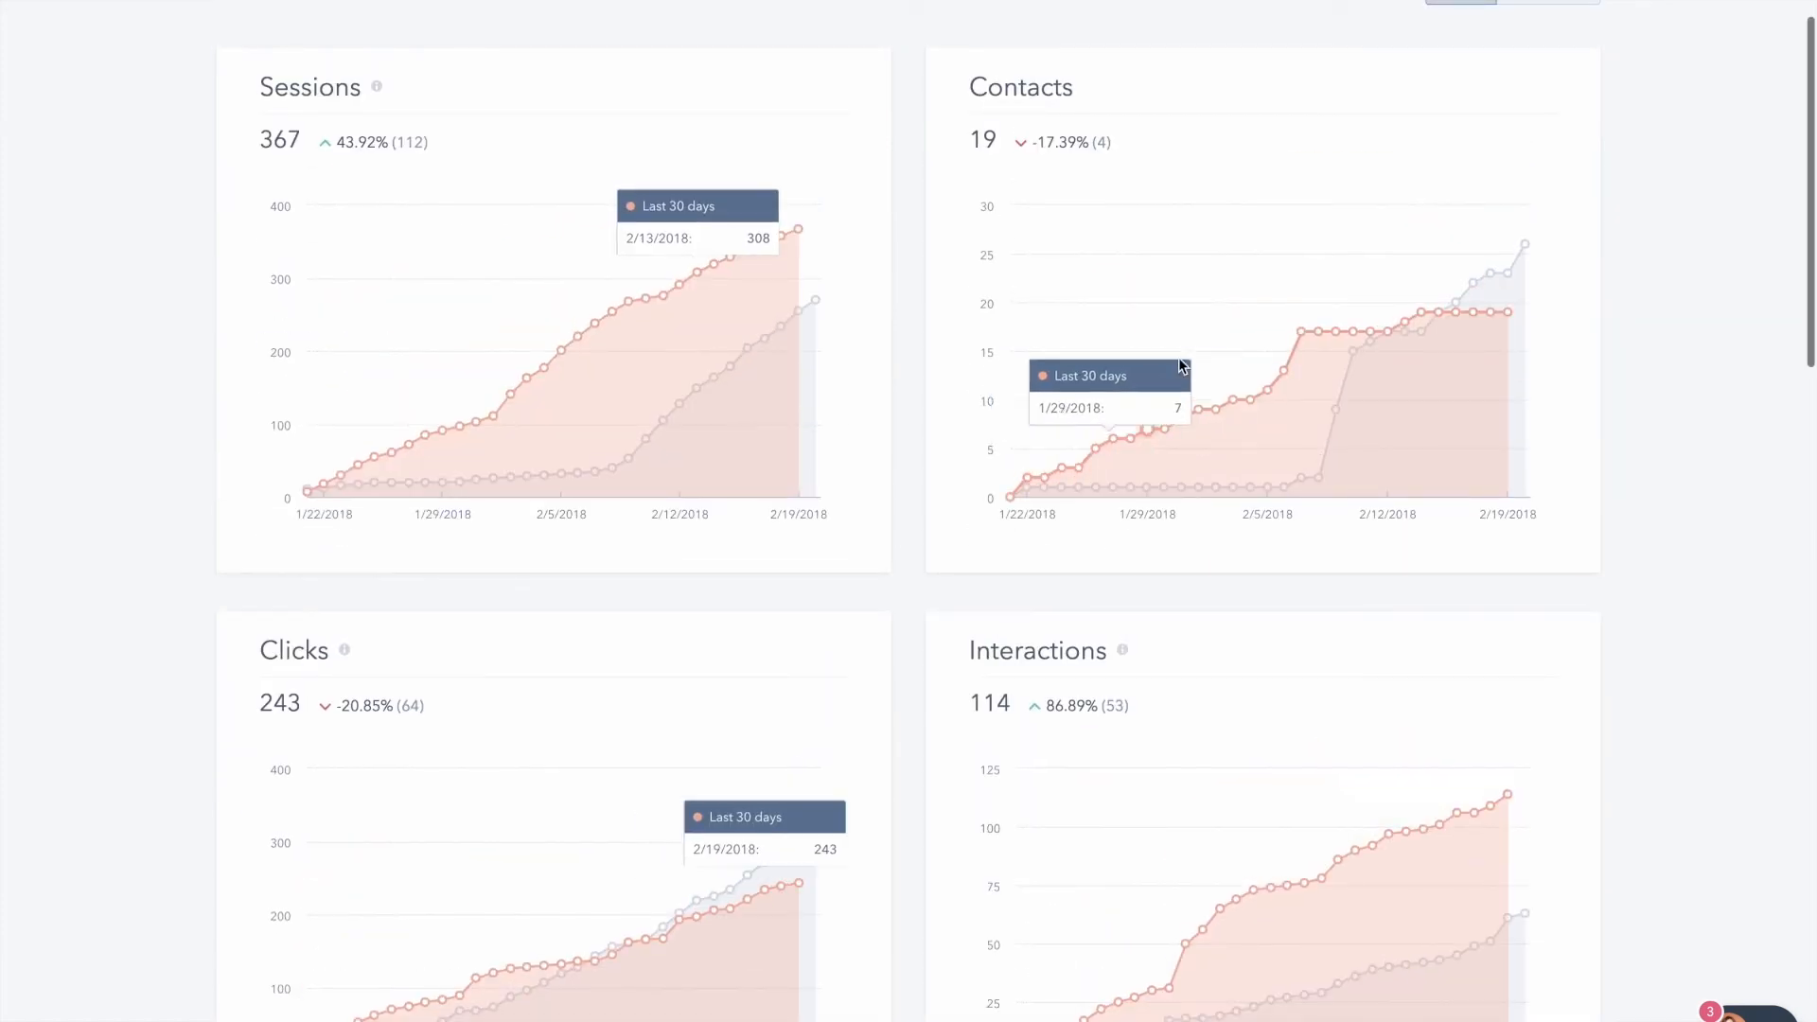
{"action": "mouse_move", "coordinate": [590, 322]}
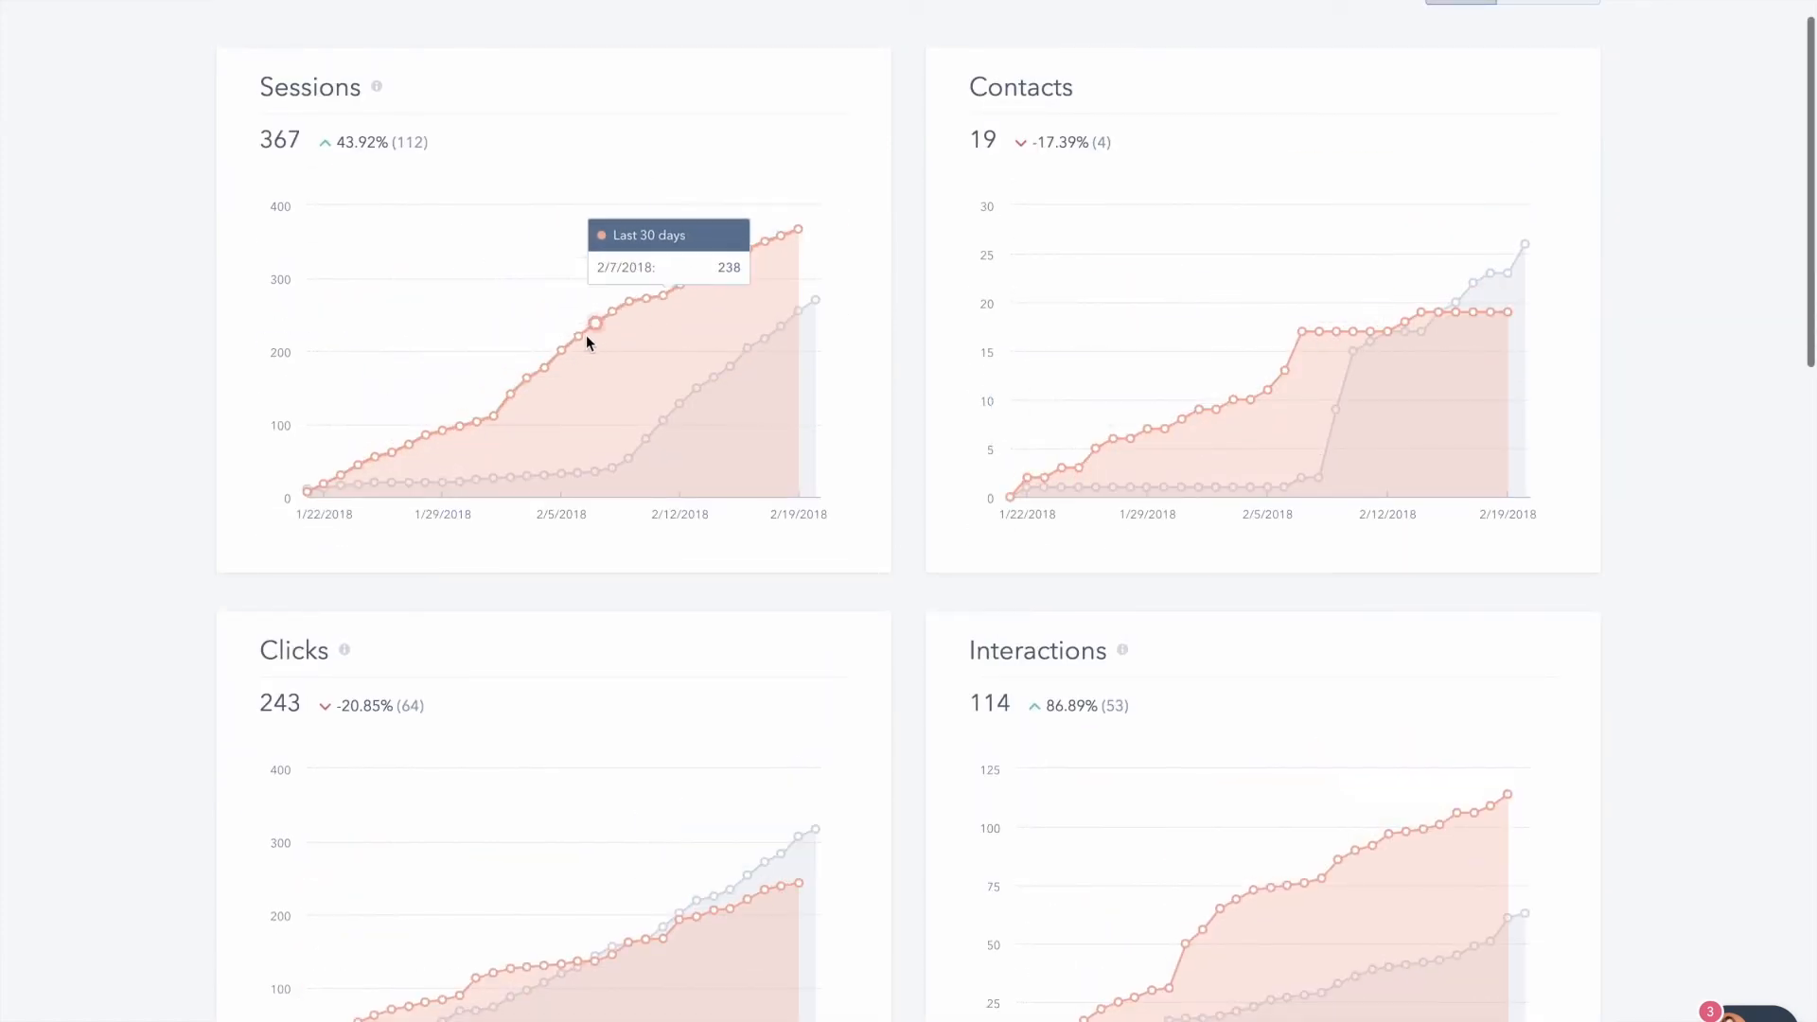
{"action": "mouse_move", "coordinate": [969, 549]}
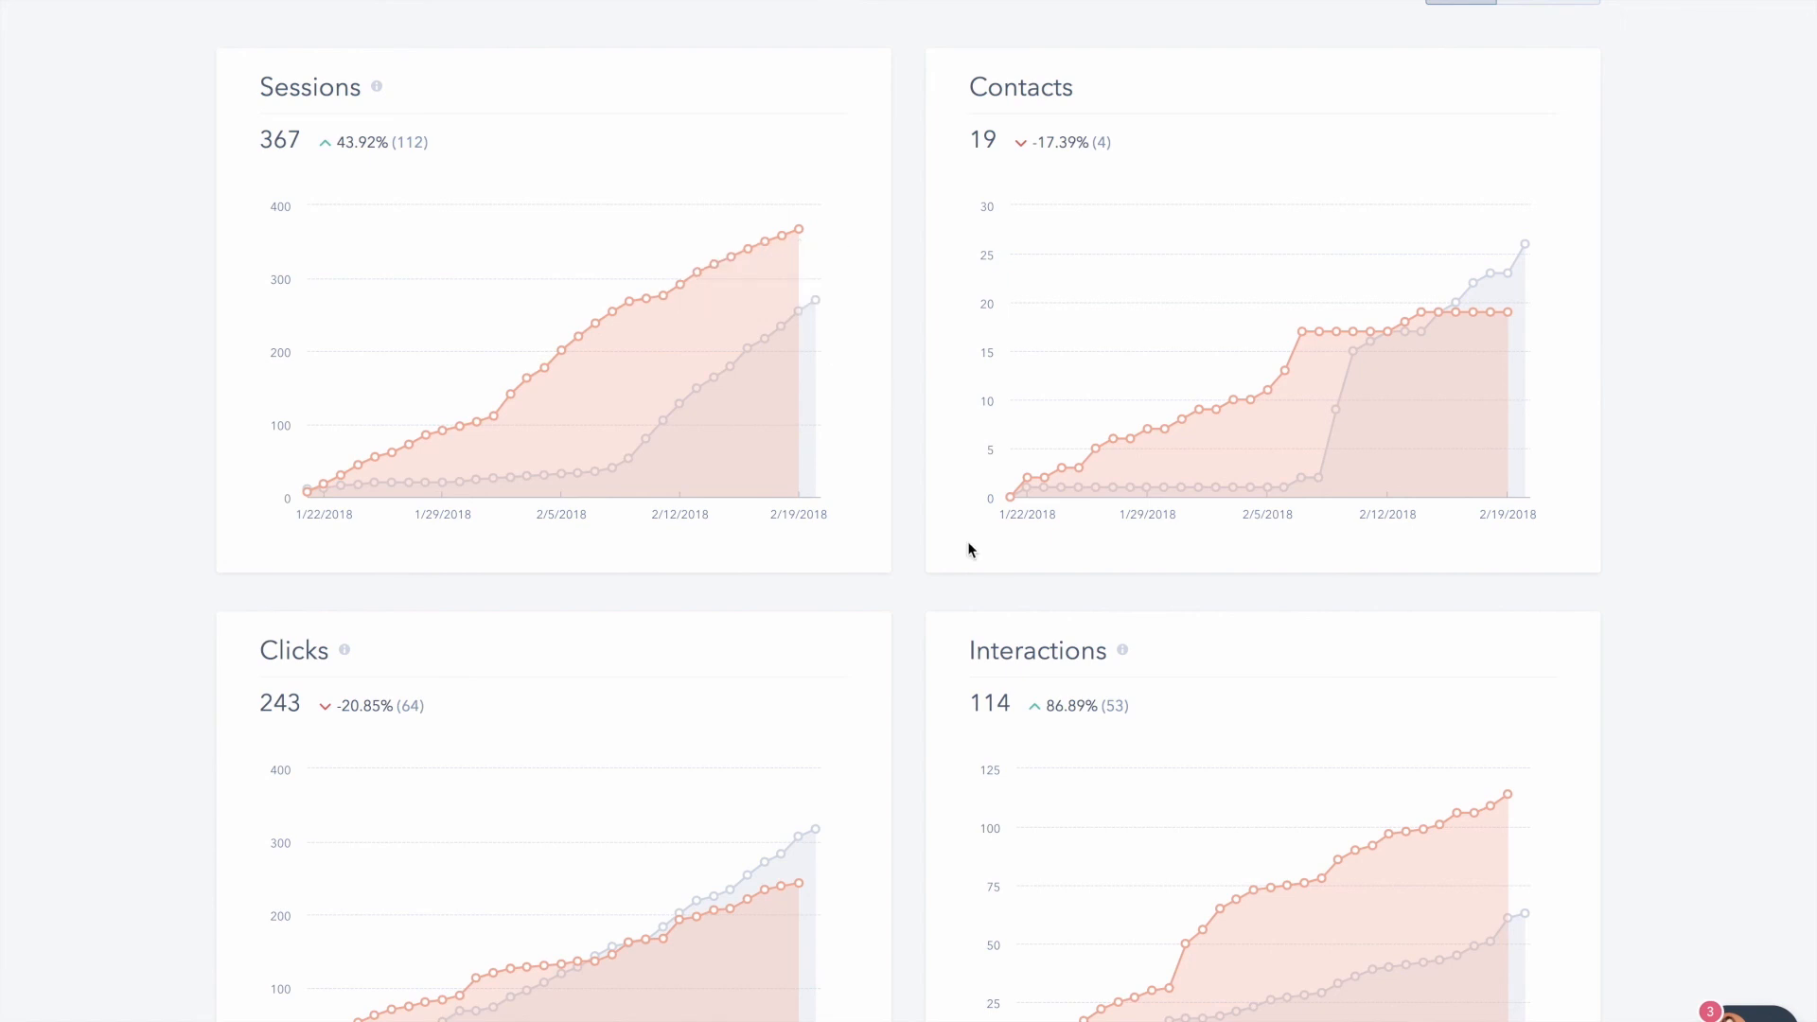
{"action": "scroll", "scroll_direction": "down", "scroll_amount": 3}
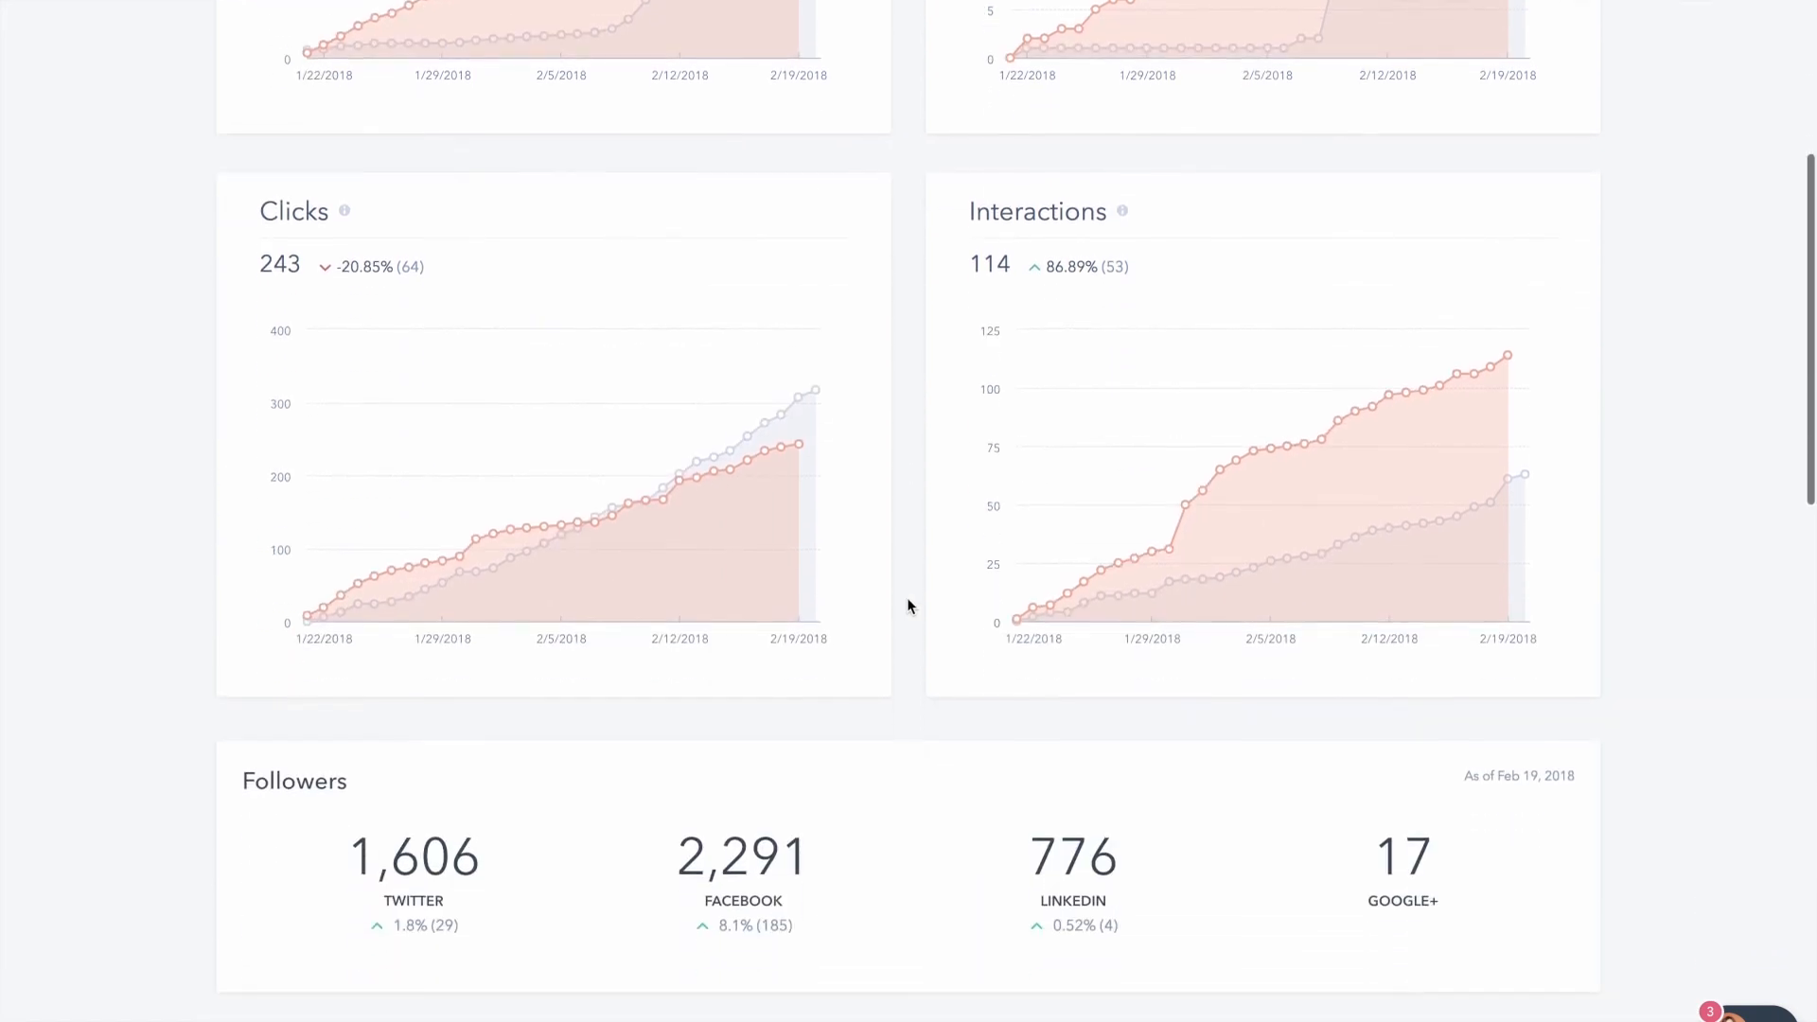
{"action": "scroll", "scroll_direction": "down", "scroll_amount": 3}
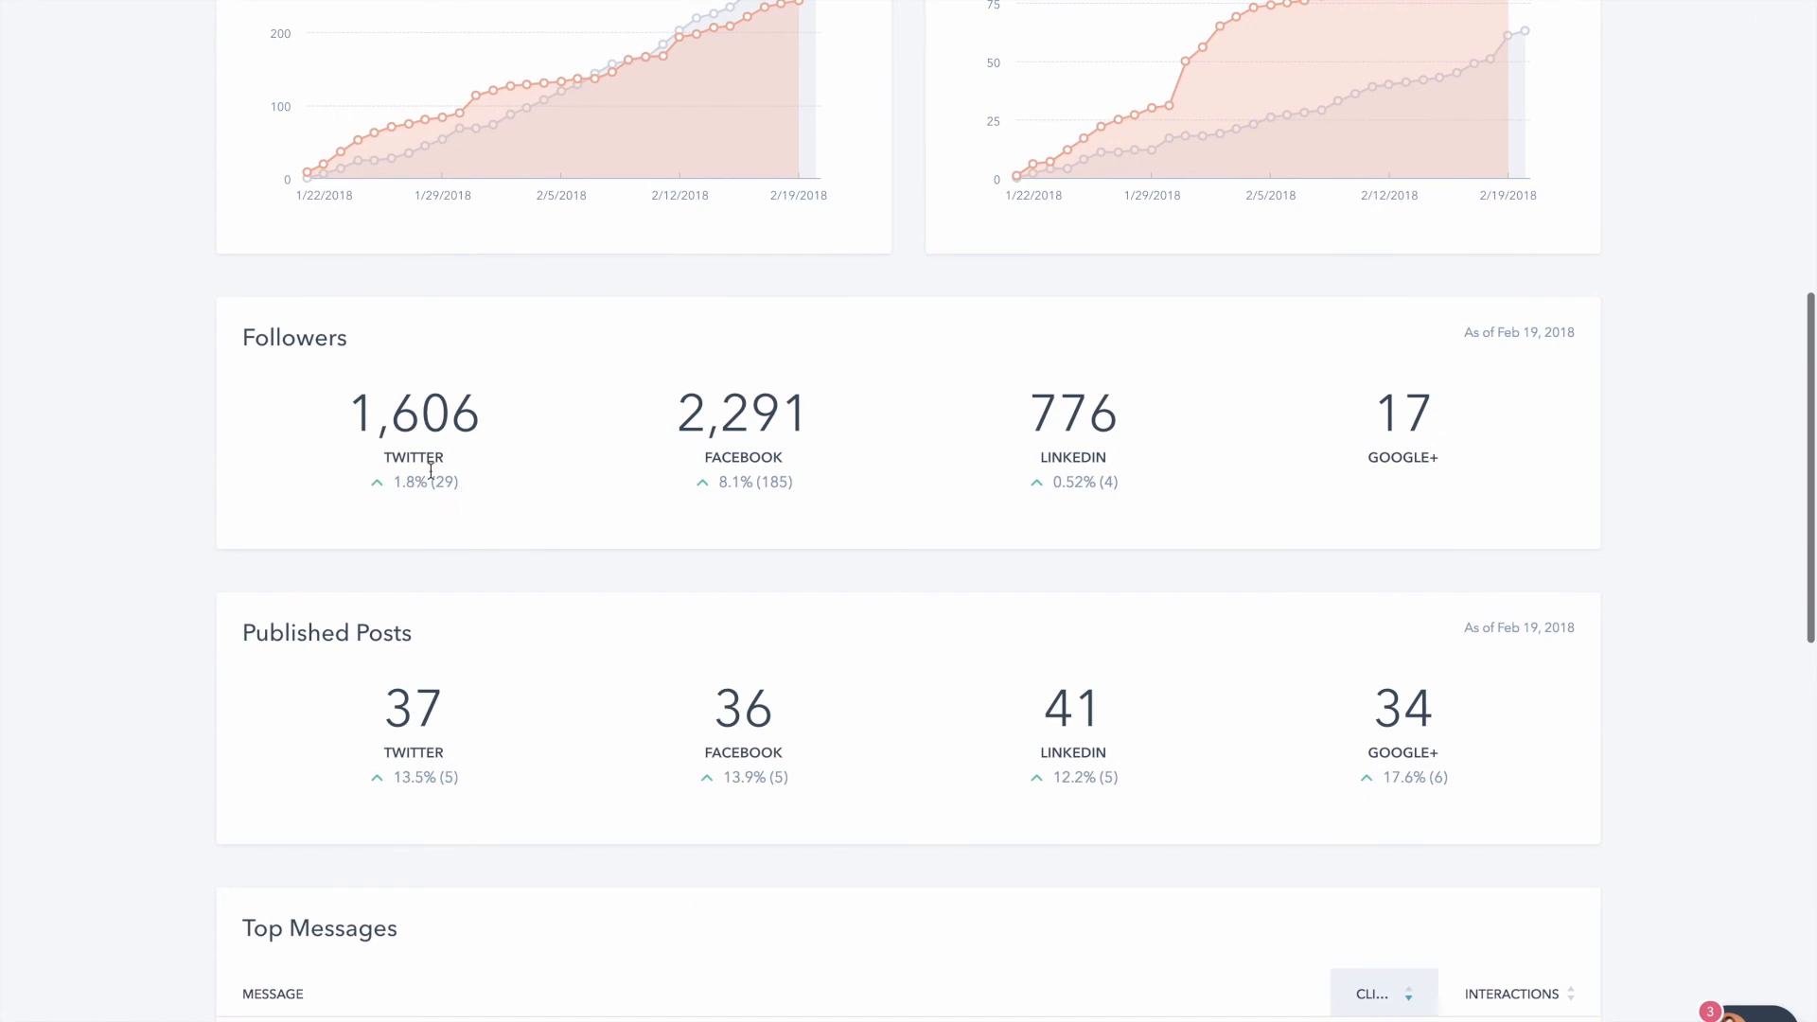
{"action": "mouse_move", "coordinate": [819, 486]}
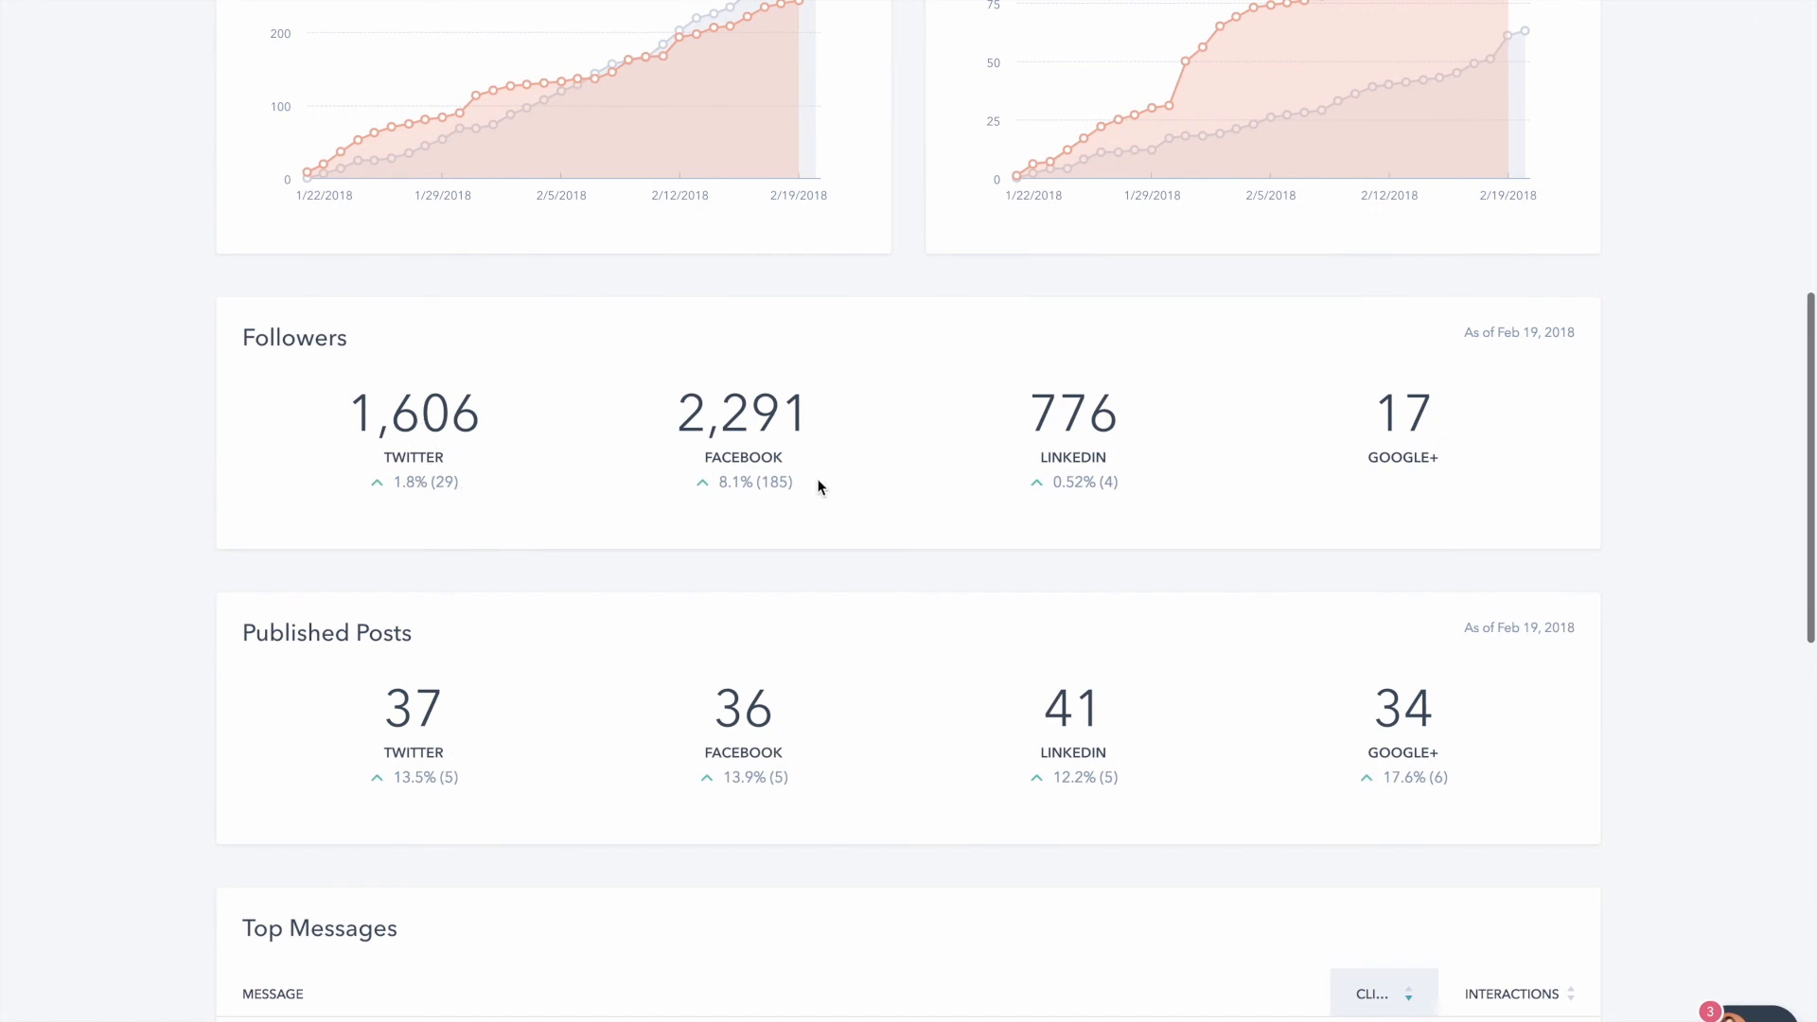
{"action": "mouse_move", "coordinate": [745, 827]}
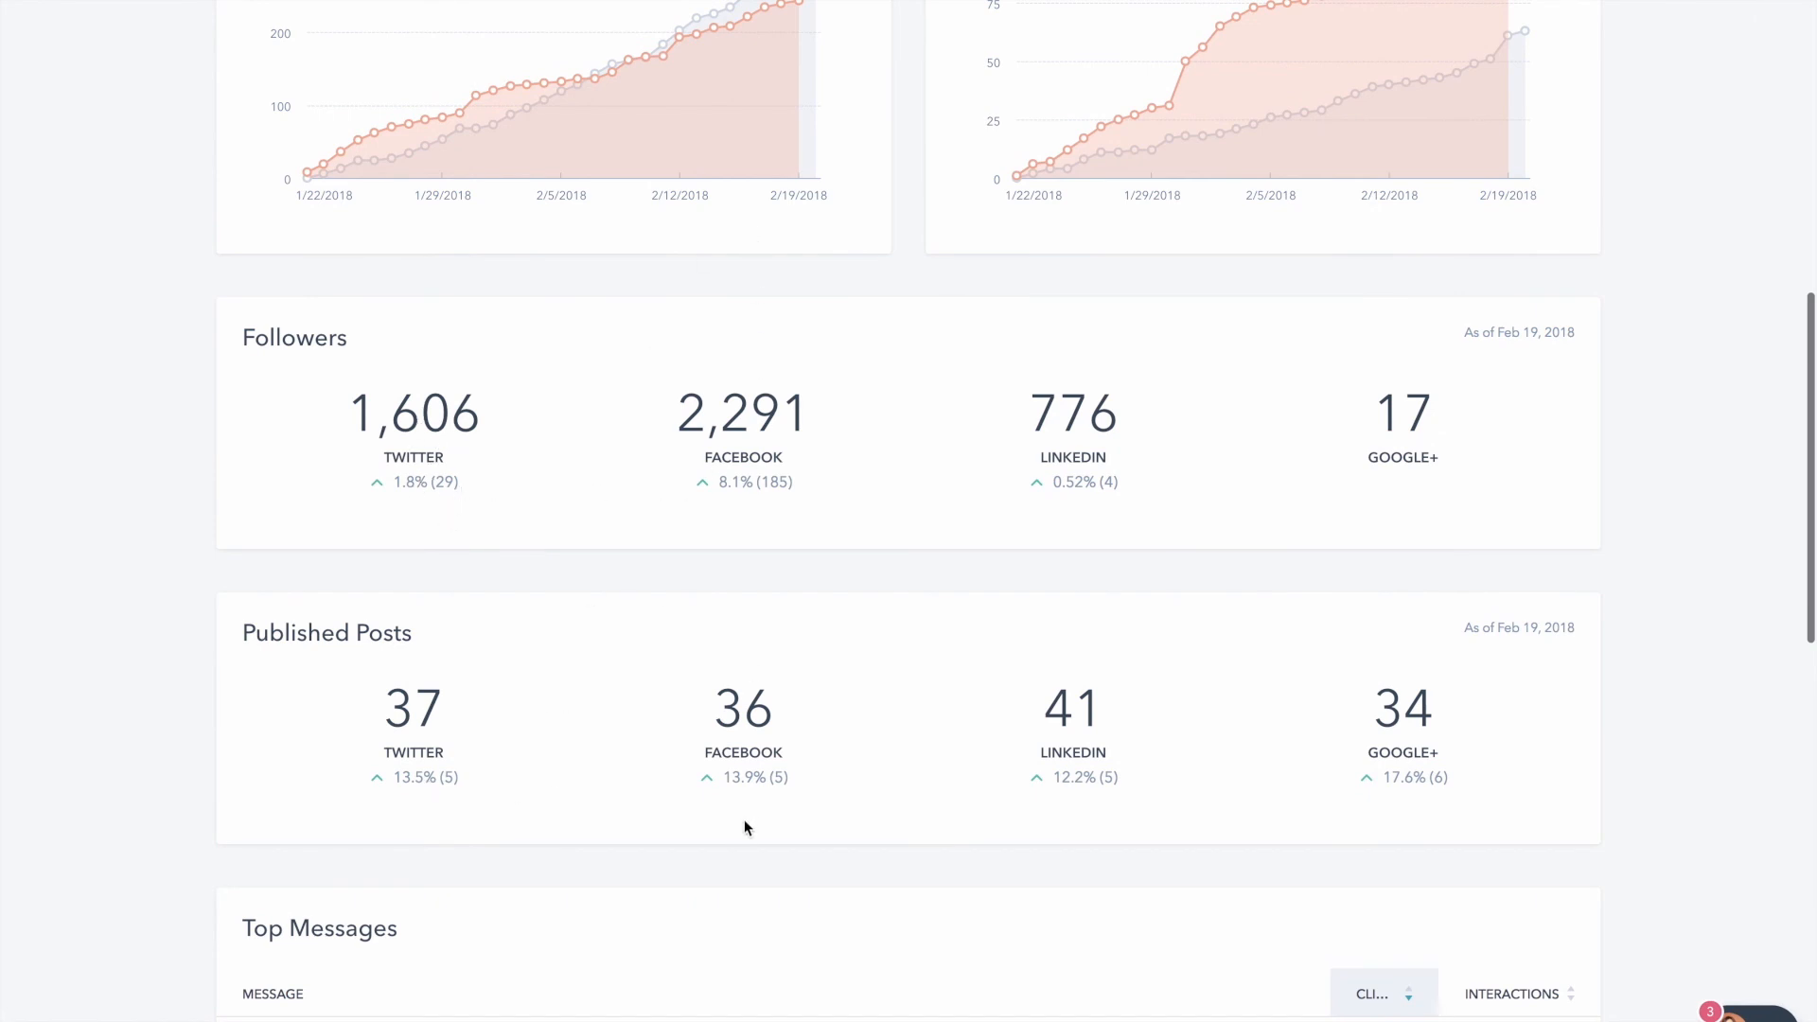
{"action": "mouse_move", "coordinate": [1421, 785]}
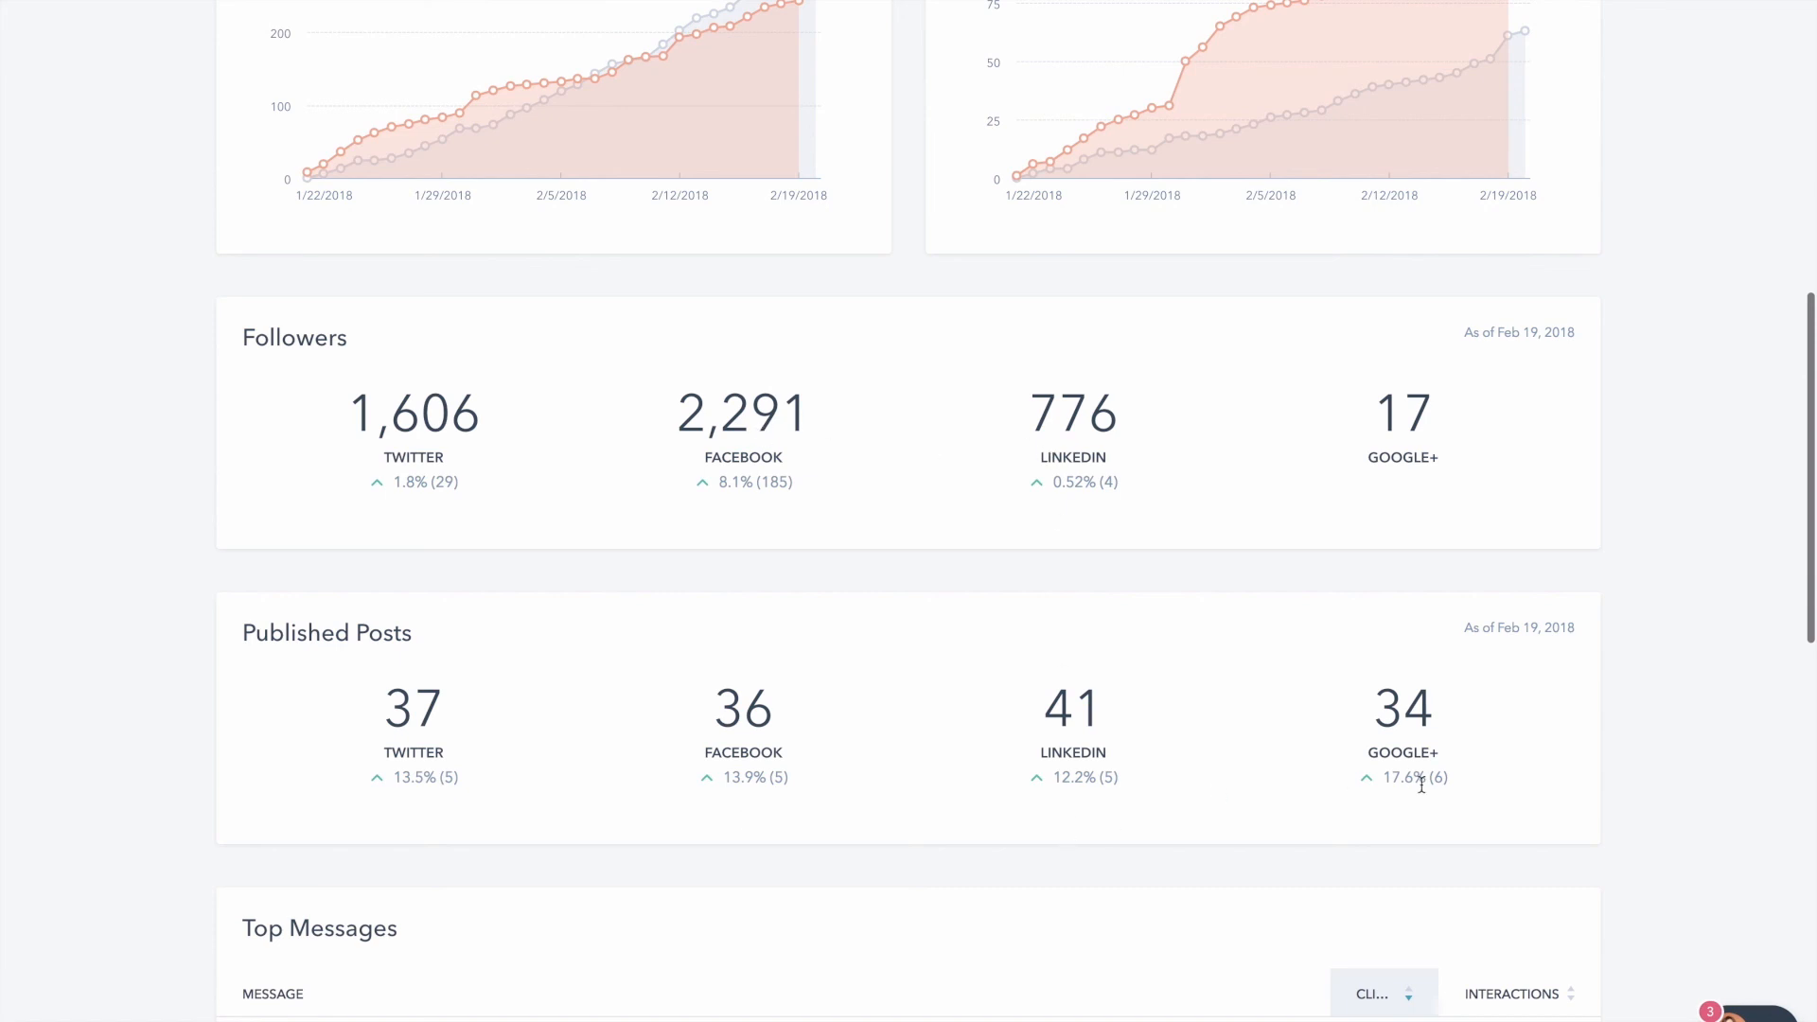
{"action": "scroll", "scroll_direction": "down", "scroll_amount": 3}
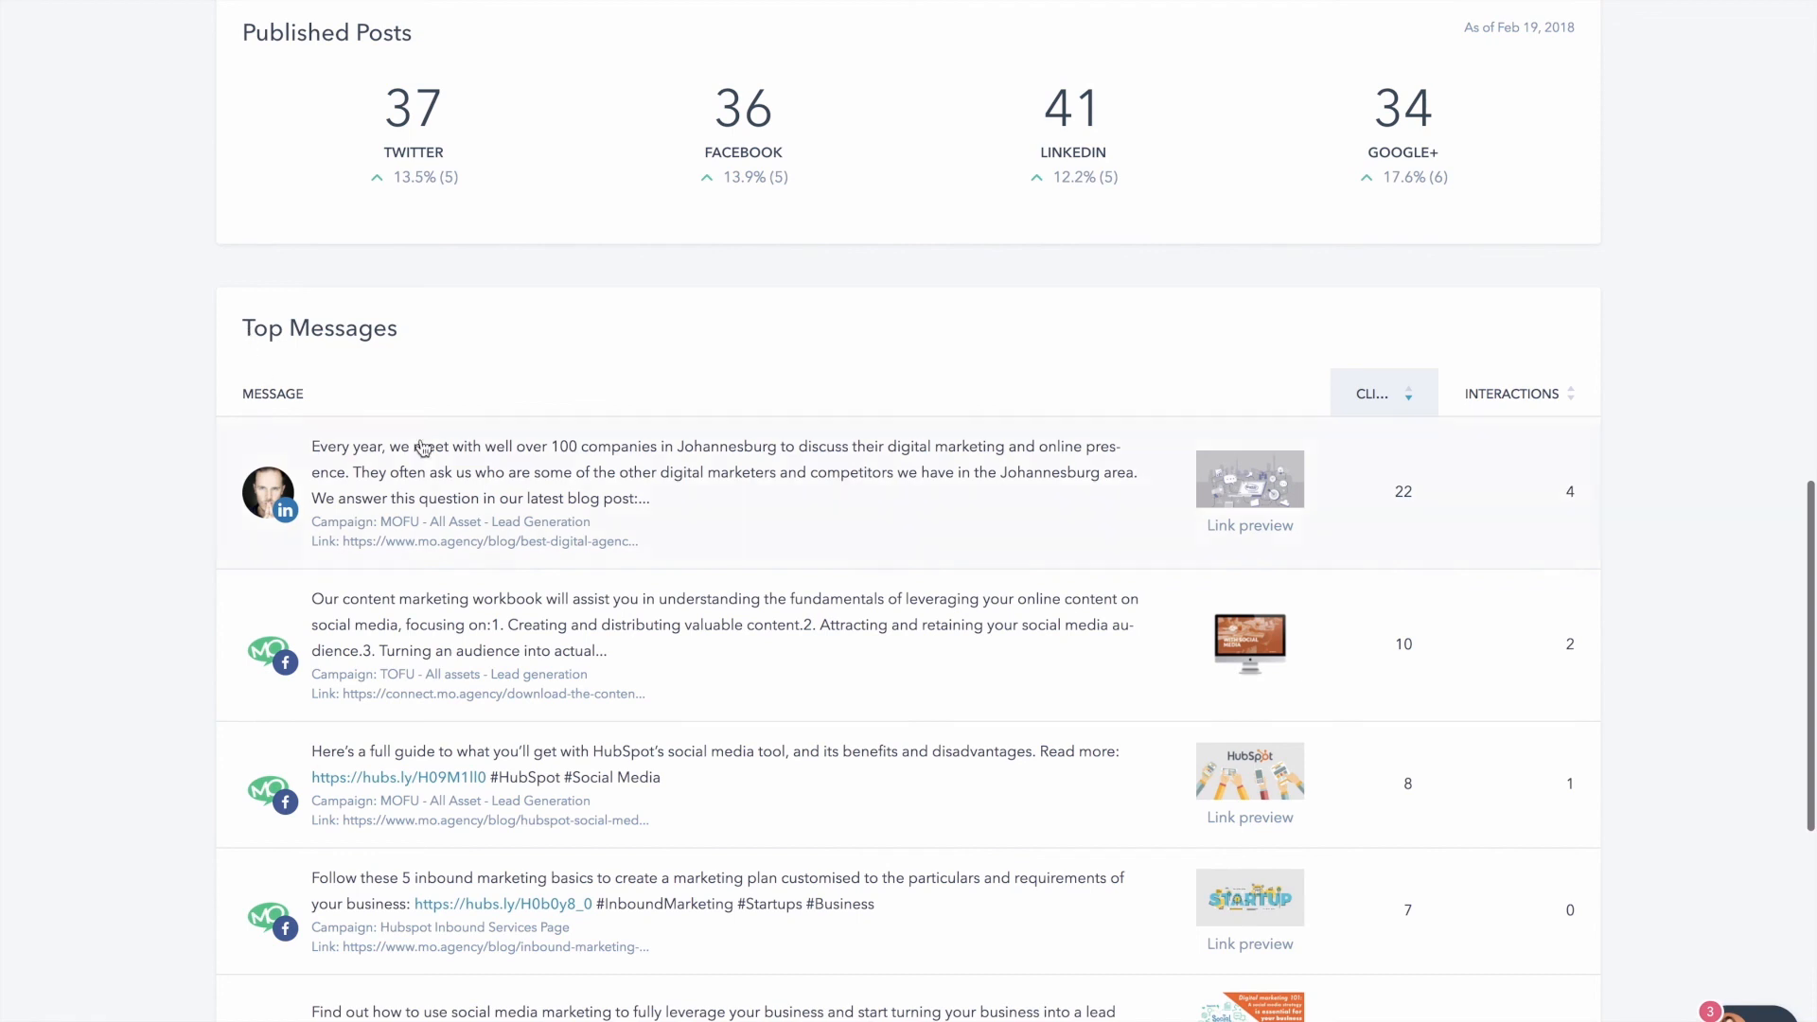
{"action": "scroll", "scroll_direction": "down", "scroll_amount": 3}
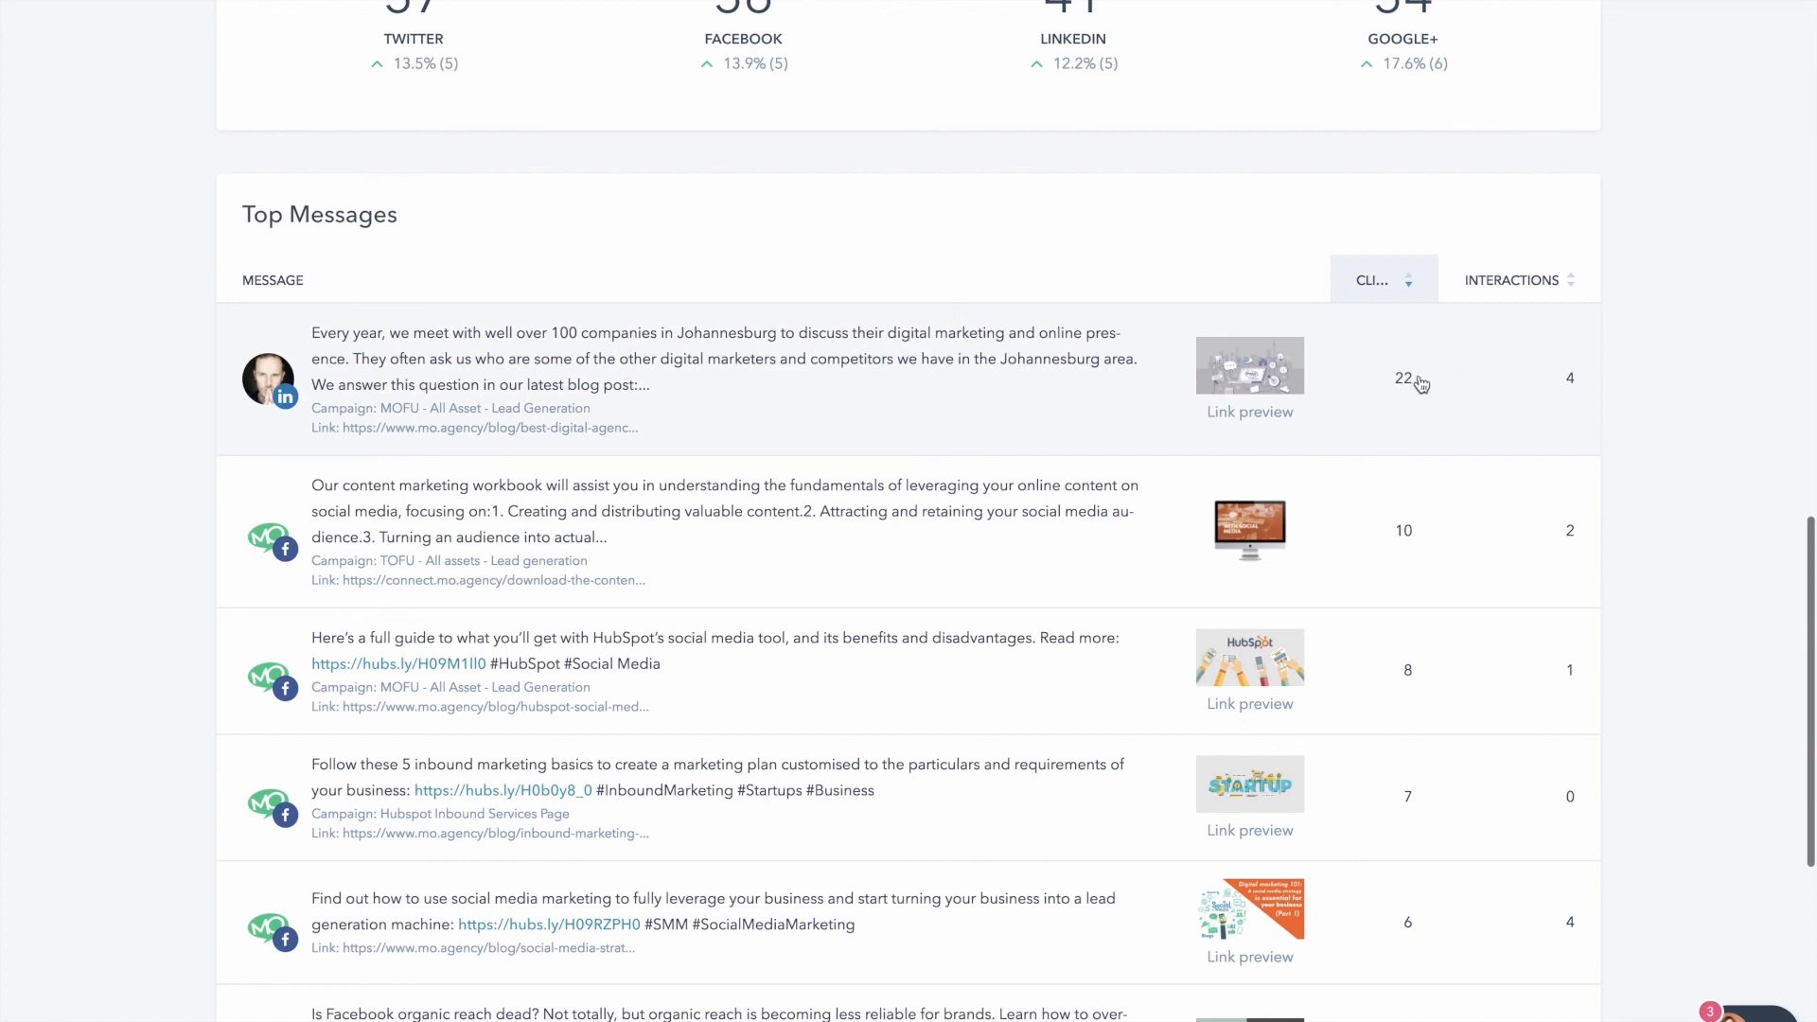
{"action": "mouse_move", "coordinate": [867, 677]}
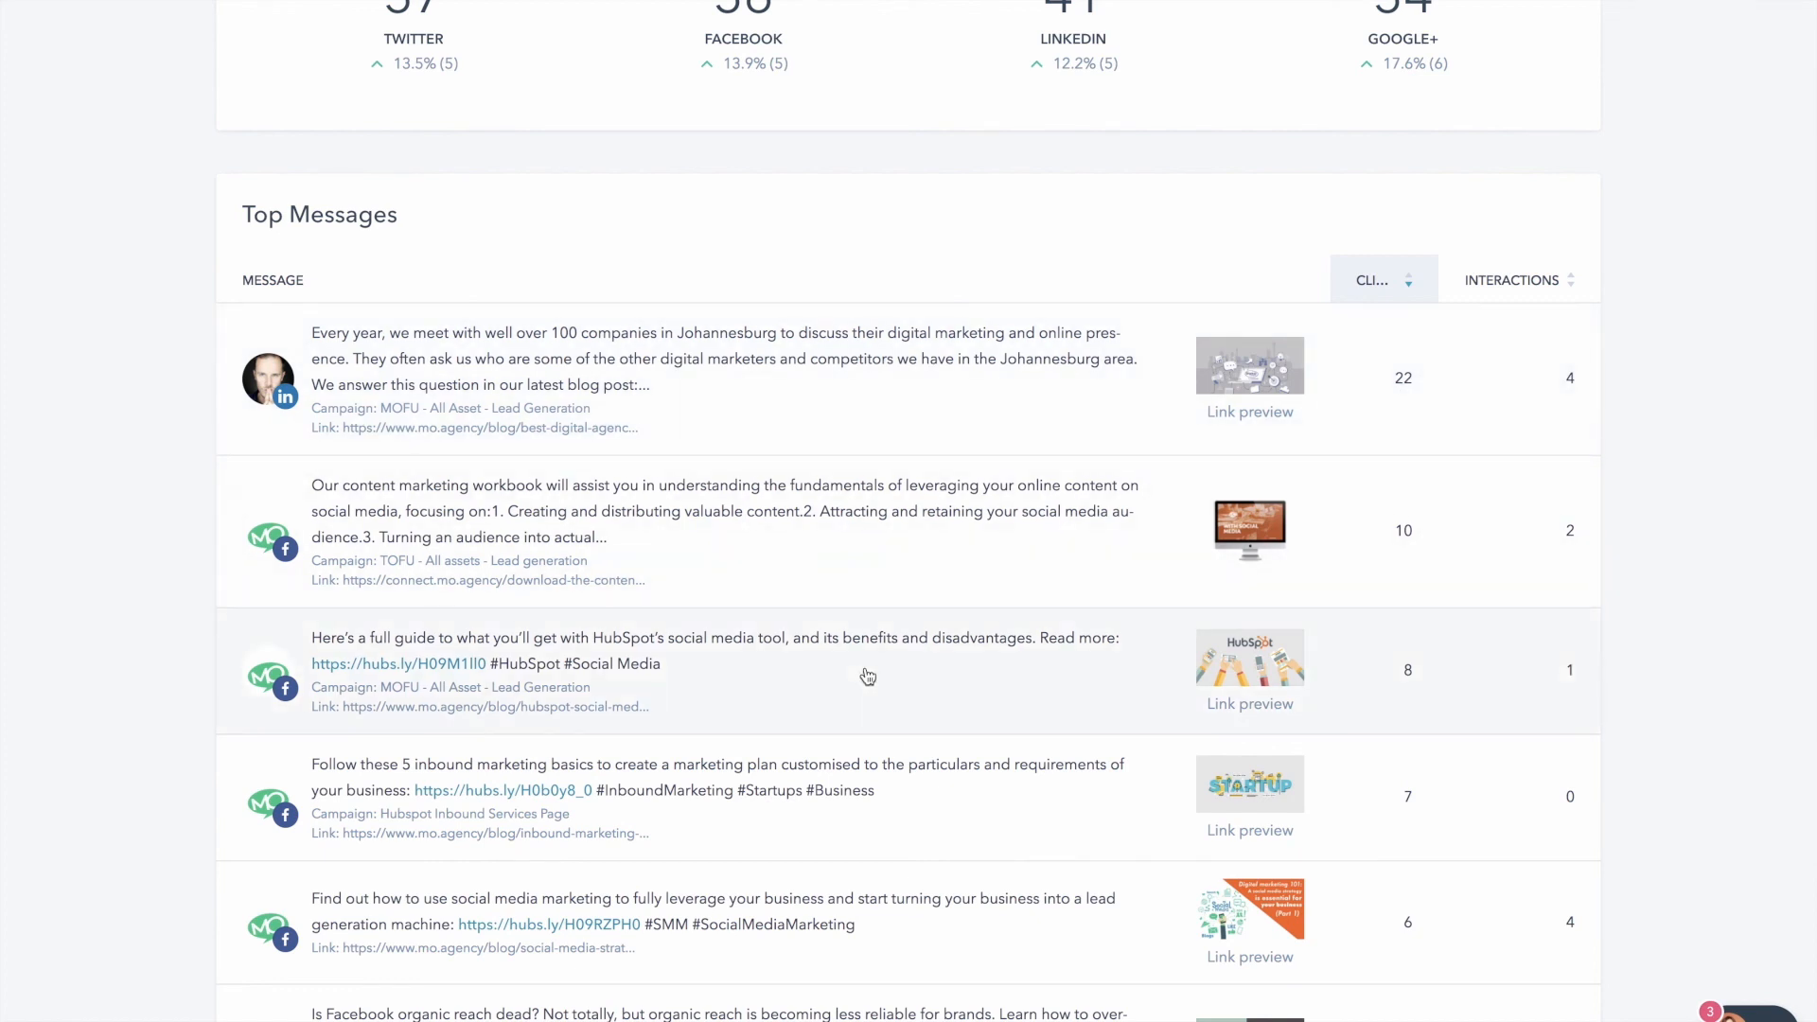
{"action": "scroll", "scroll_direction": "up", "scroll_amount": 3}
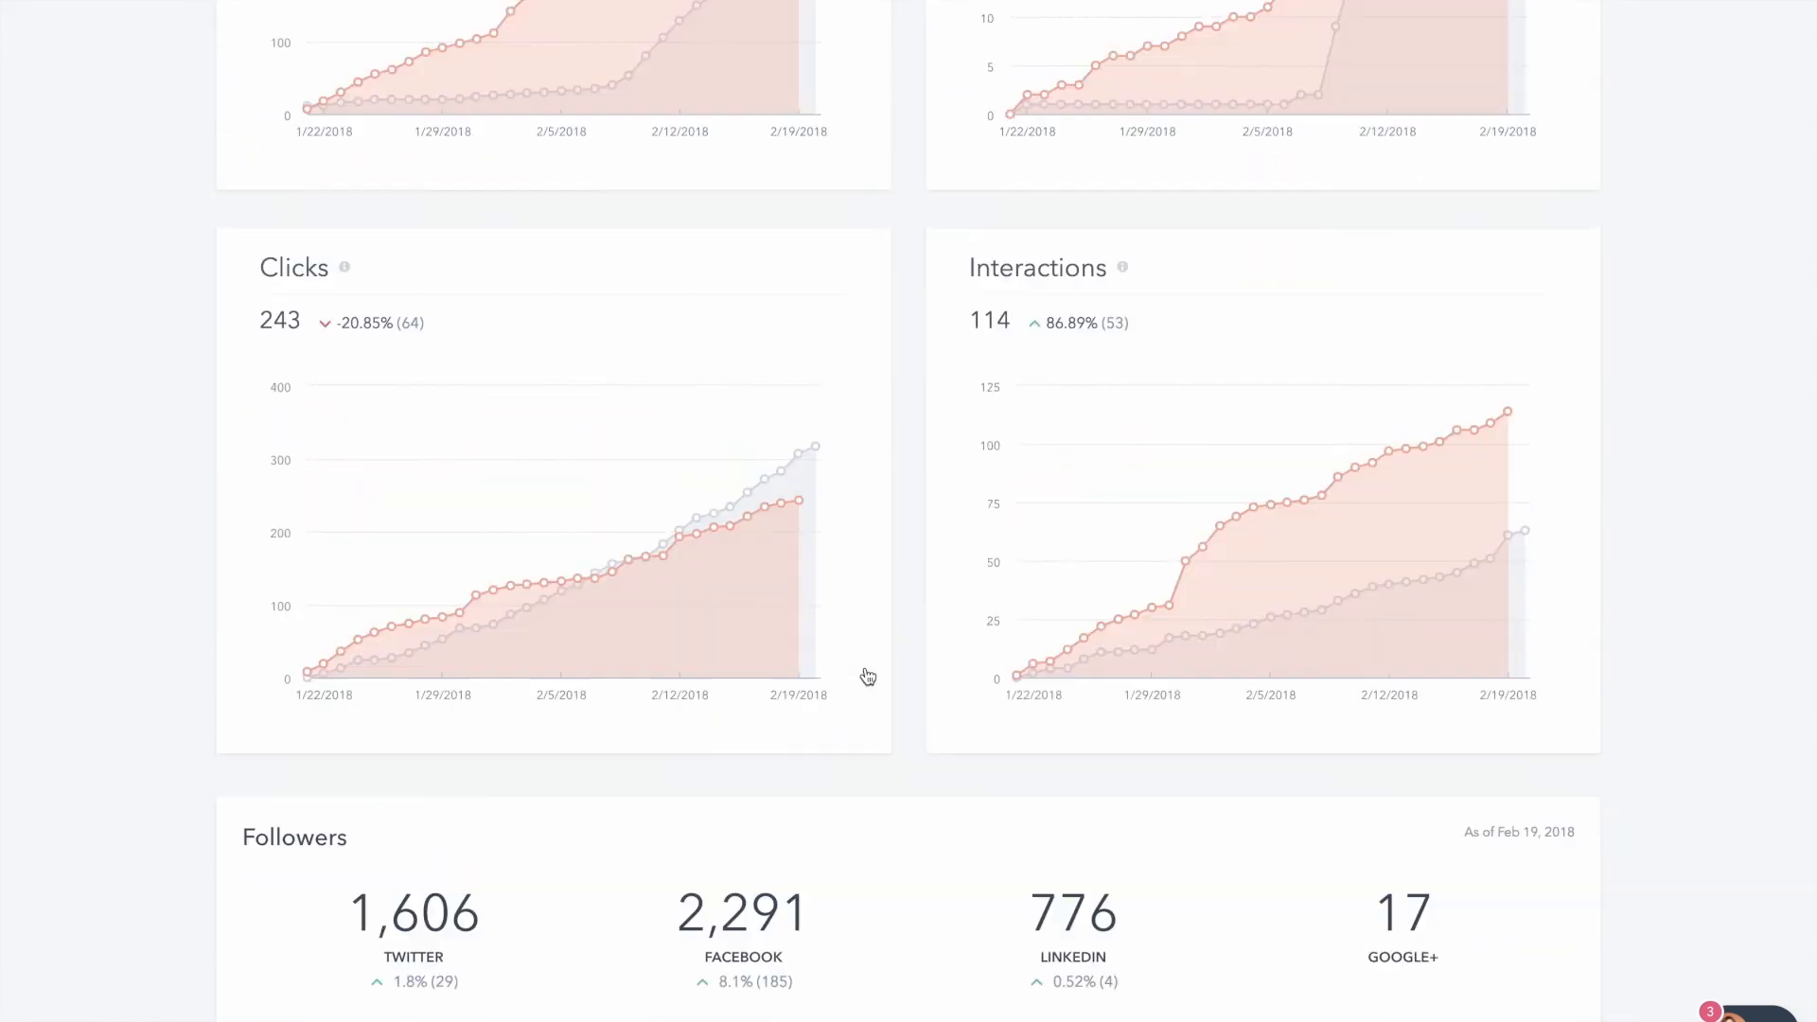
{"action": "scroll", "scroll_direction": "up", "scroll_amount": 3}
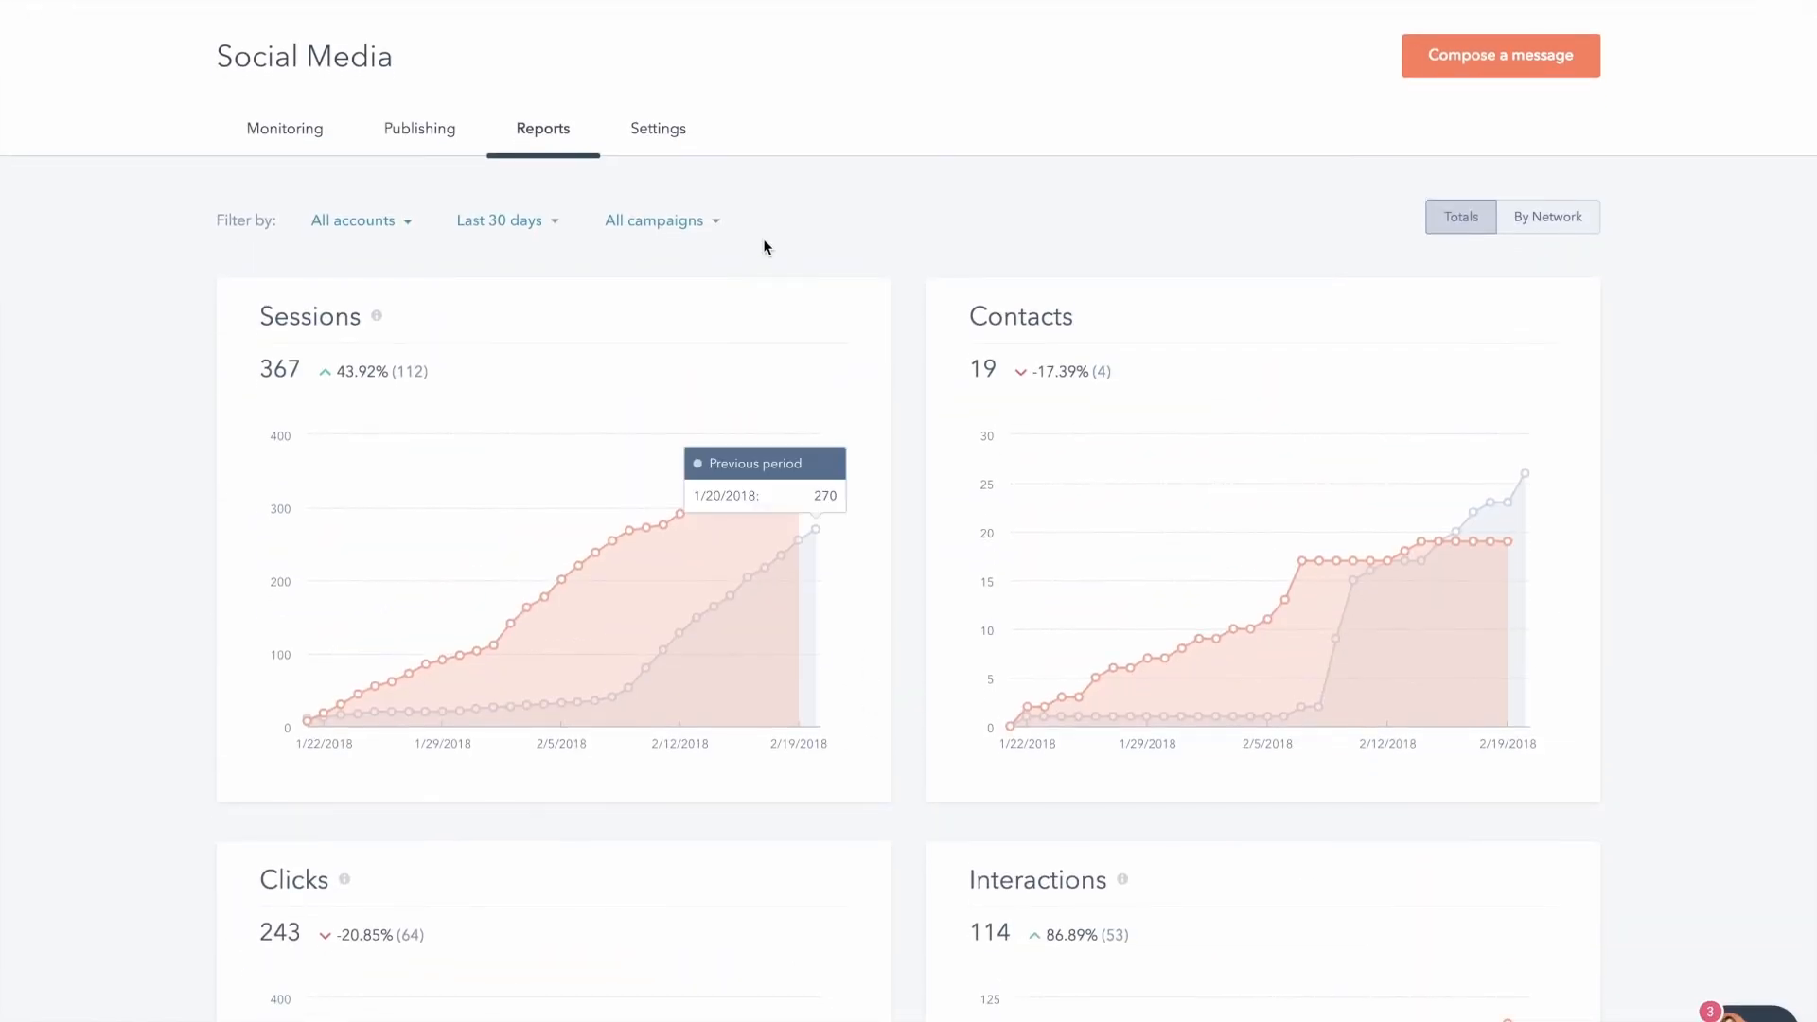
{"action": "mouse_move", "coordinate": [915, 472]}
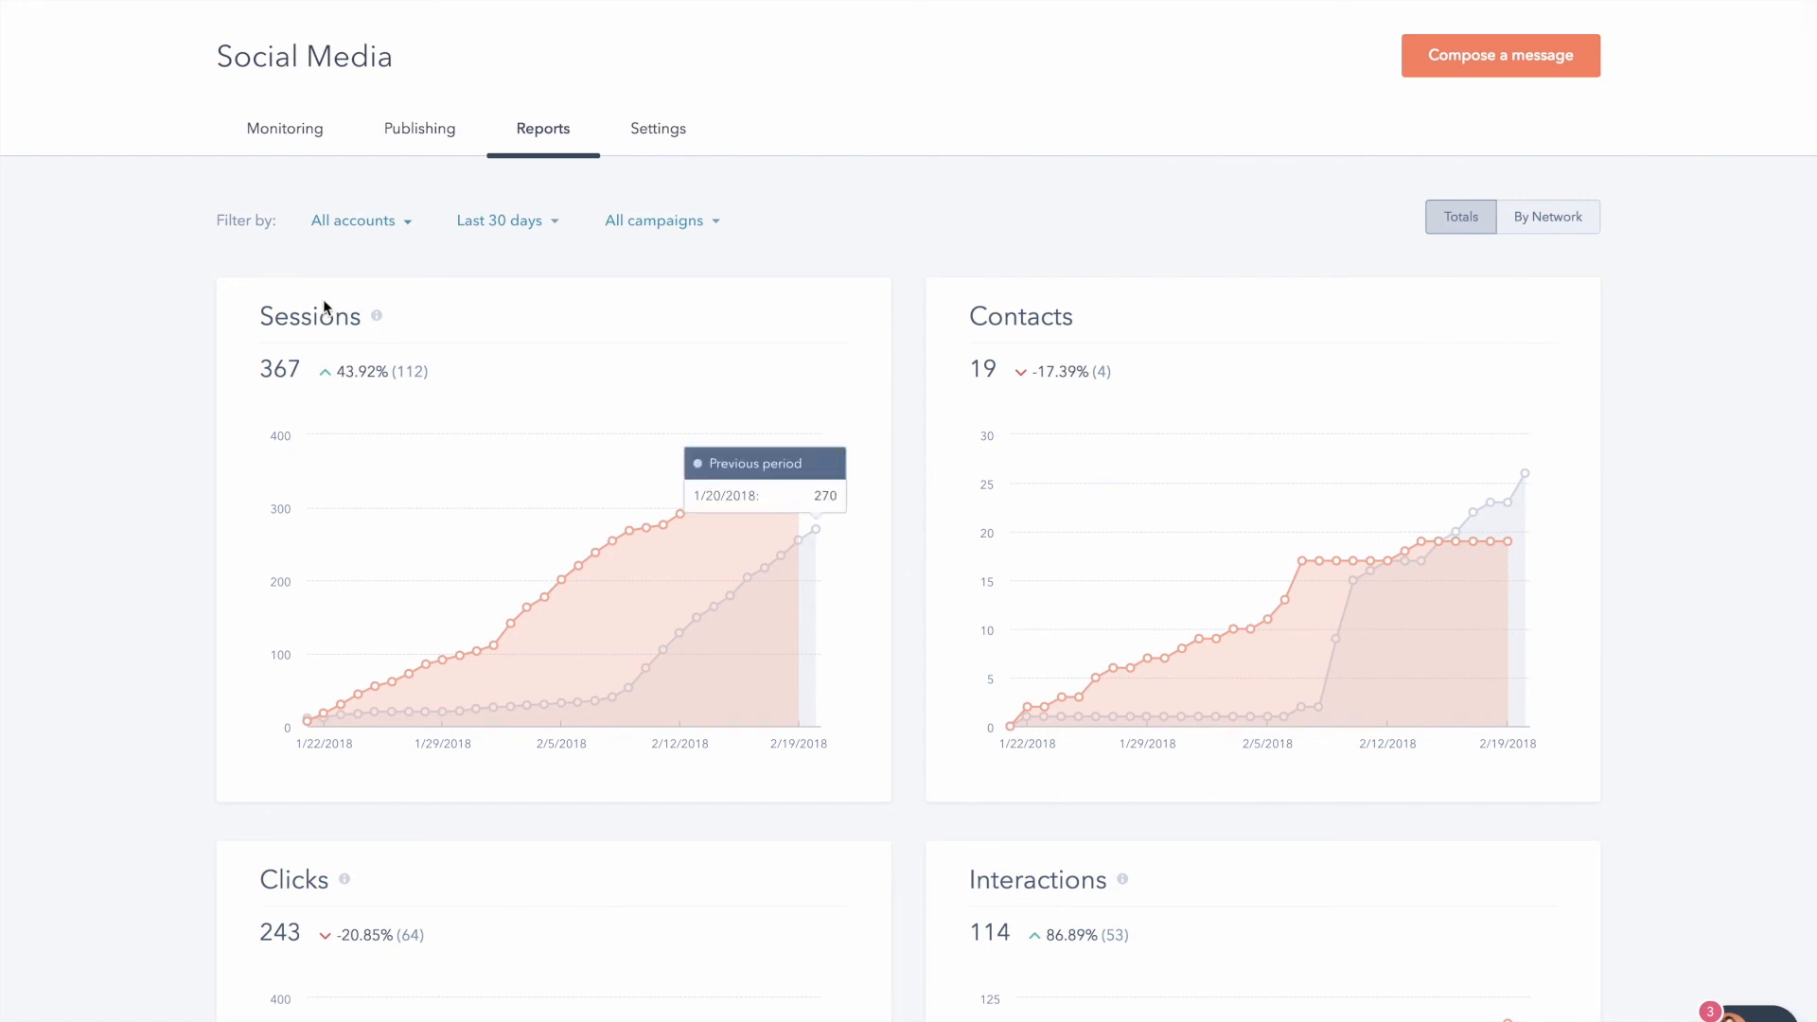
{"action": "mouse_move", "coordinate": [156, 419]}
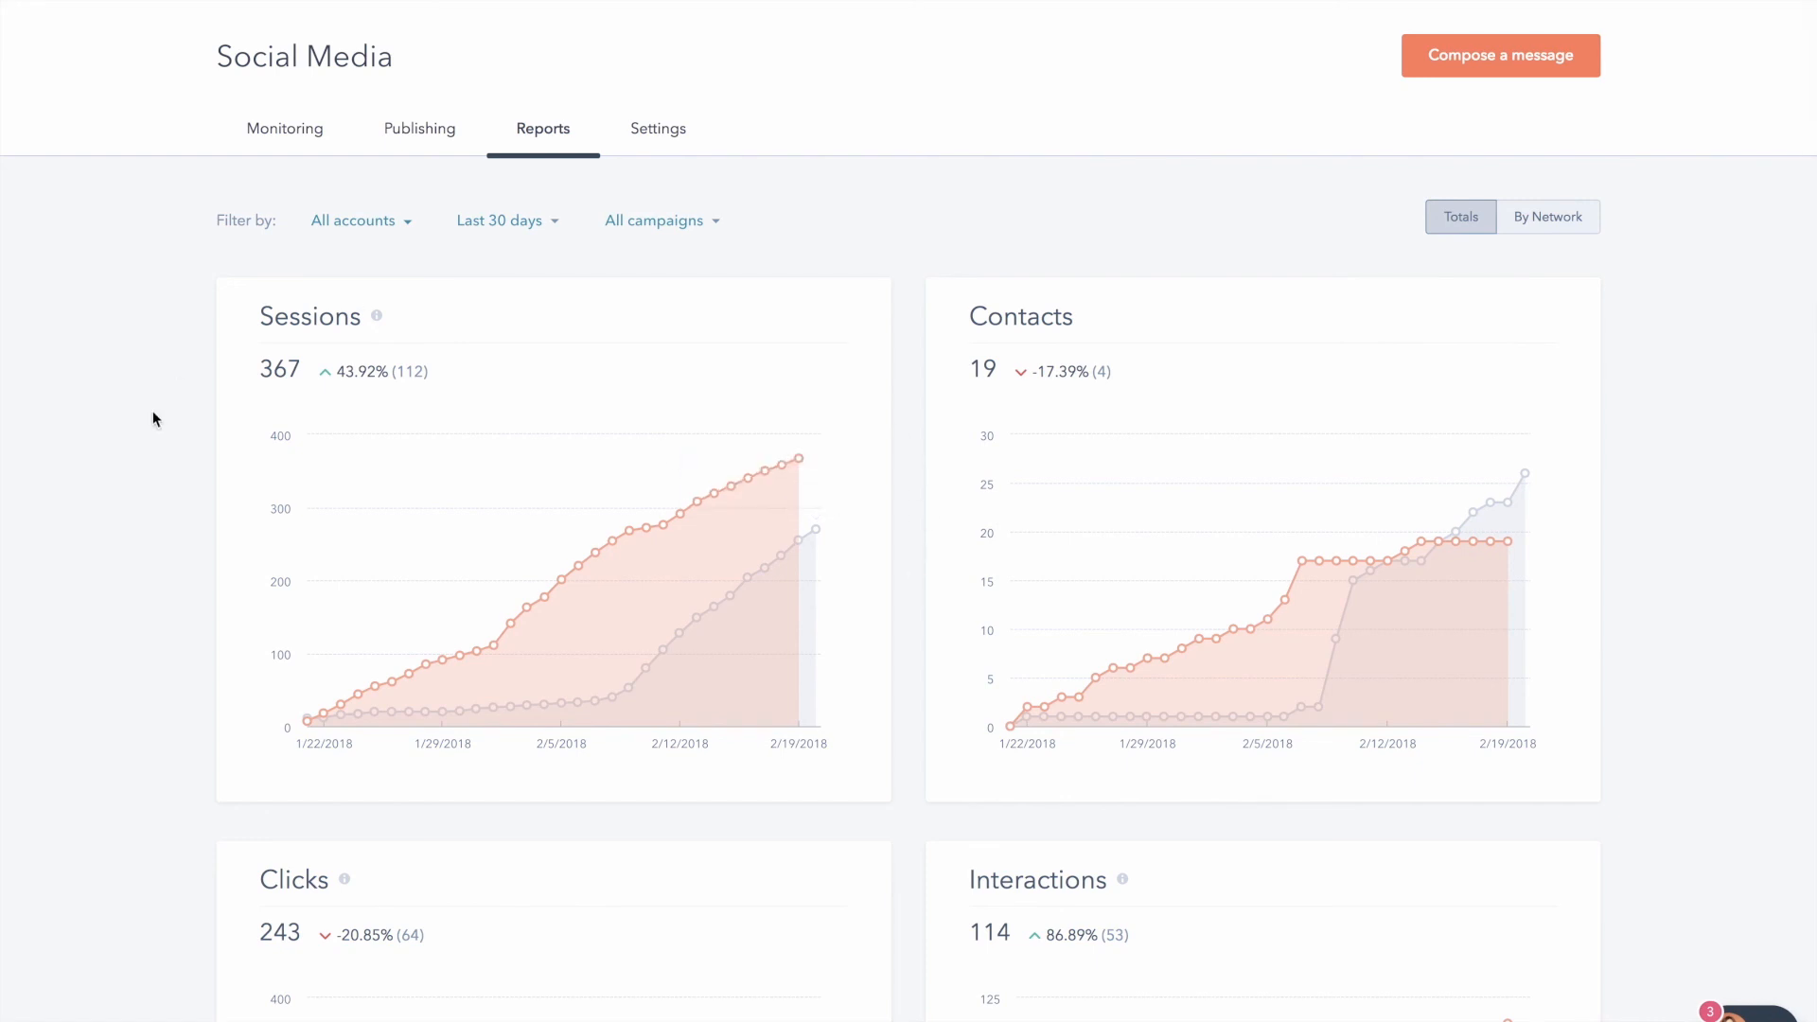
{"action": "mouse_move", "coordinate": [162, 325]}
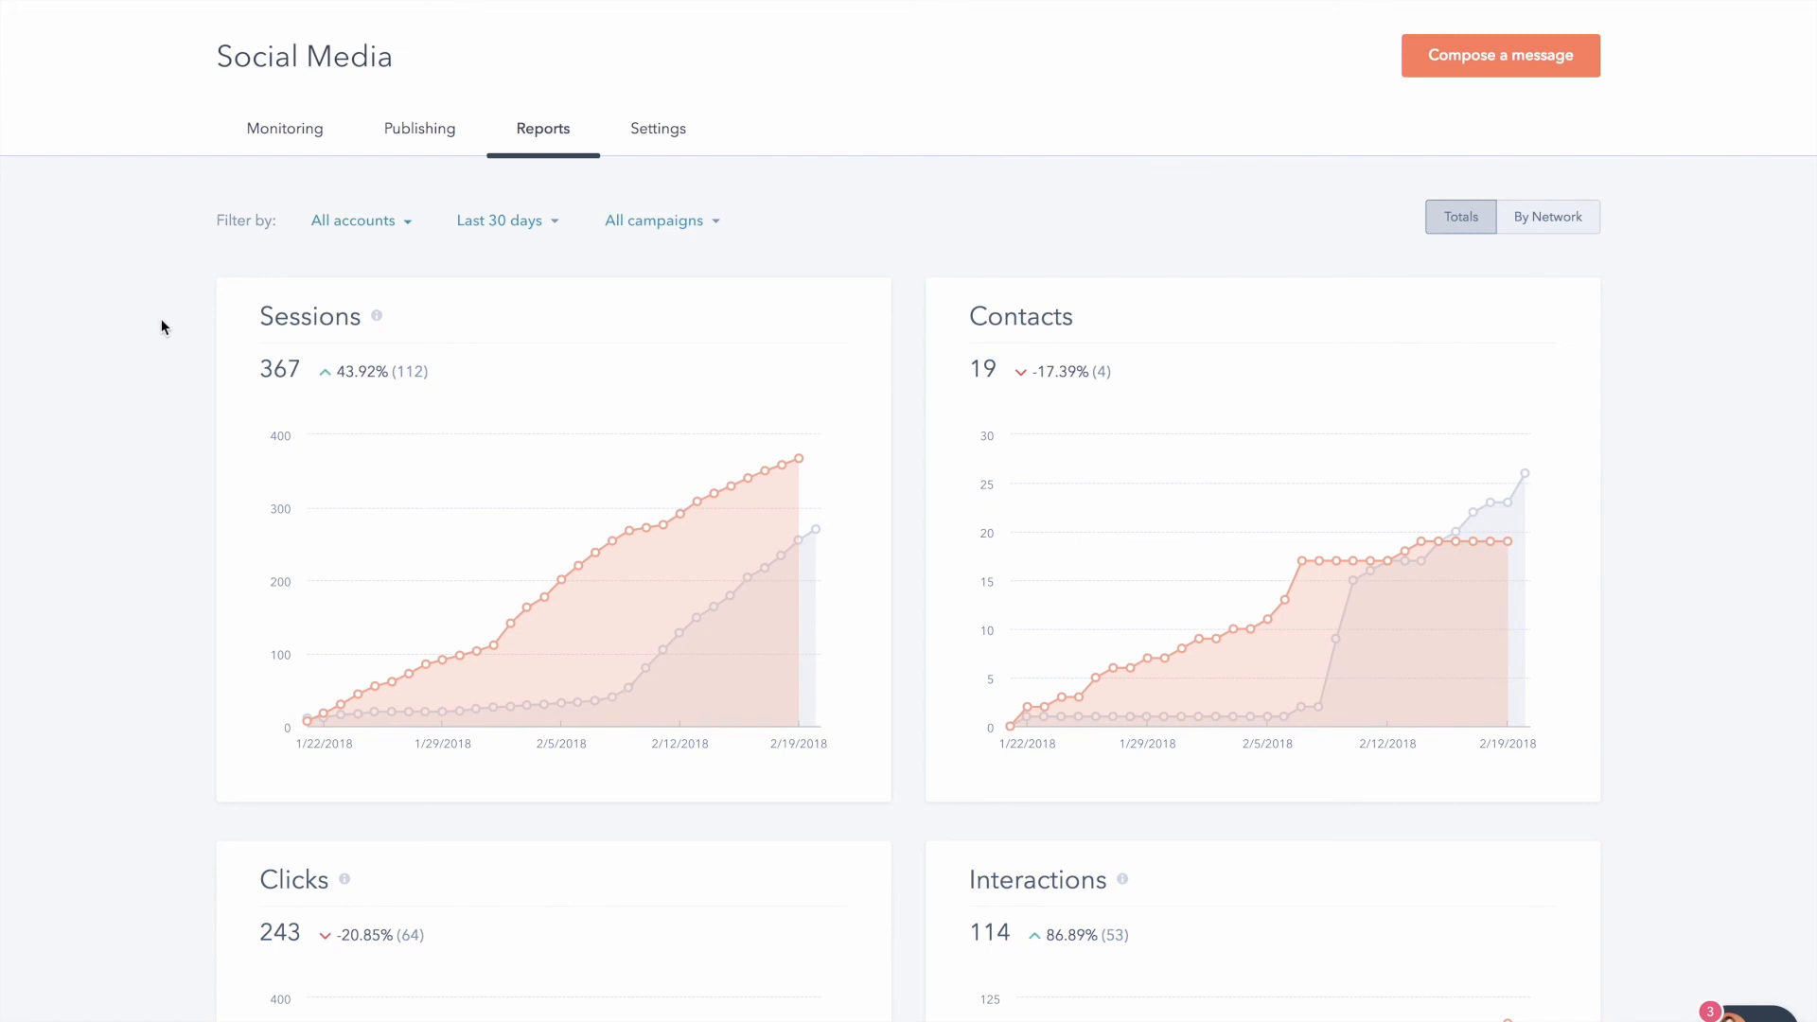
{"action": "mouse_move", "coordinate": [148, 414]}
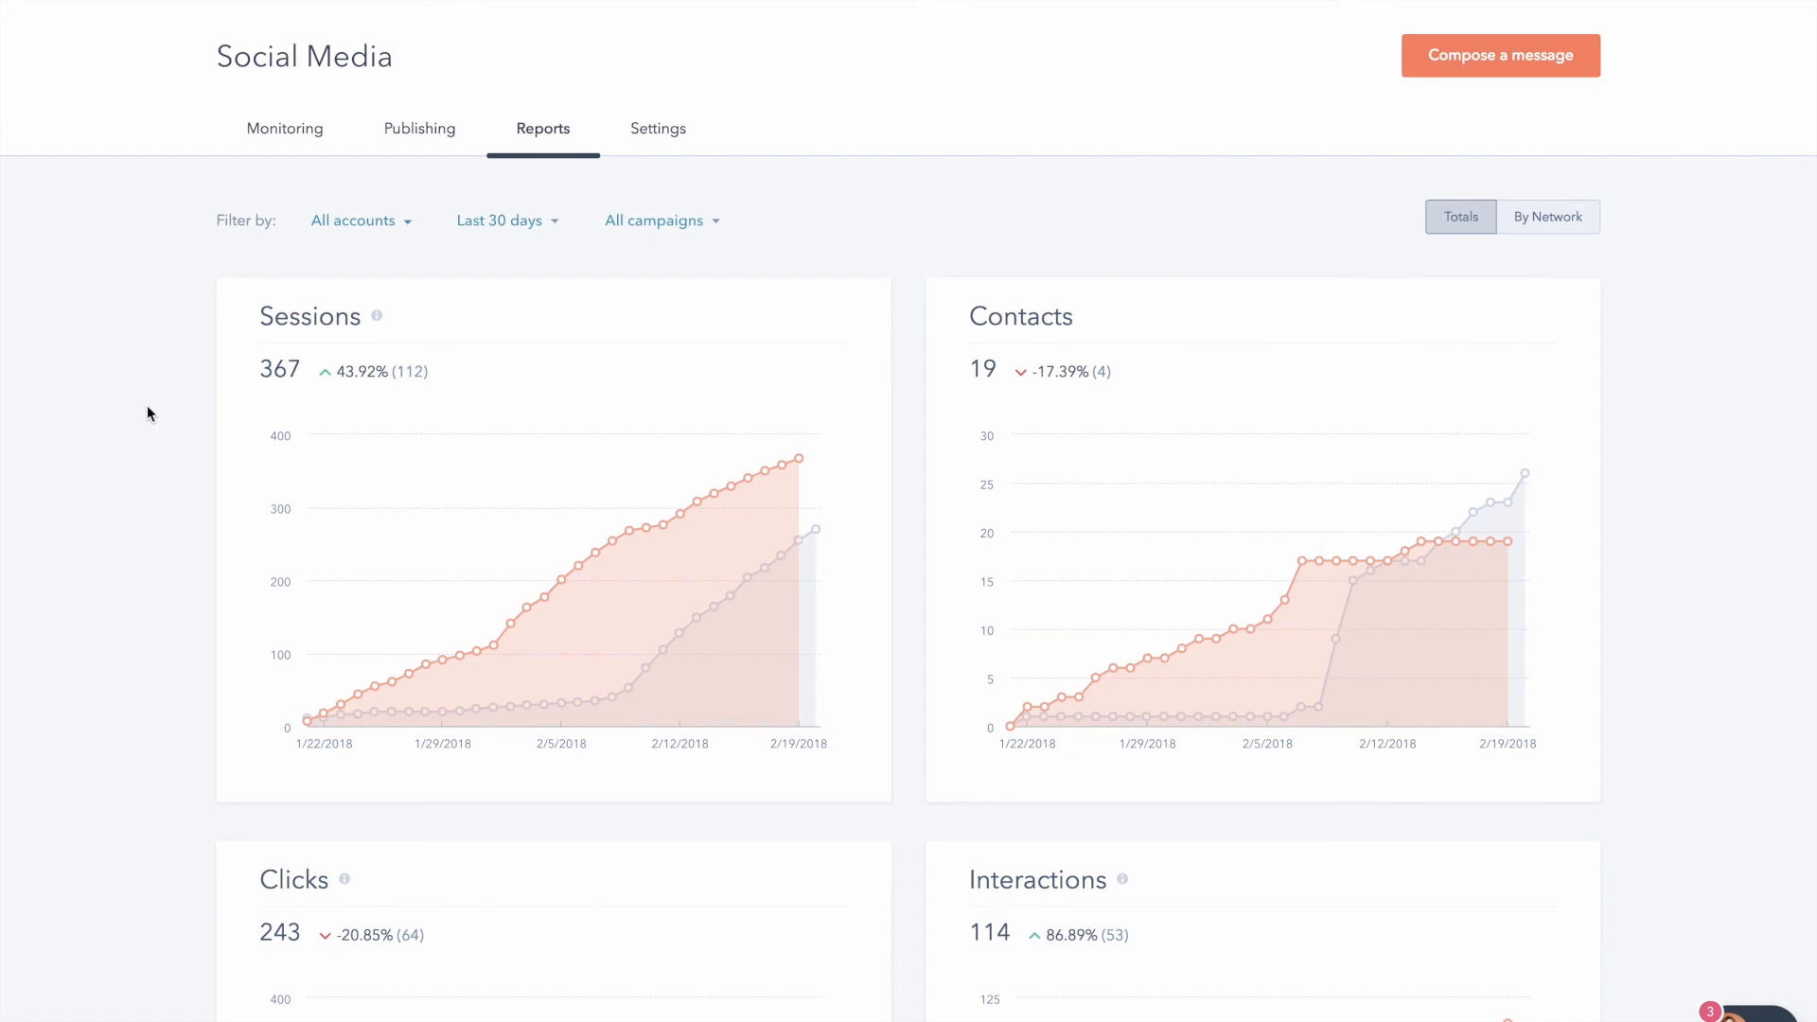
{"action": "mouse_move", "coordinate": [165, 332]}
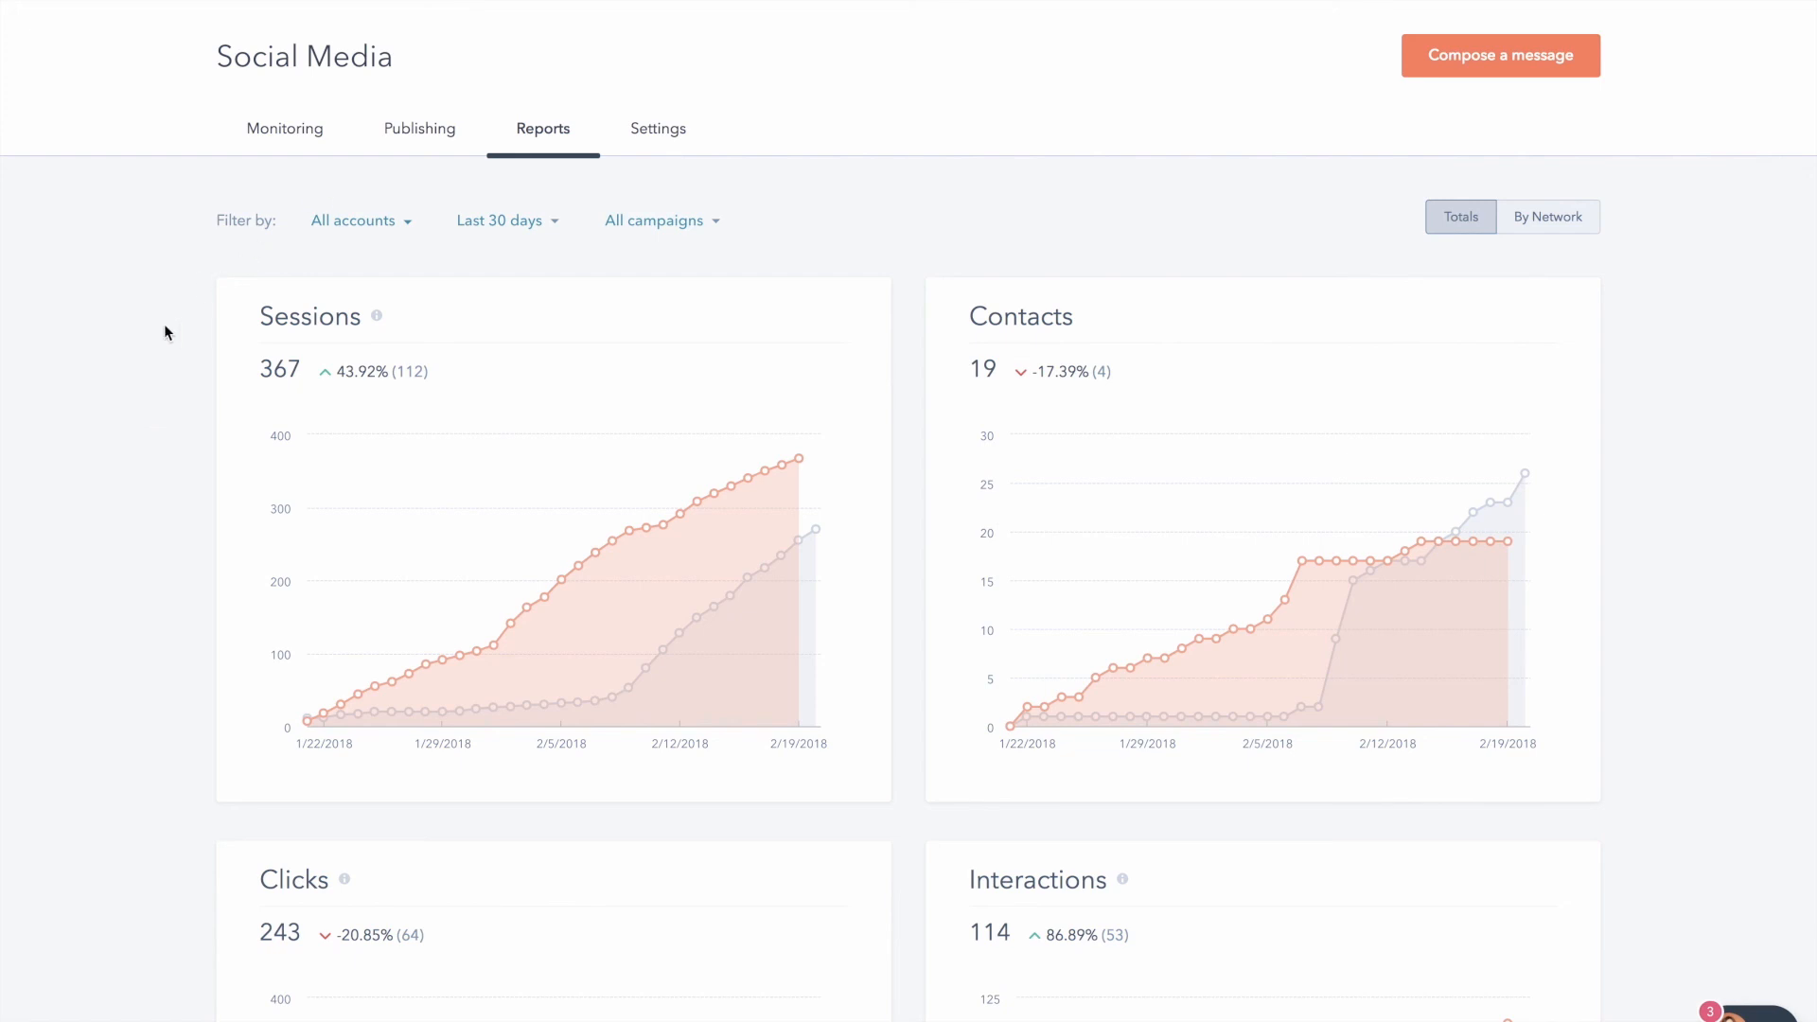